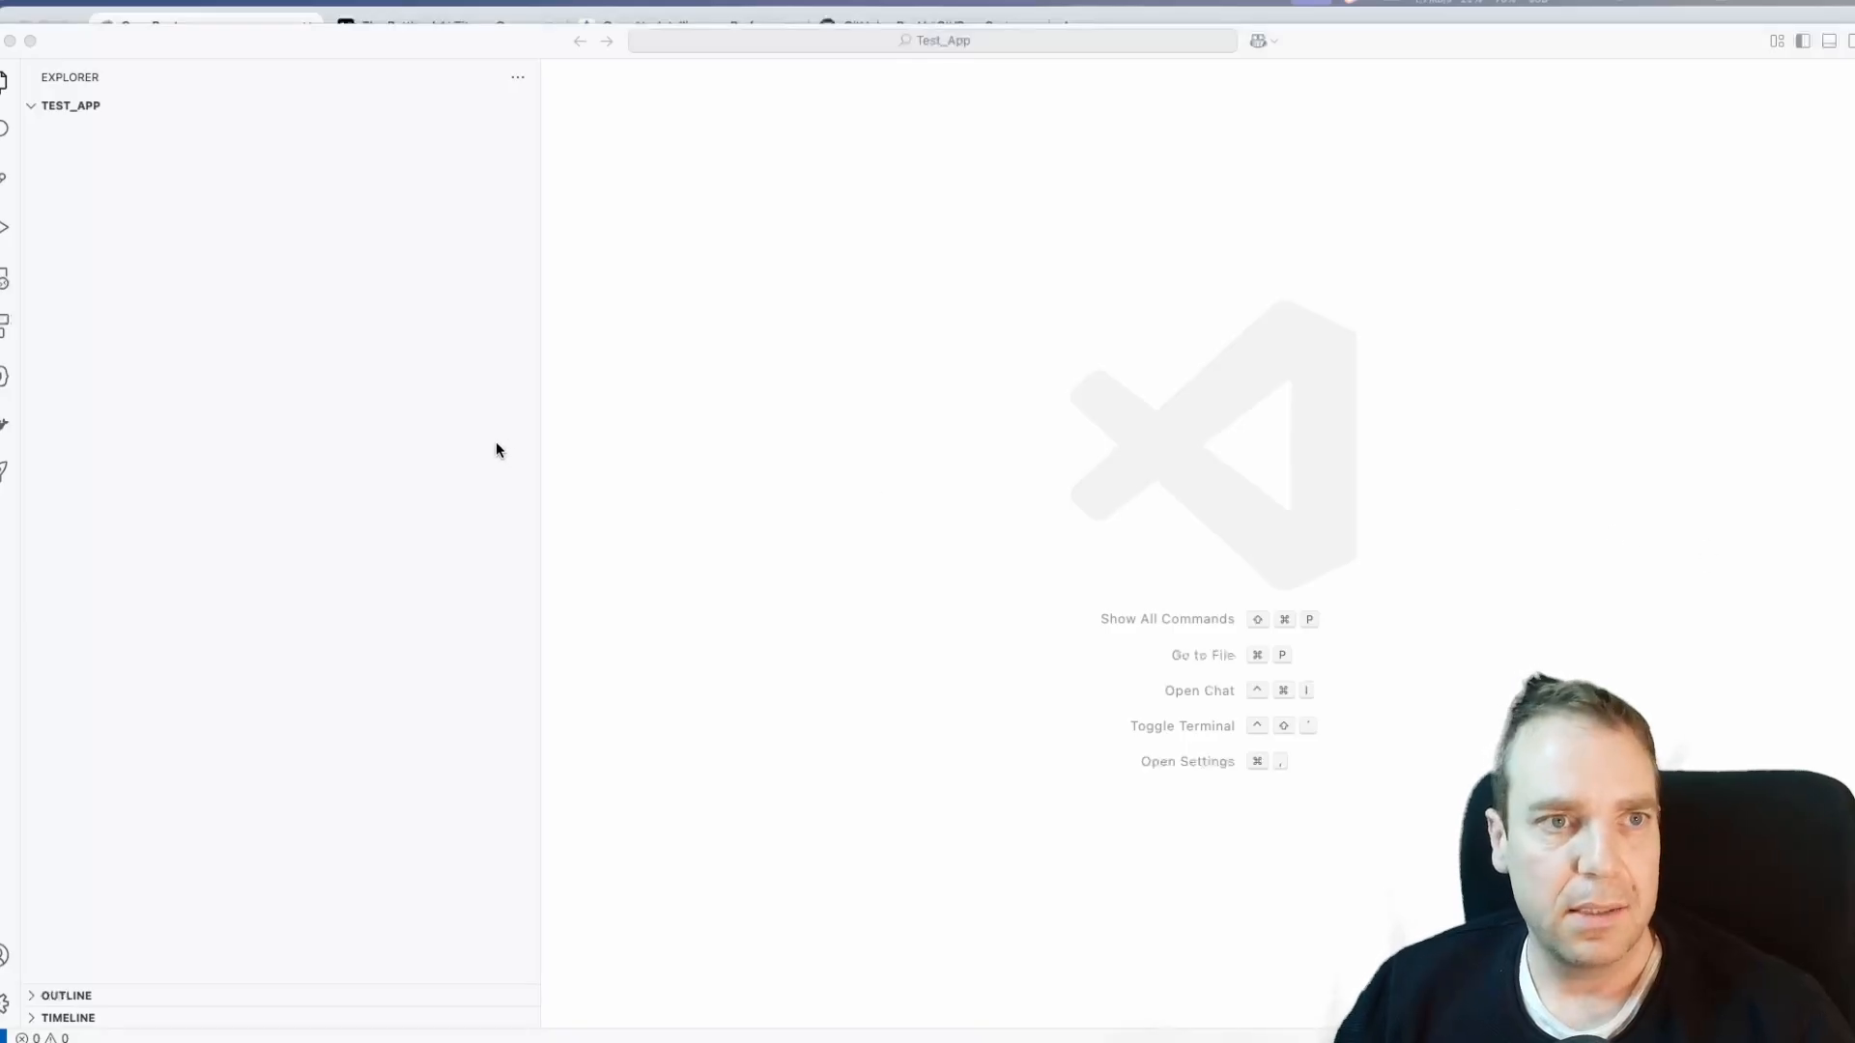
pyautogui.moveTo(490, 369)
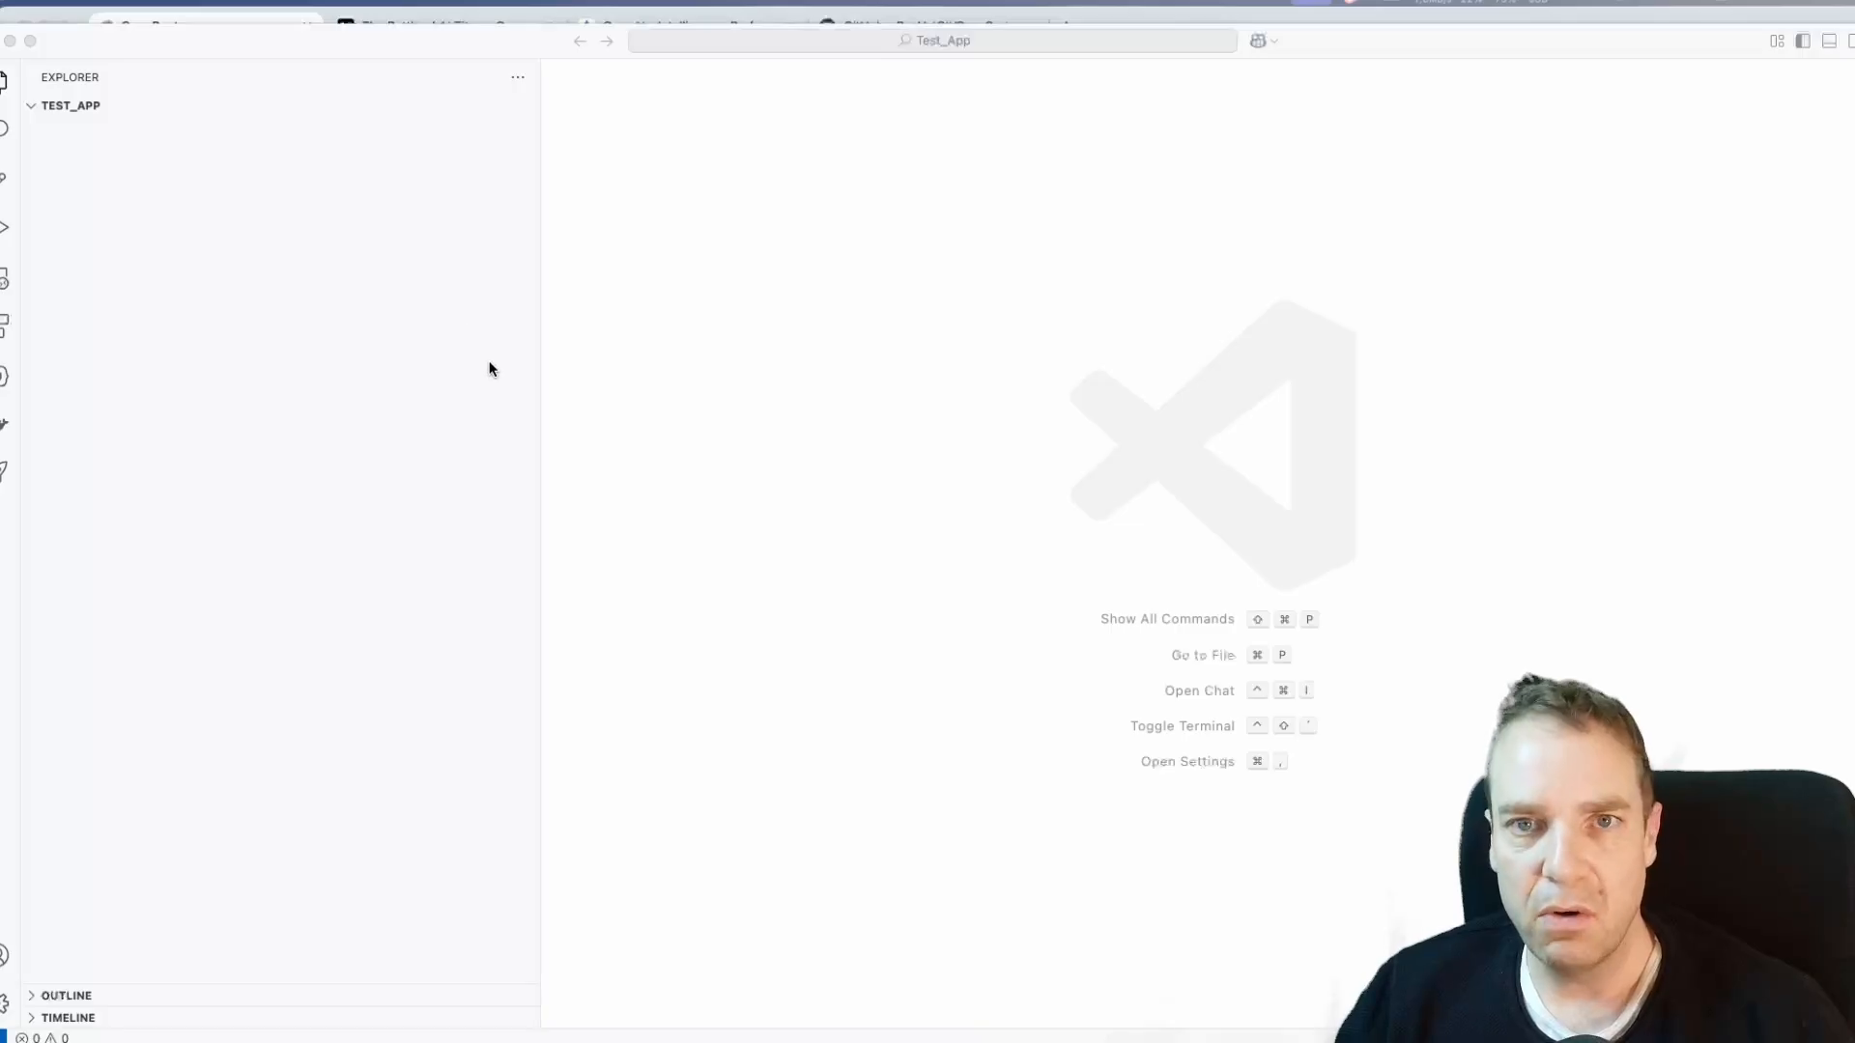
pyautogui.moveTo(562, 352)
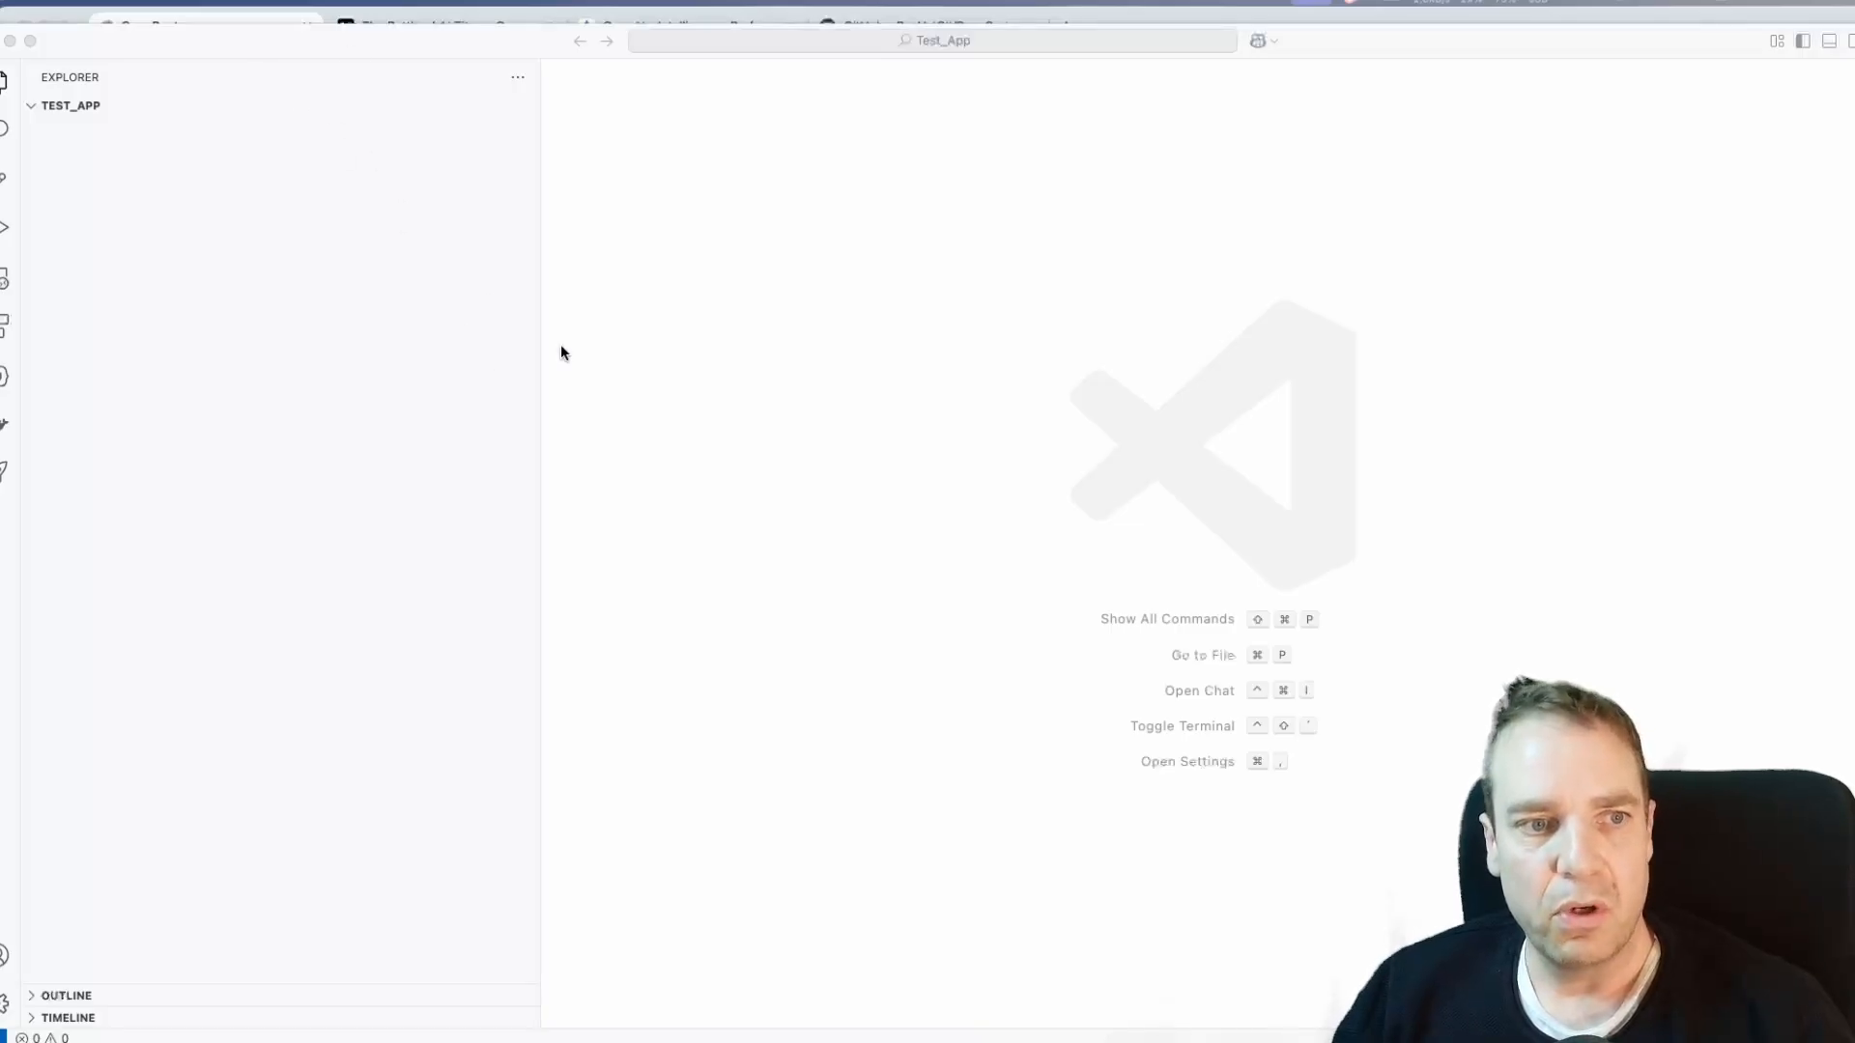
pyautogui.moveTo(475, 145)
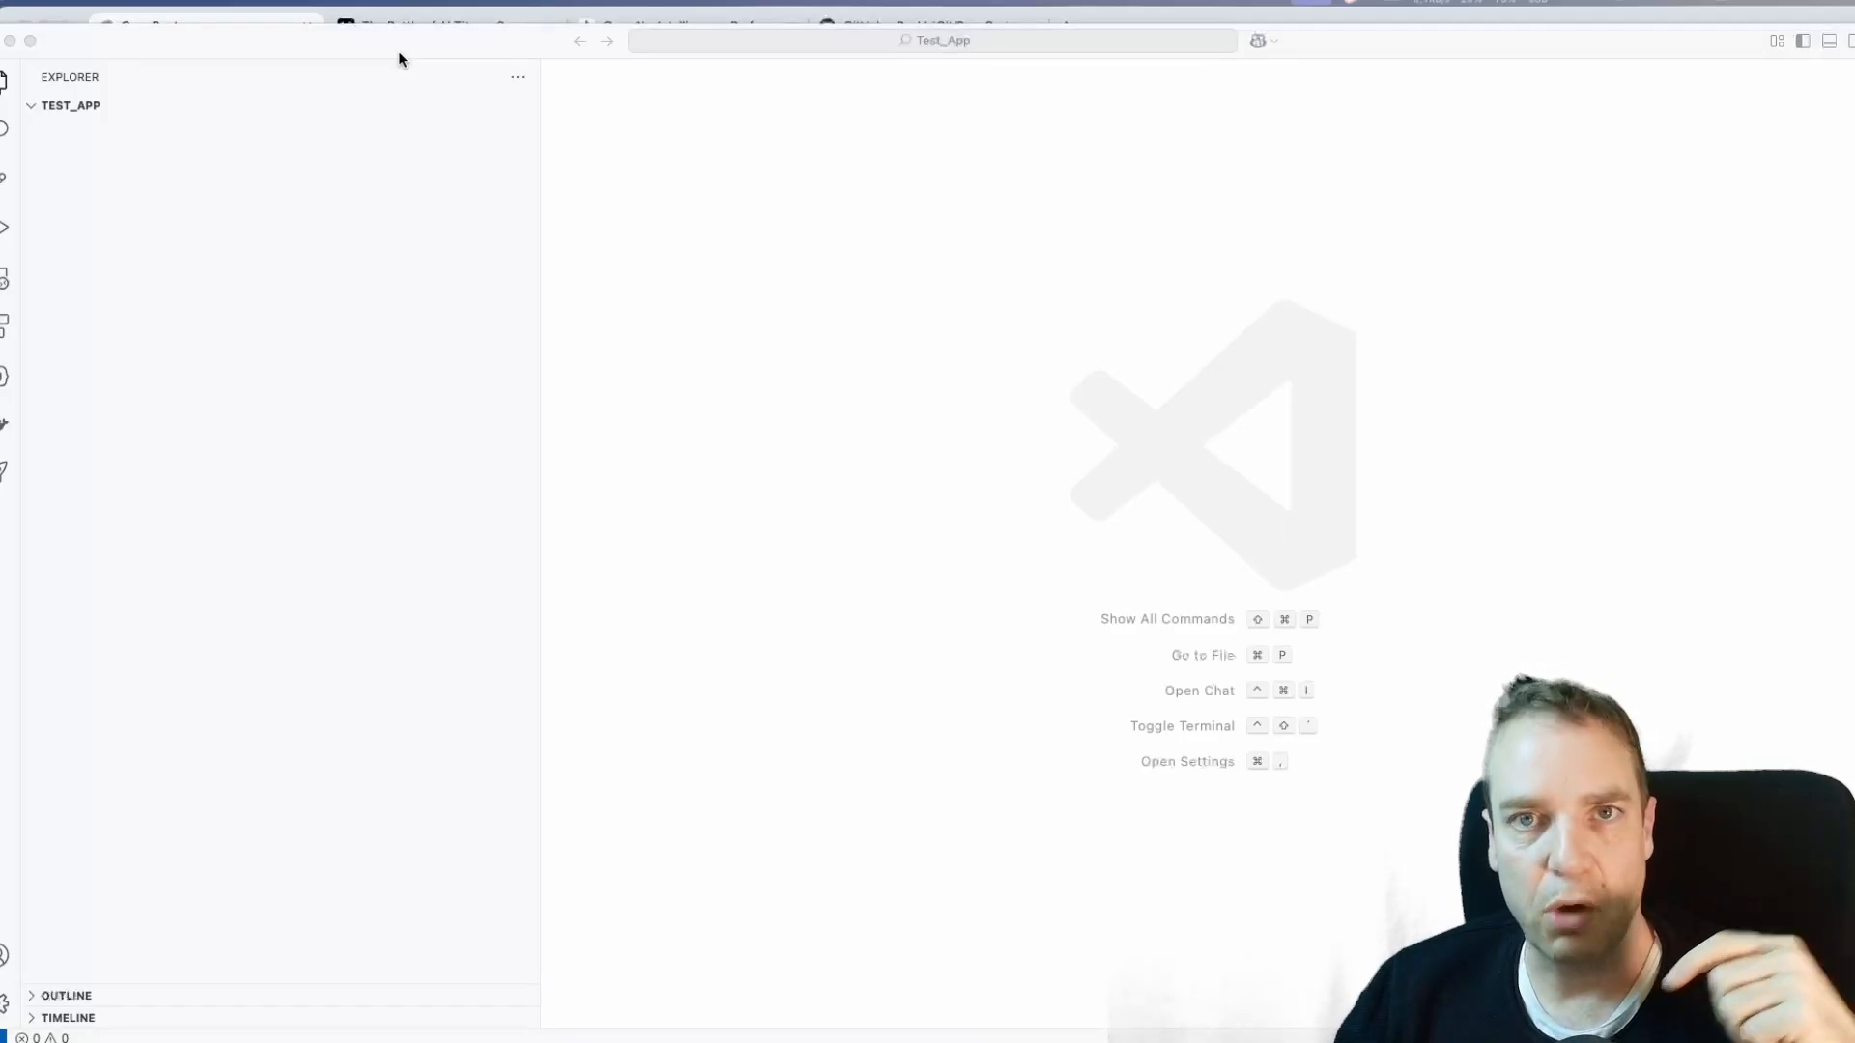
pyautogui.moveTo(1125, 562)
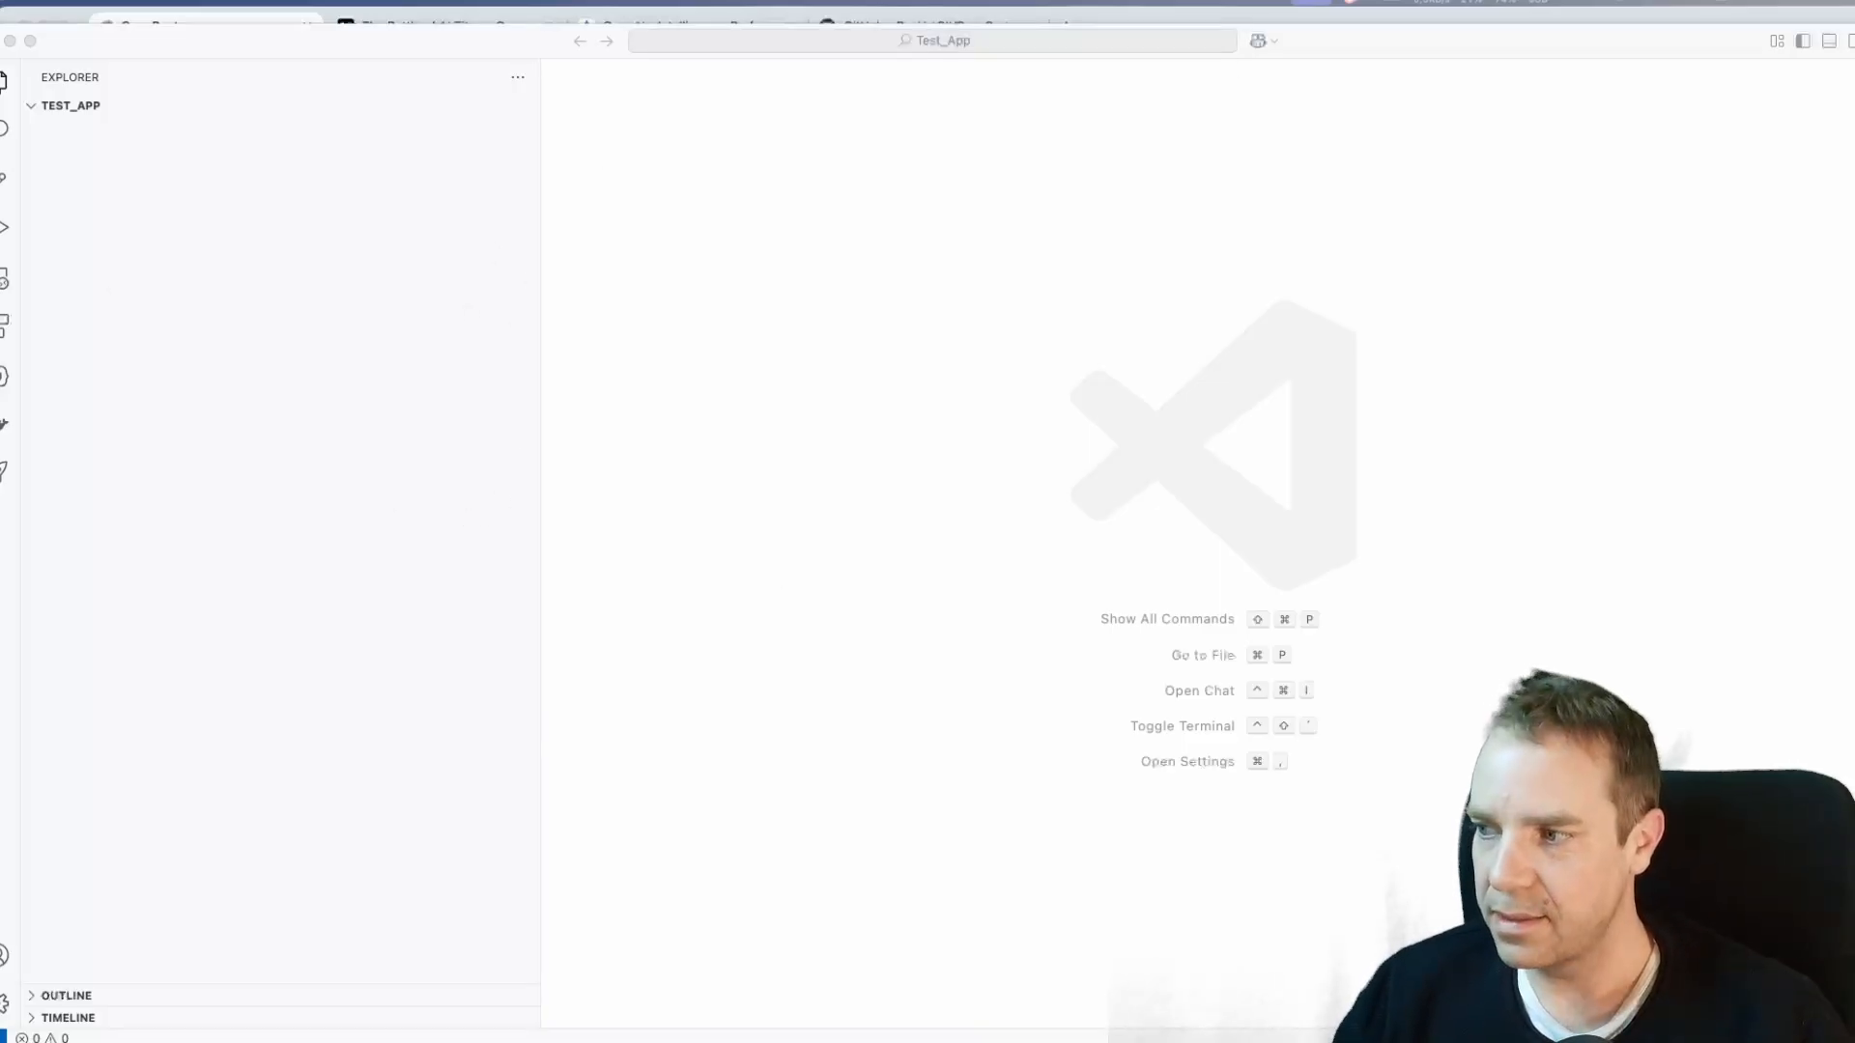
pyautogui.moveTo(444, 218)
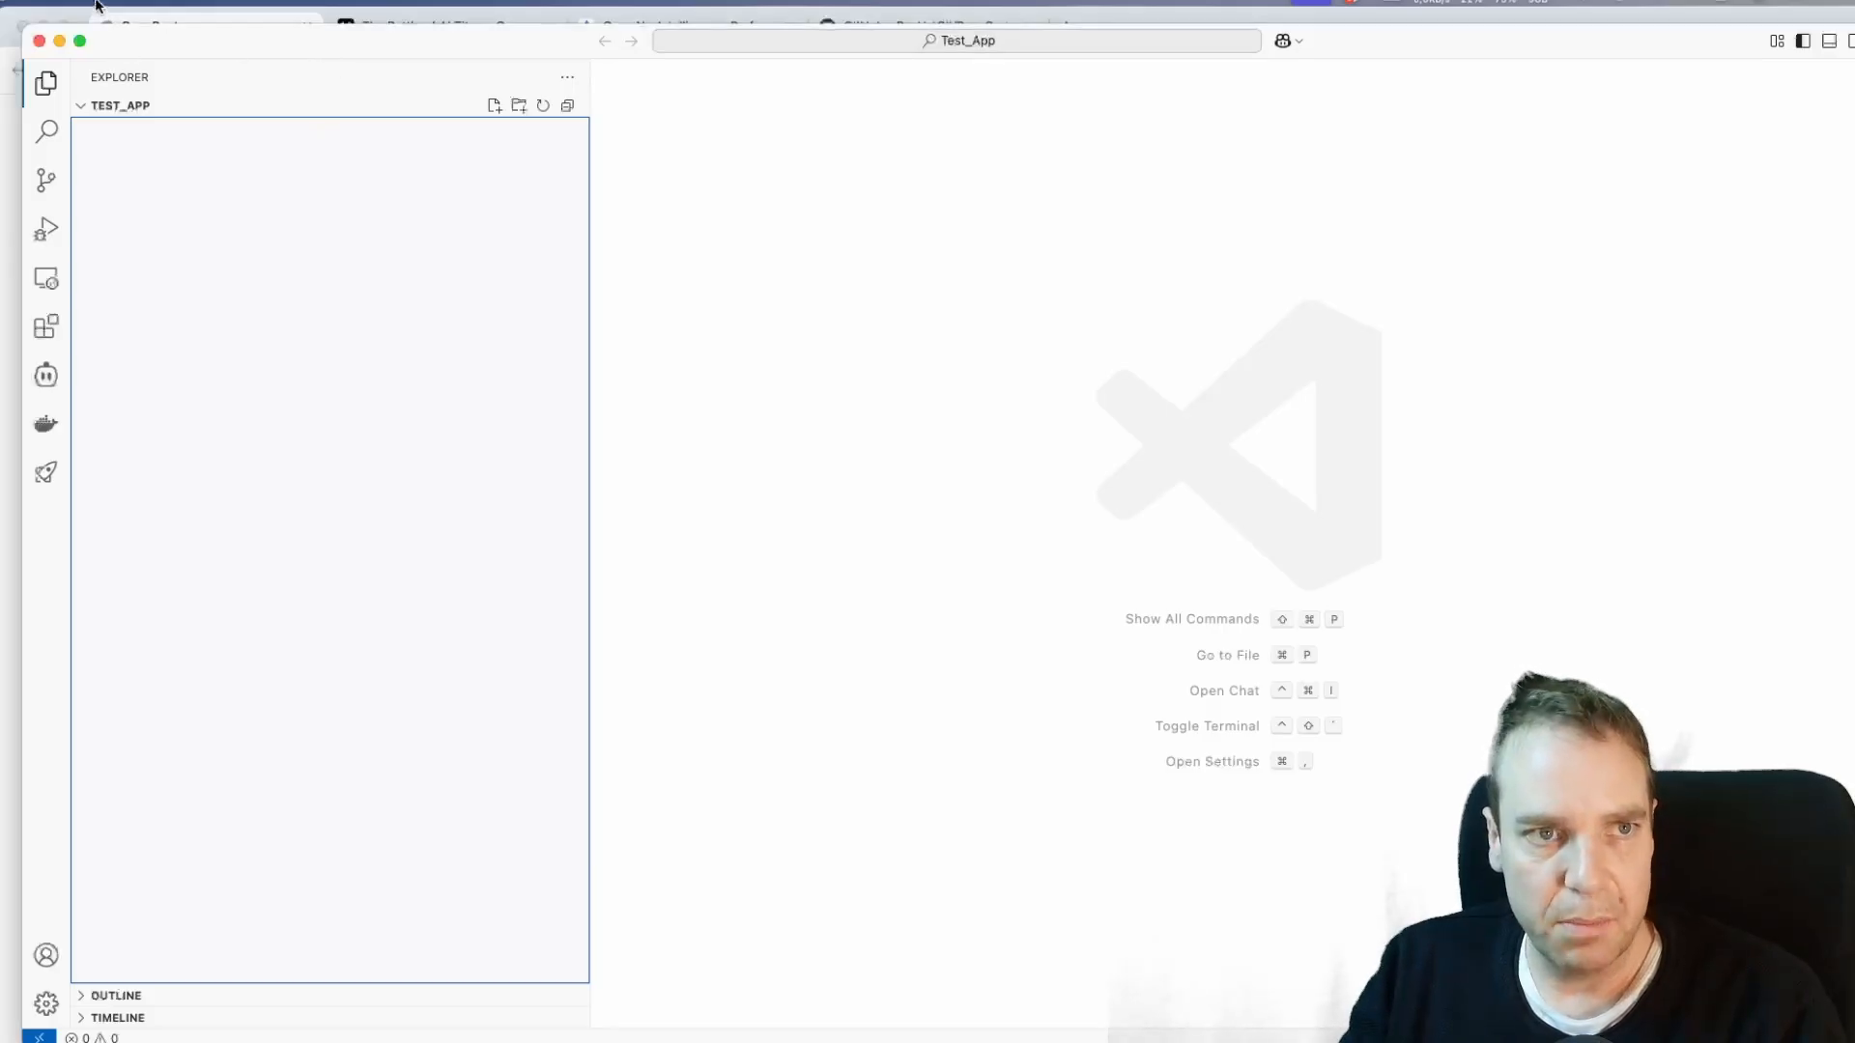
# Step: Open the Test_App folder as the workspace
pyautogui.click(118, 6)
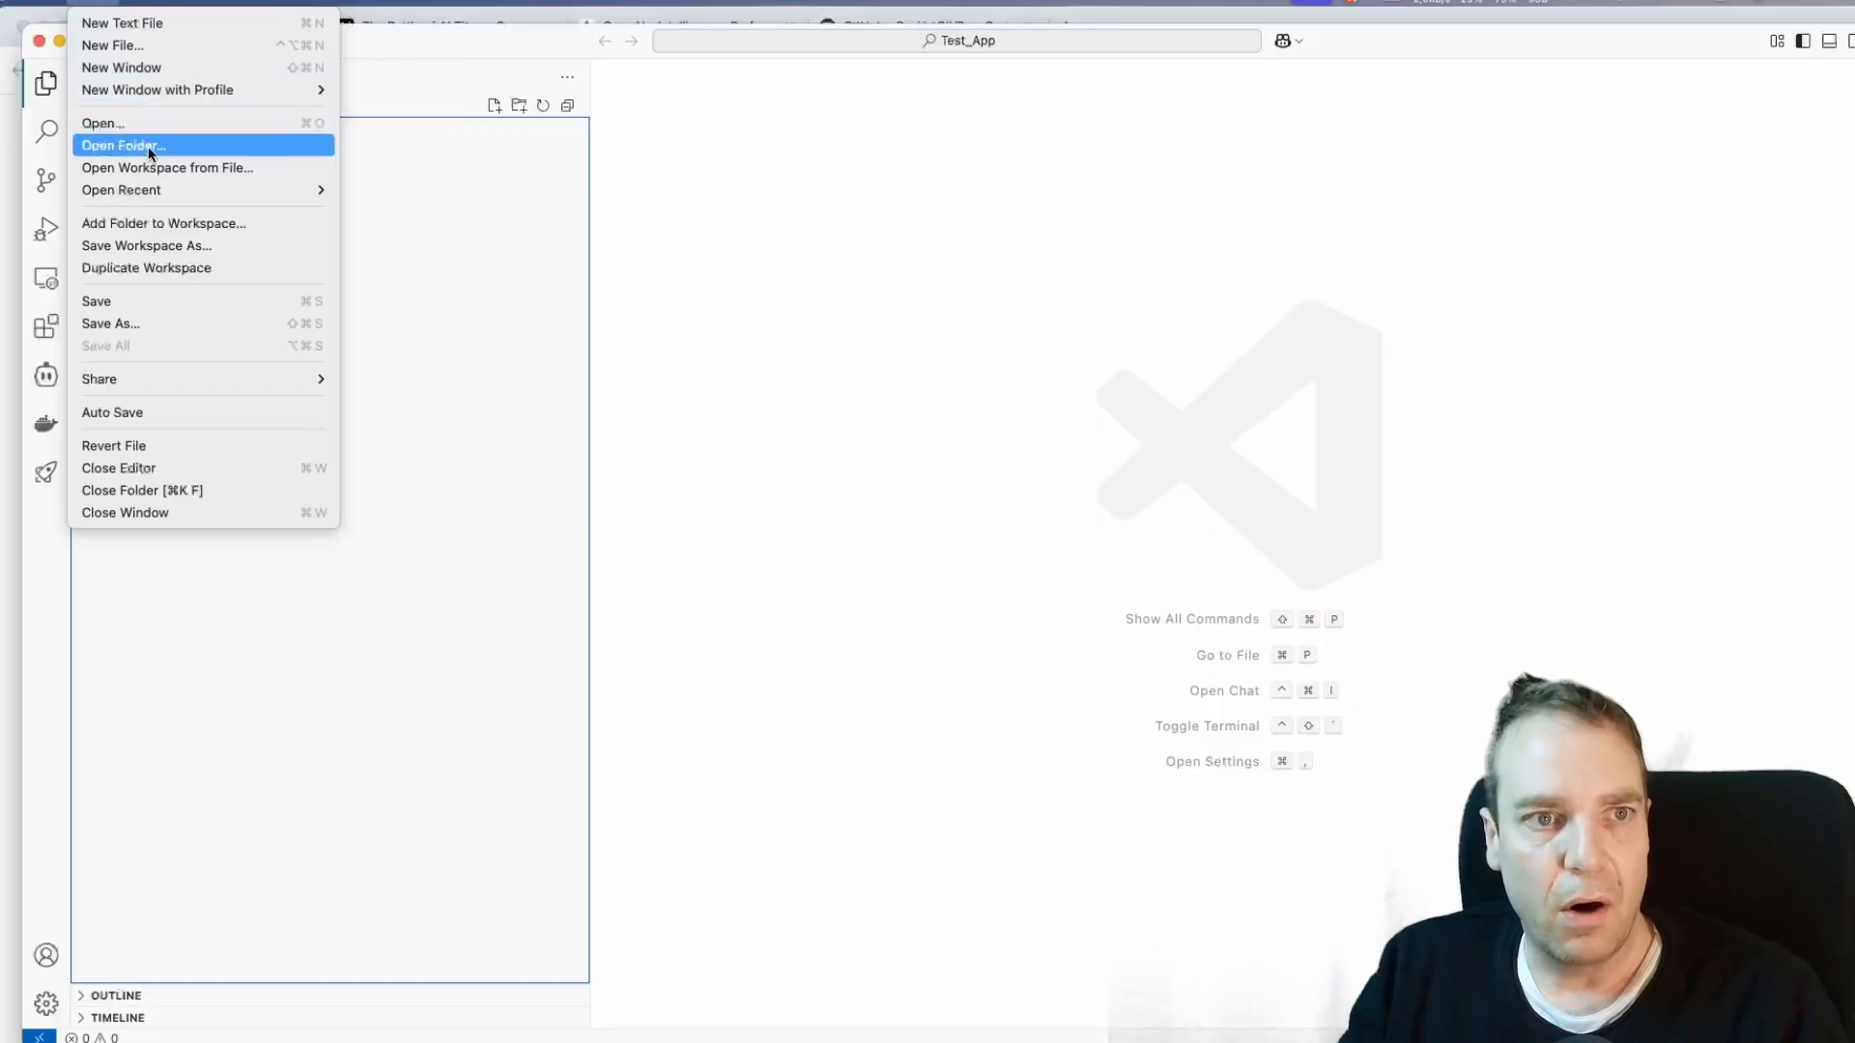
pyautogui.click(124, 144)
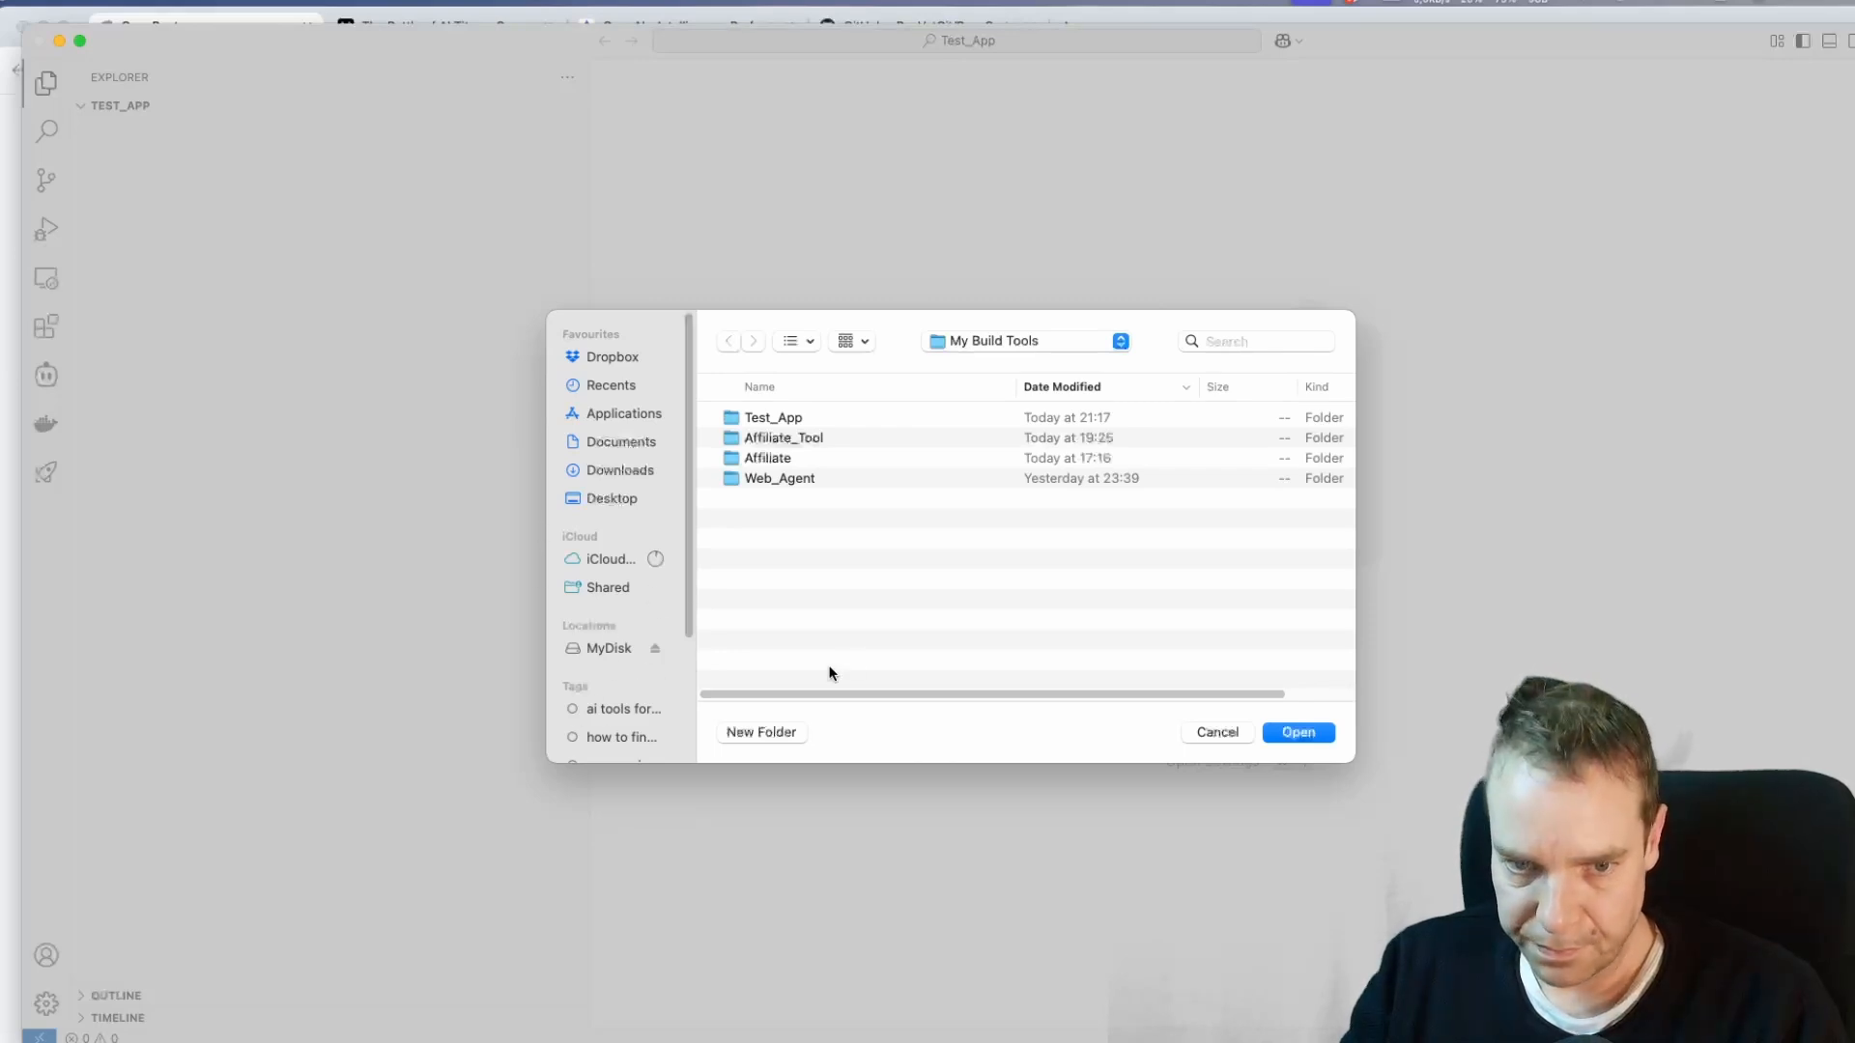
pyautogui.moveTo(810, 733)
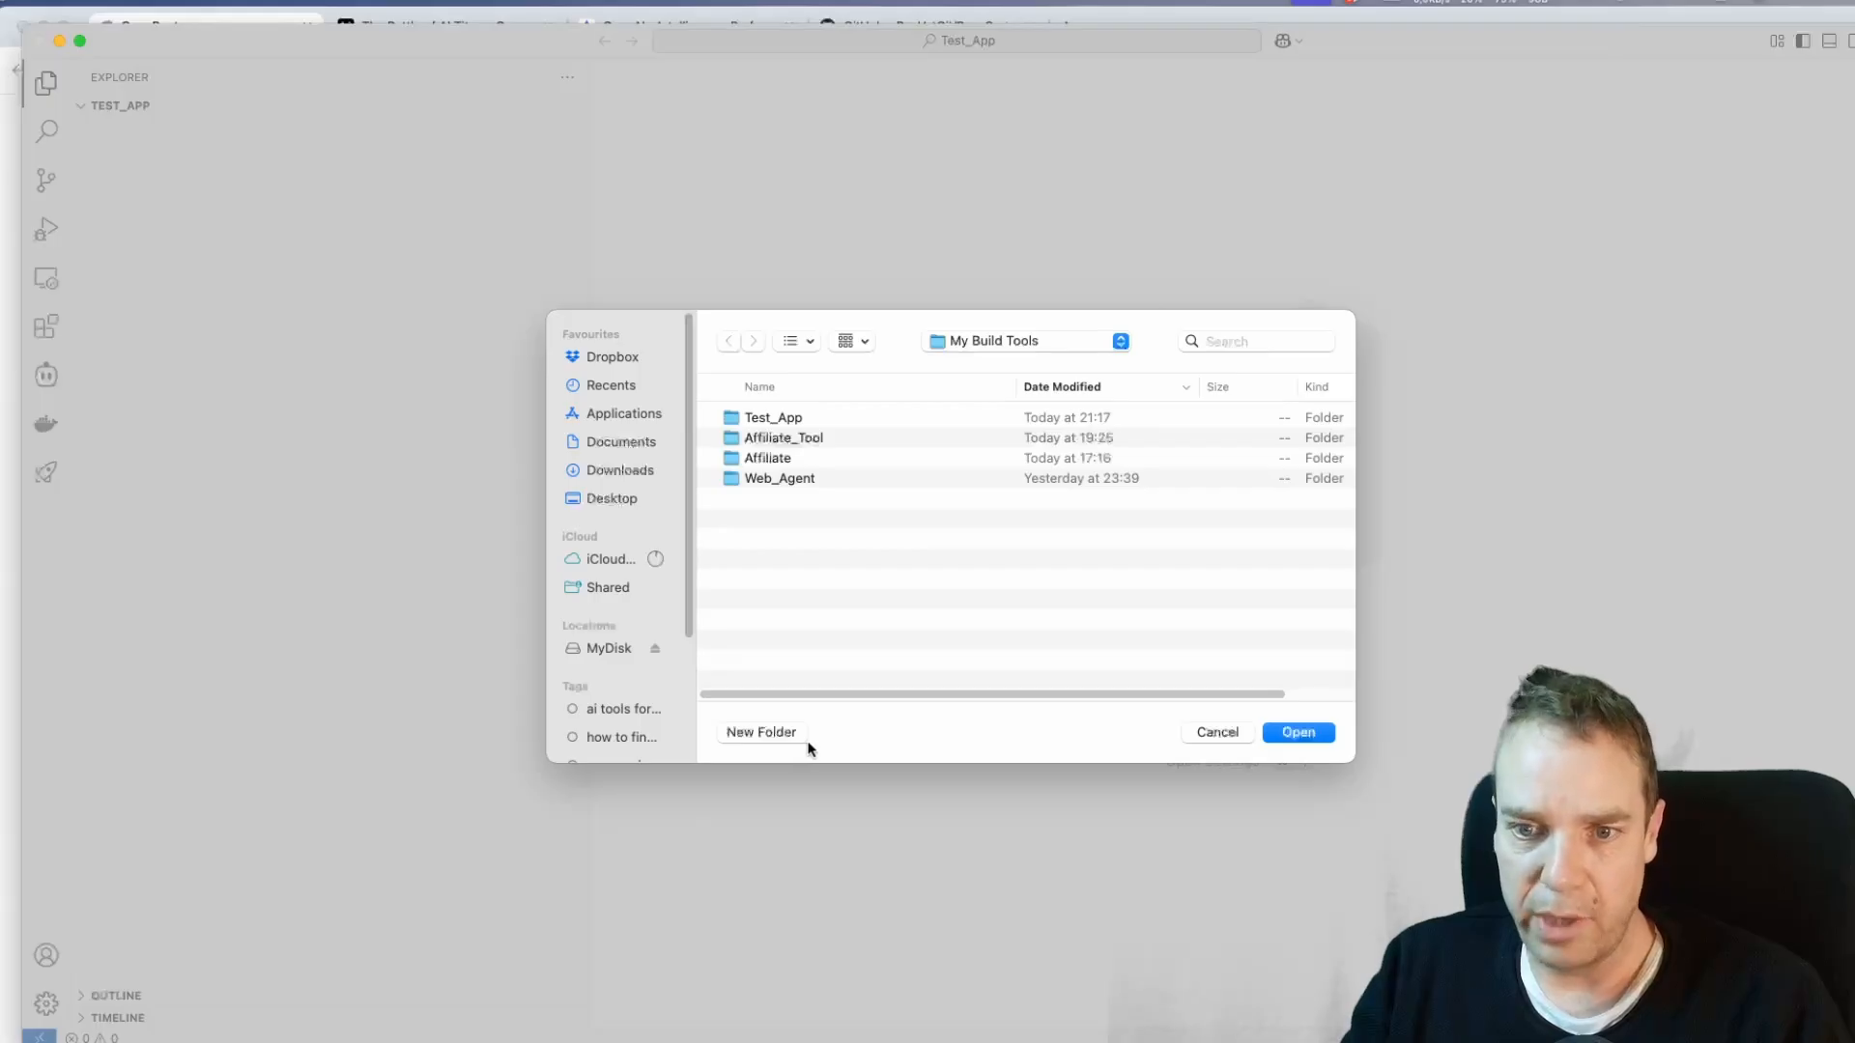
pyautogui.moveTo(877, 518)
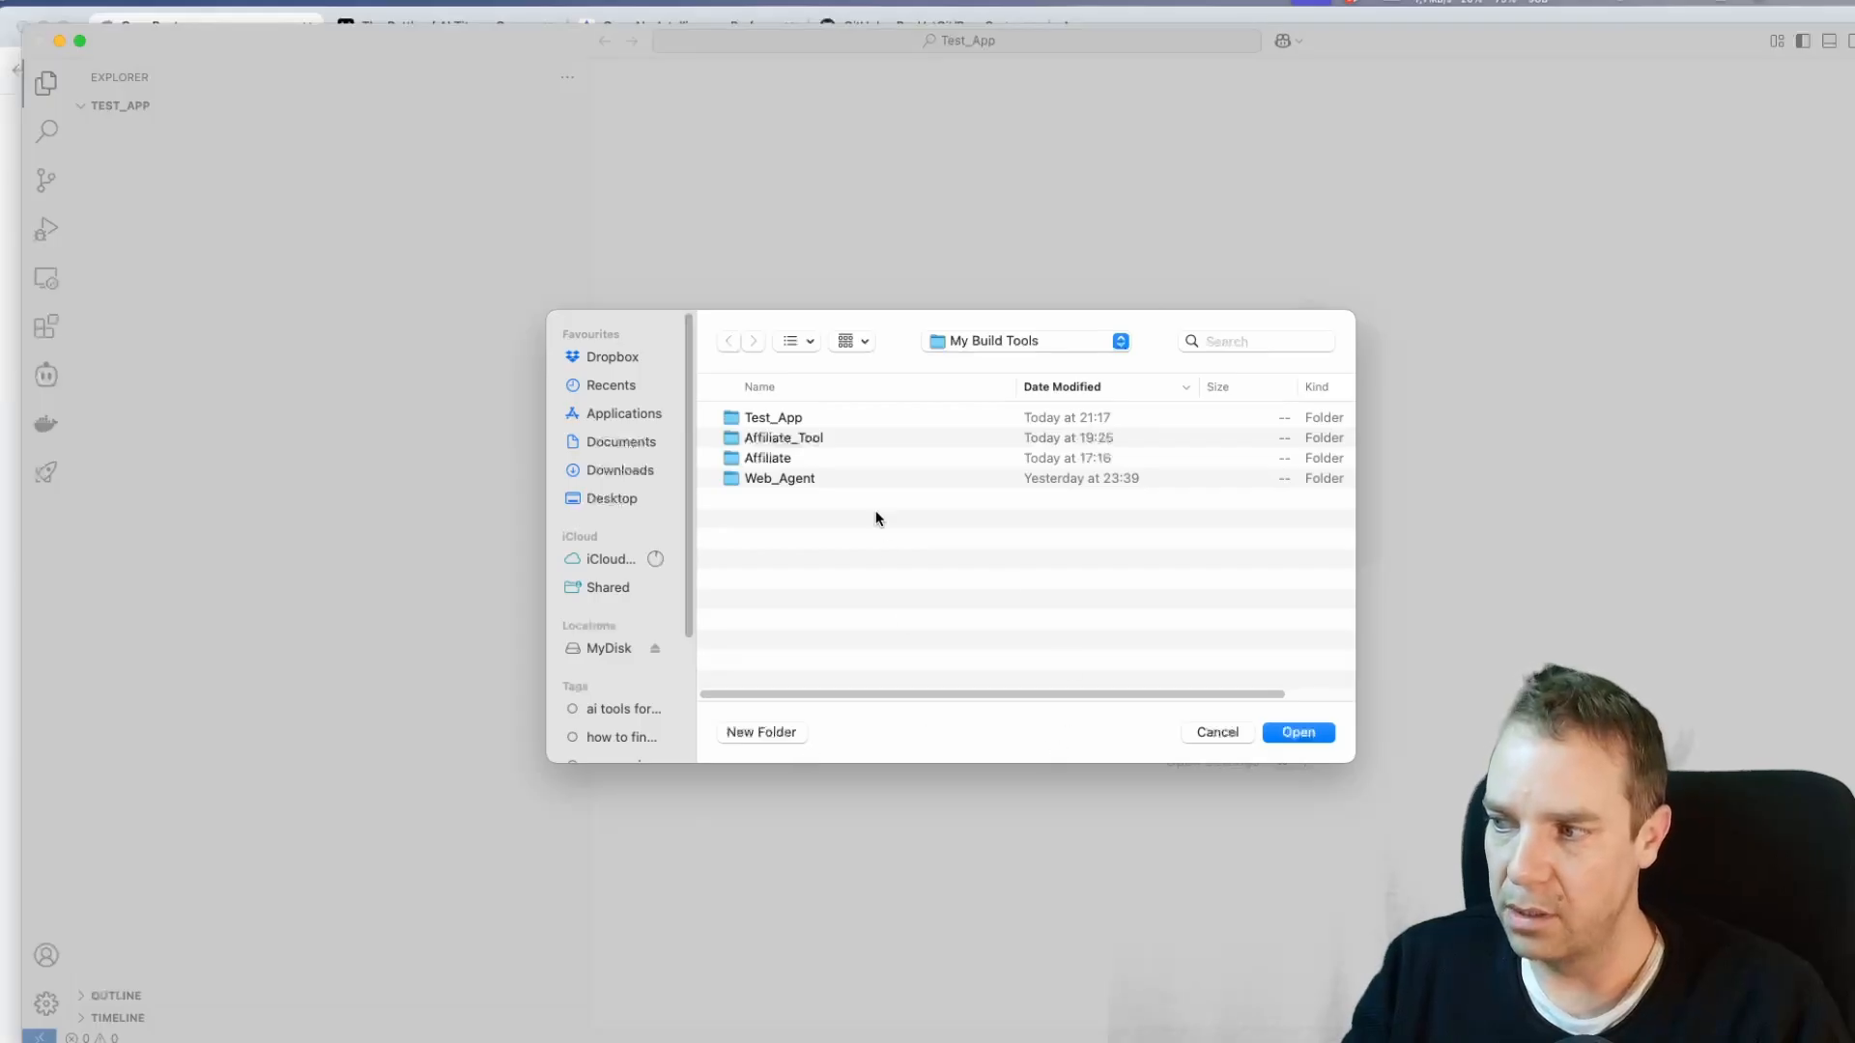
pyautogui.moveTo(1082, 640)
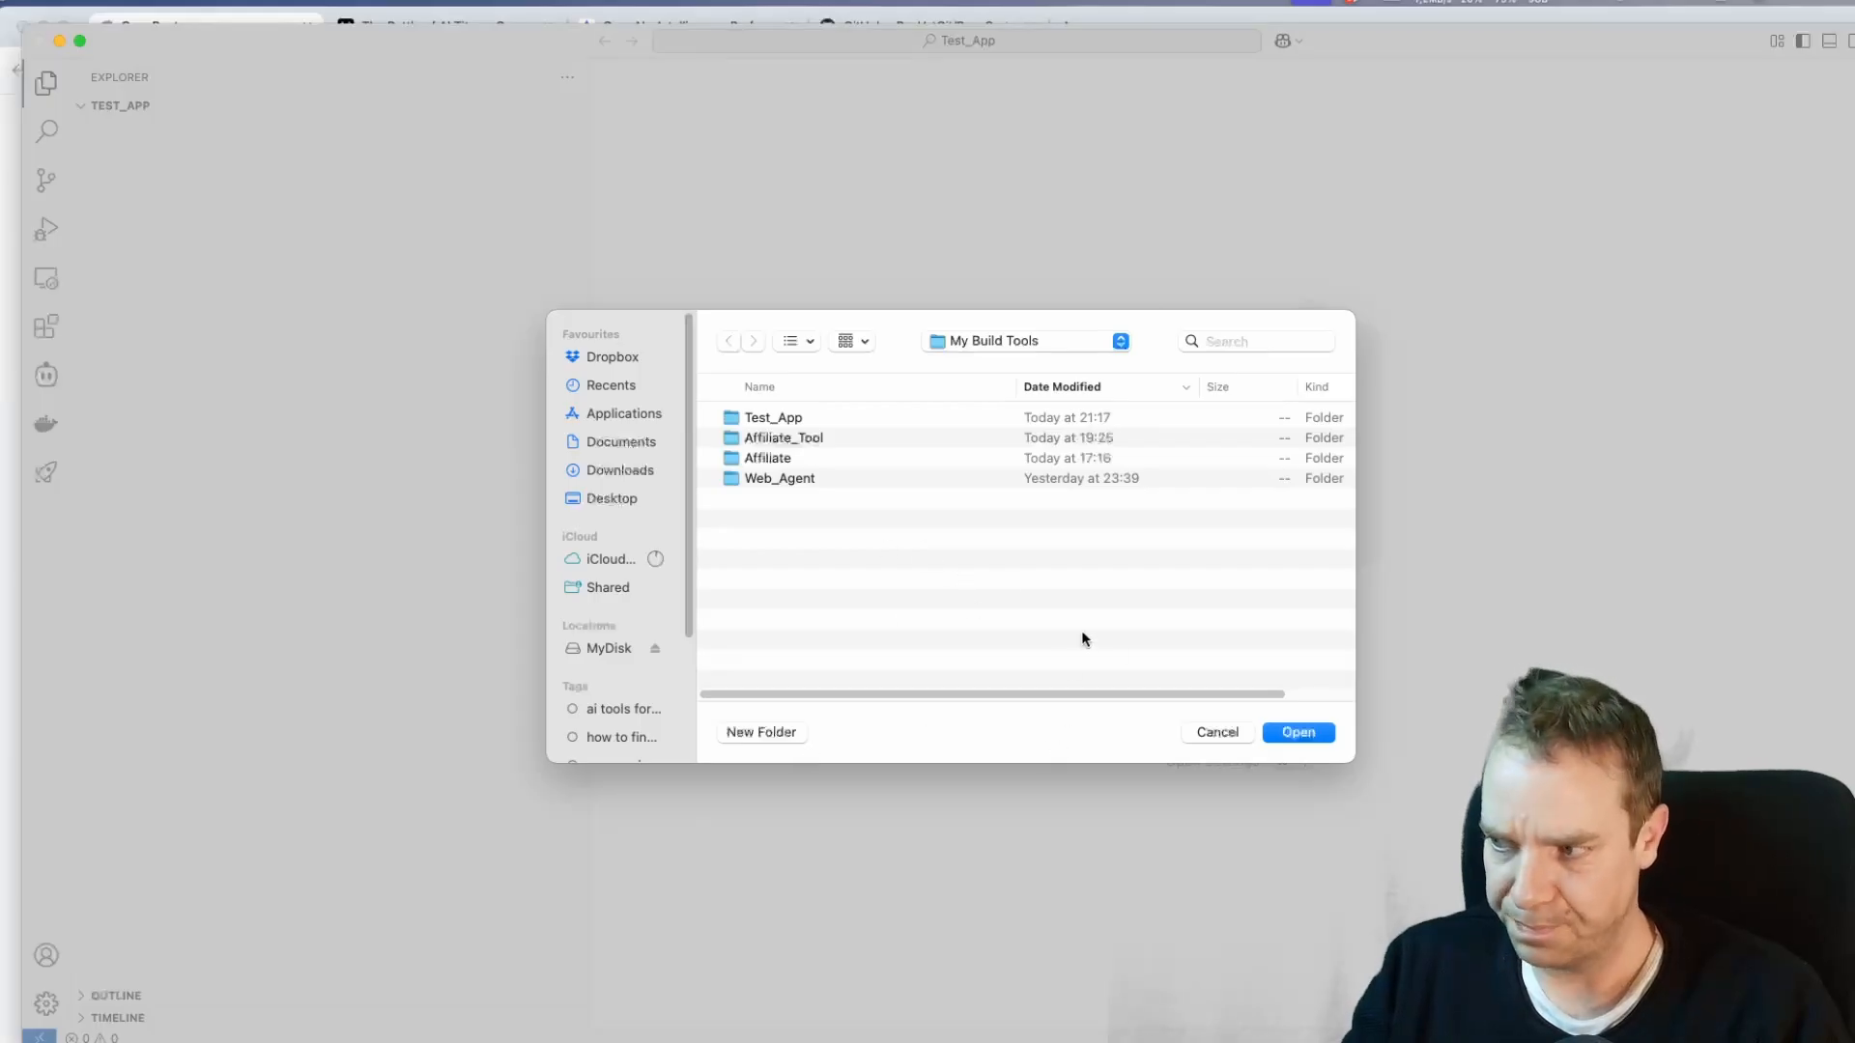
pyautogui.moveTo(1337, 746)
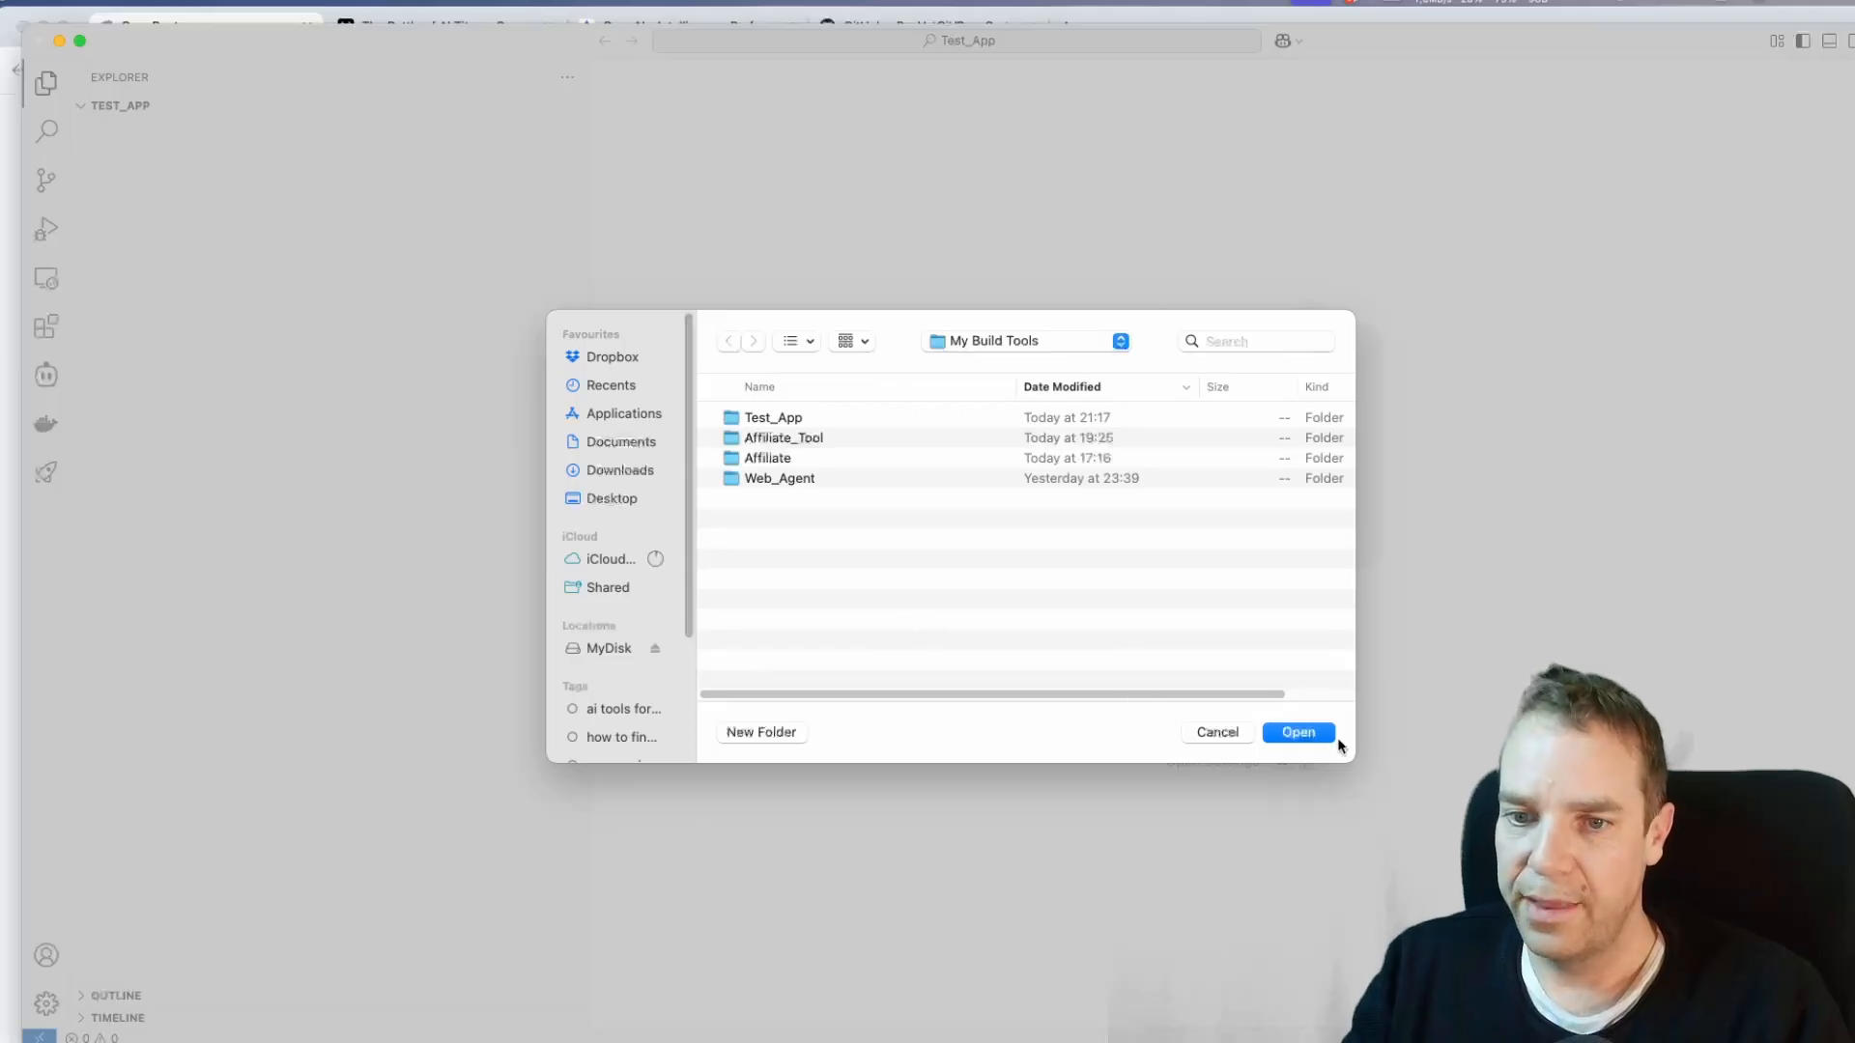
pyautogui.click(1298, 732)
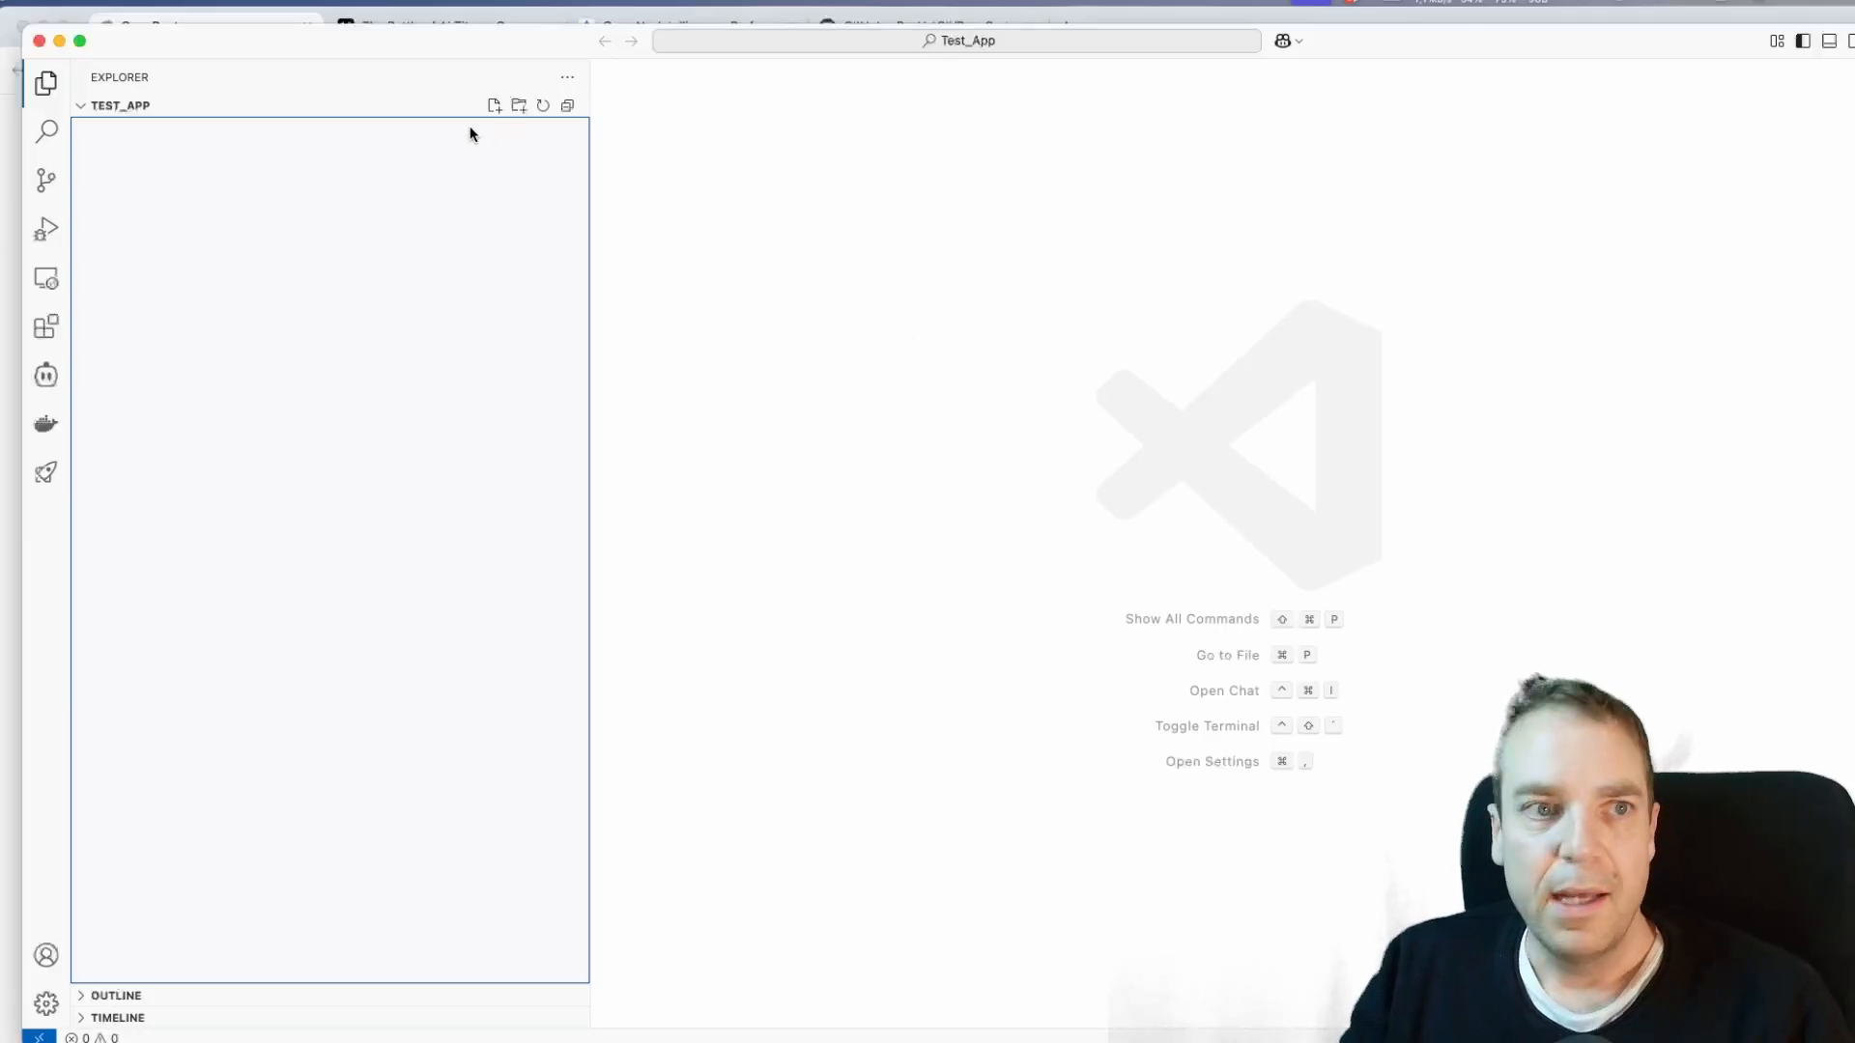
pyautogui.moveTo(462, 42)
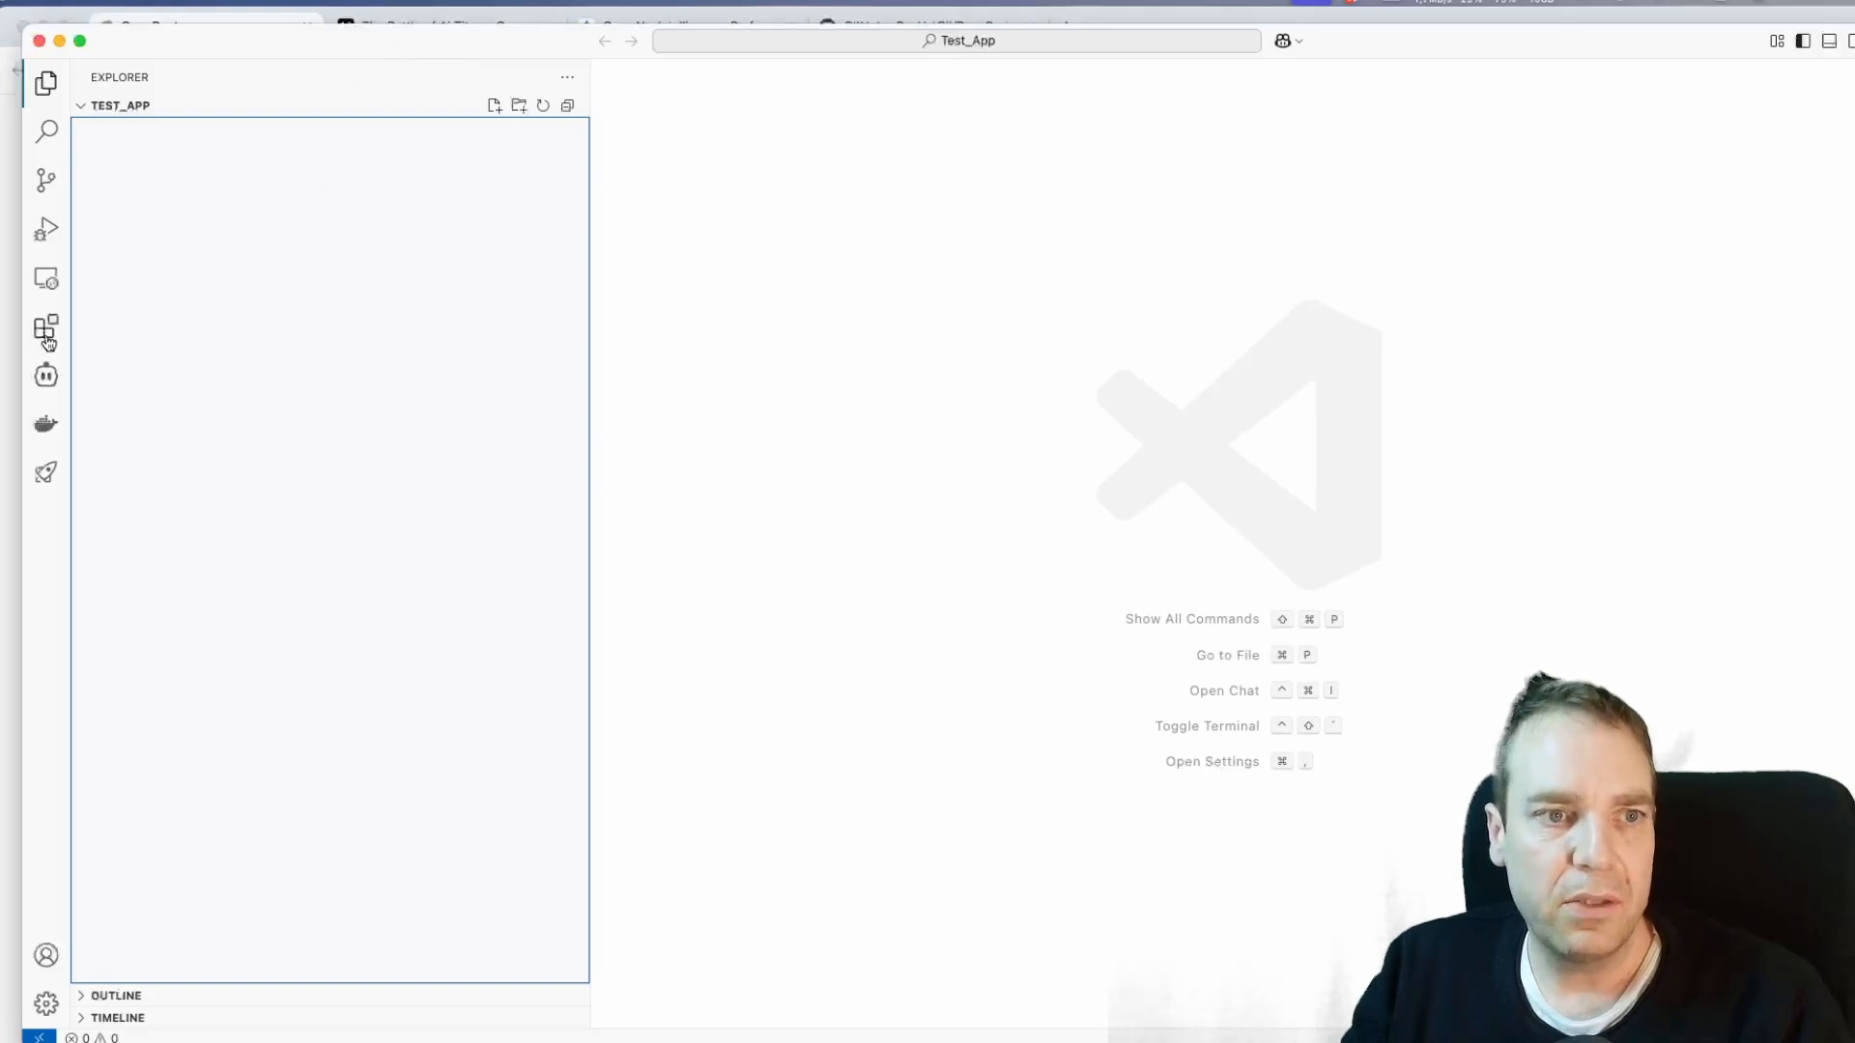
pyautogui.moveTo(47, 328)
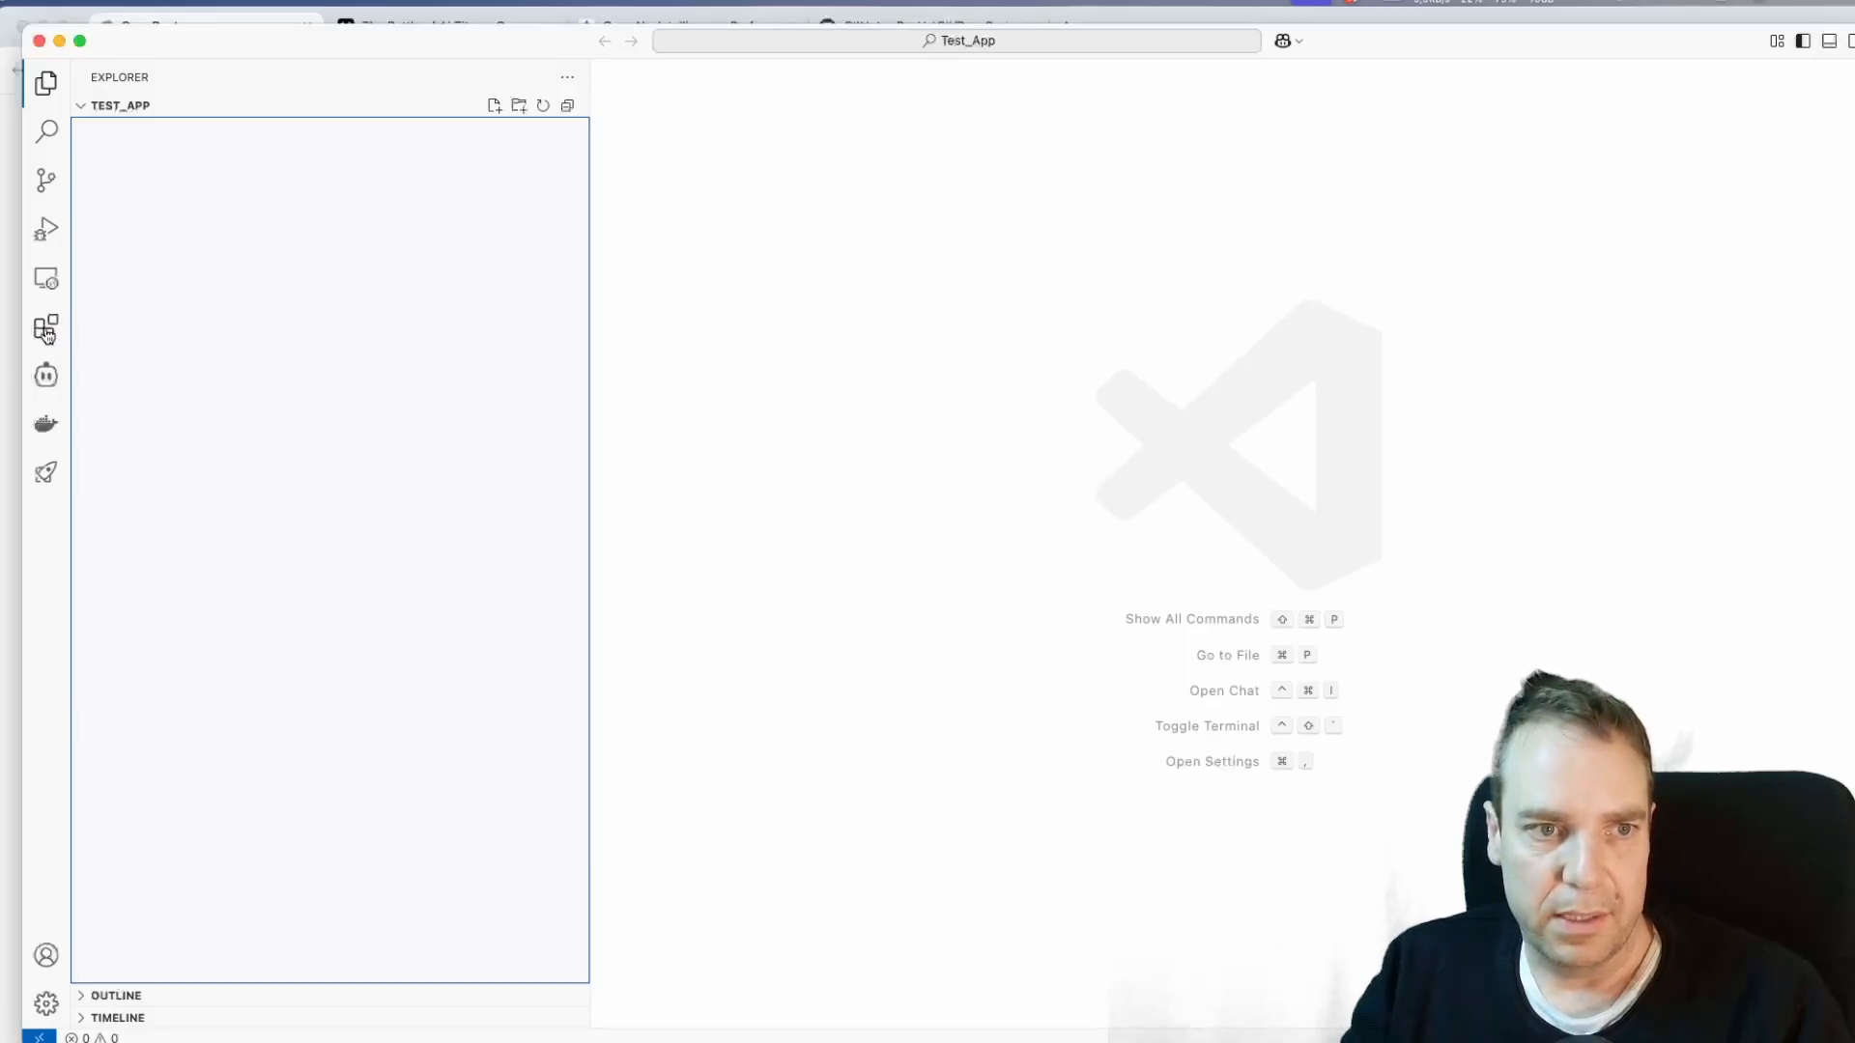
# Step: Show the installed extensions list and scroll through it, spotting Cline and GitHub Copilot
pyautogui.click(46, 329)
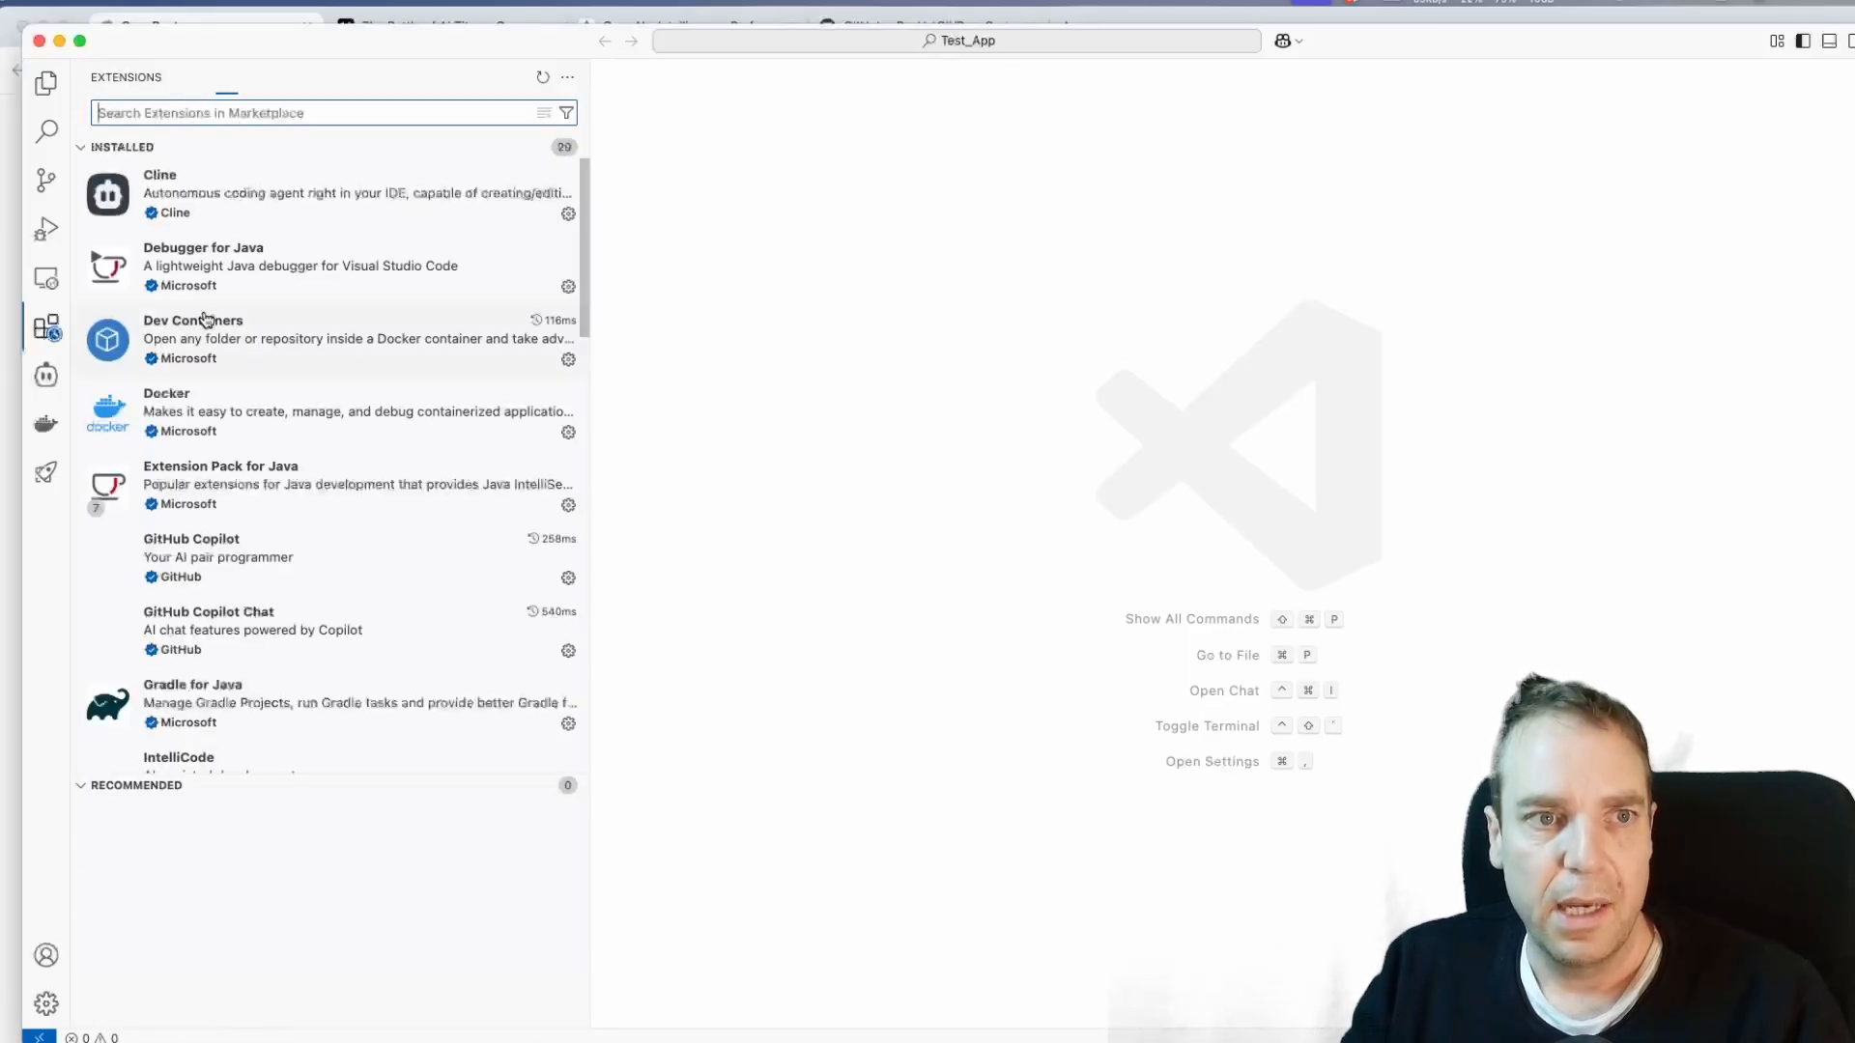
pyautogui.moveTo(359, 210)
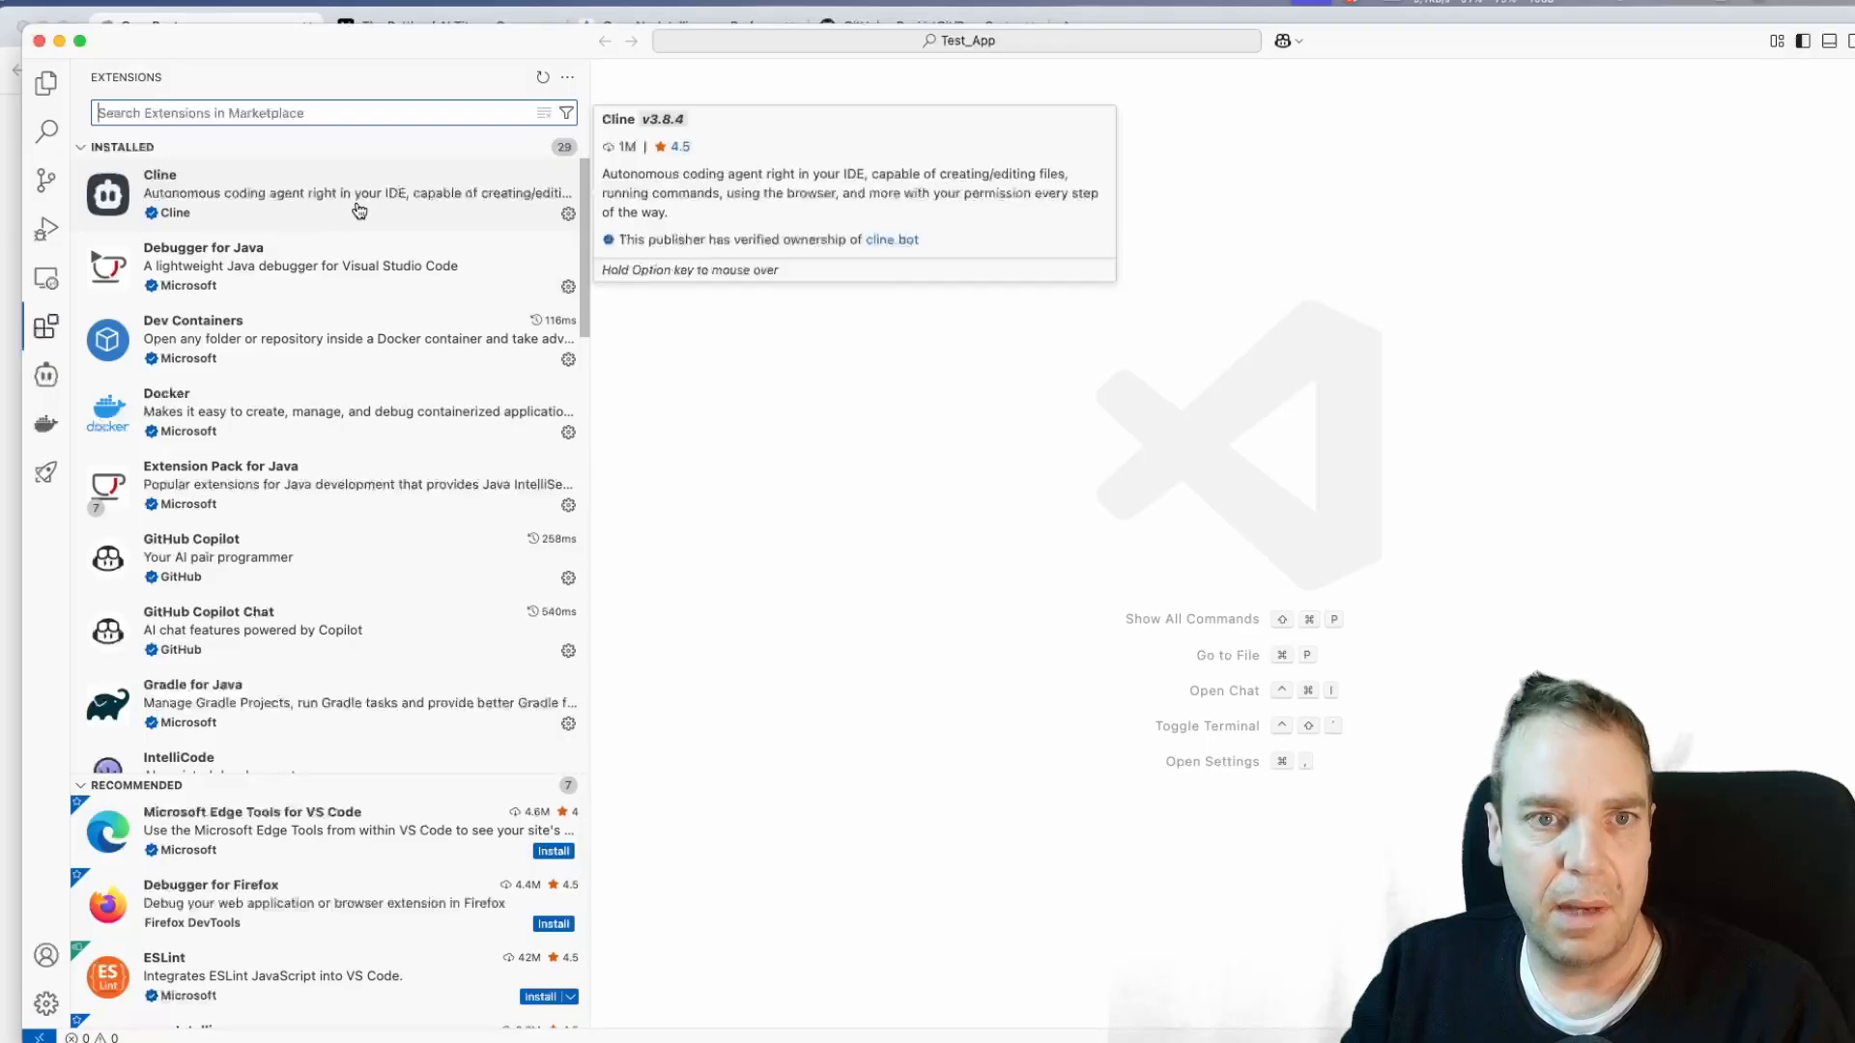
pyautogui.scroll(-3)
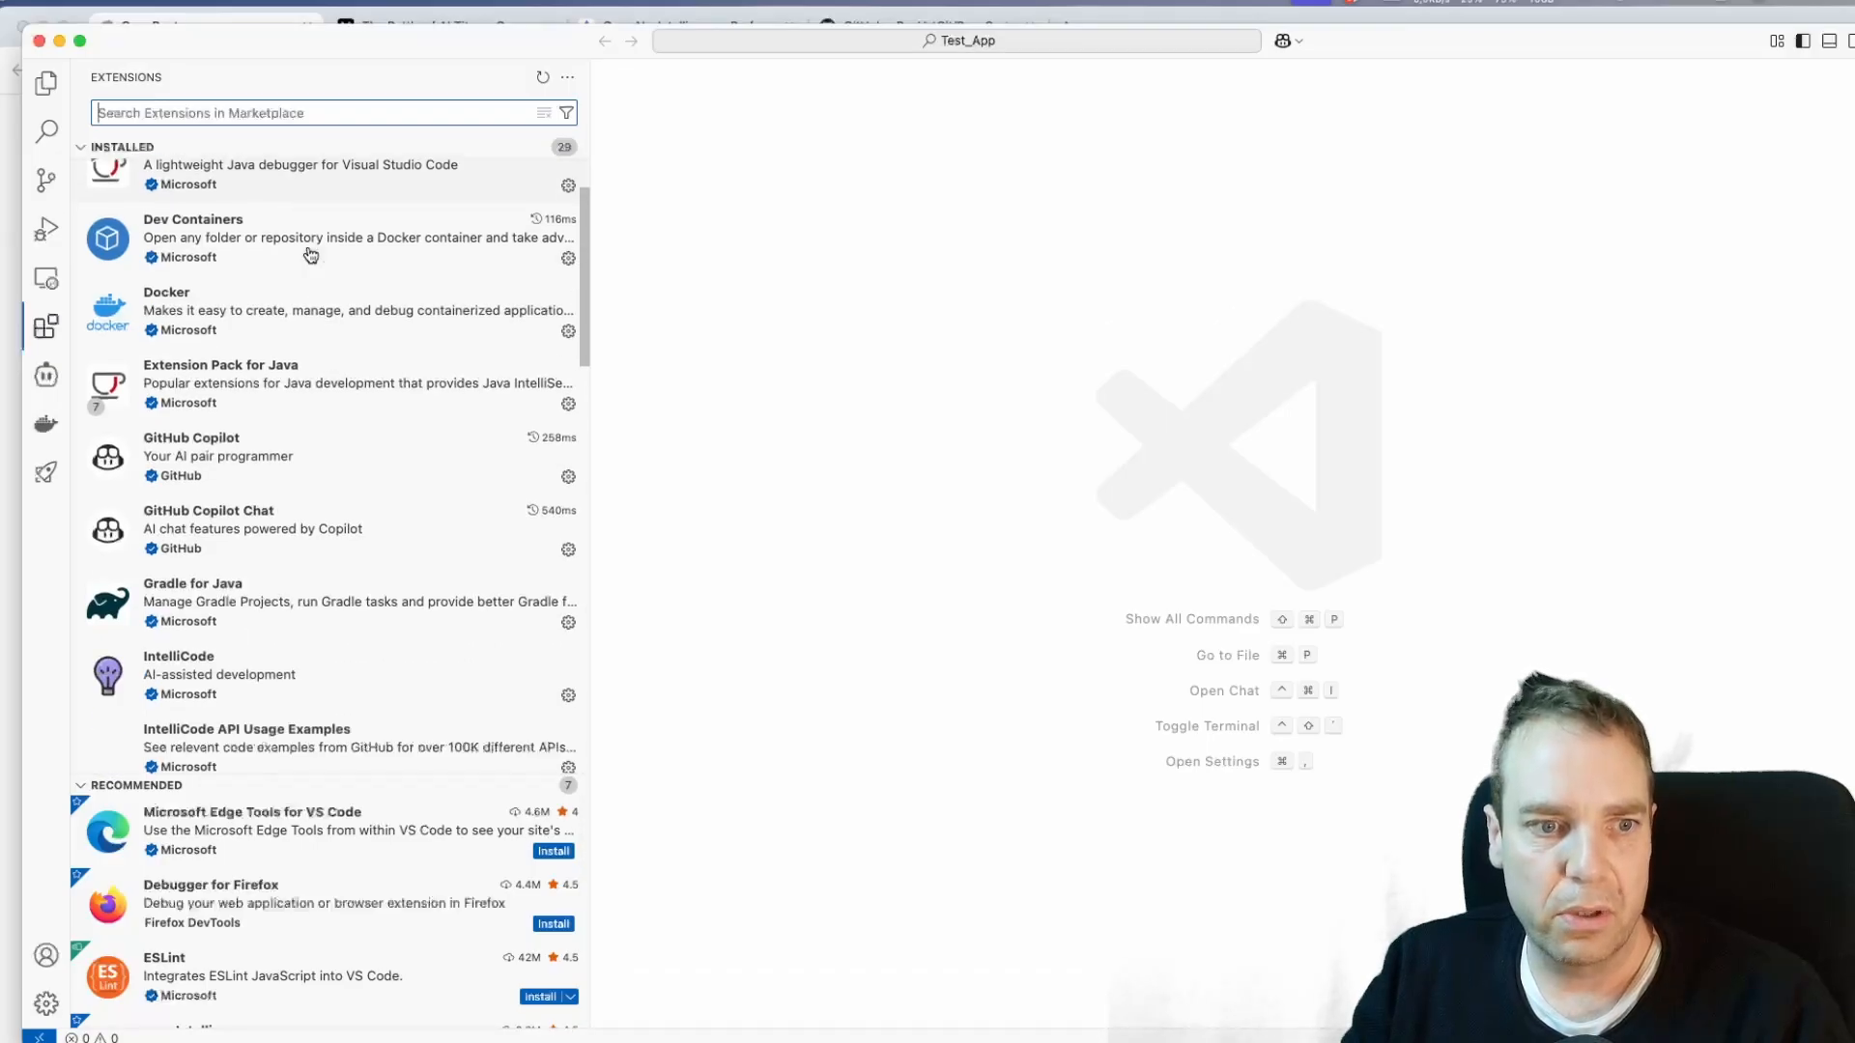
pyautogui.scroll(-3)
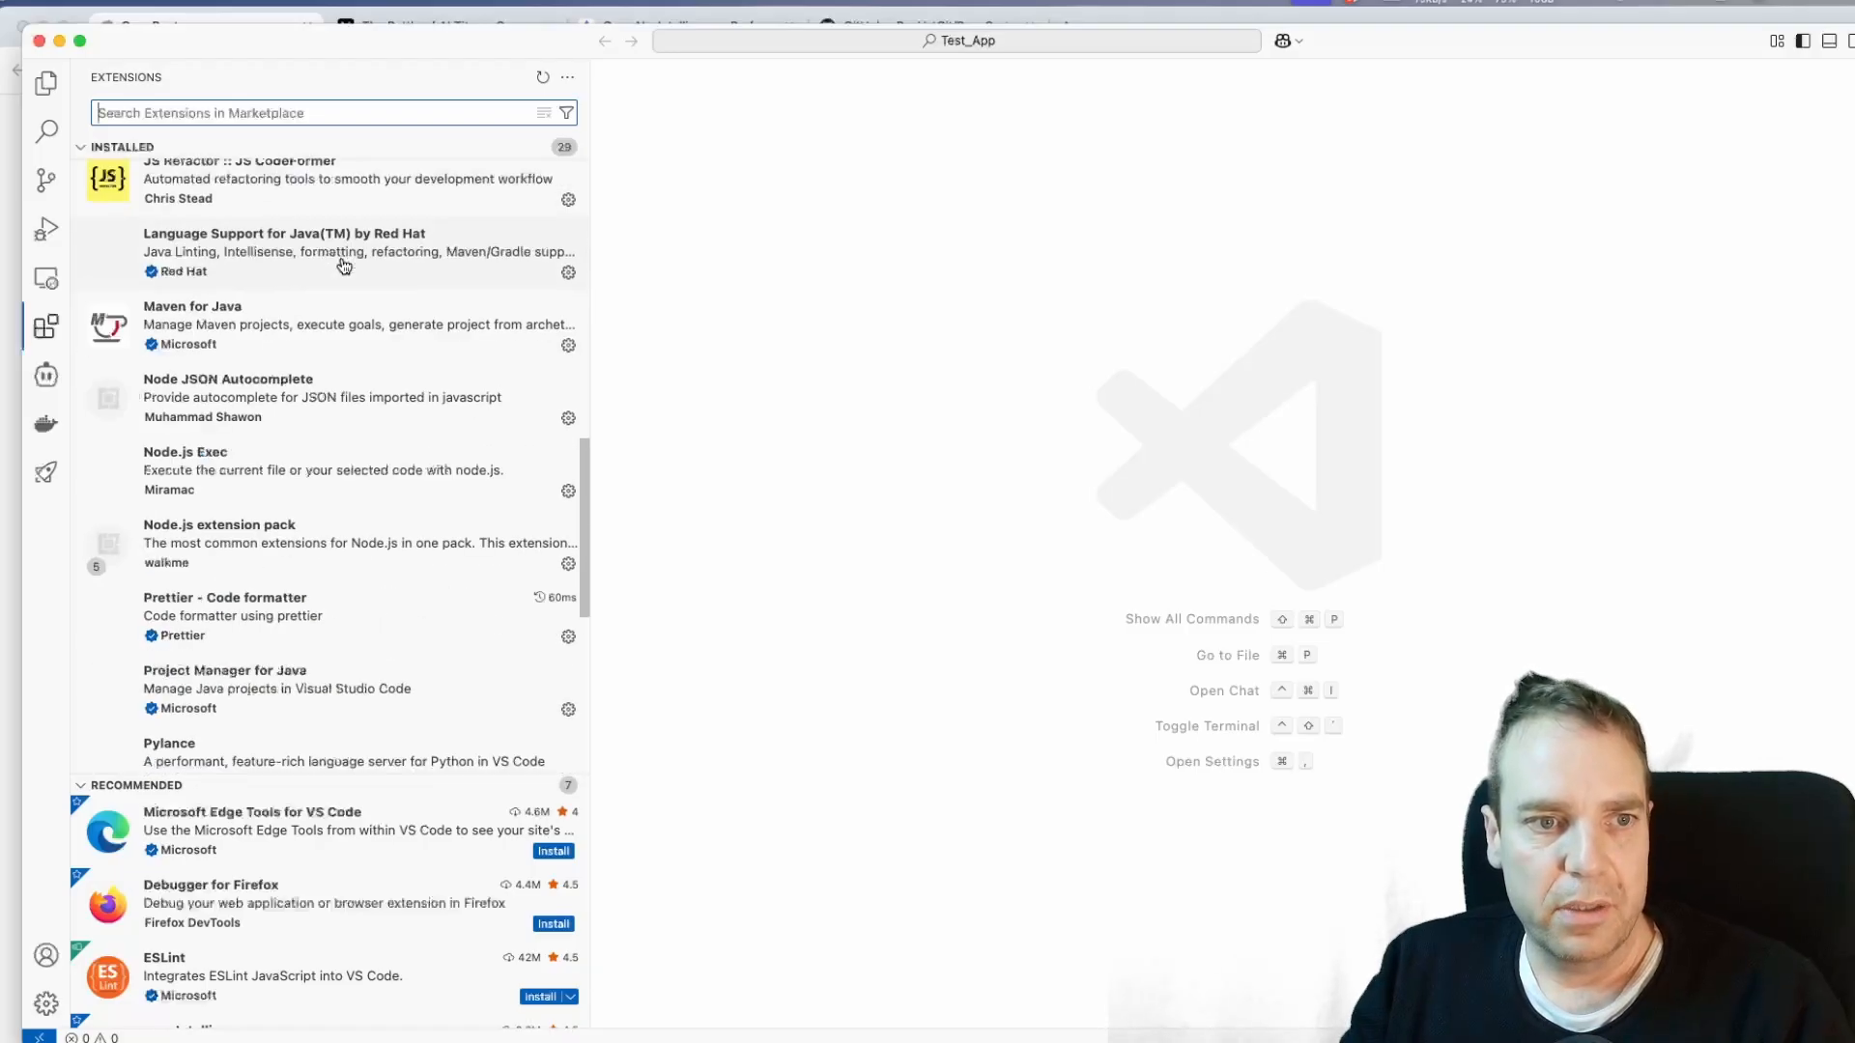
pyautogui.scroll(3)
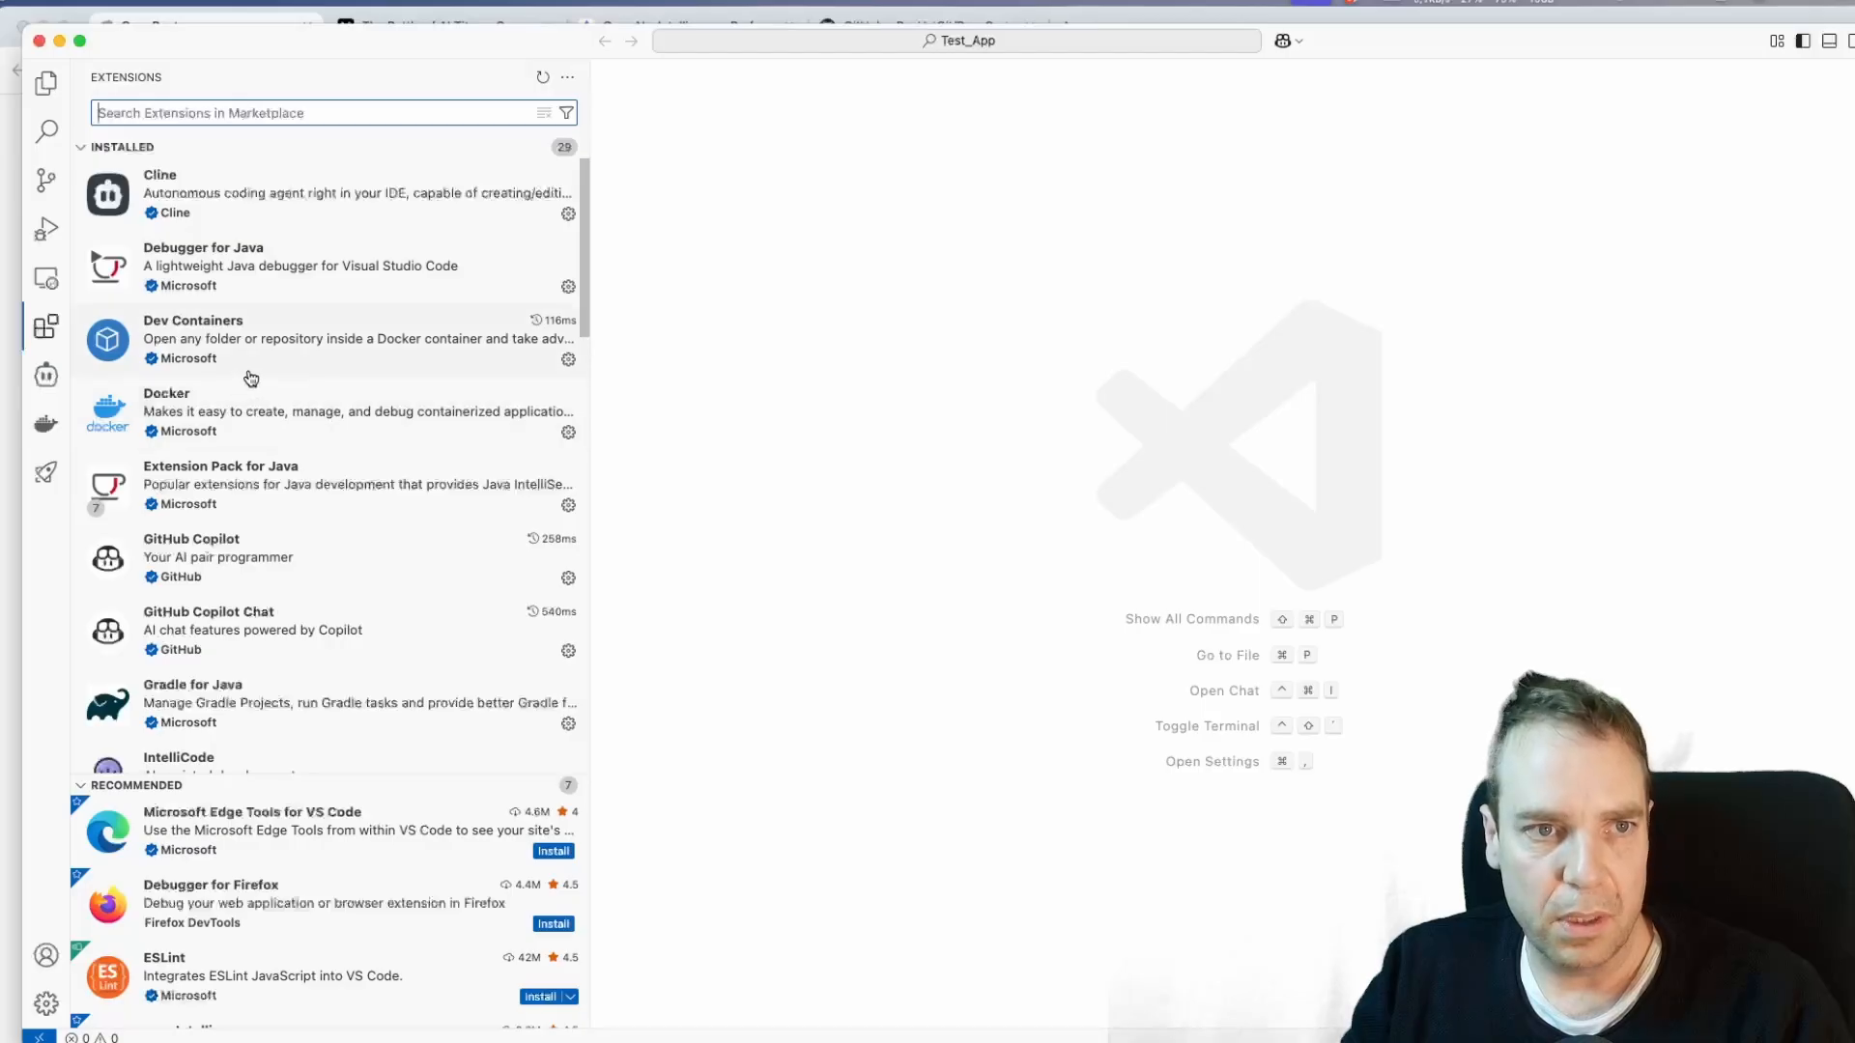
pyautogui.moveTo(267, 228)
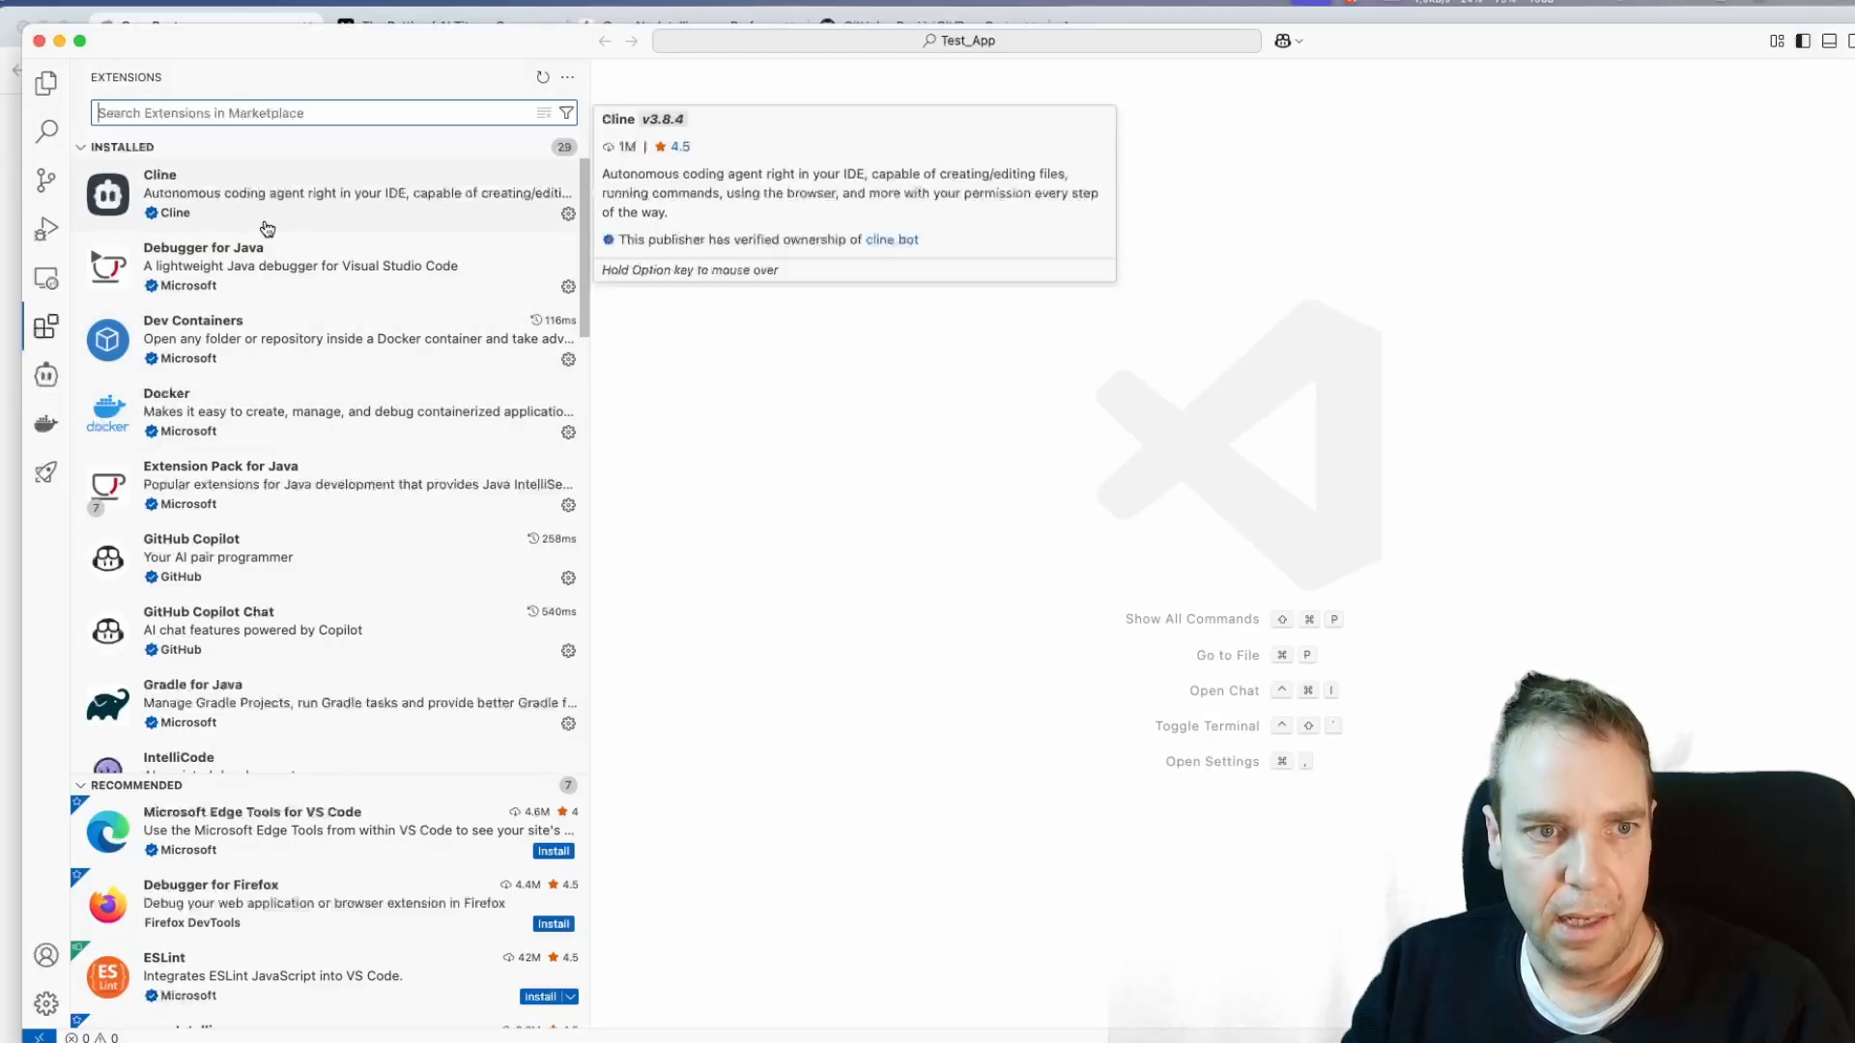
pyautogui.moveTo(423, 409)
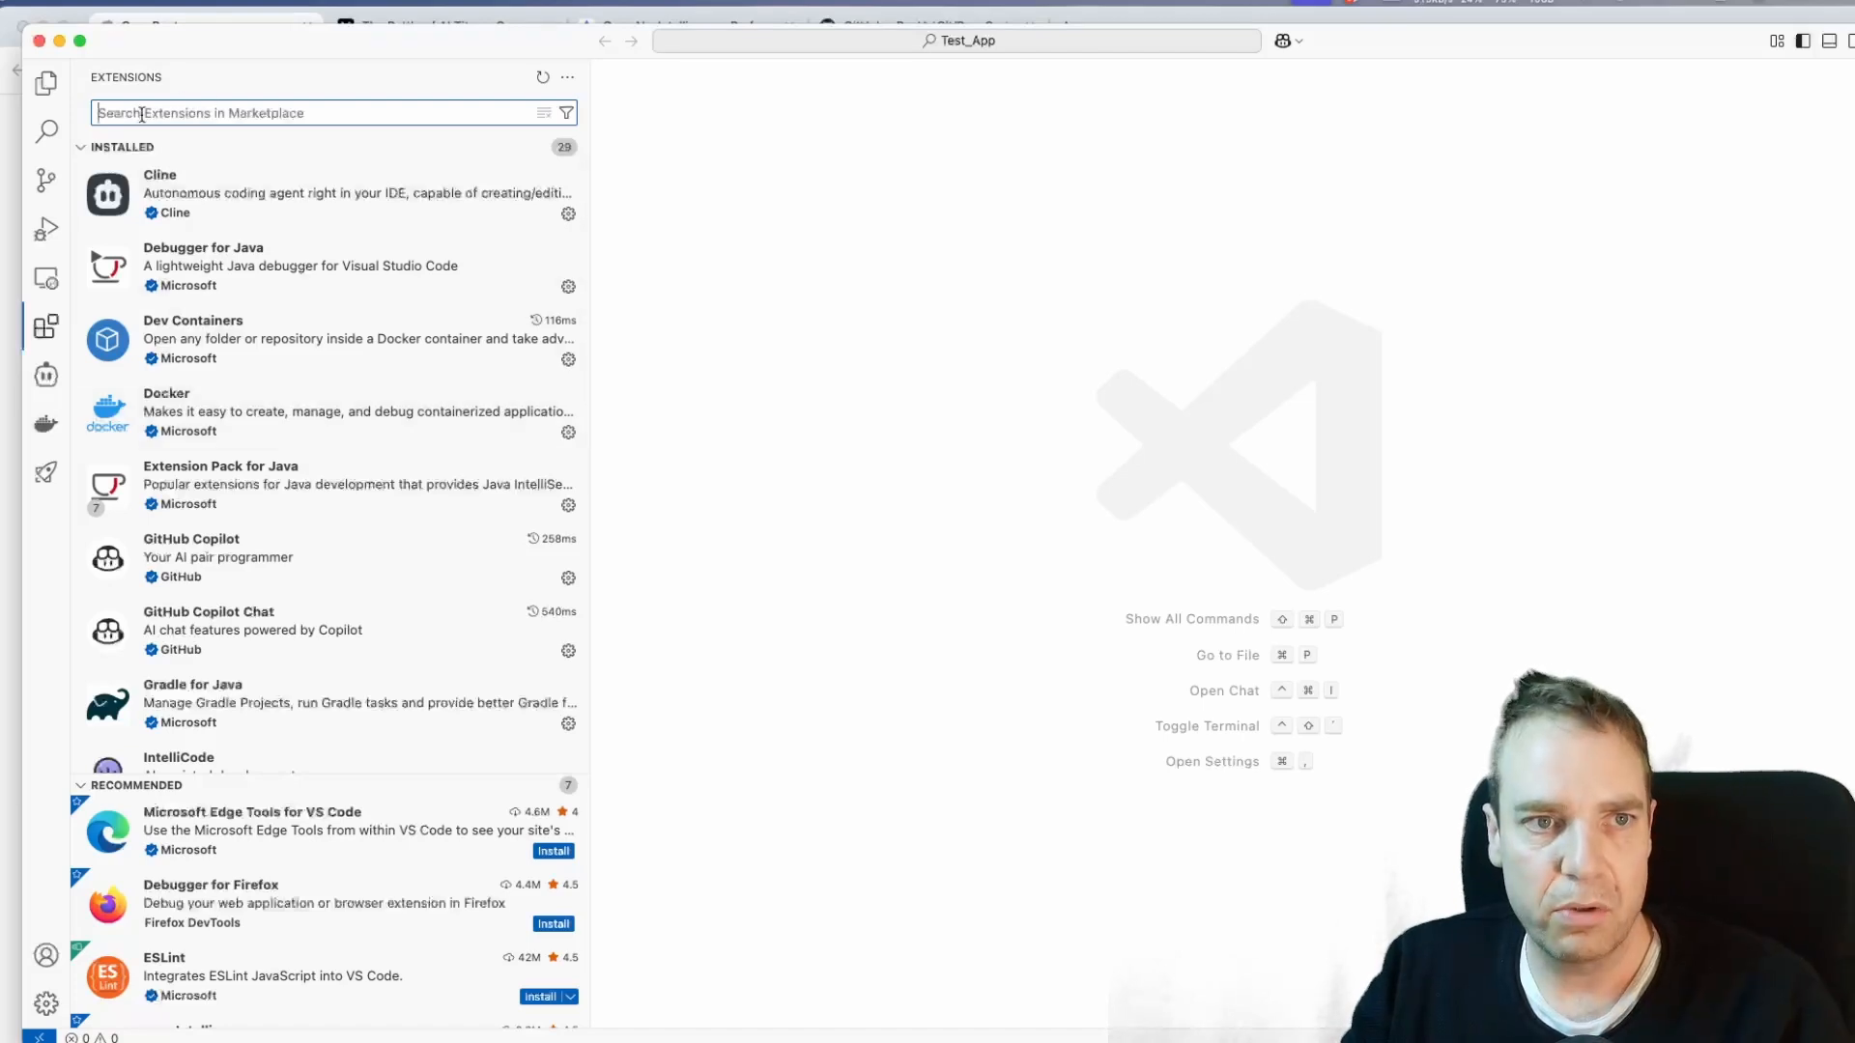
# Step: Search the Extensions marketplace for 'roo code' to find the installed Roo Code extension
pyautogui.write('roo code')
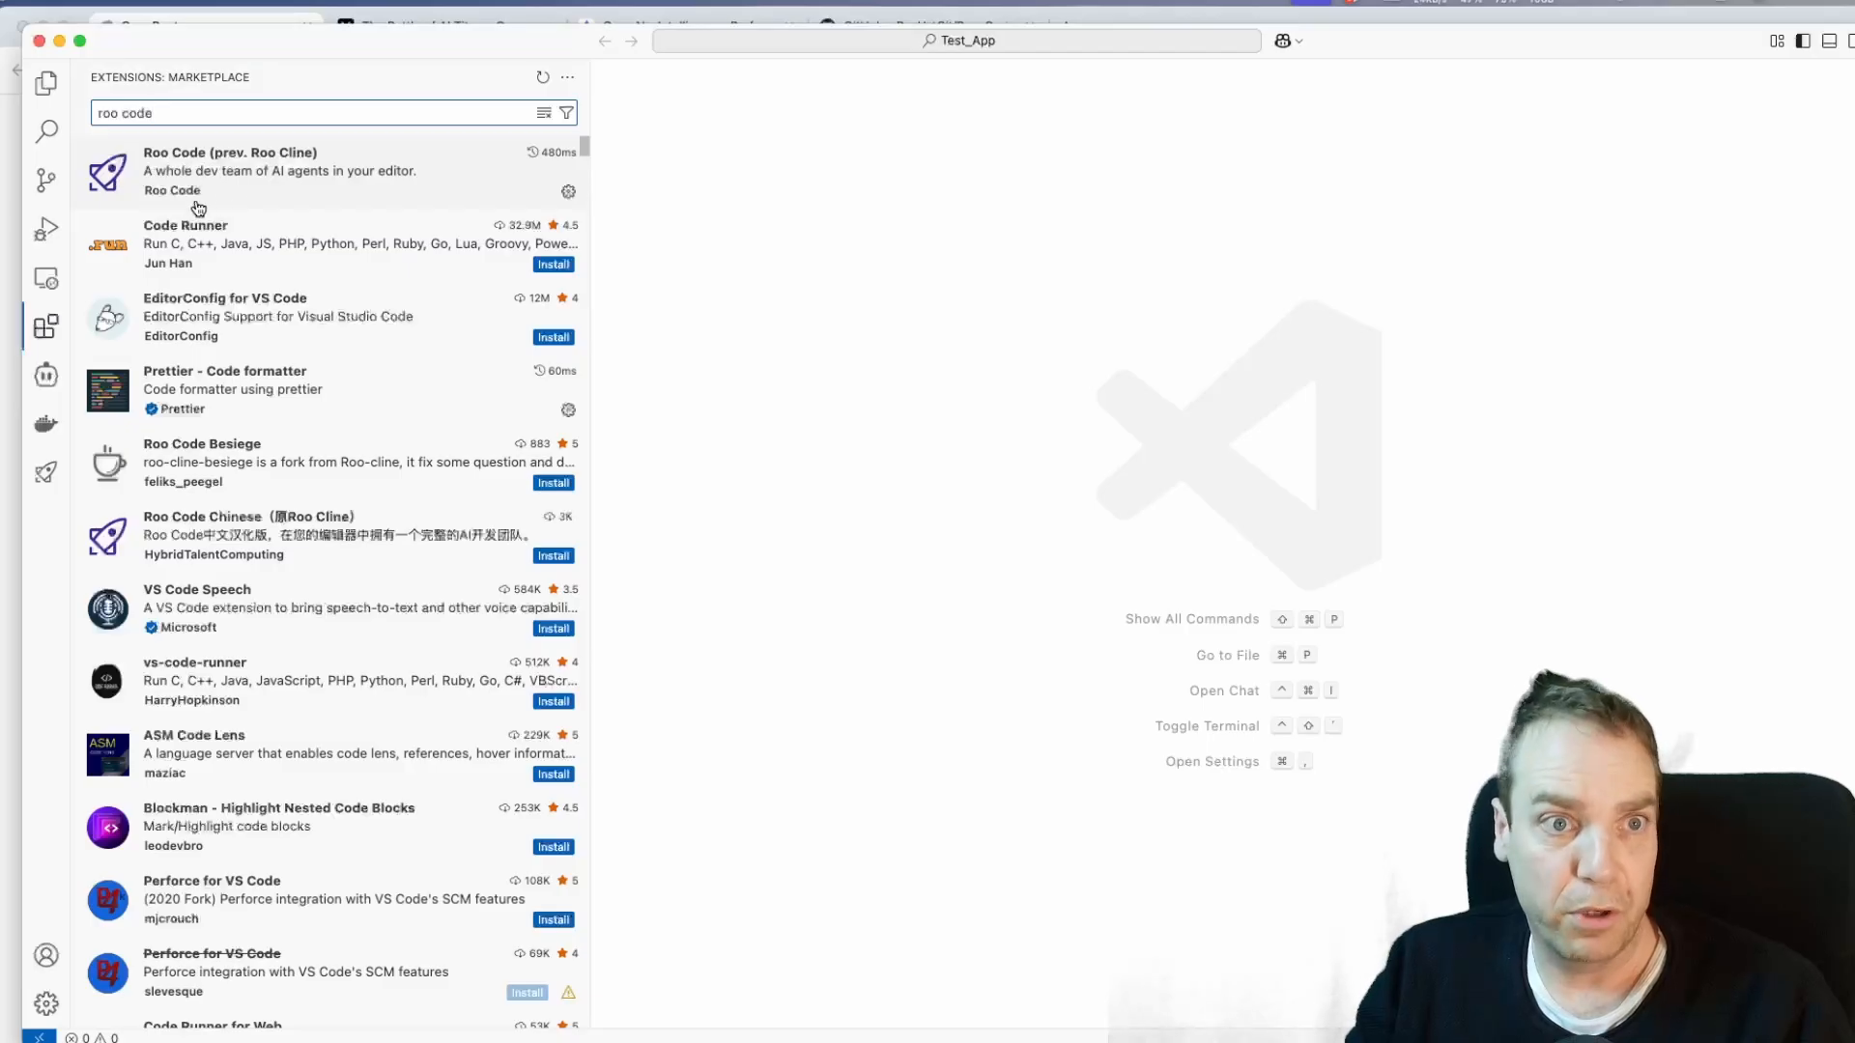
pyautogui.moveTo(344, 176)
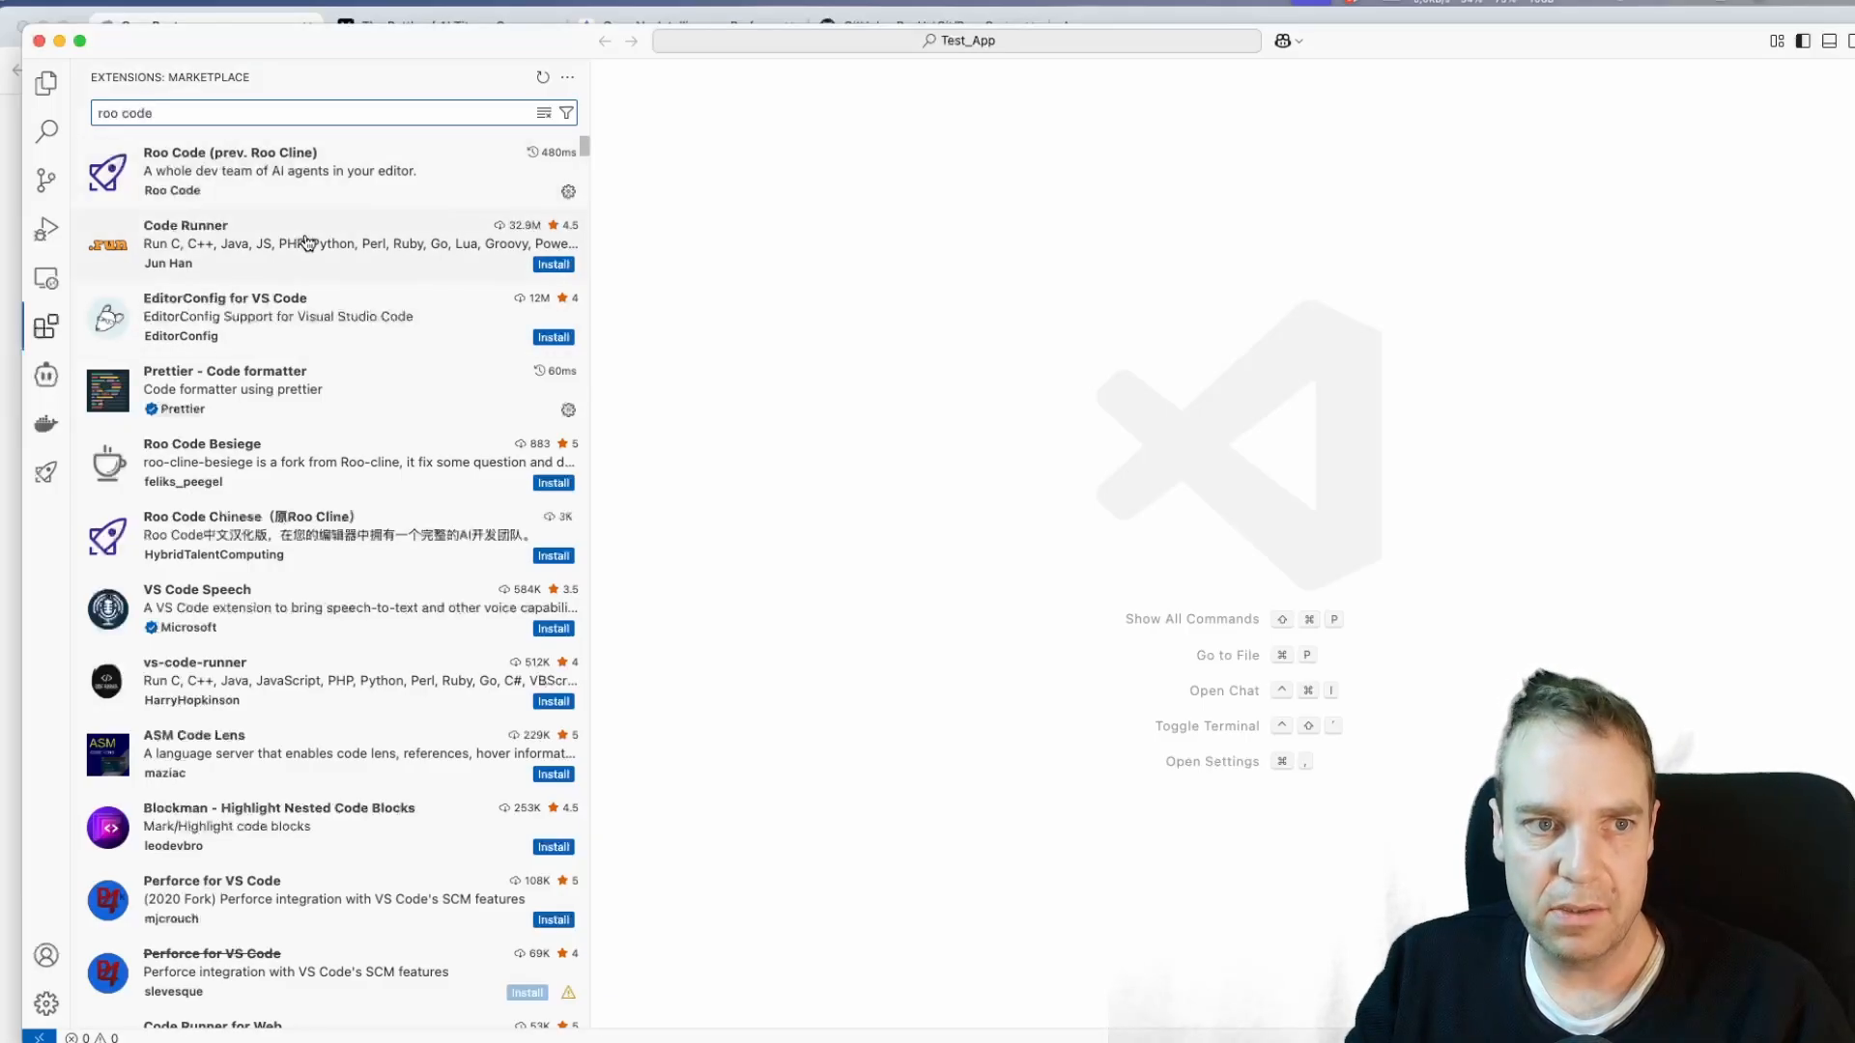
pyautogui.moveTo(147, 211)
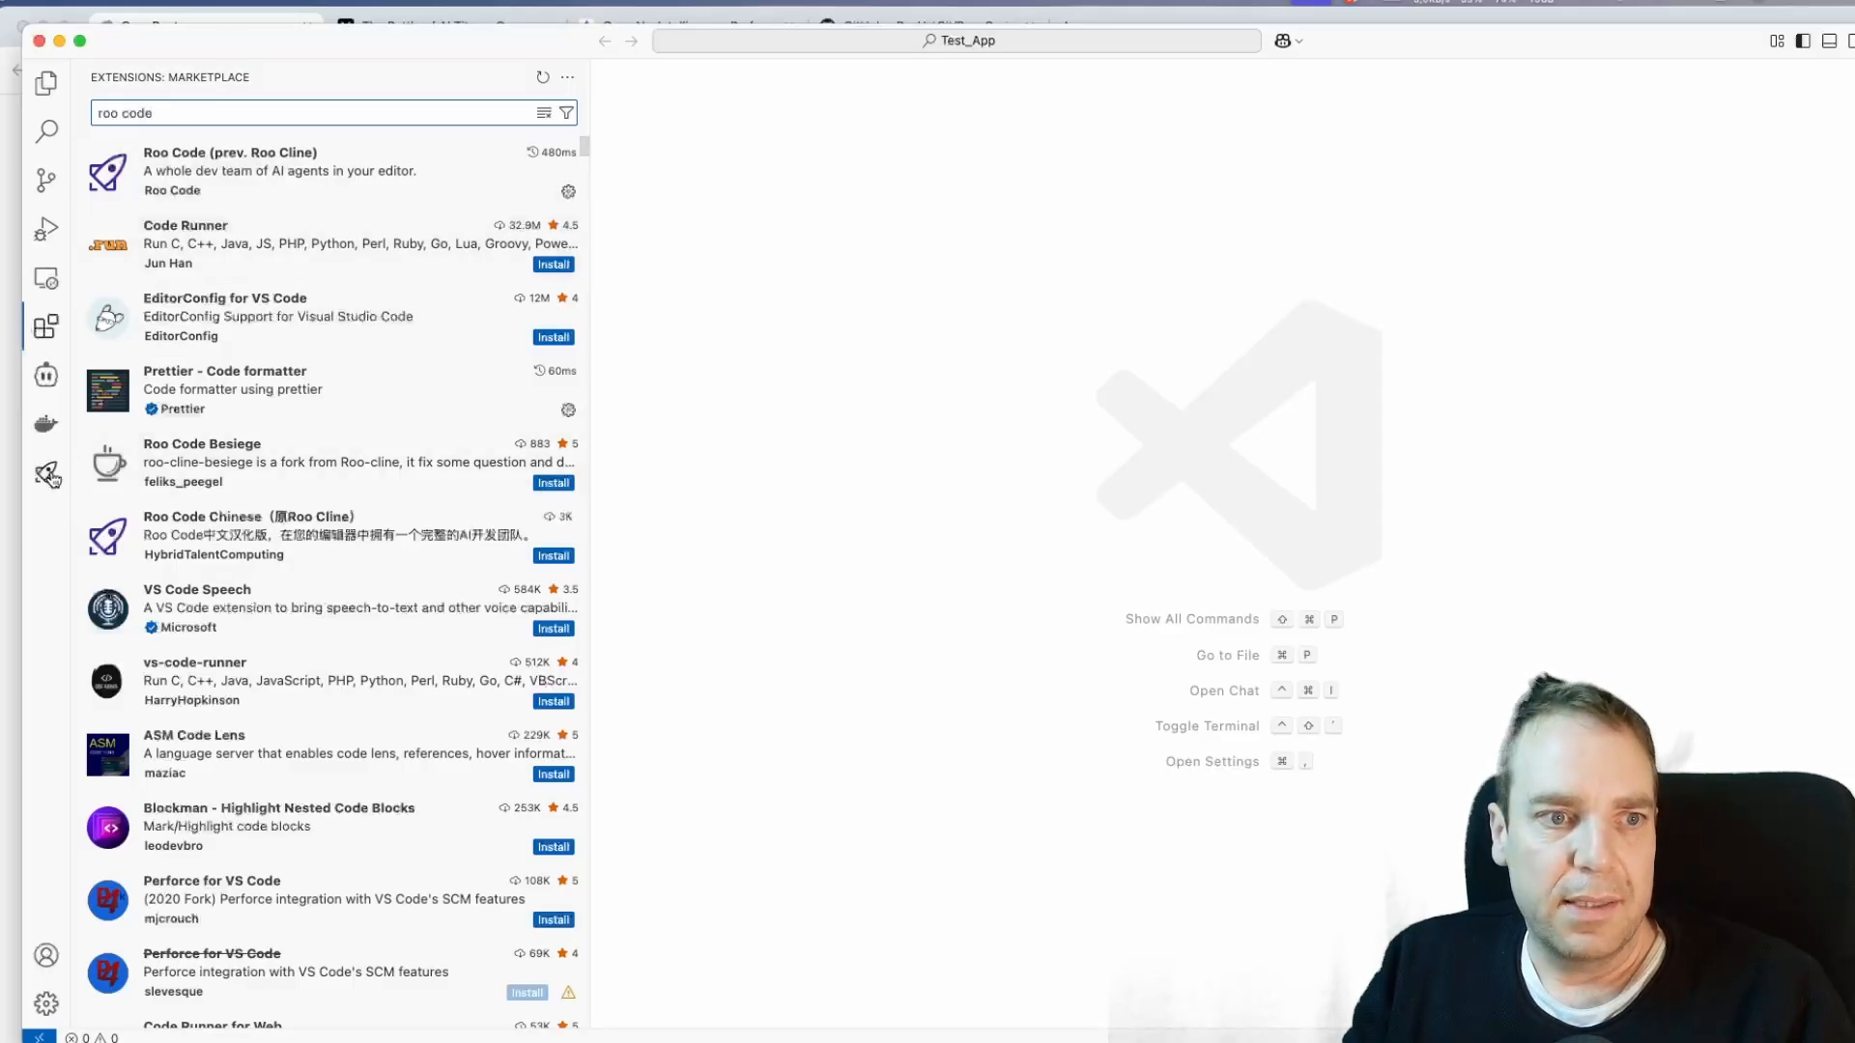
pyautogui.moveTo(45, 475)
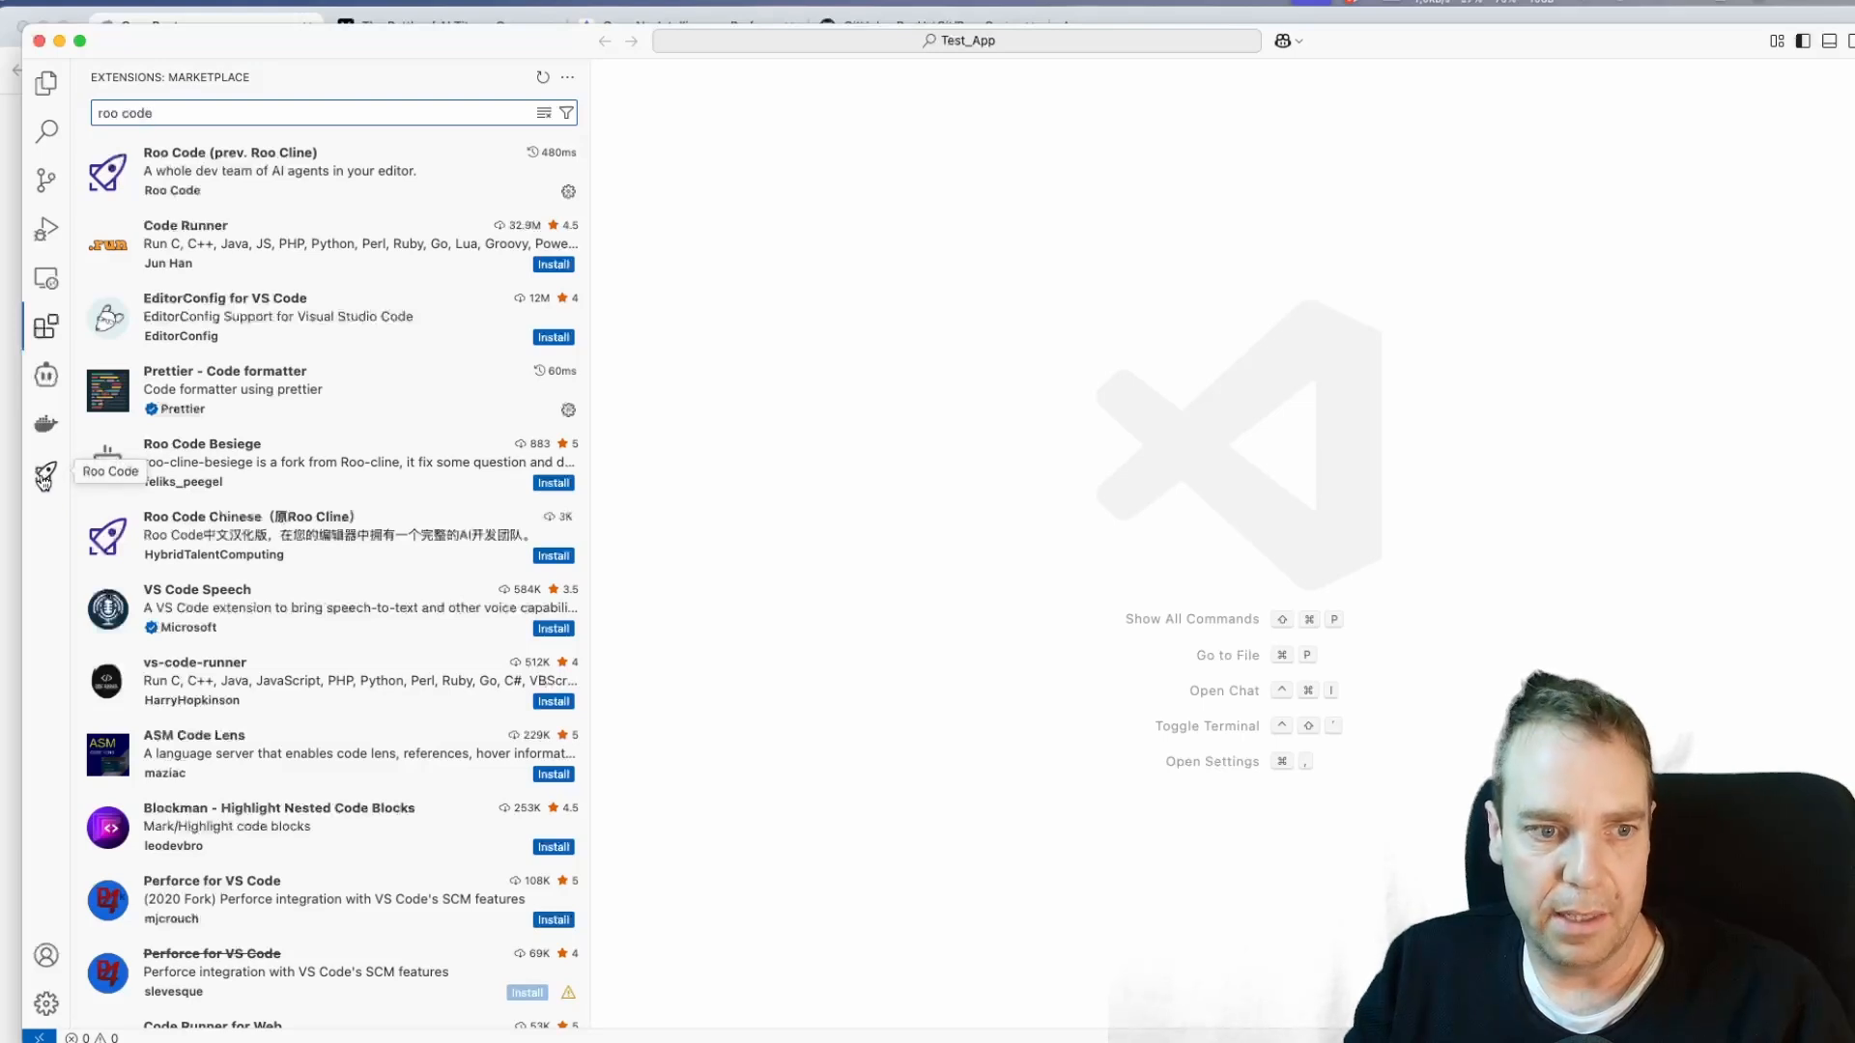
# Step: Bring up the Roo Code panel and enable all auto-approve permissions
pyautogui.click(44, 475)
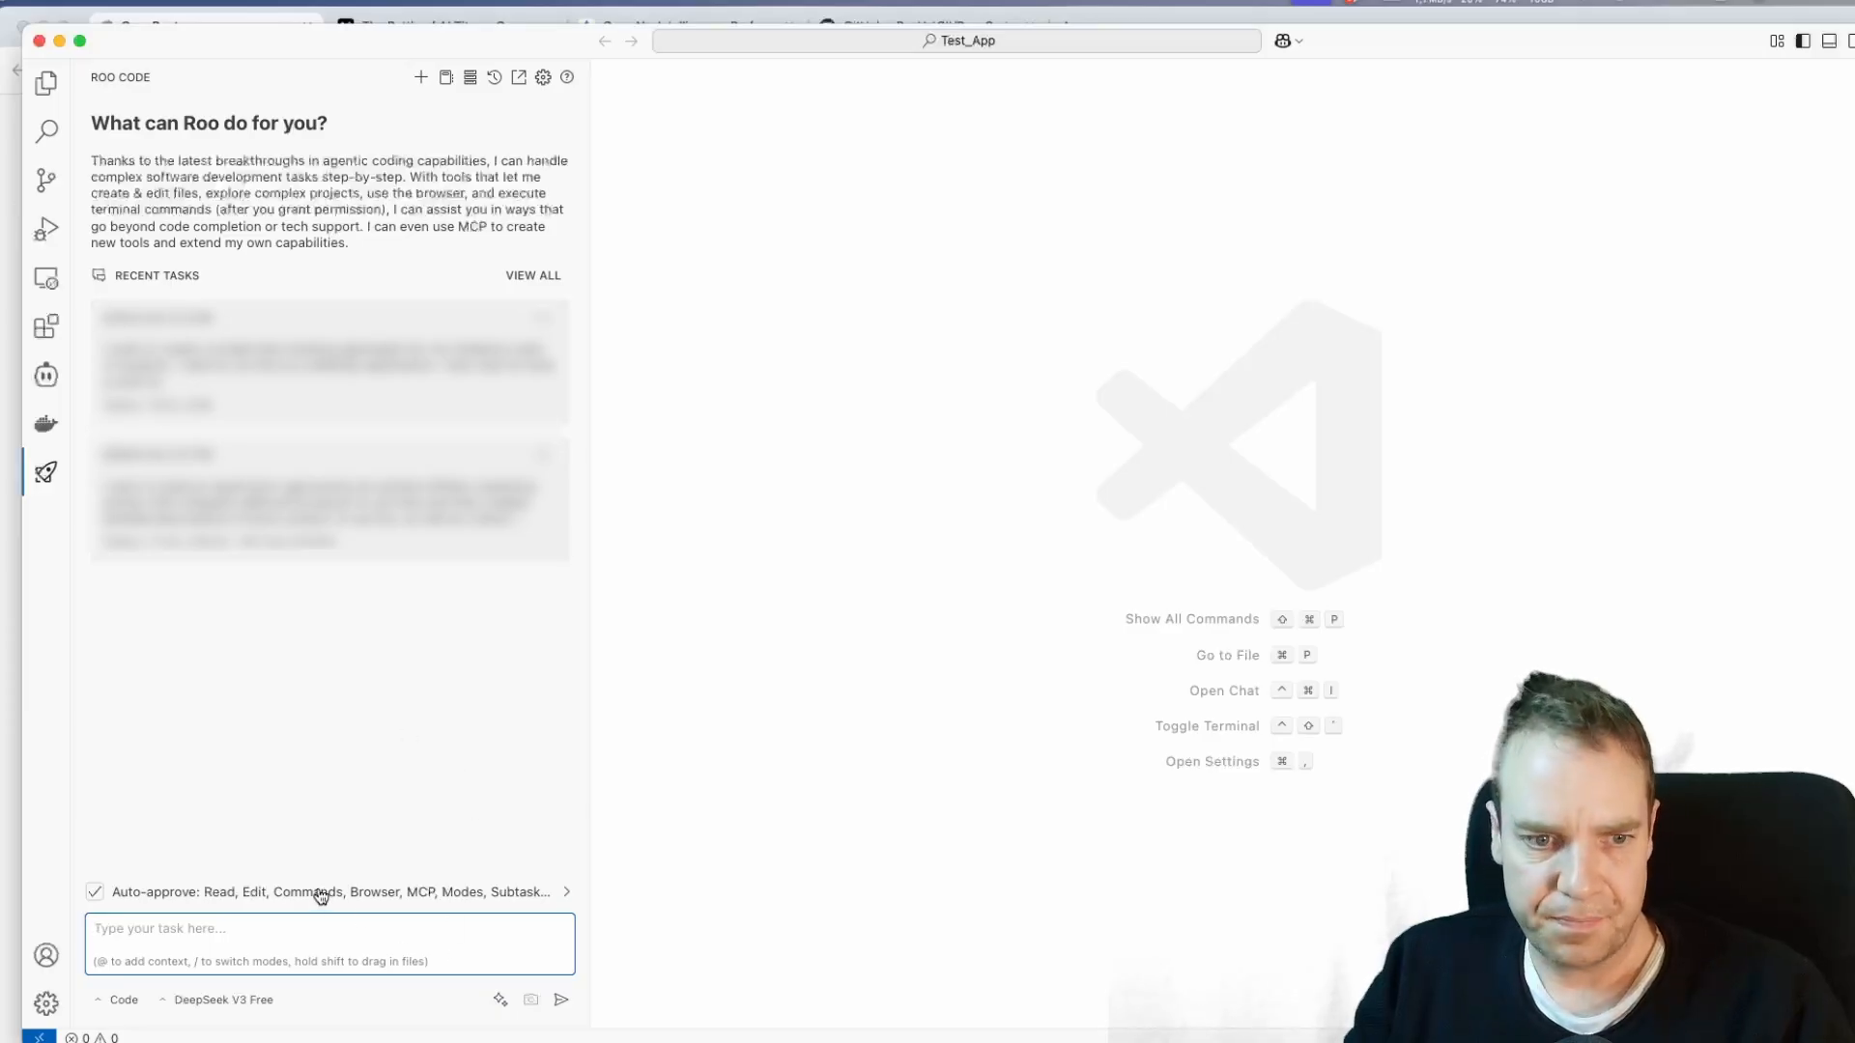
pyautogui.click(566, 893)
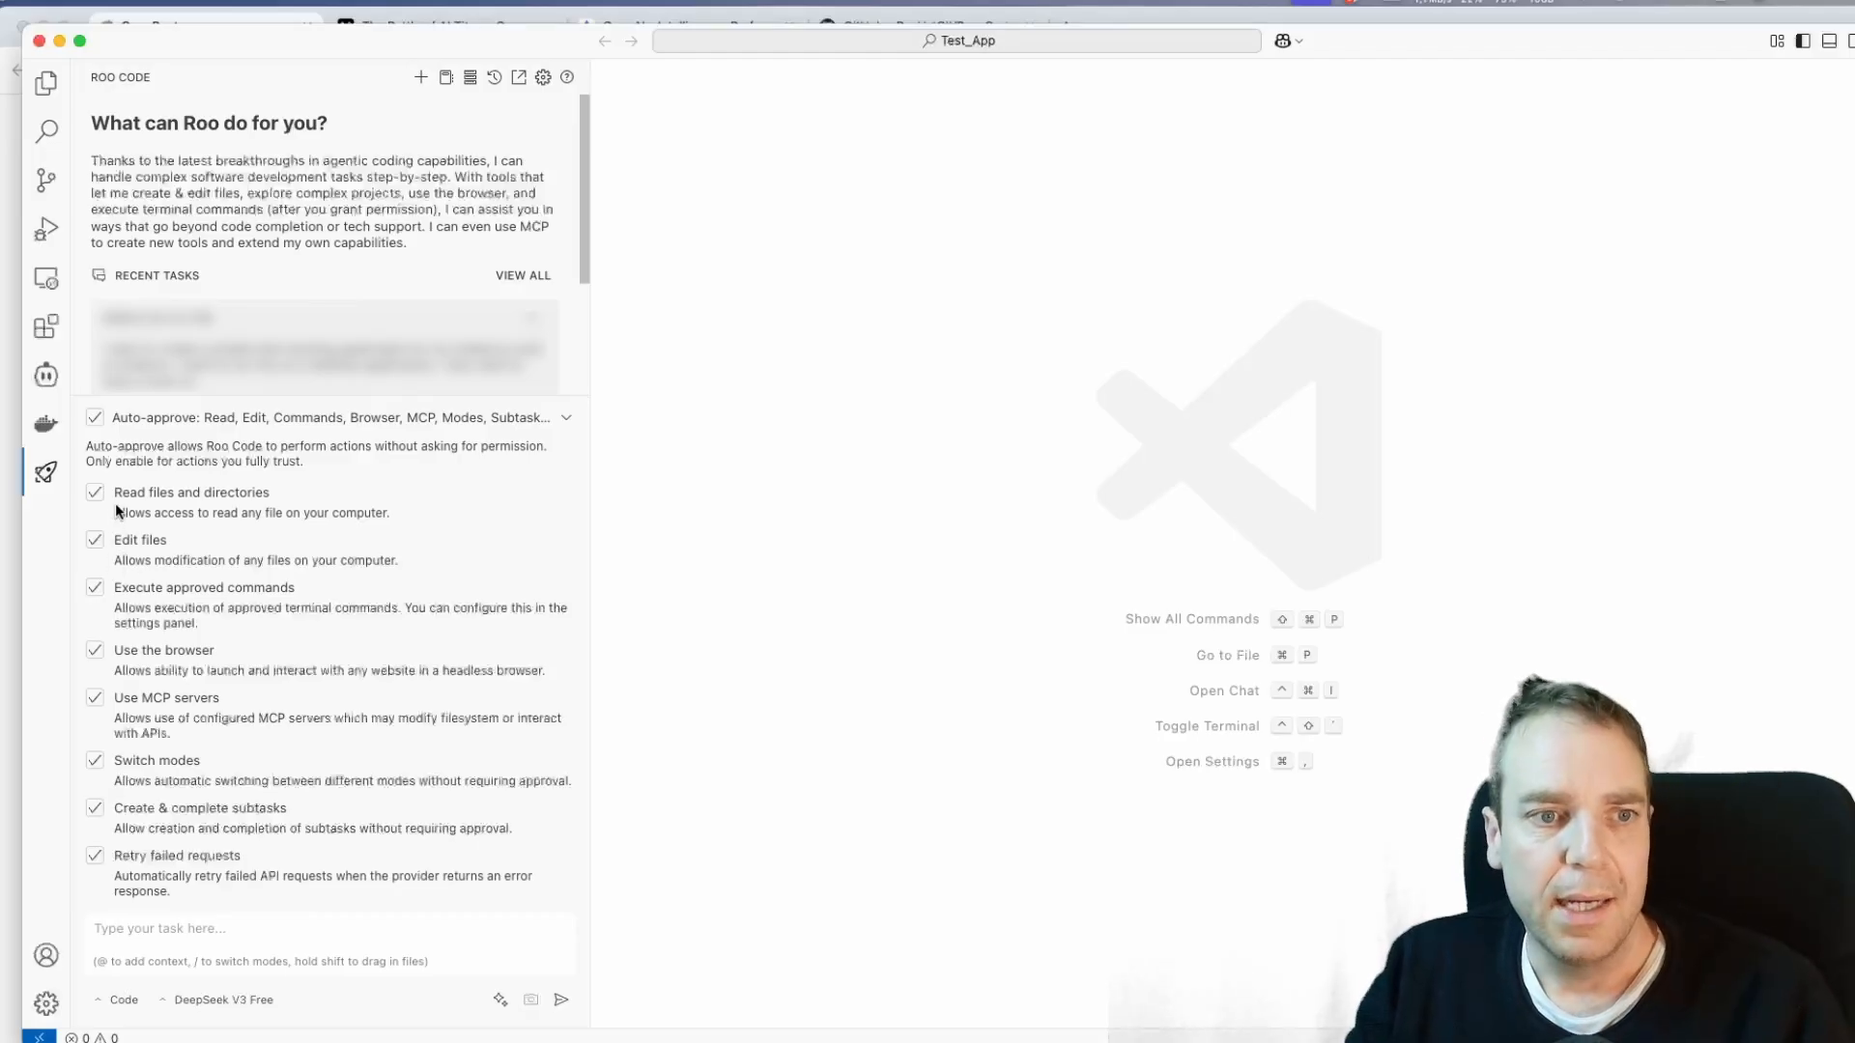
pyautogui.moveTo(217, 545)
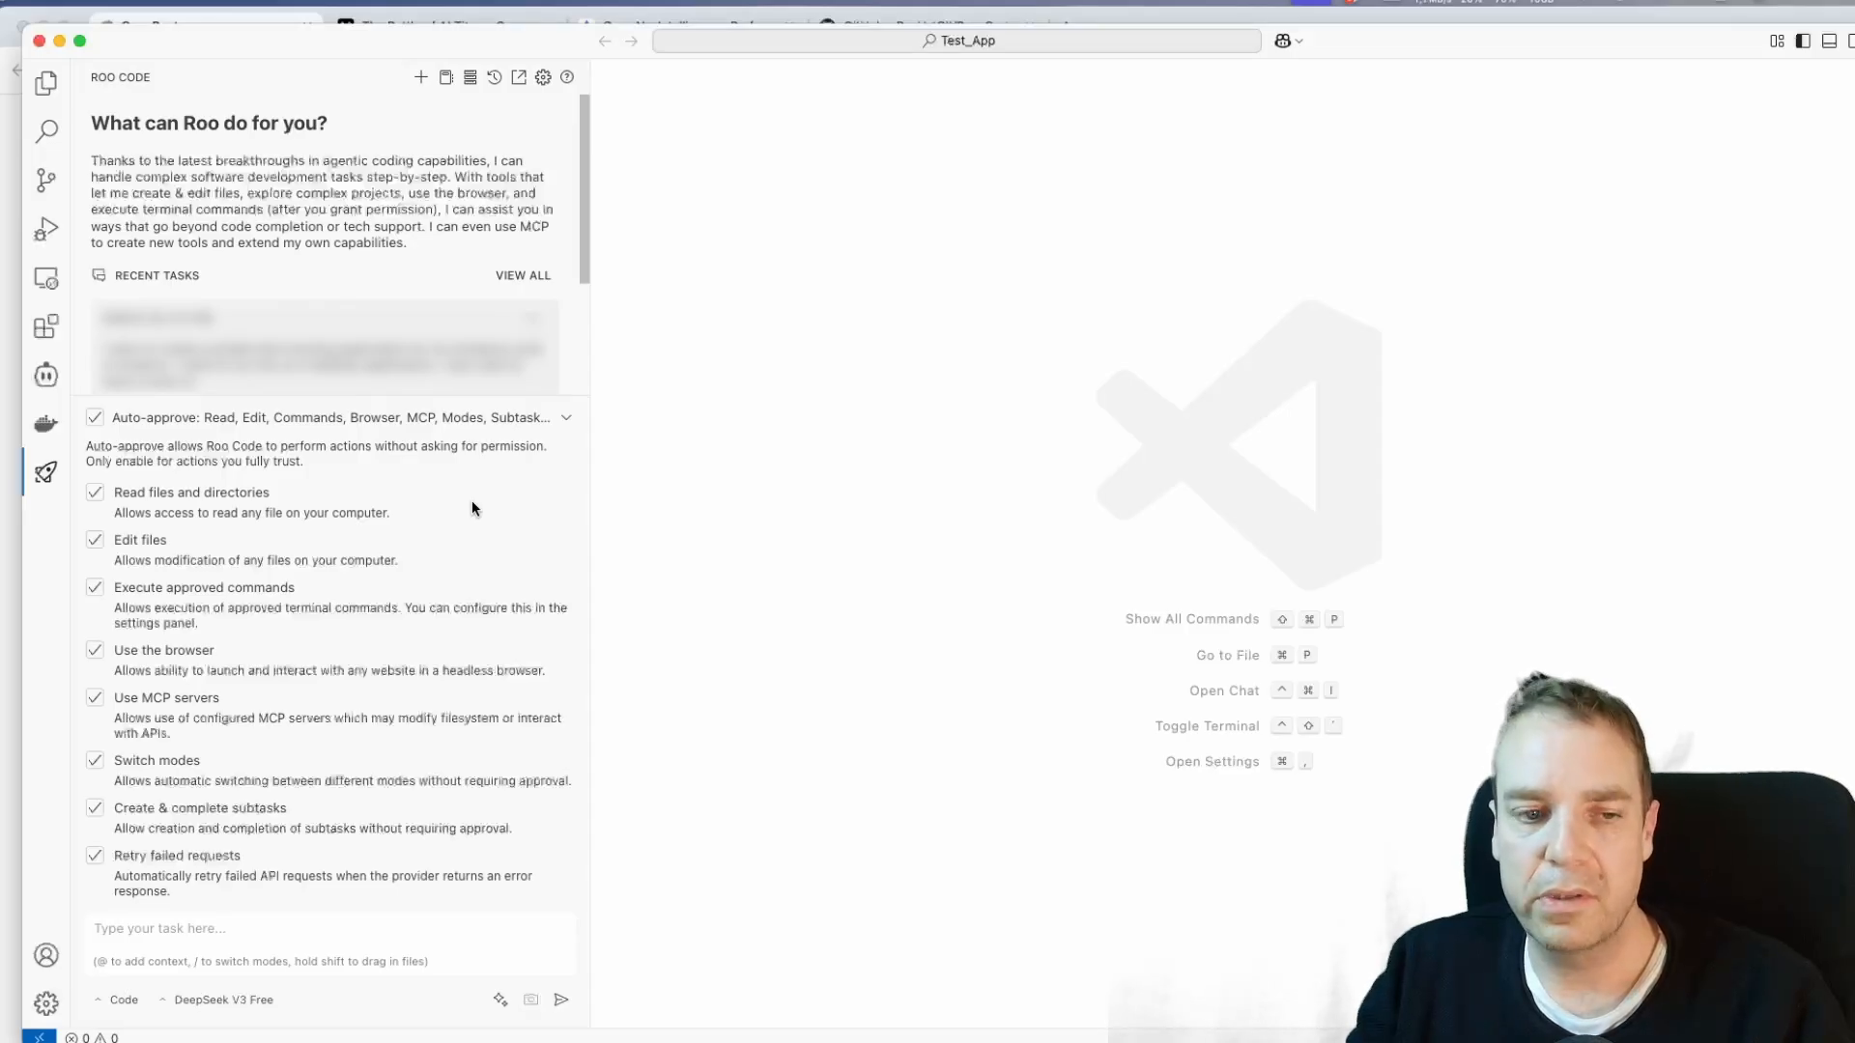
pyautogui.moveTo(365, 728)
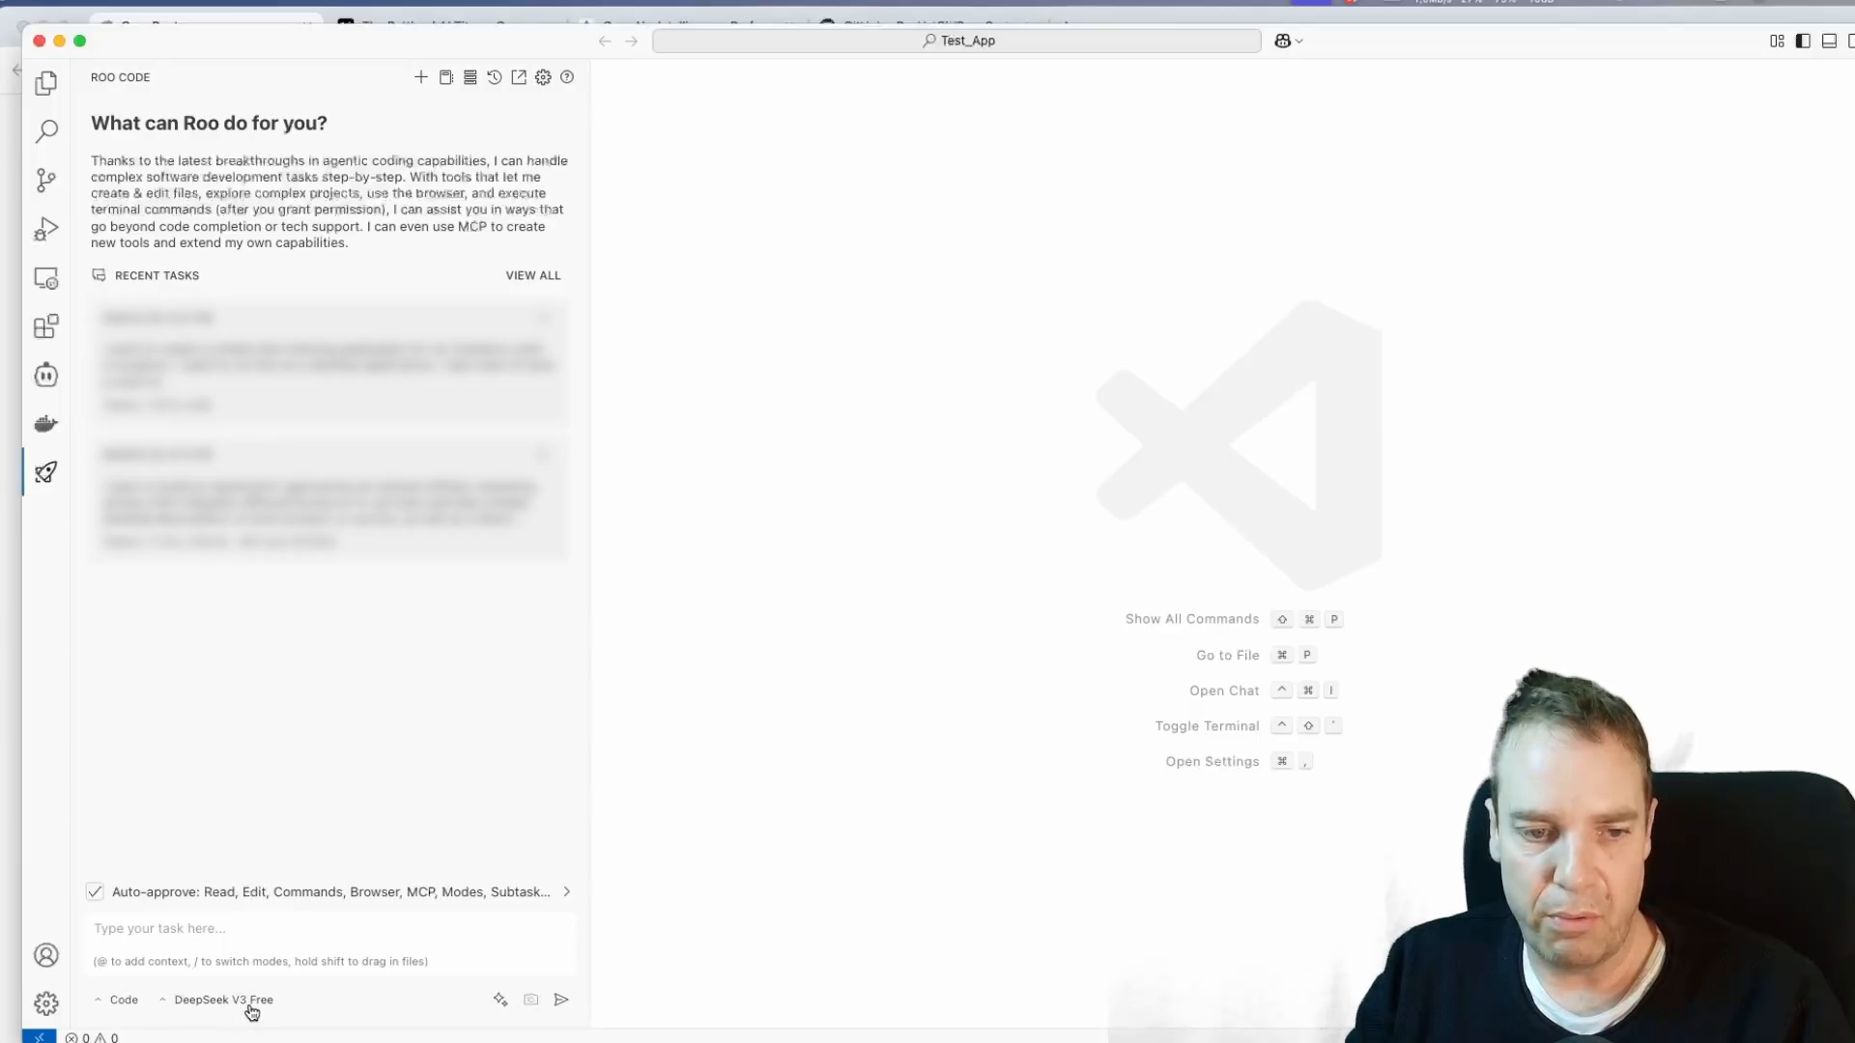
# Step: Edit the configuration profiles to reach the DeepSeek V3 Free OpenRouter provider settings
pyautogui.click(221, 999)
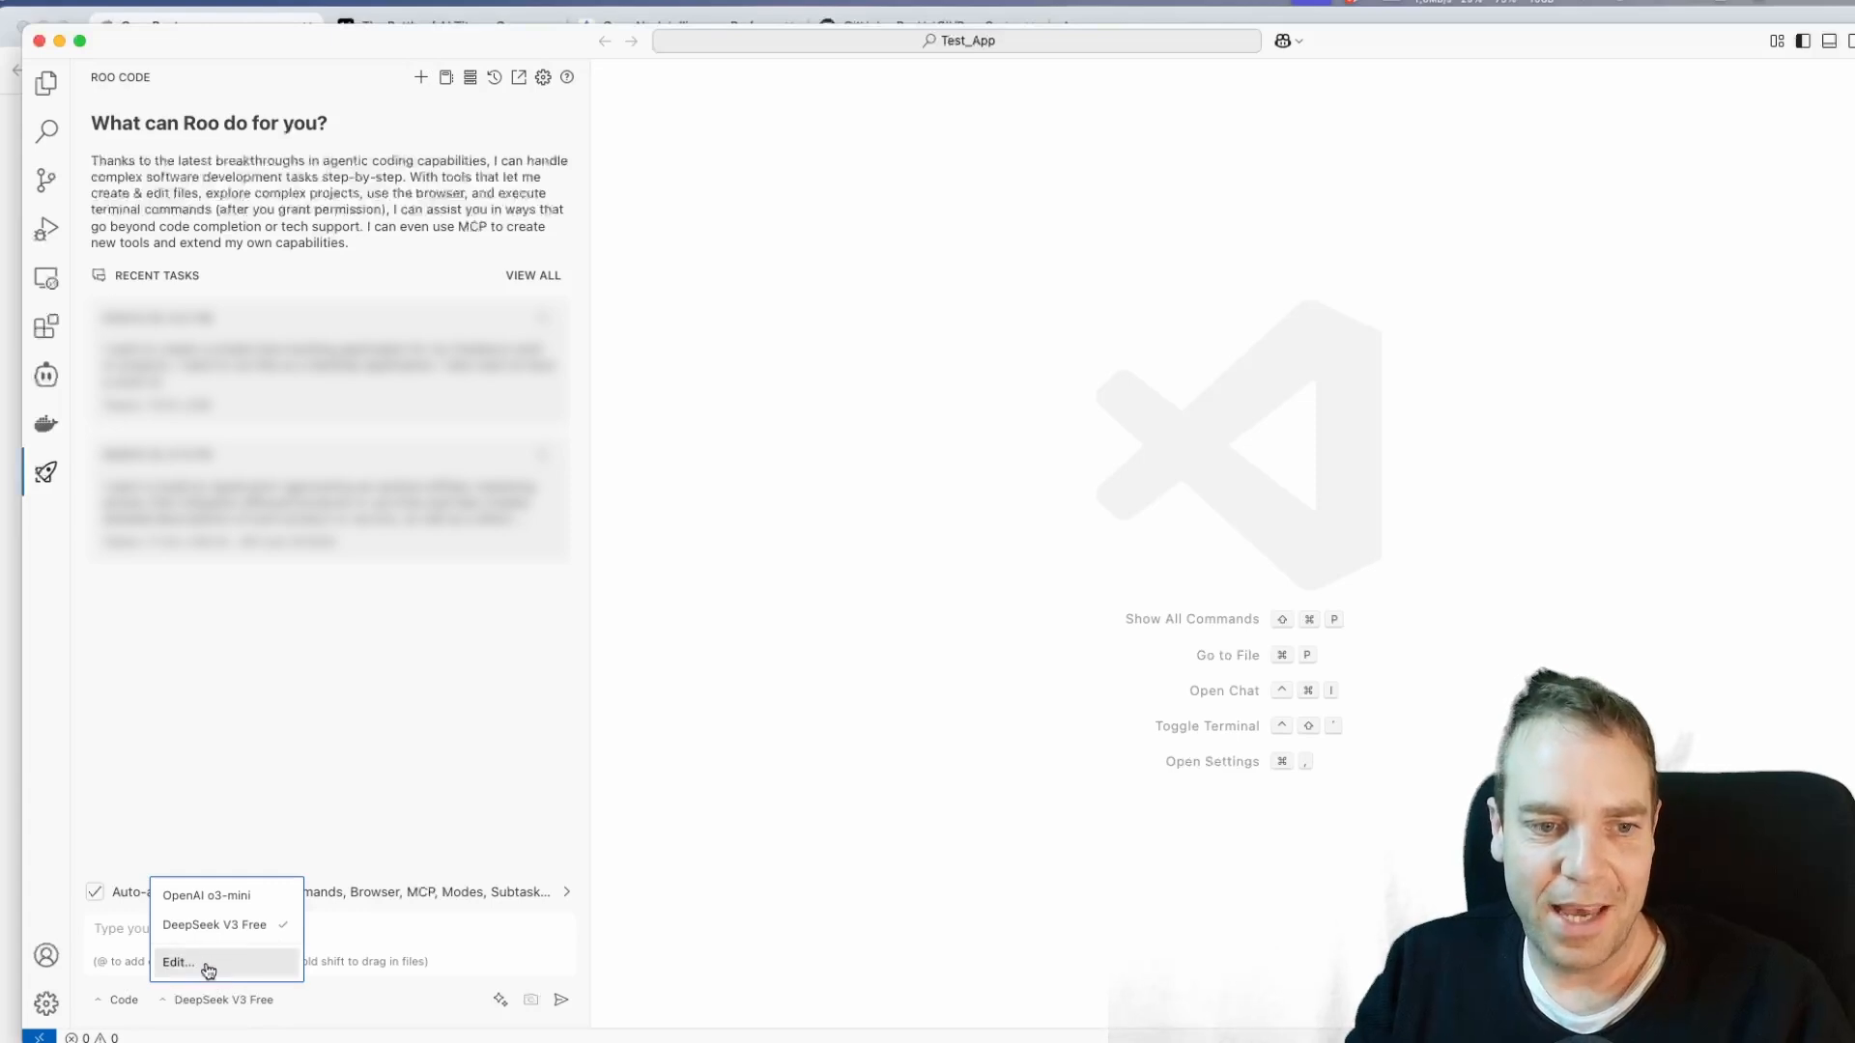
pyautogui.click(178, 962)
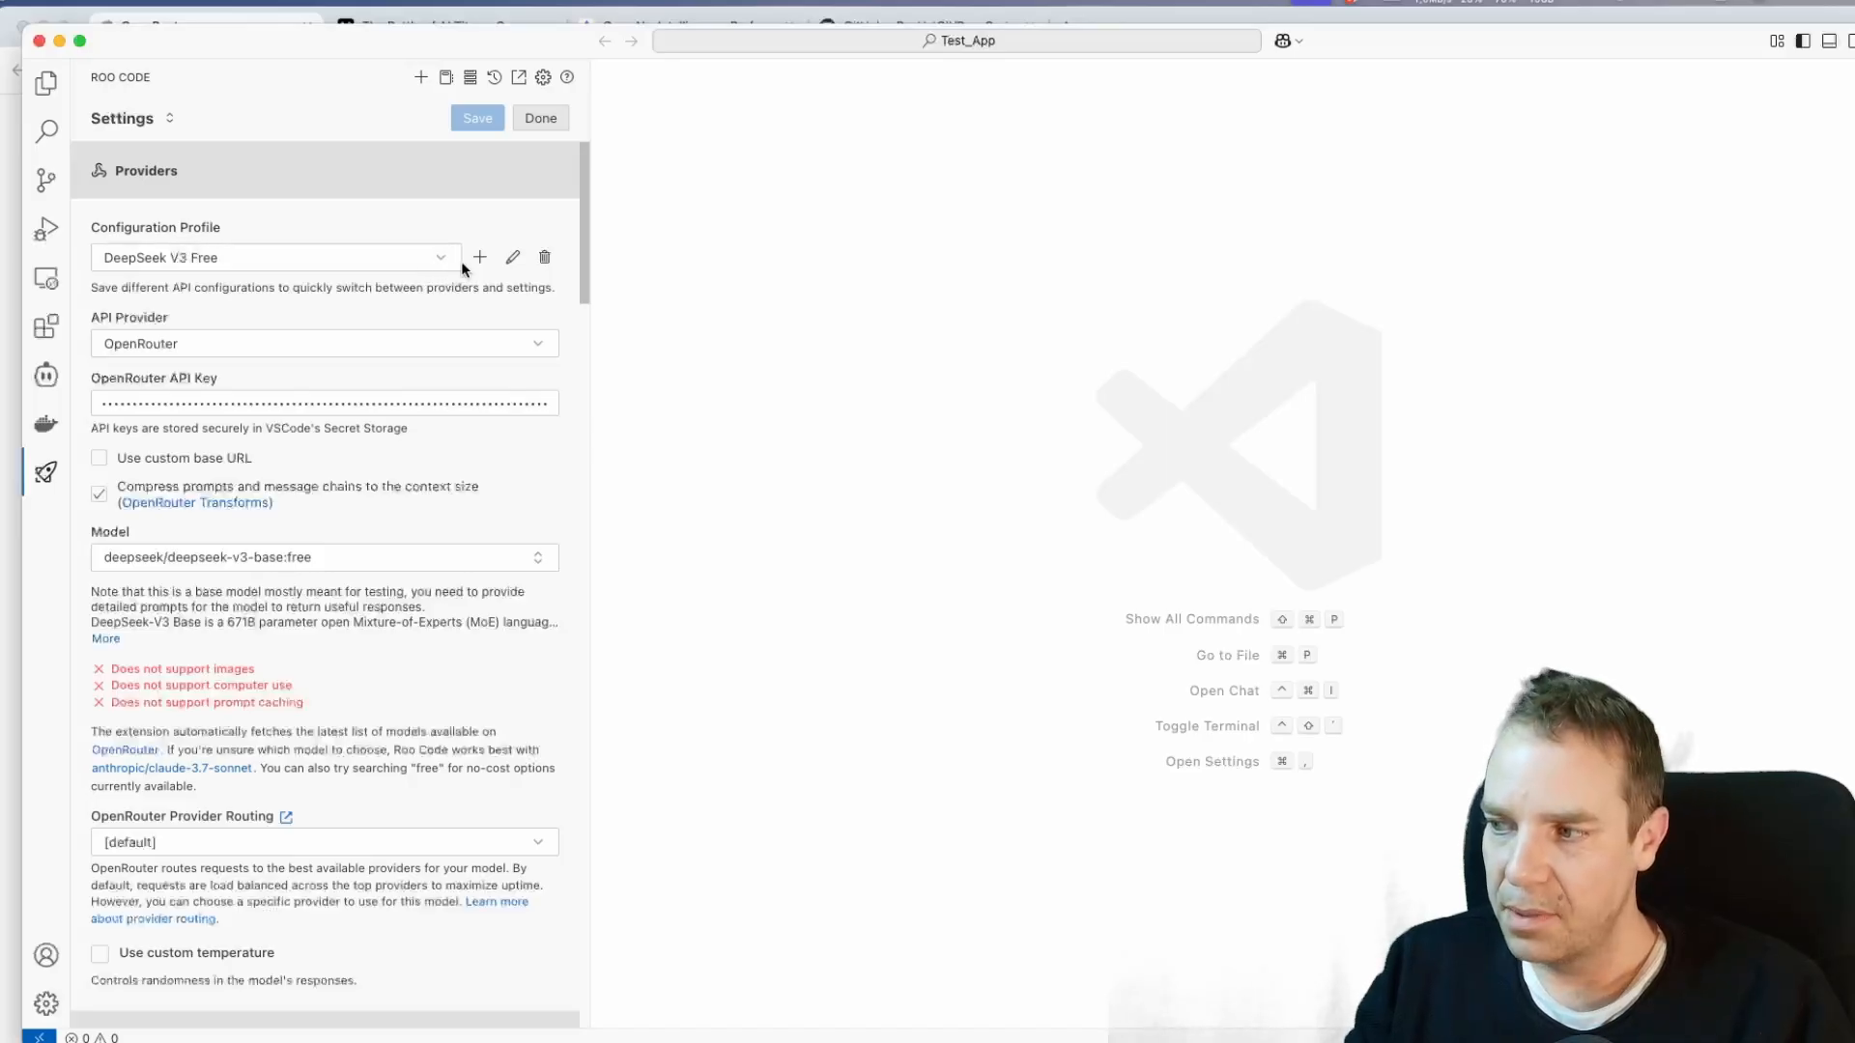
pyautogui.moveTo(335, 262)
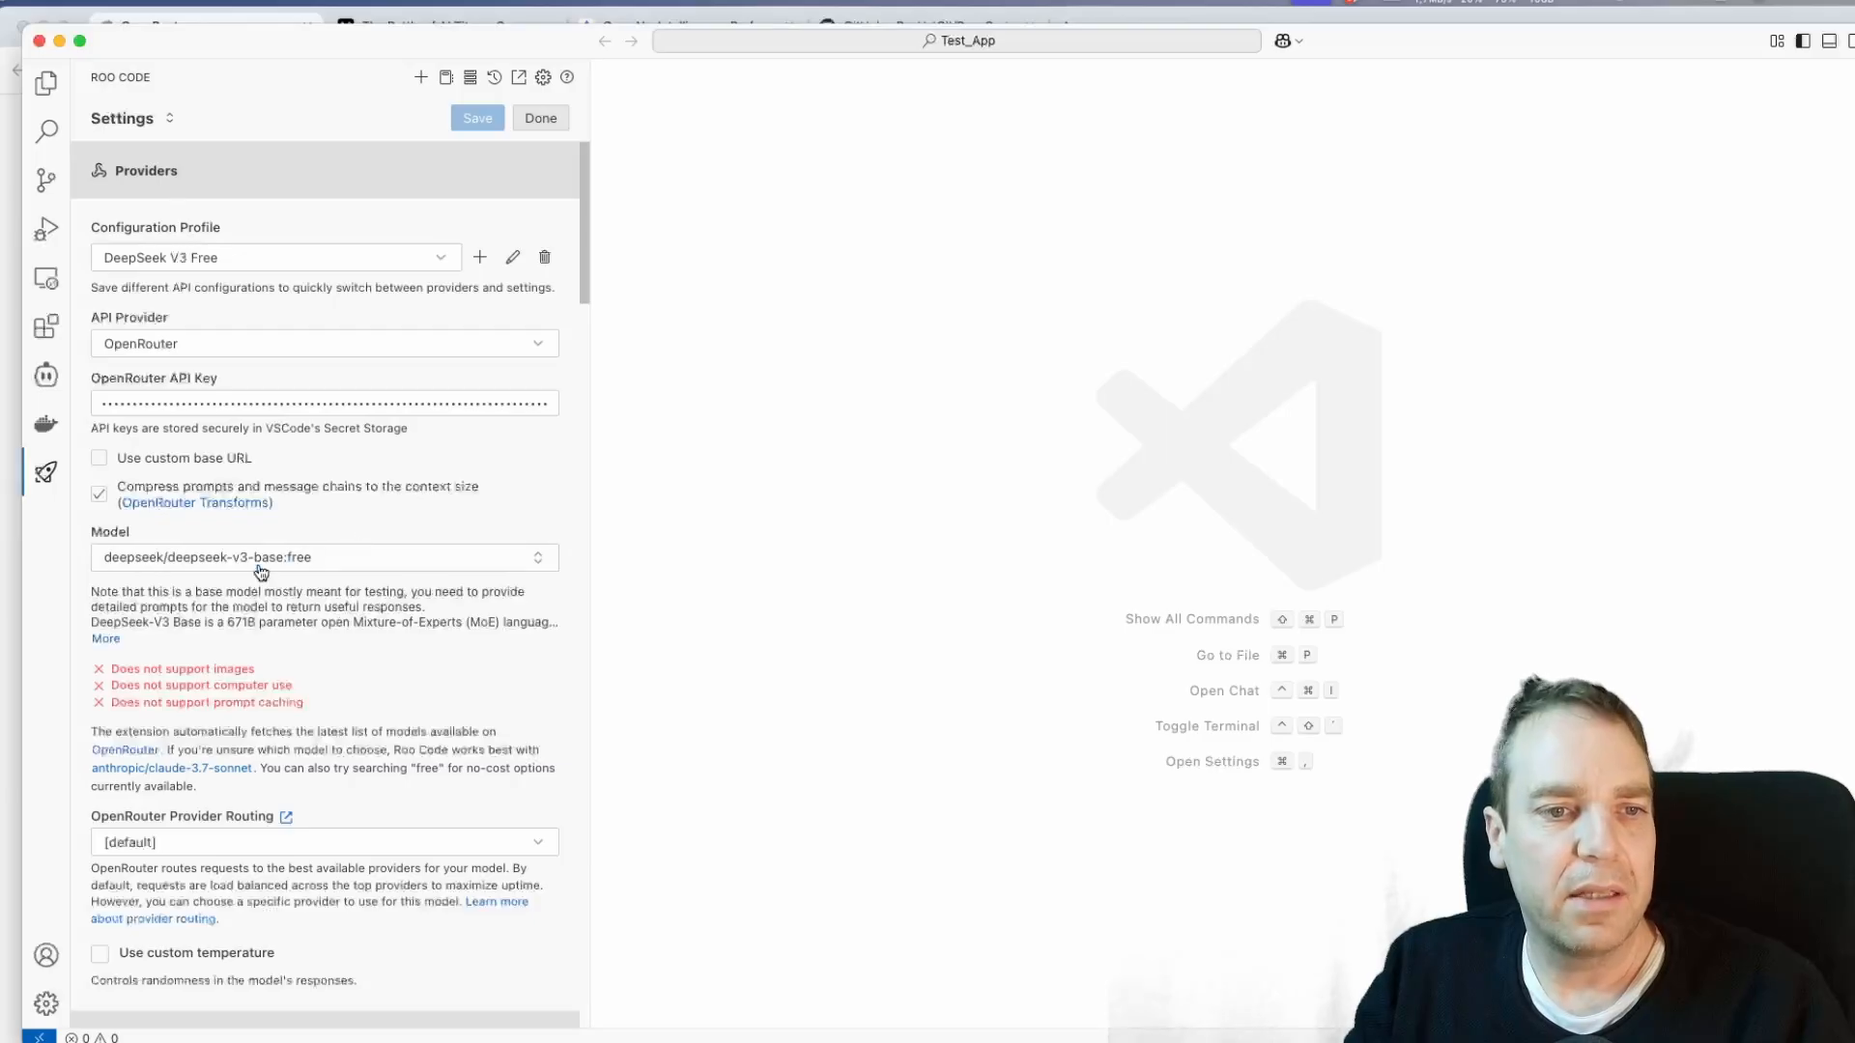
pyautogui.moveTo(398, 580)
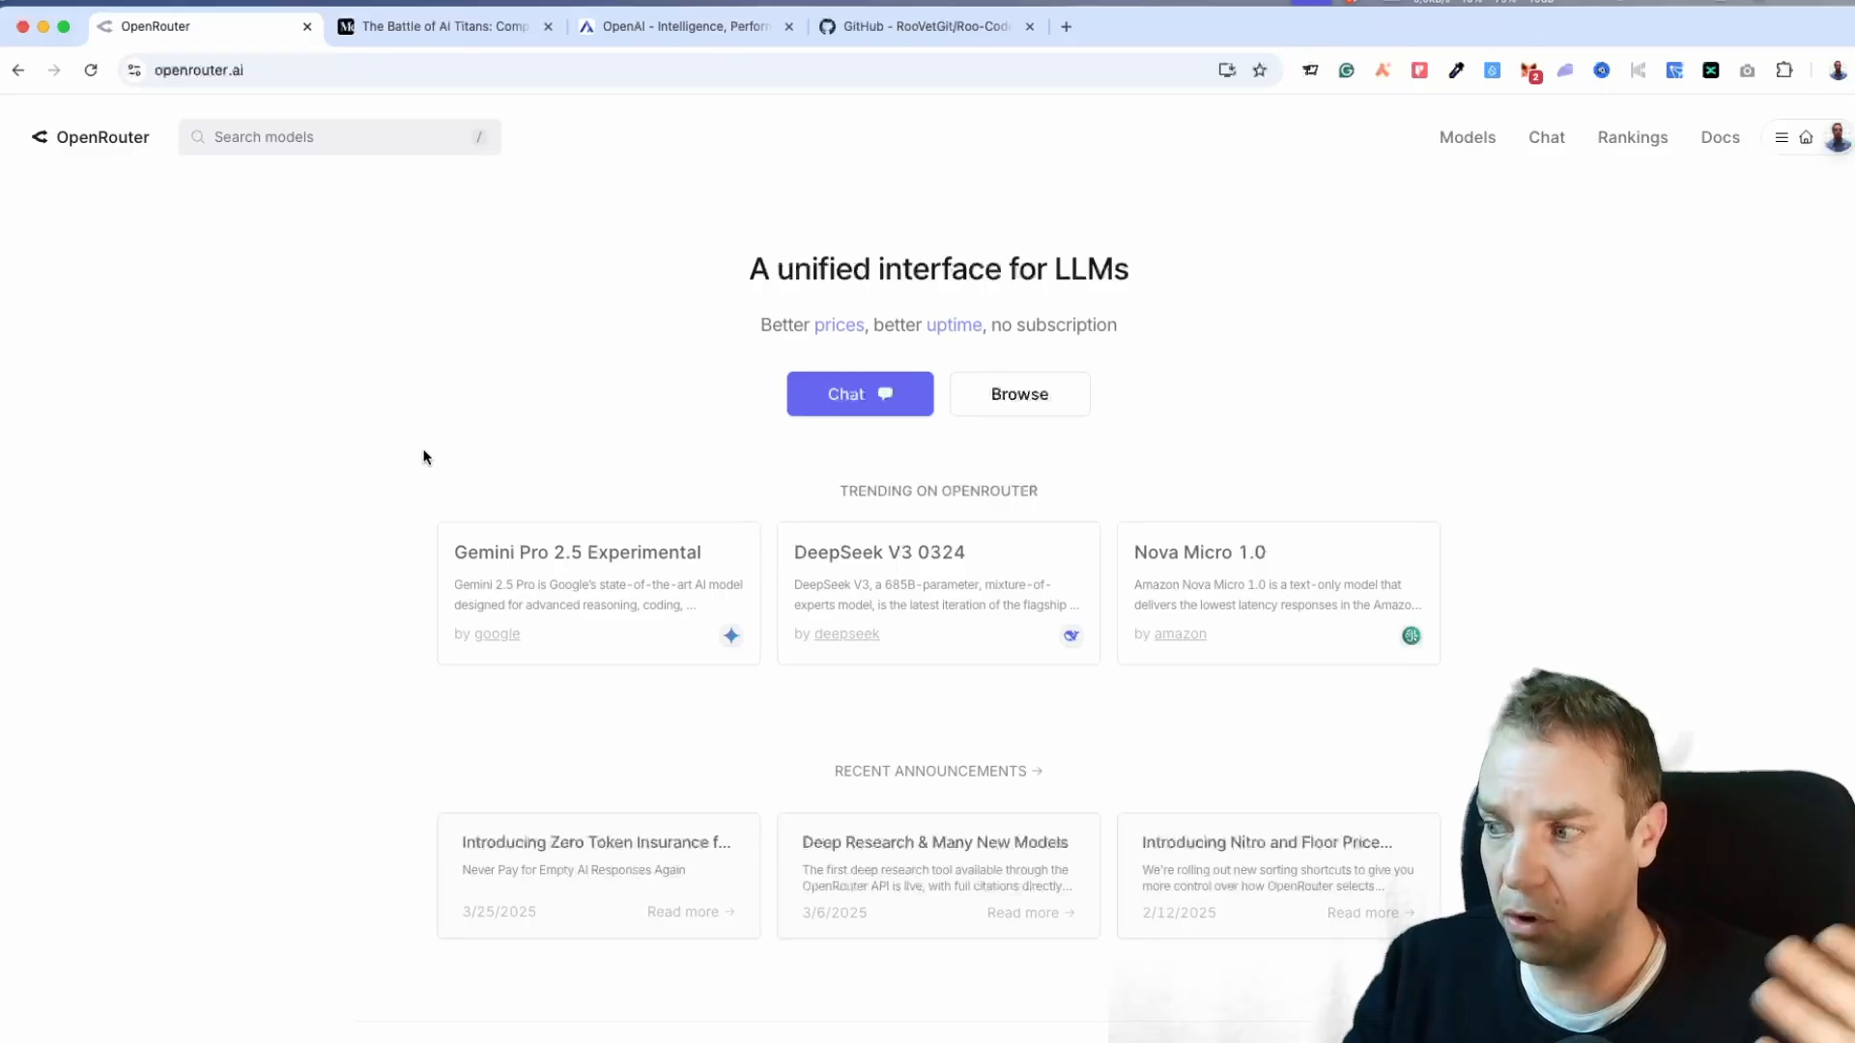
pyautogui.moveTo(563, 479)
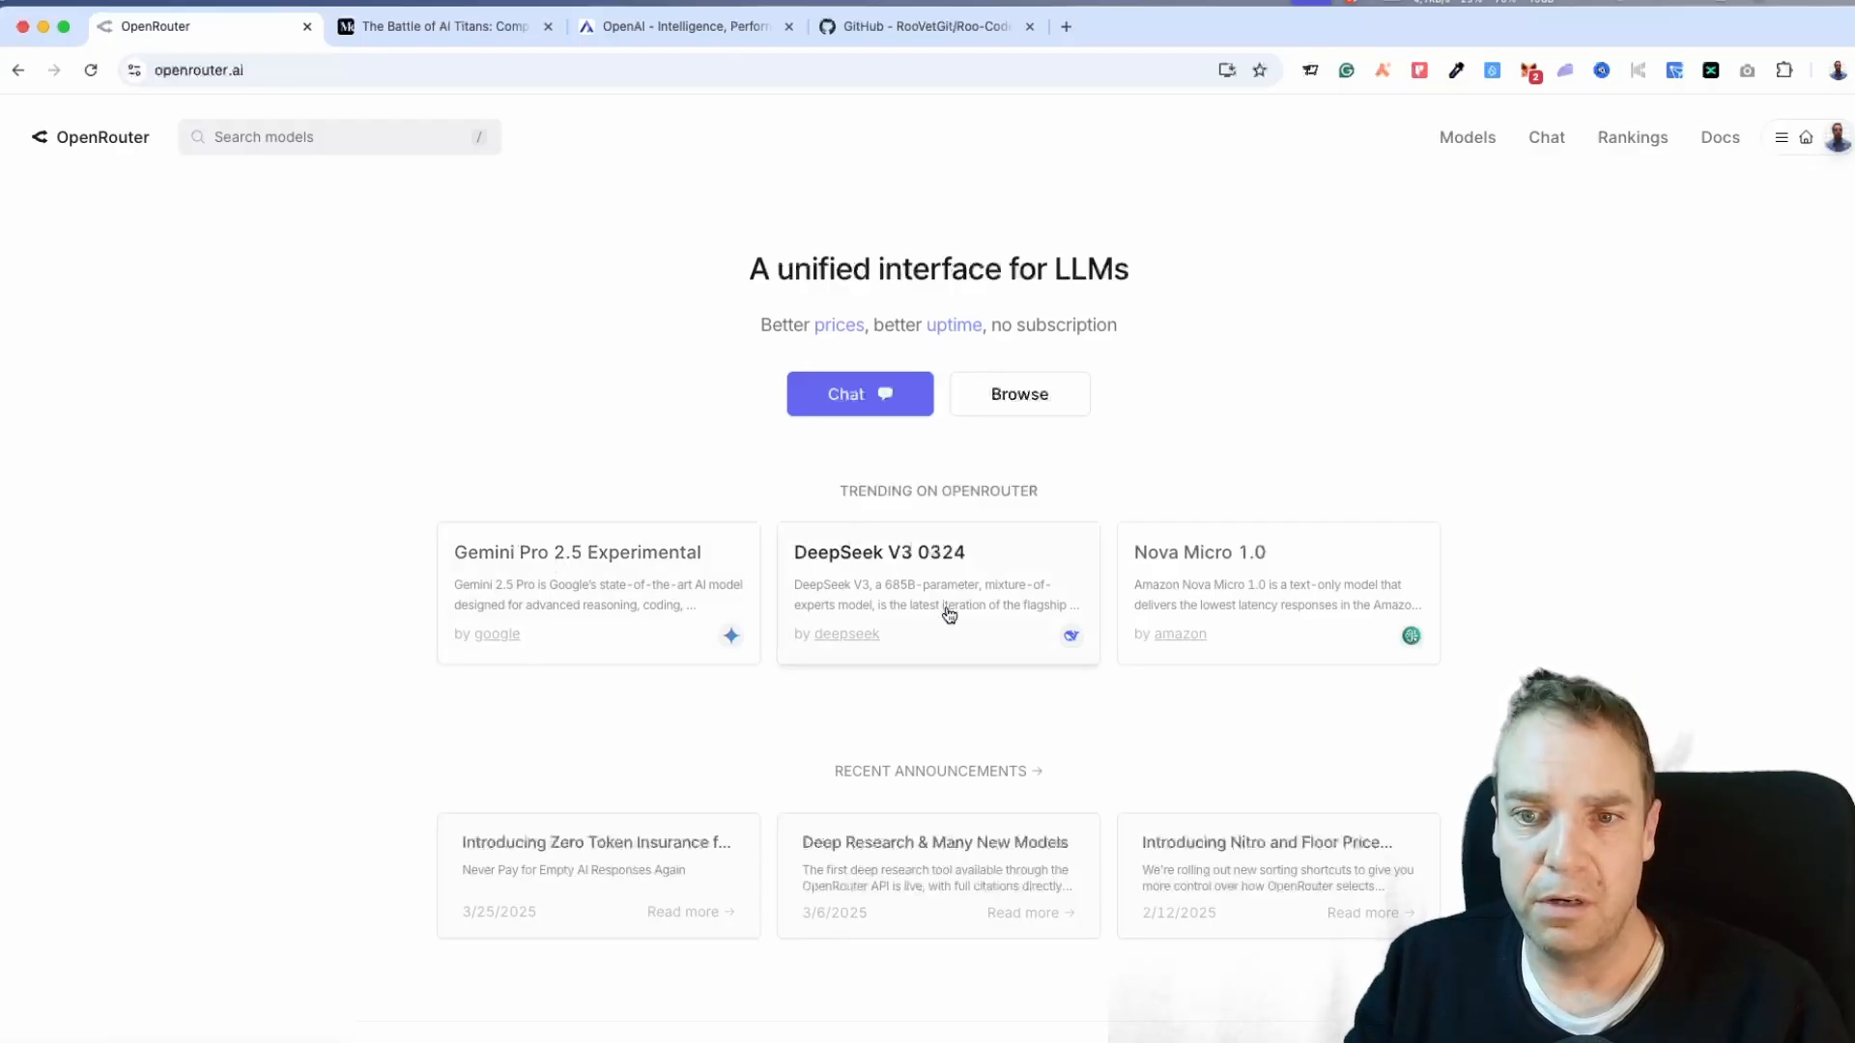
pyautogui.moveTo(910, 552)
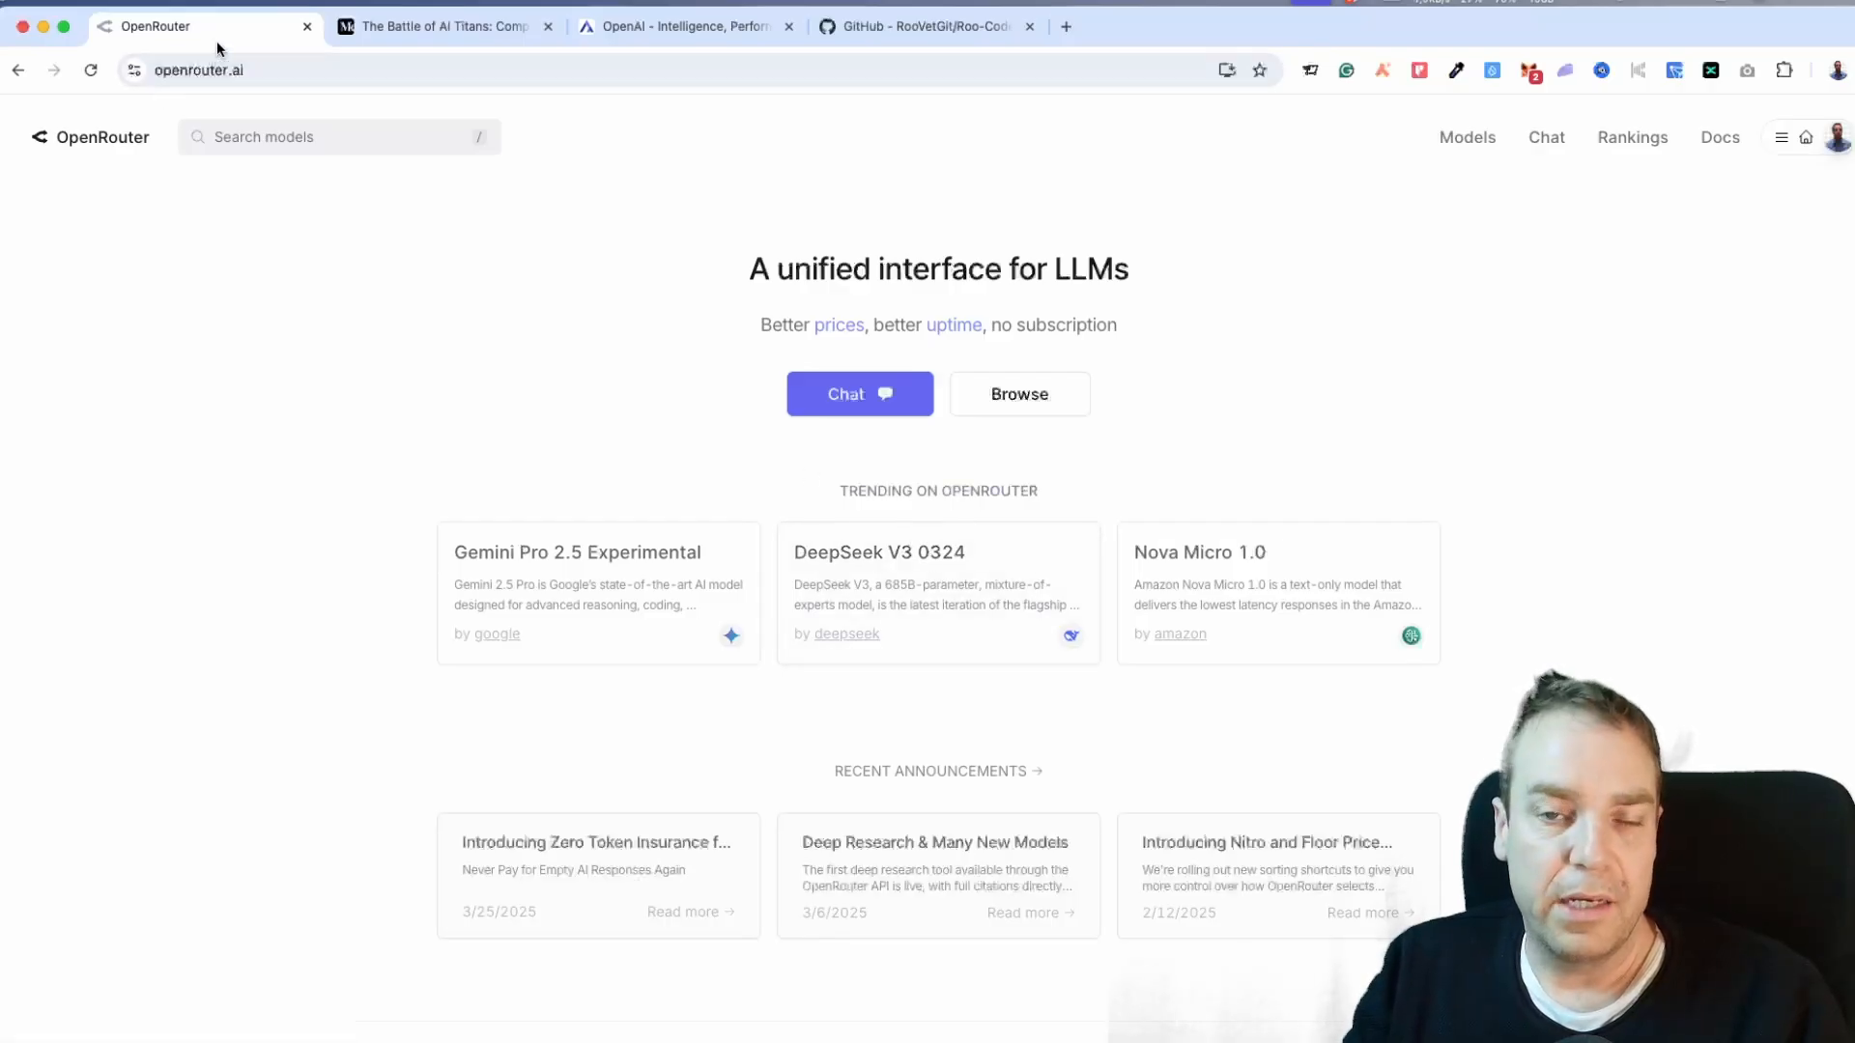
pyautogui.moveTo(1327, 377)
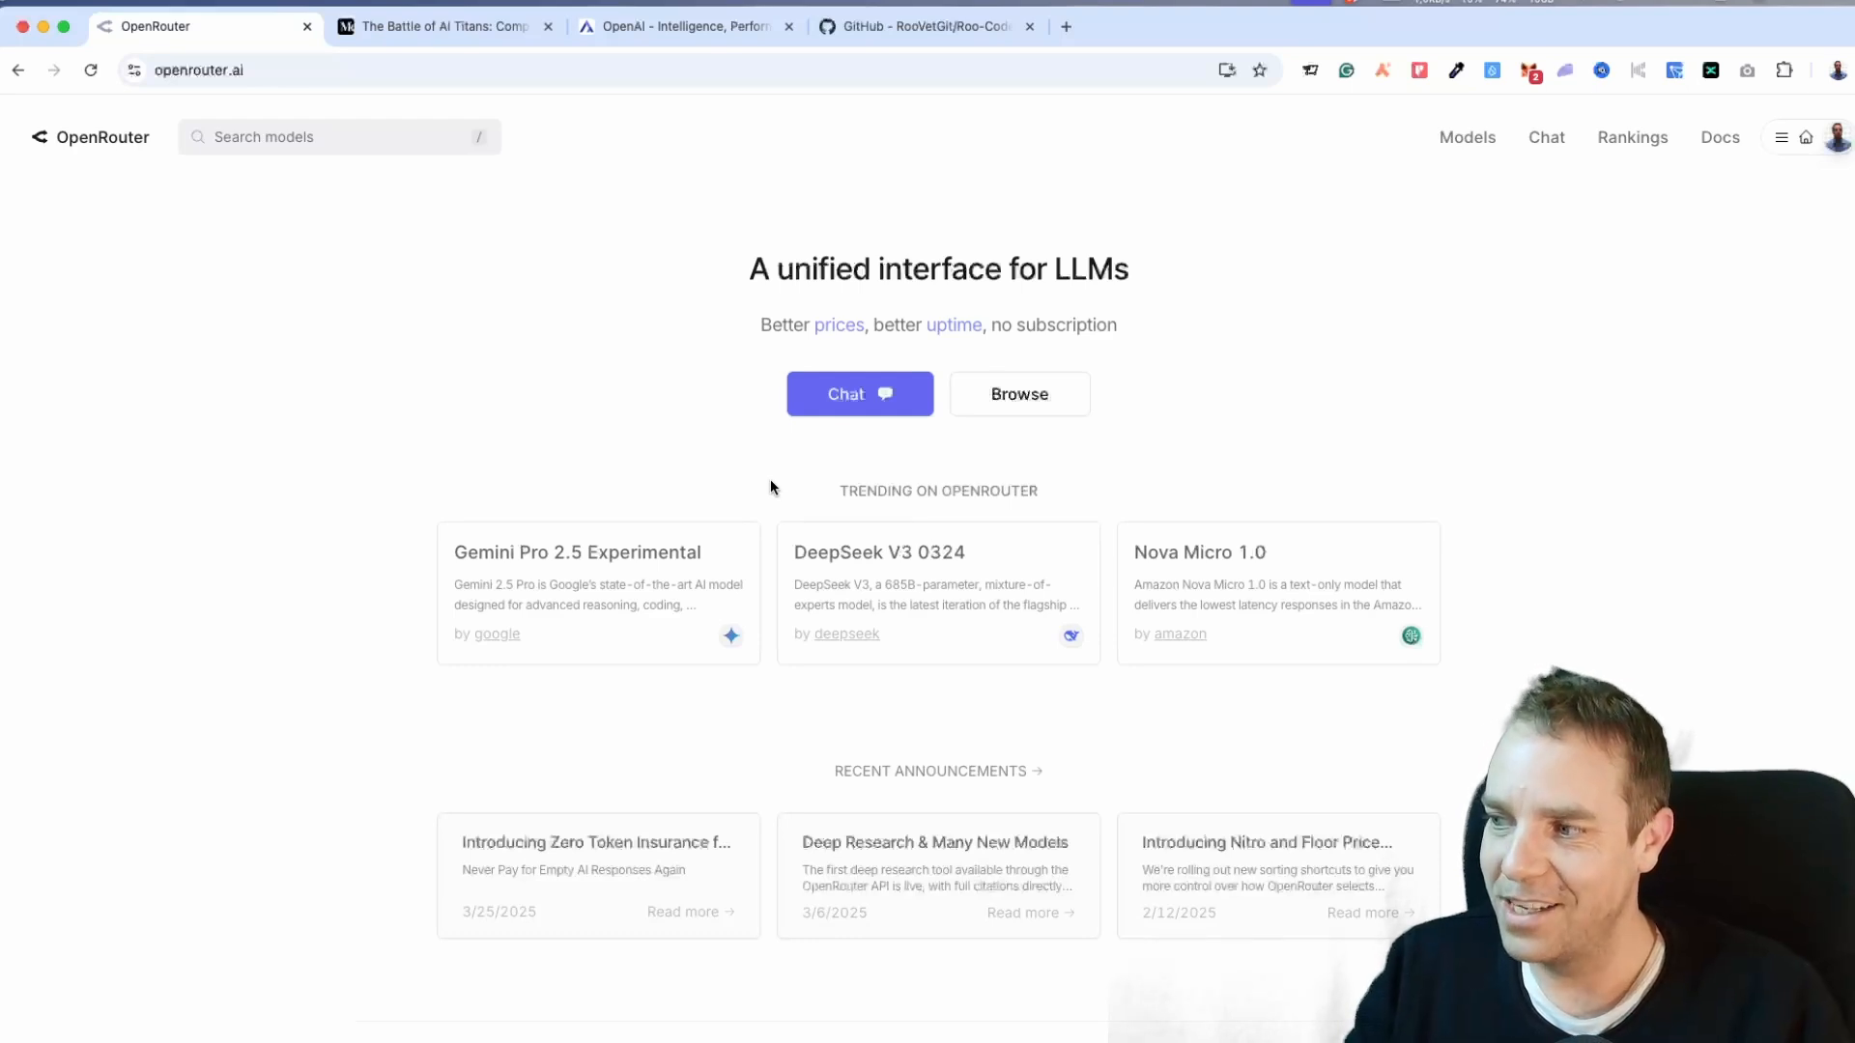
pyautogui.moveTo(771, 526)
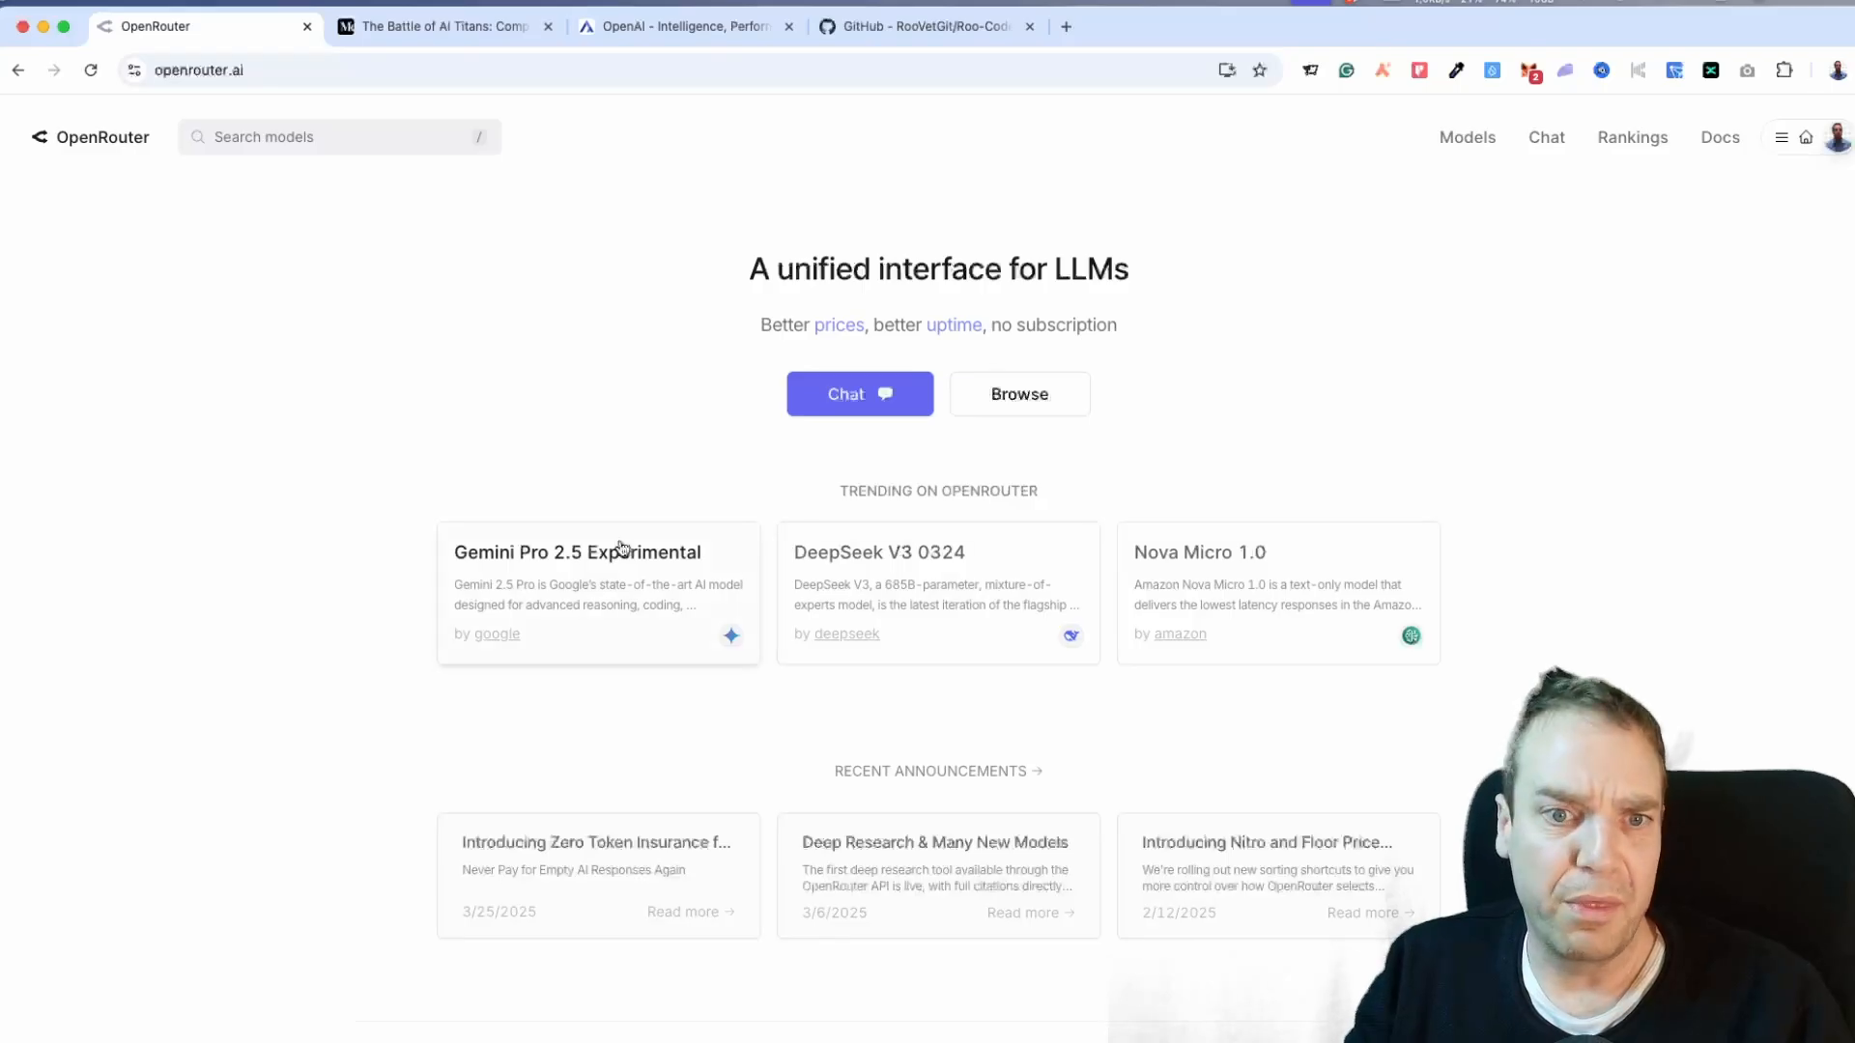
pyautogui.moveTo(758, 495)
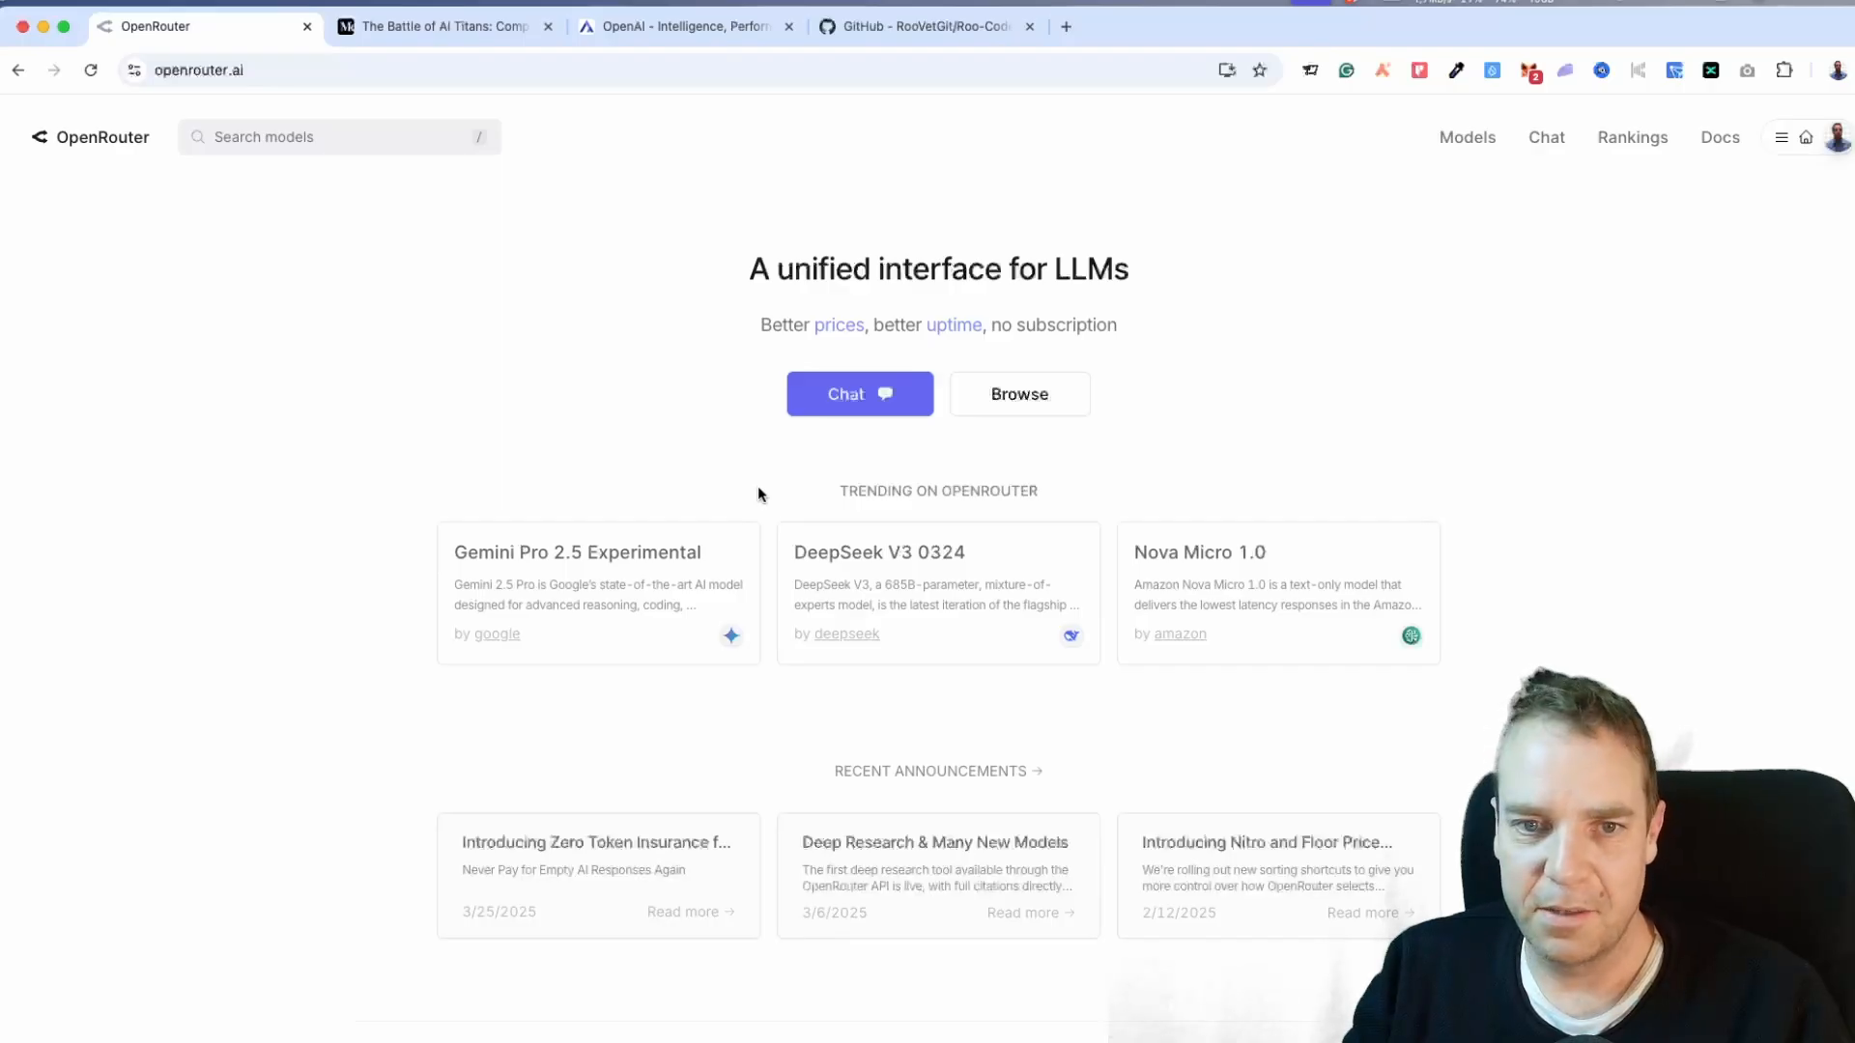
pyautogui.moveTo(726, 493)
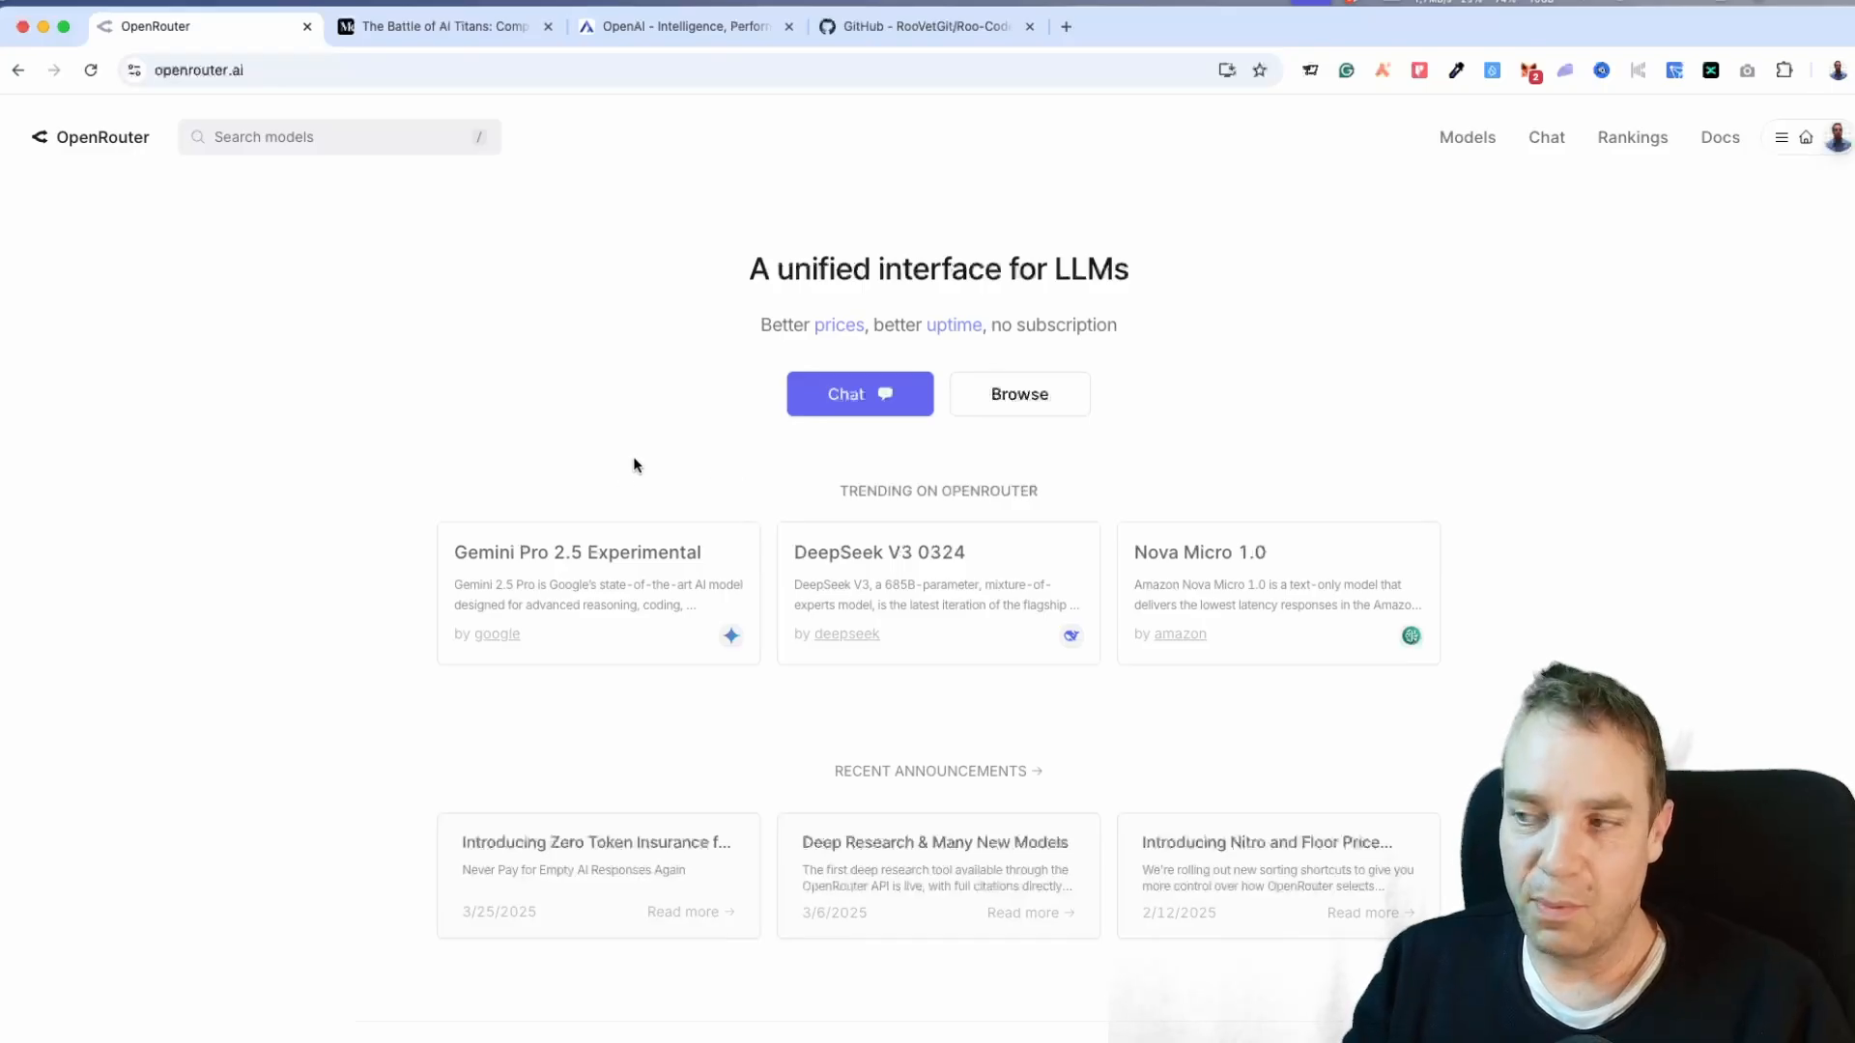
pyautogui.moveTo(527, 468)
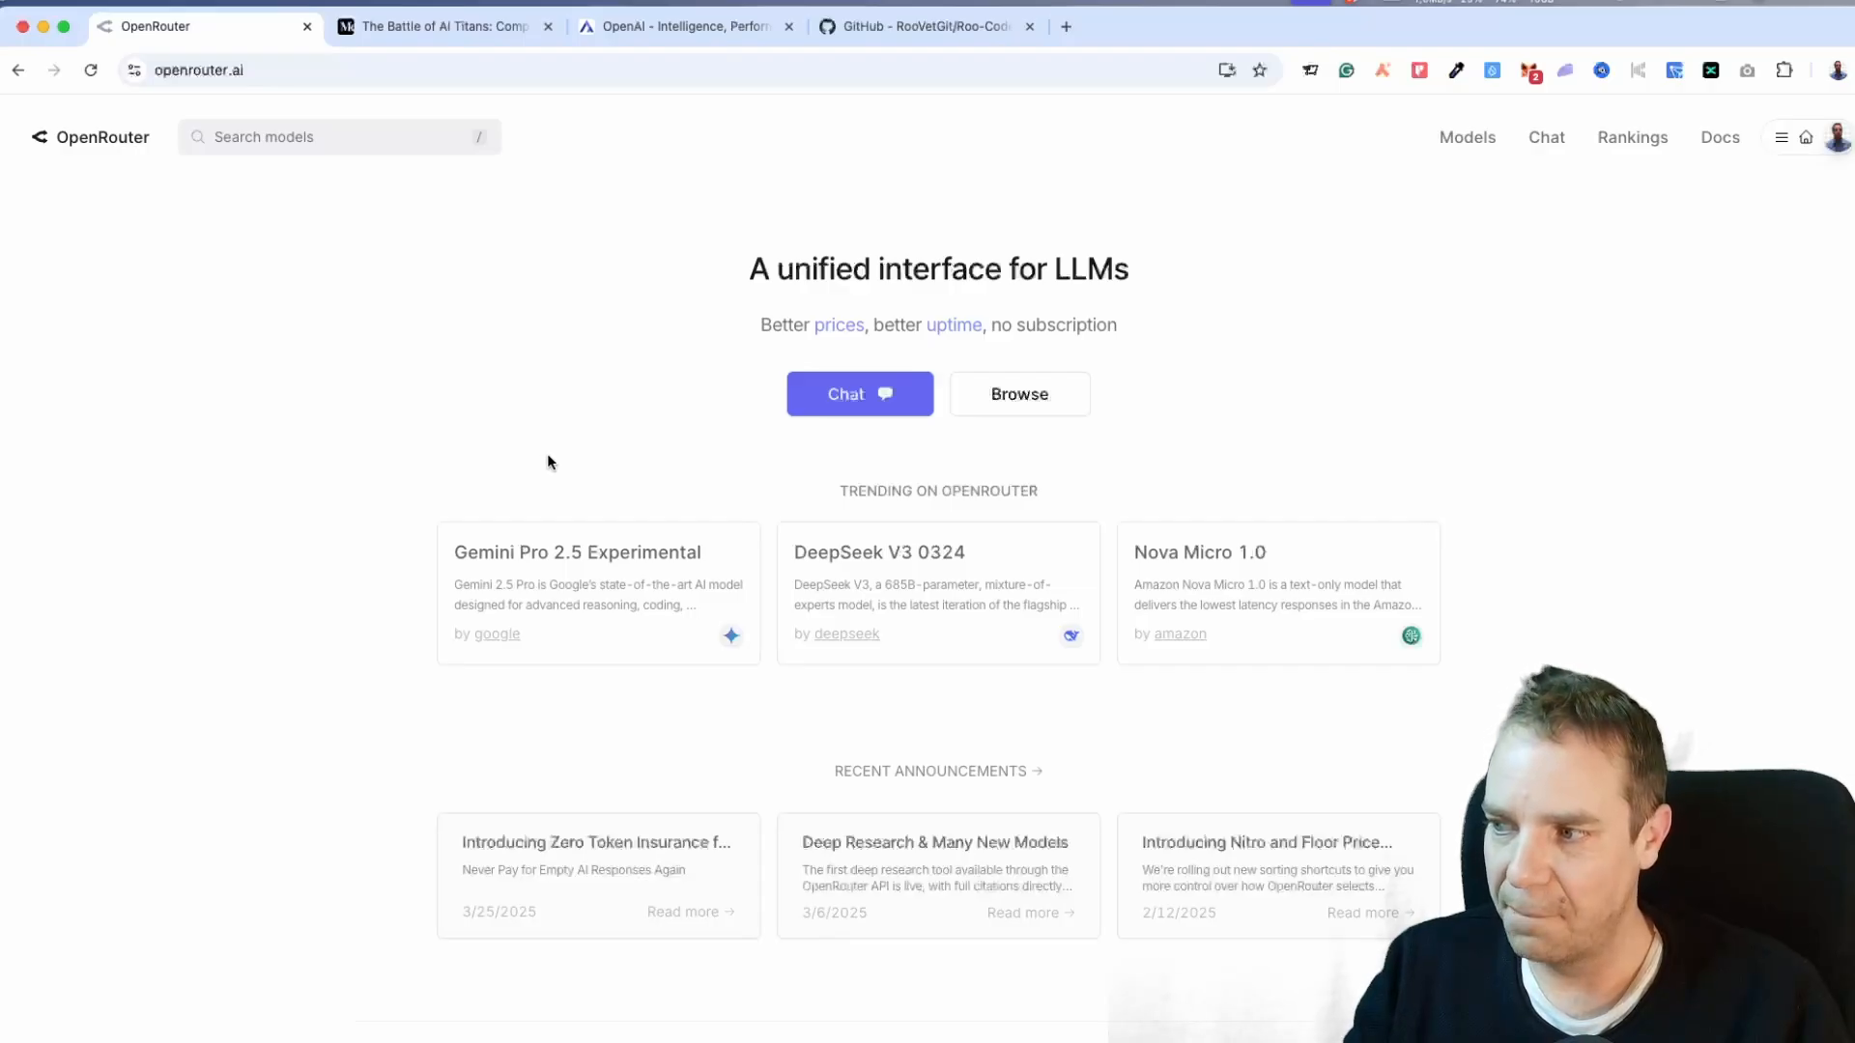
pyautogui.moveTo(531, 458)
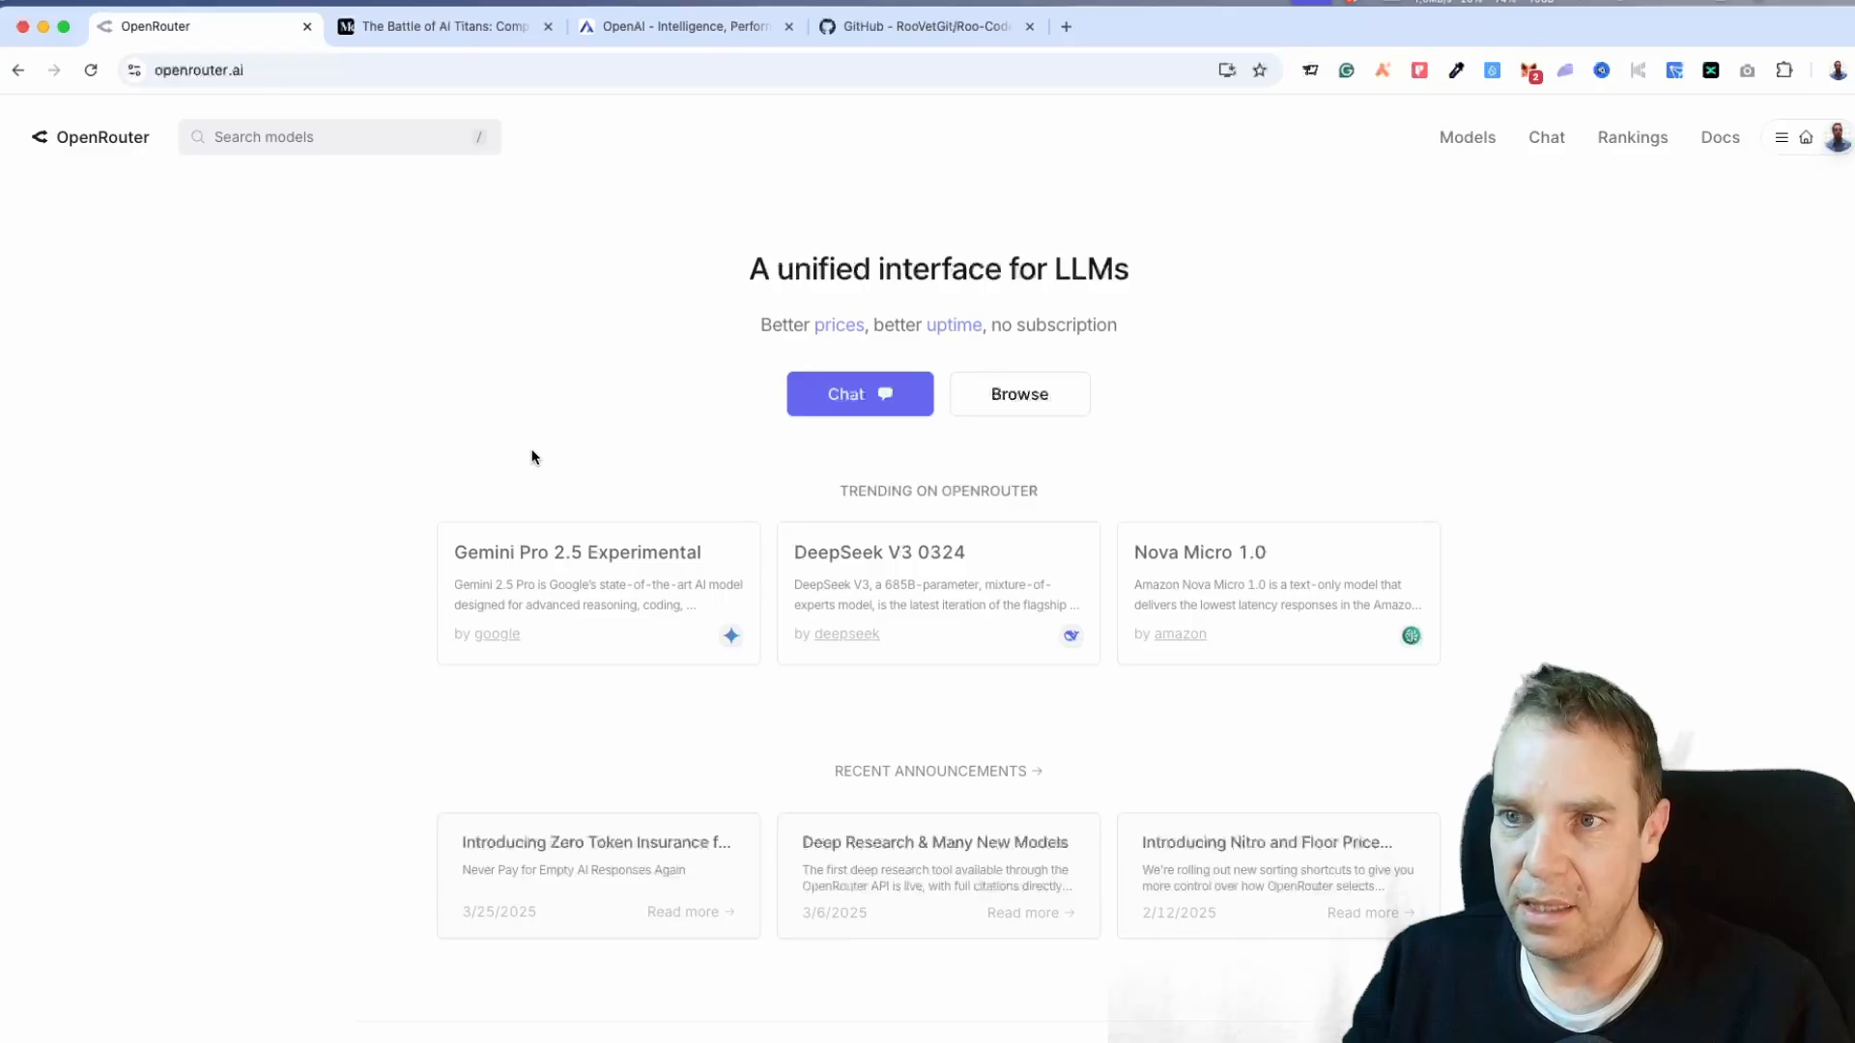
pyautogui.moveTo(166, 274)
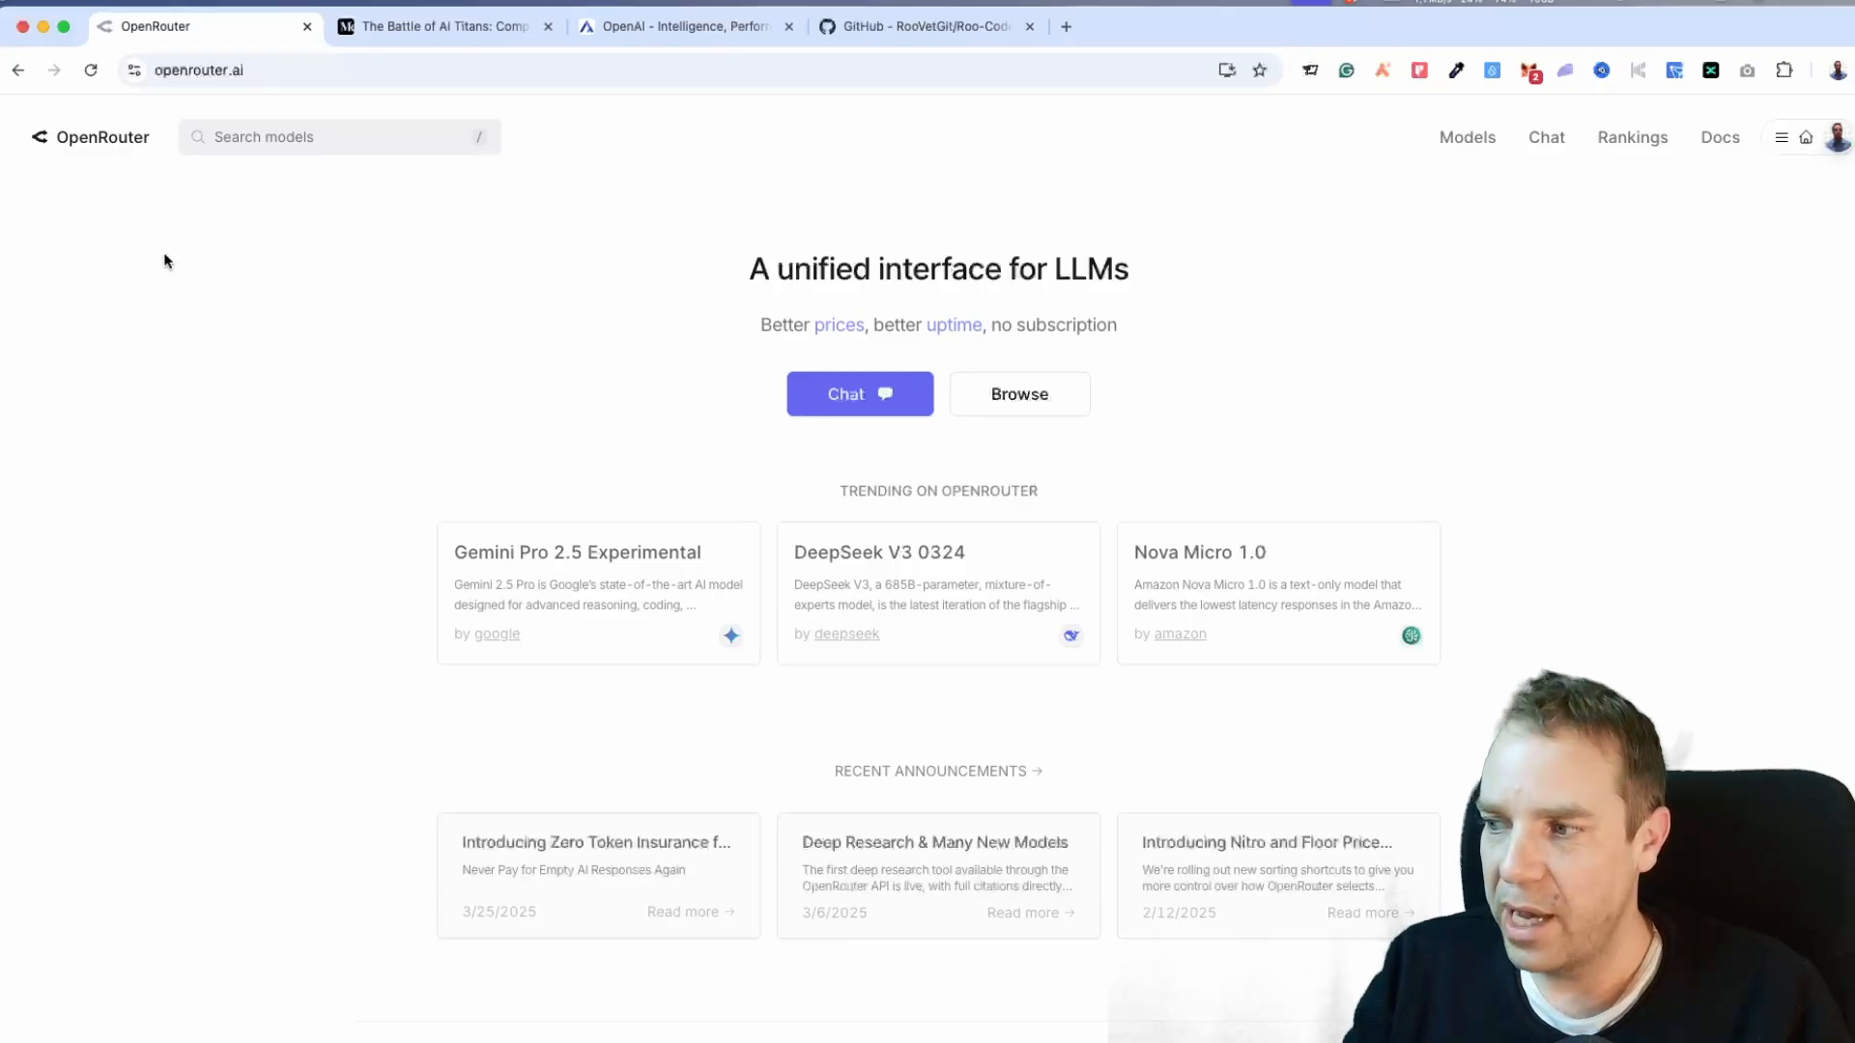
pyautogui.moveTo(139, 184)
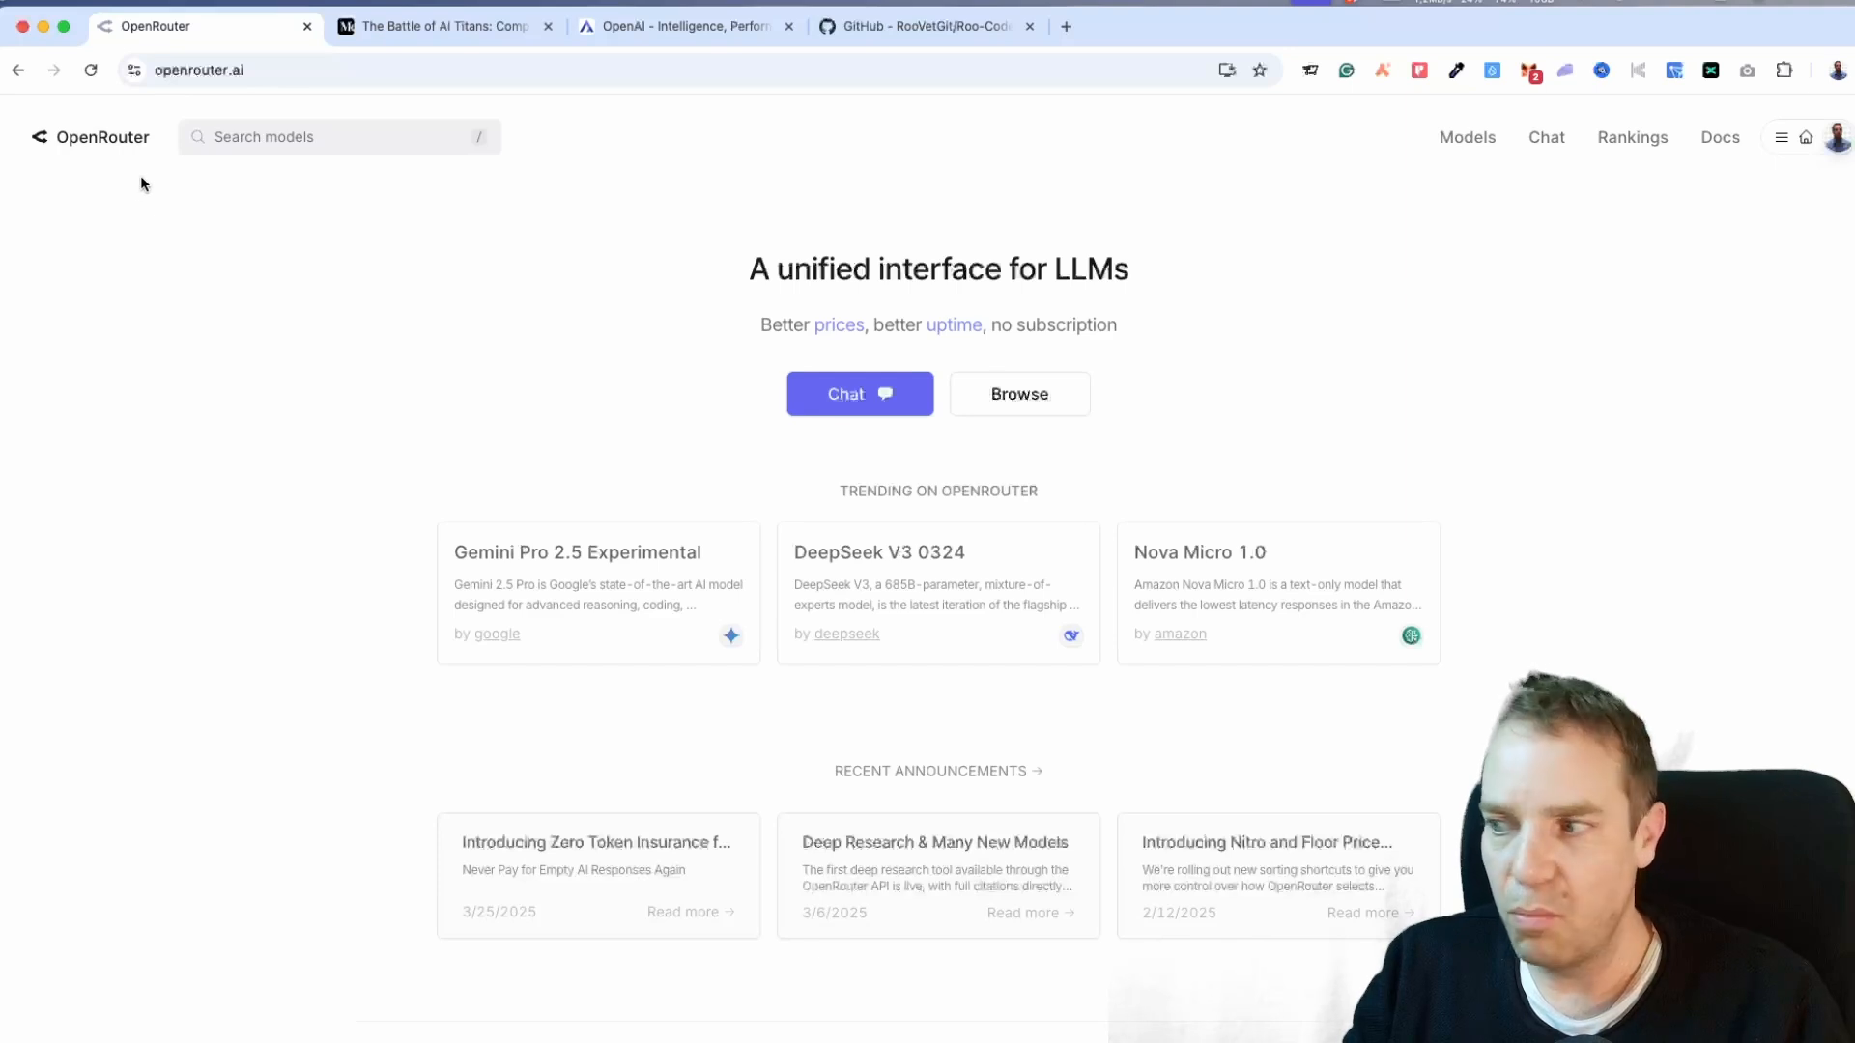
pyautogui.moveTo(185, 174)
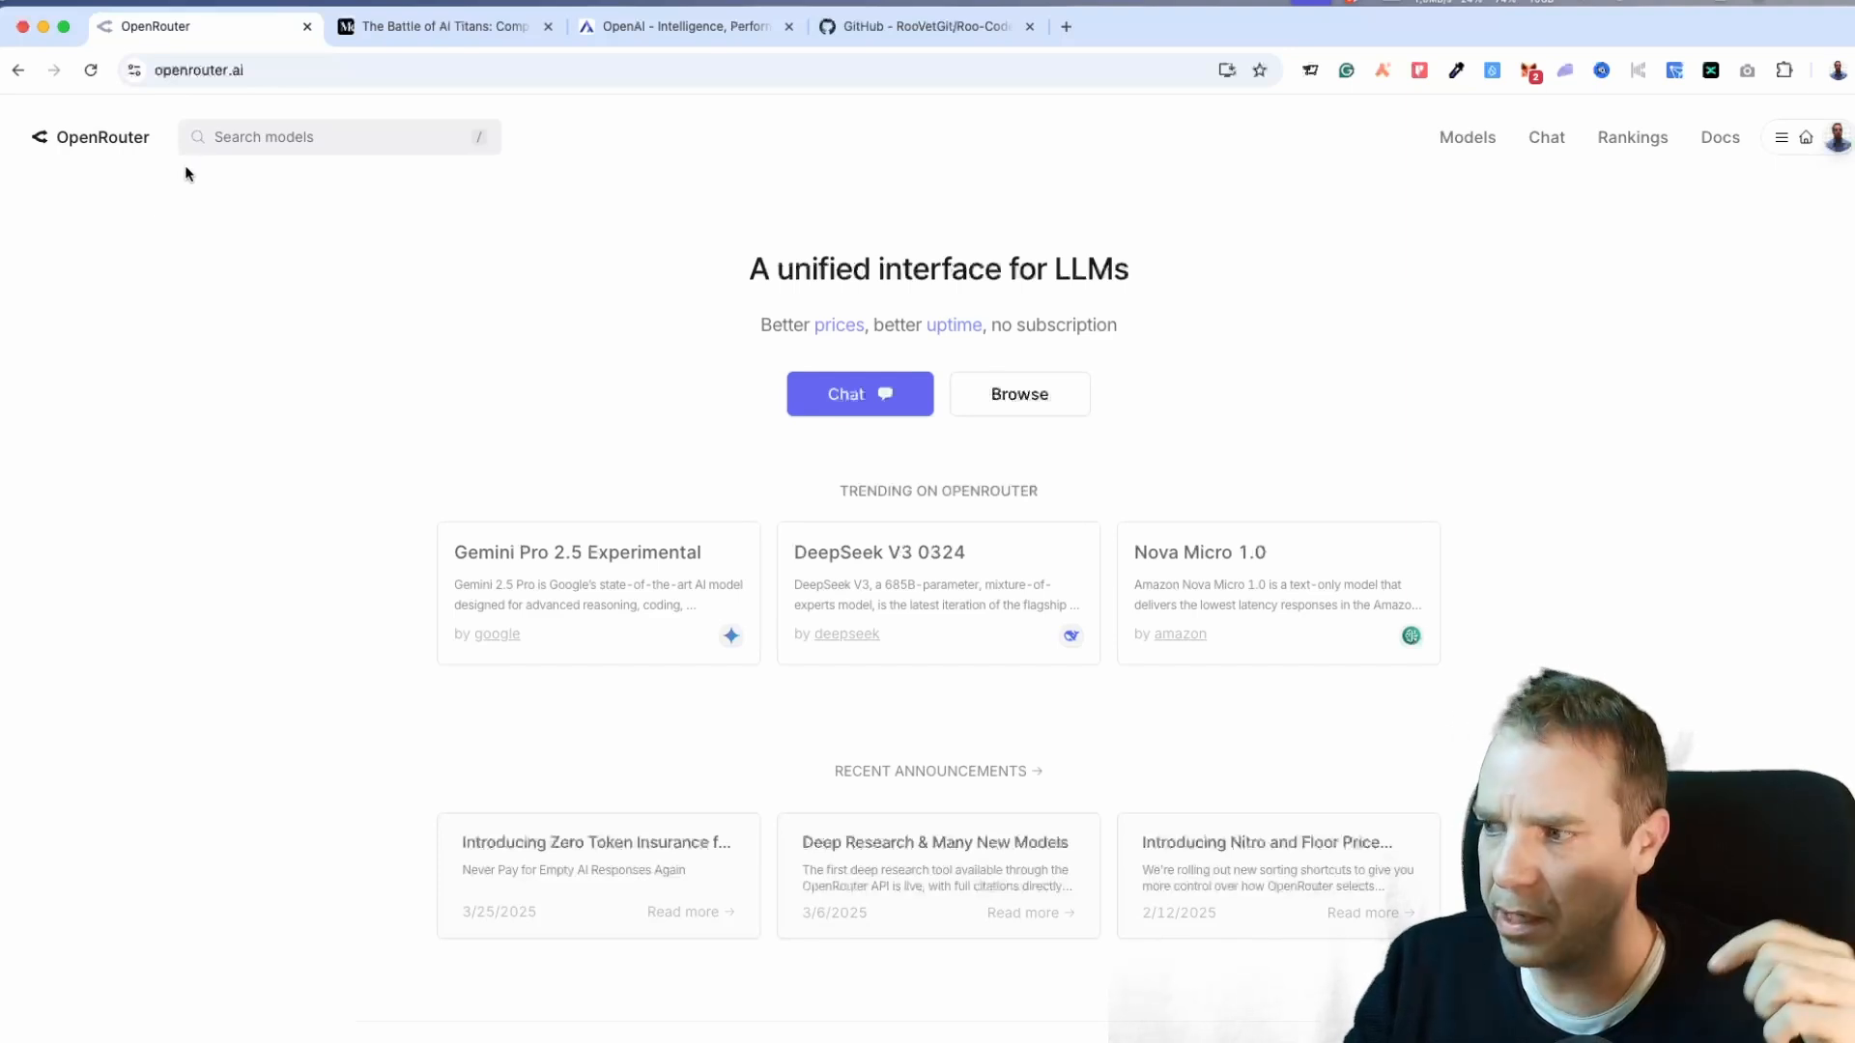
pyautogui.moveTo(191, 114)
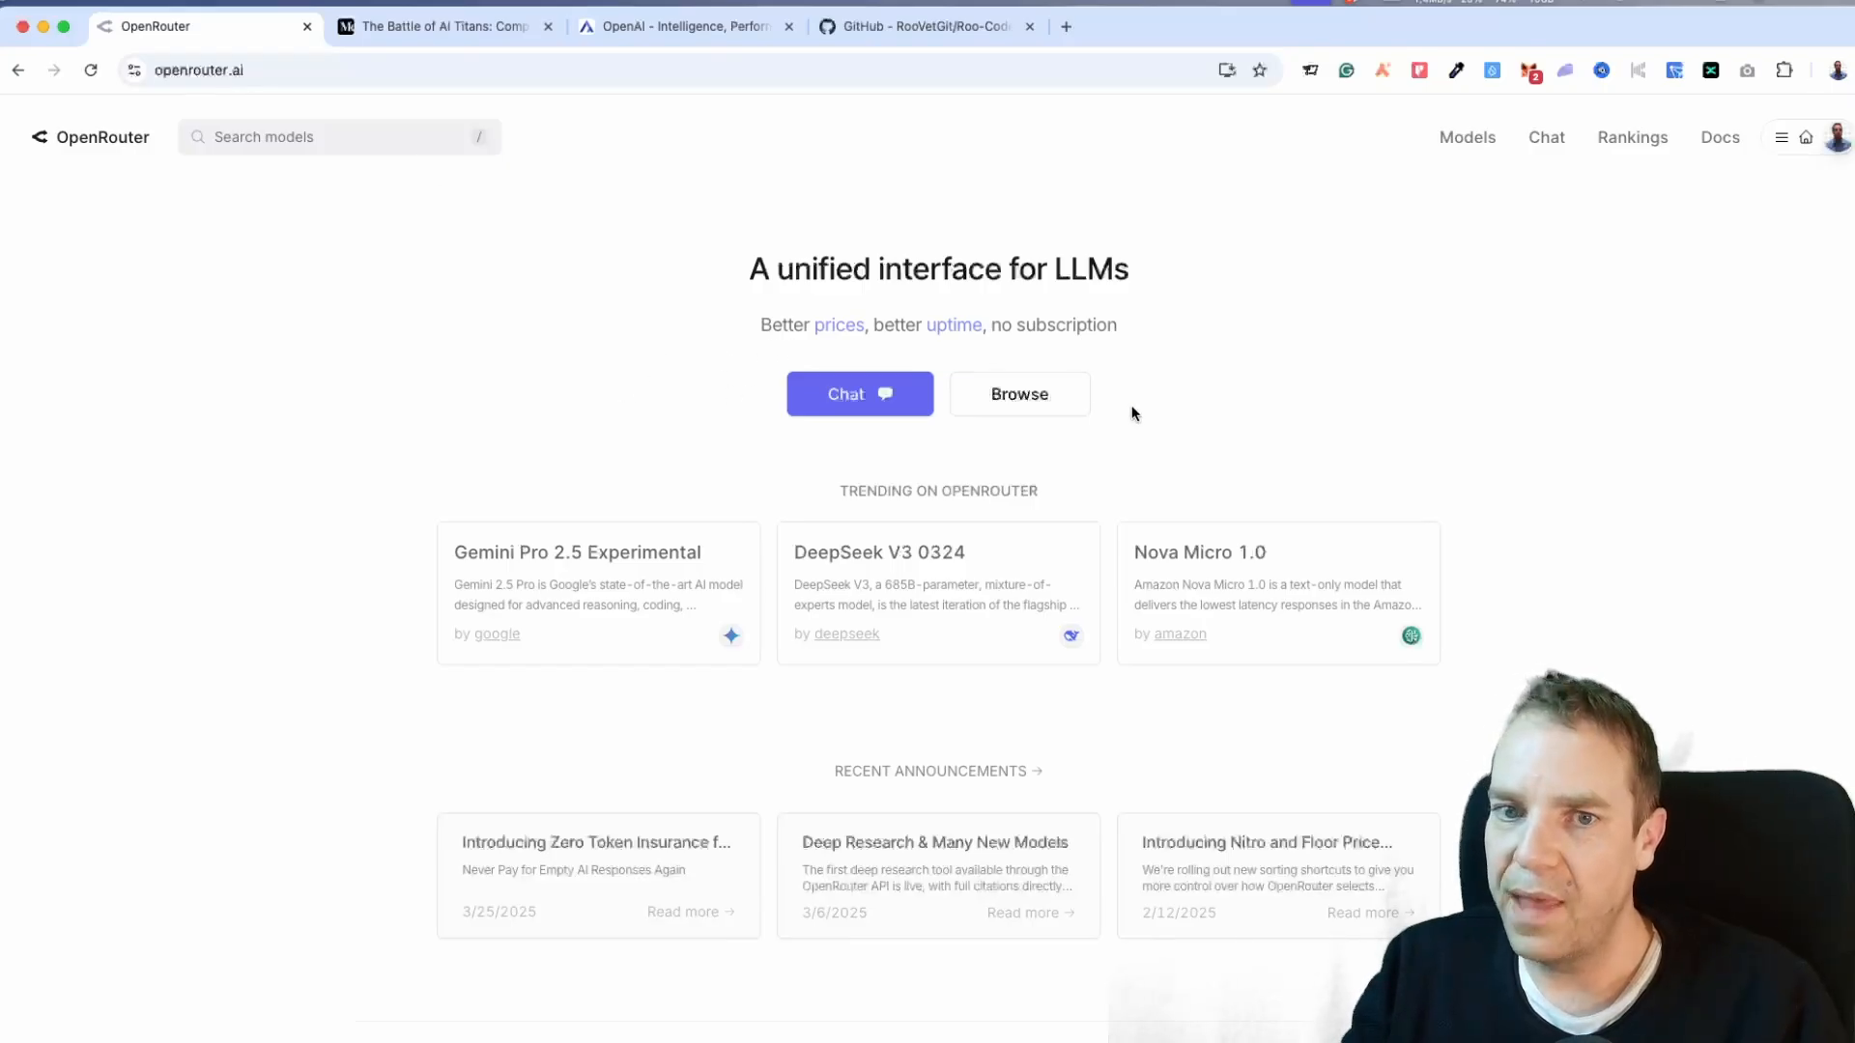
pyautogui.click(1779, 137)
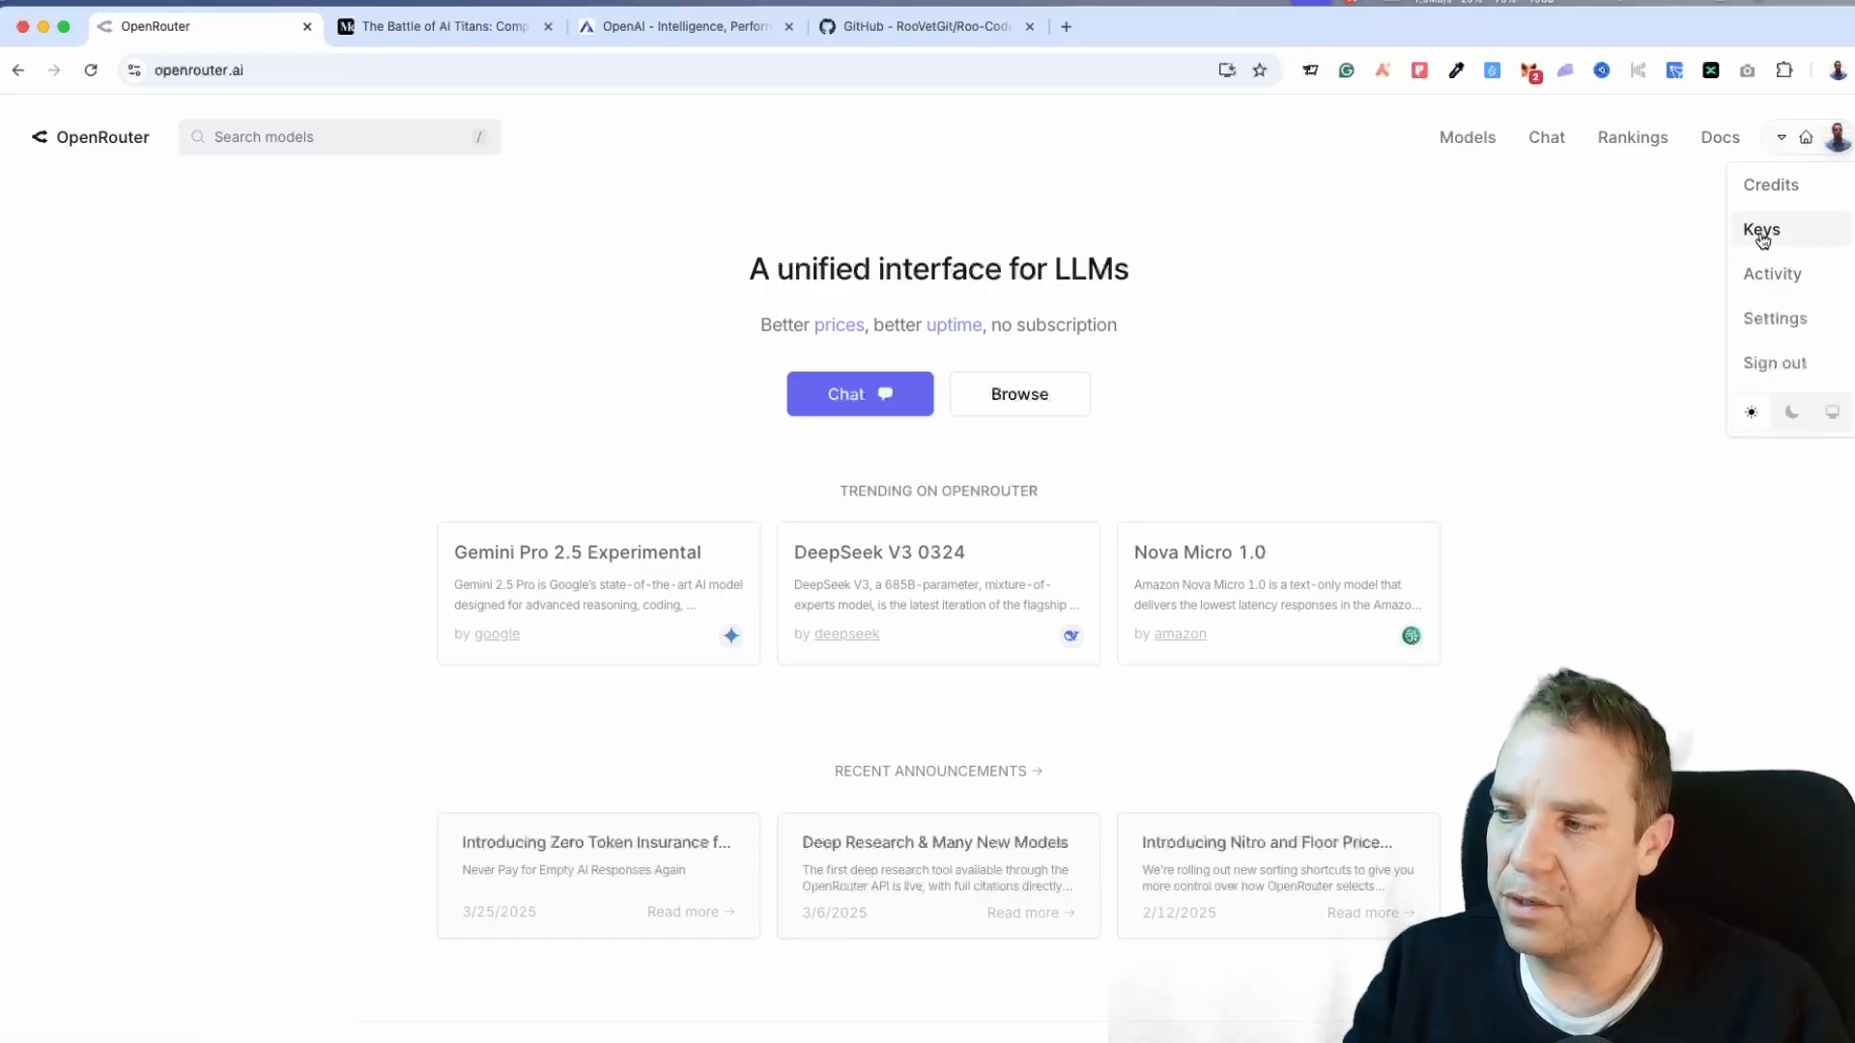
pyautogui.click(87, 162)
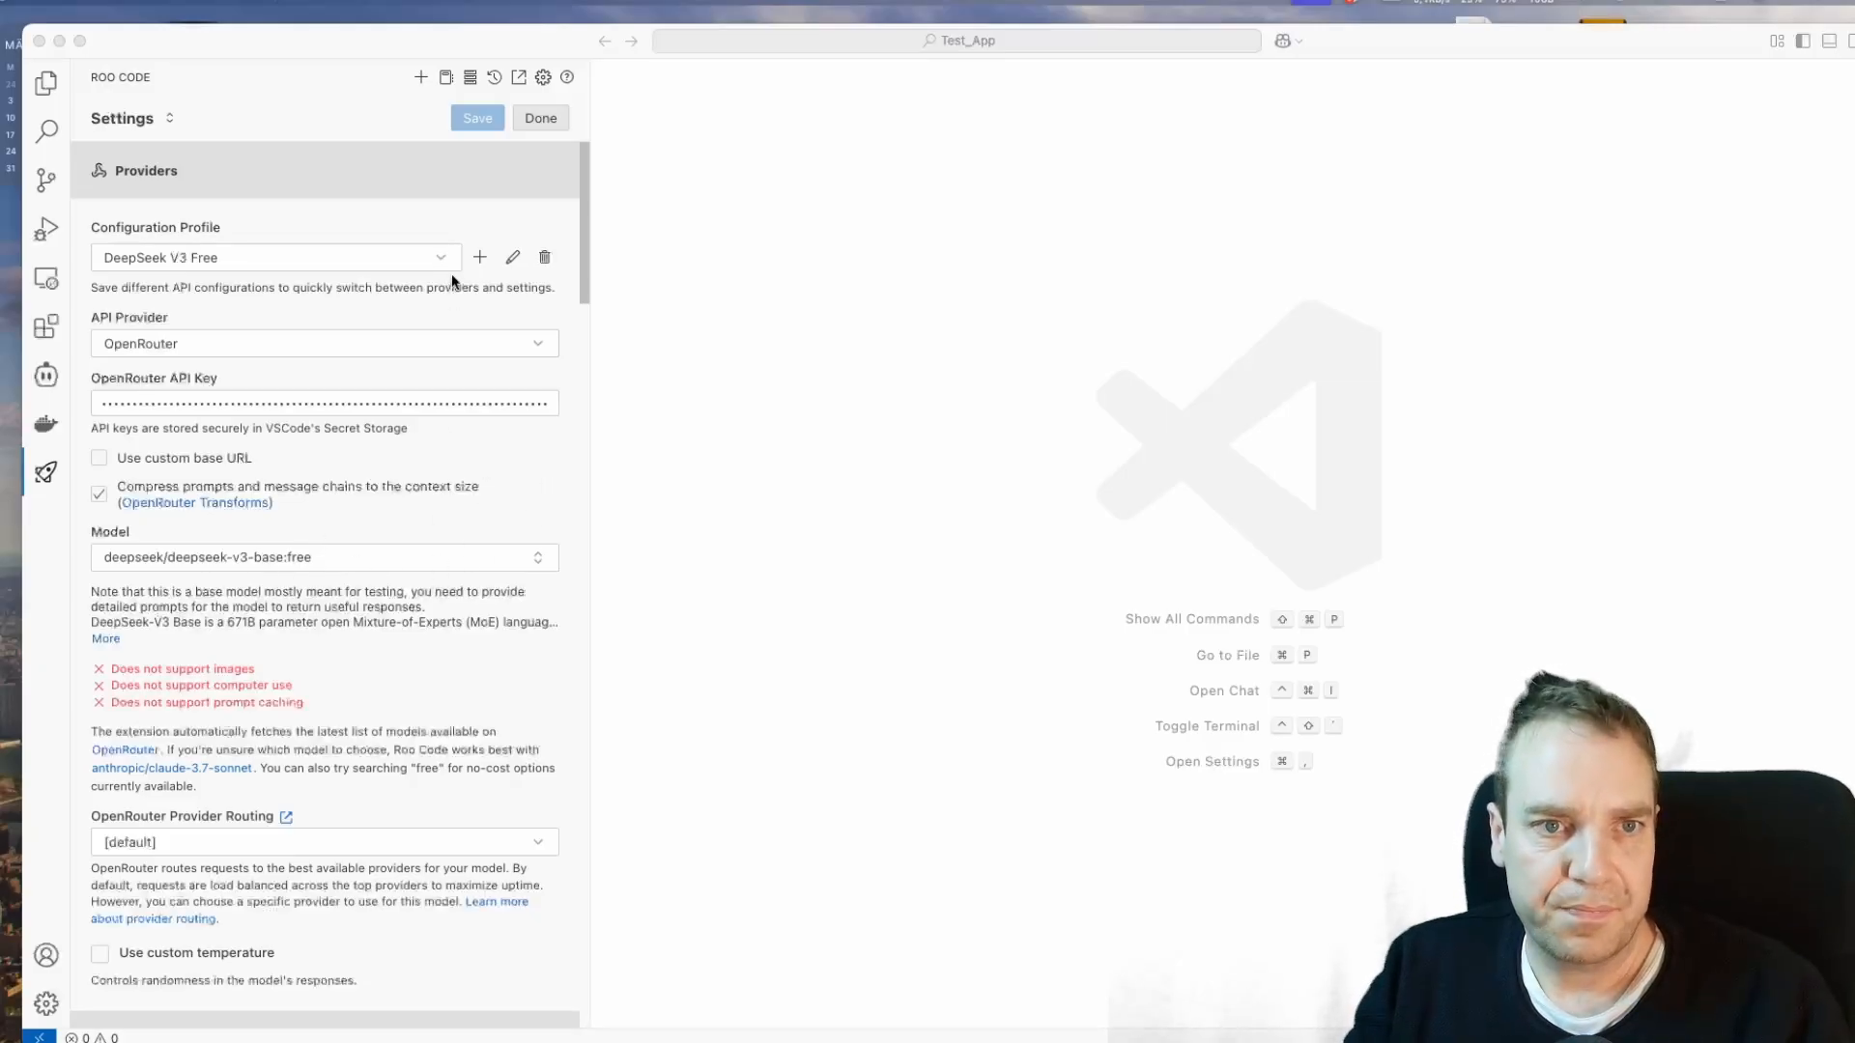
# Step: Return to the Roo Code chat and select the OpenAI o3-mini profile
pyautogui.click(539, 117)
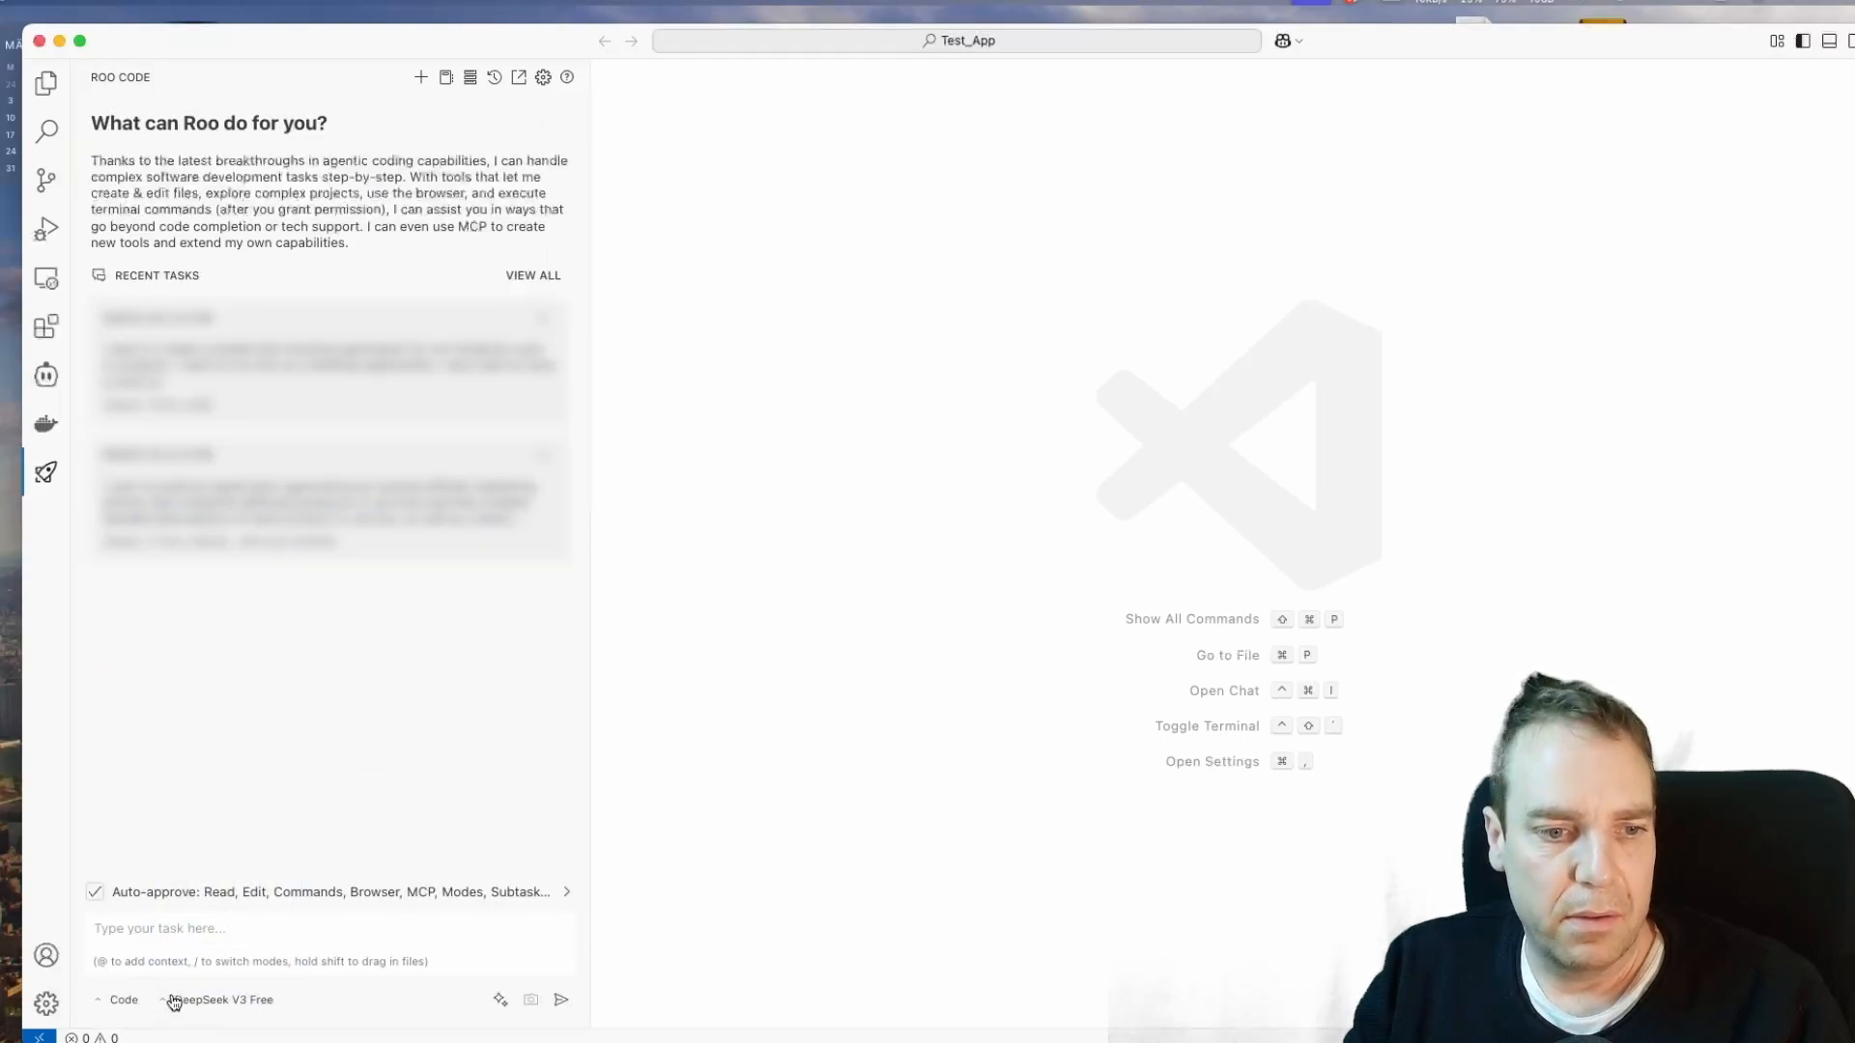
pyautogui.click(218, 999)
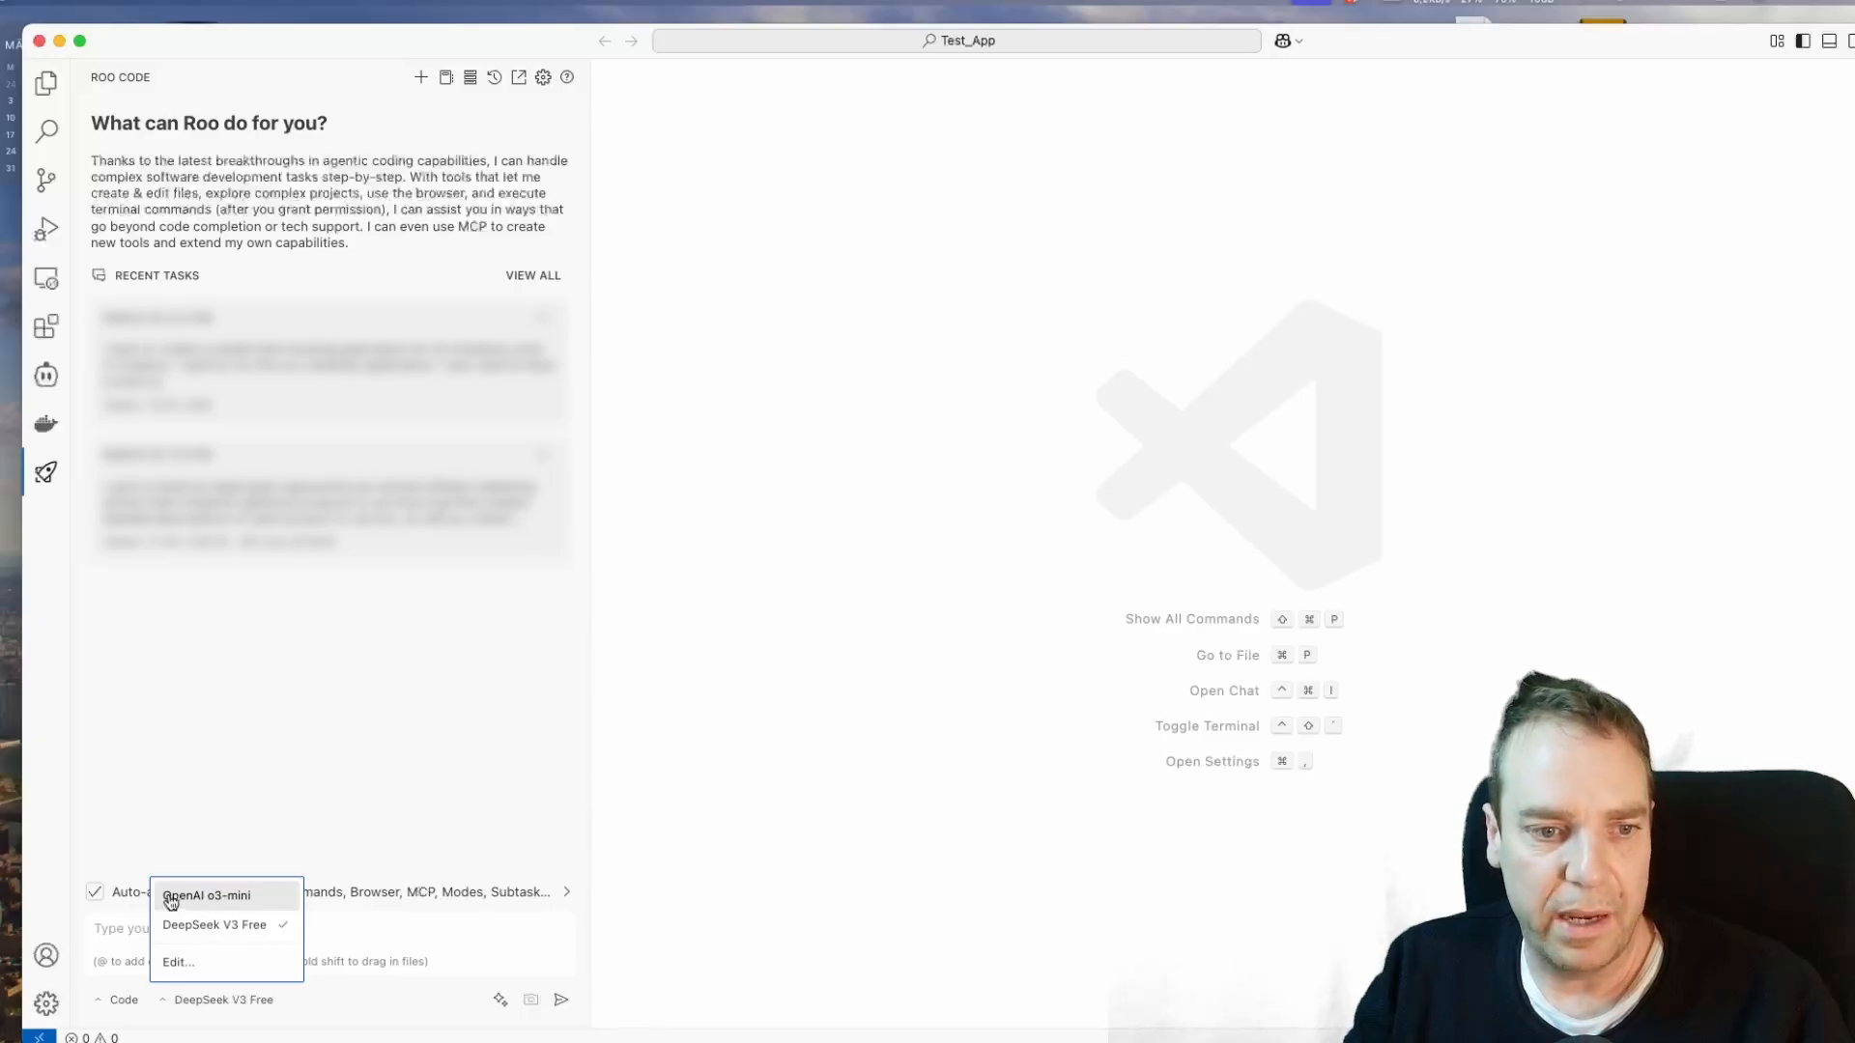
pyautogui.click(207, 895)
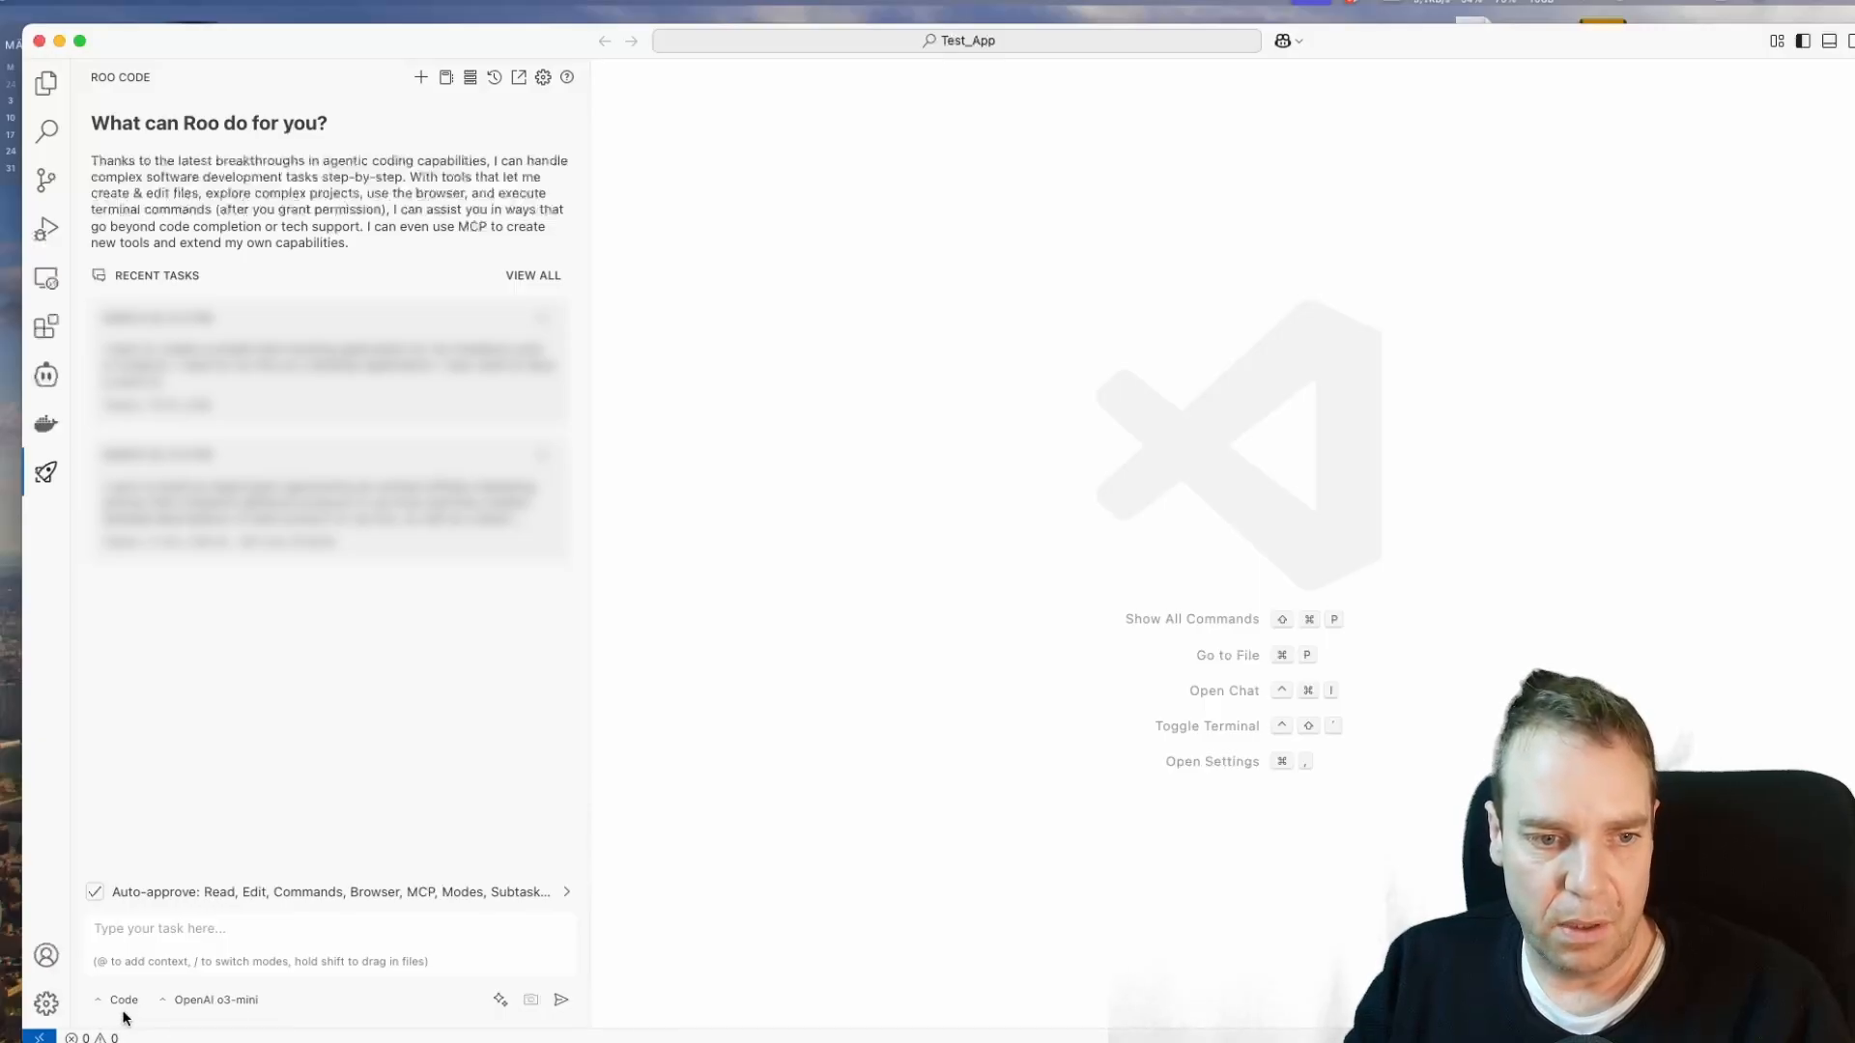
# Step: Switch the Roo Code assistant to Architect mode
pyautogui.click(118, 999)
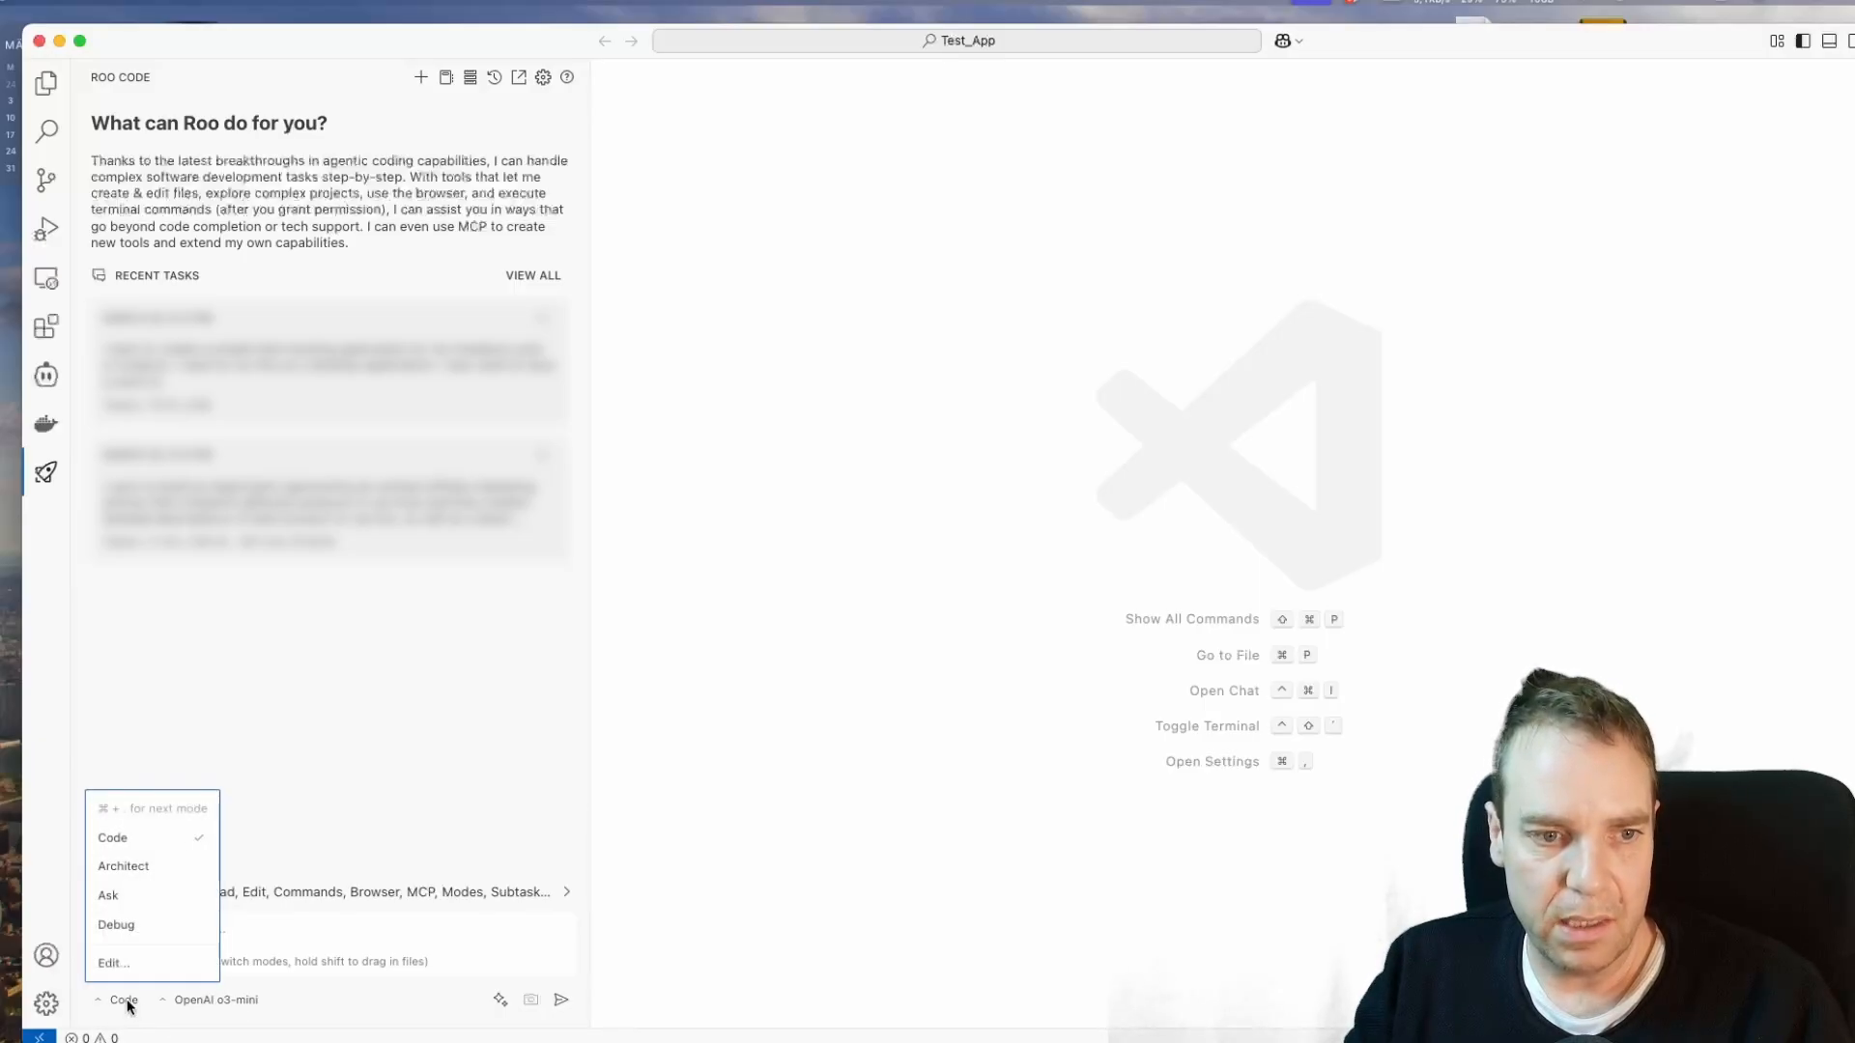
pyautogui.moveTo(124, 866)
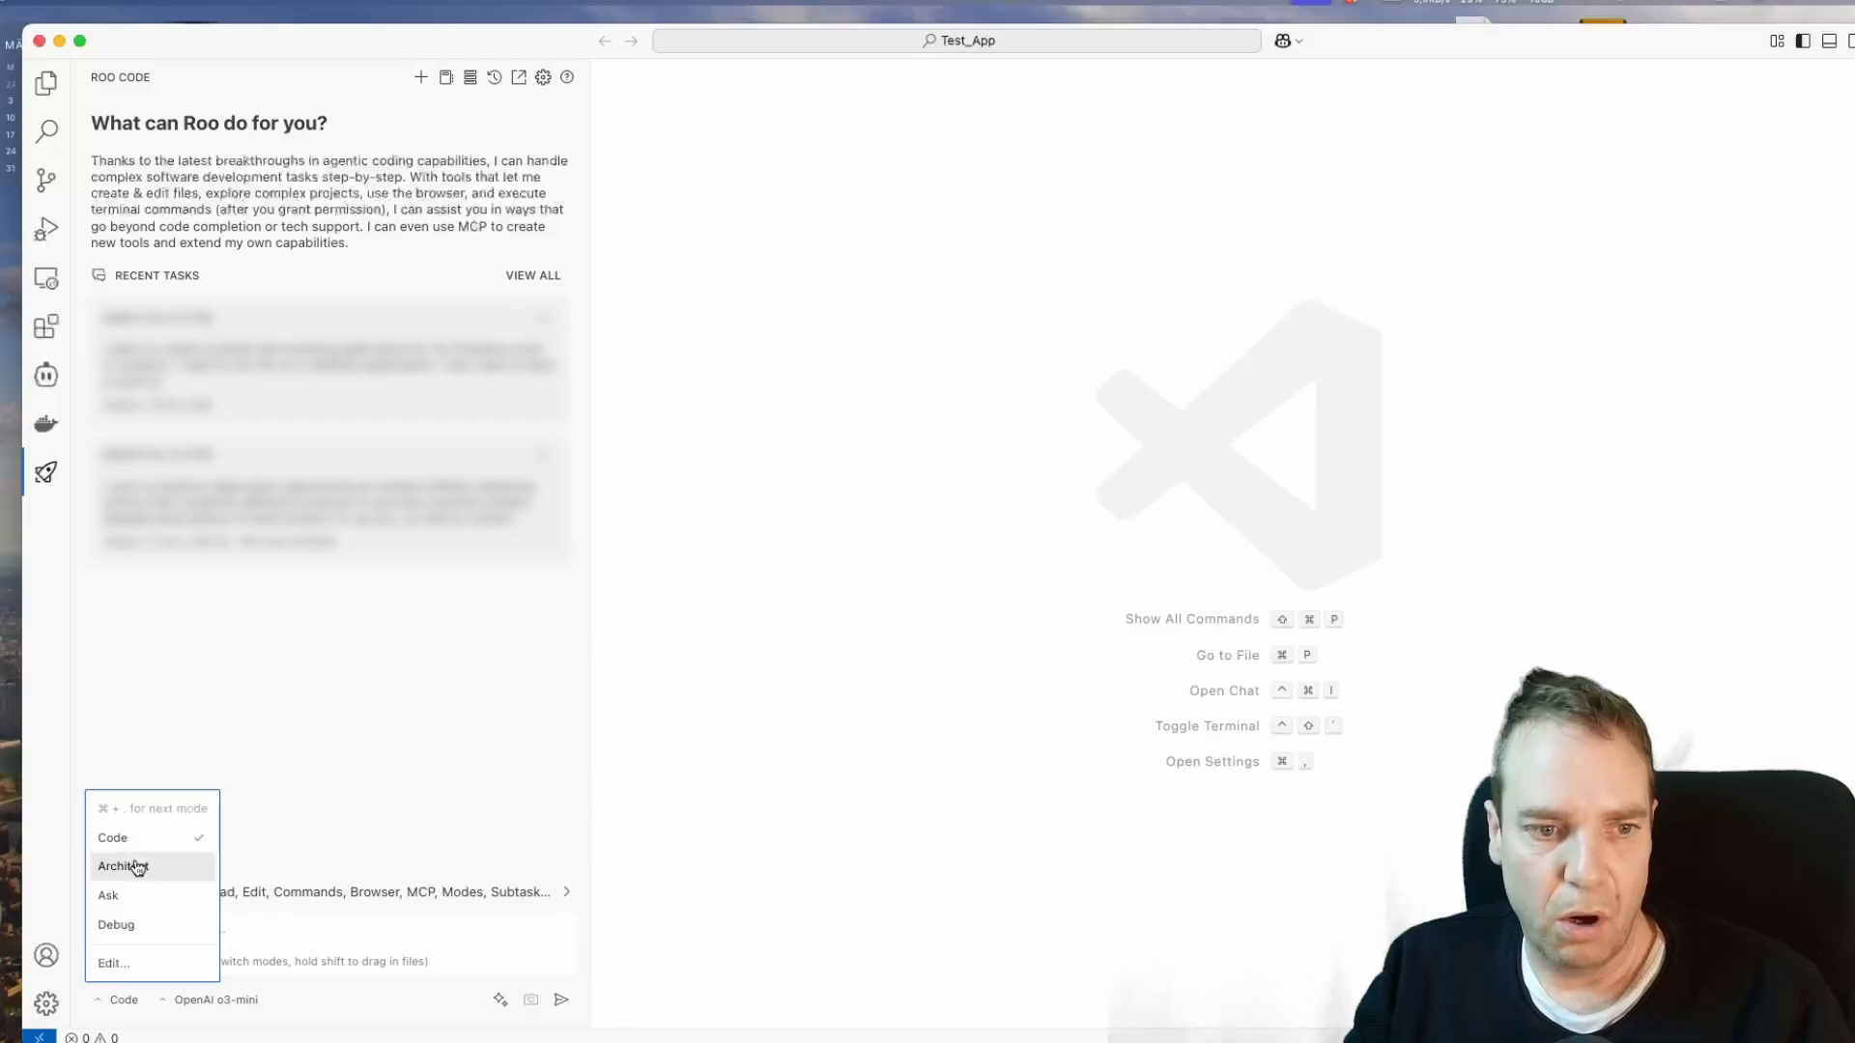
pyautogui.moveTo(163, 903)
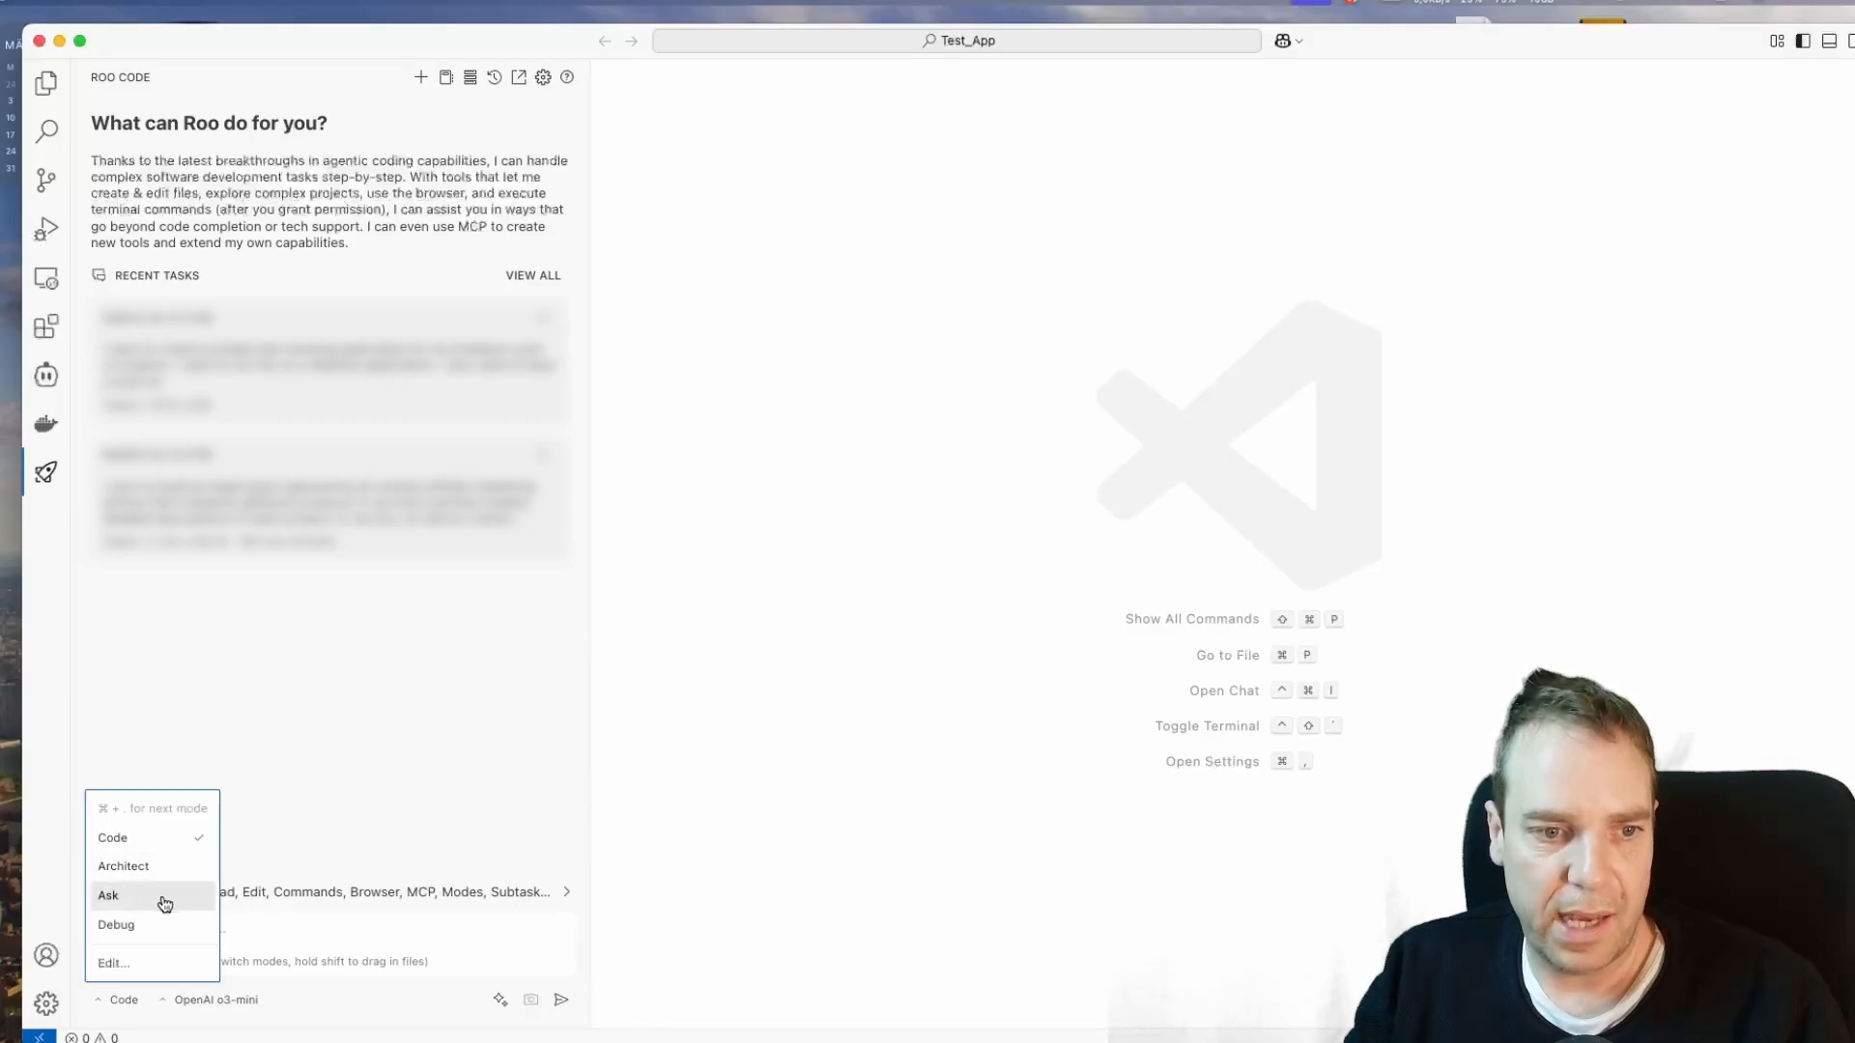
pyautogui.moveTo(113, 837)
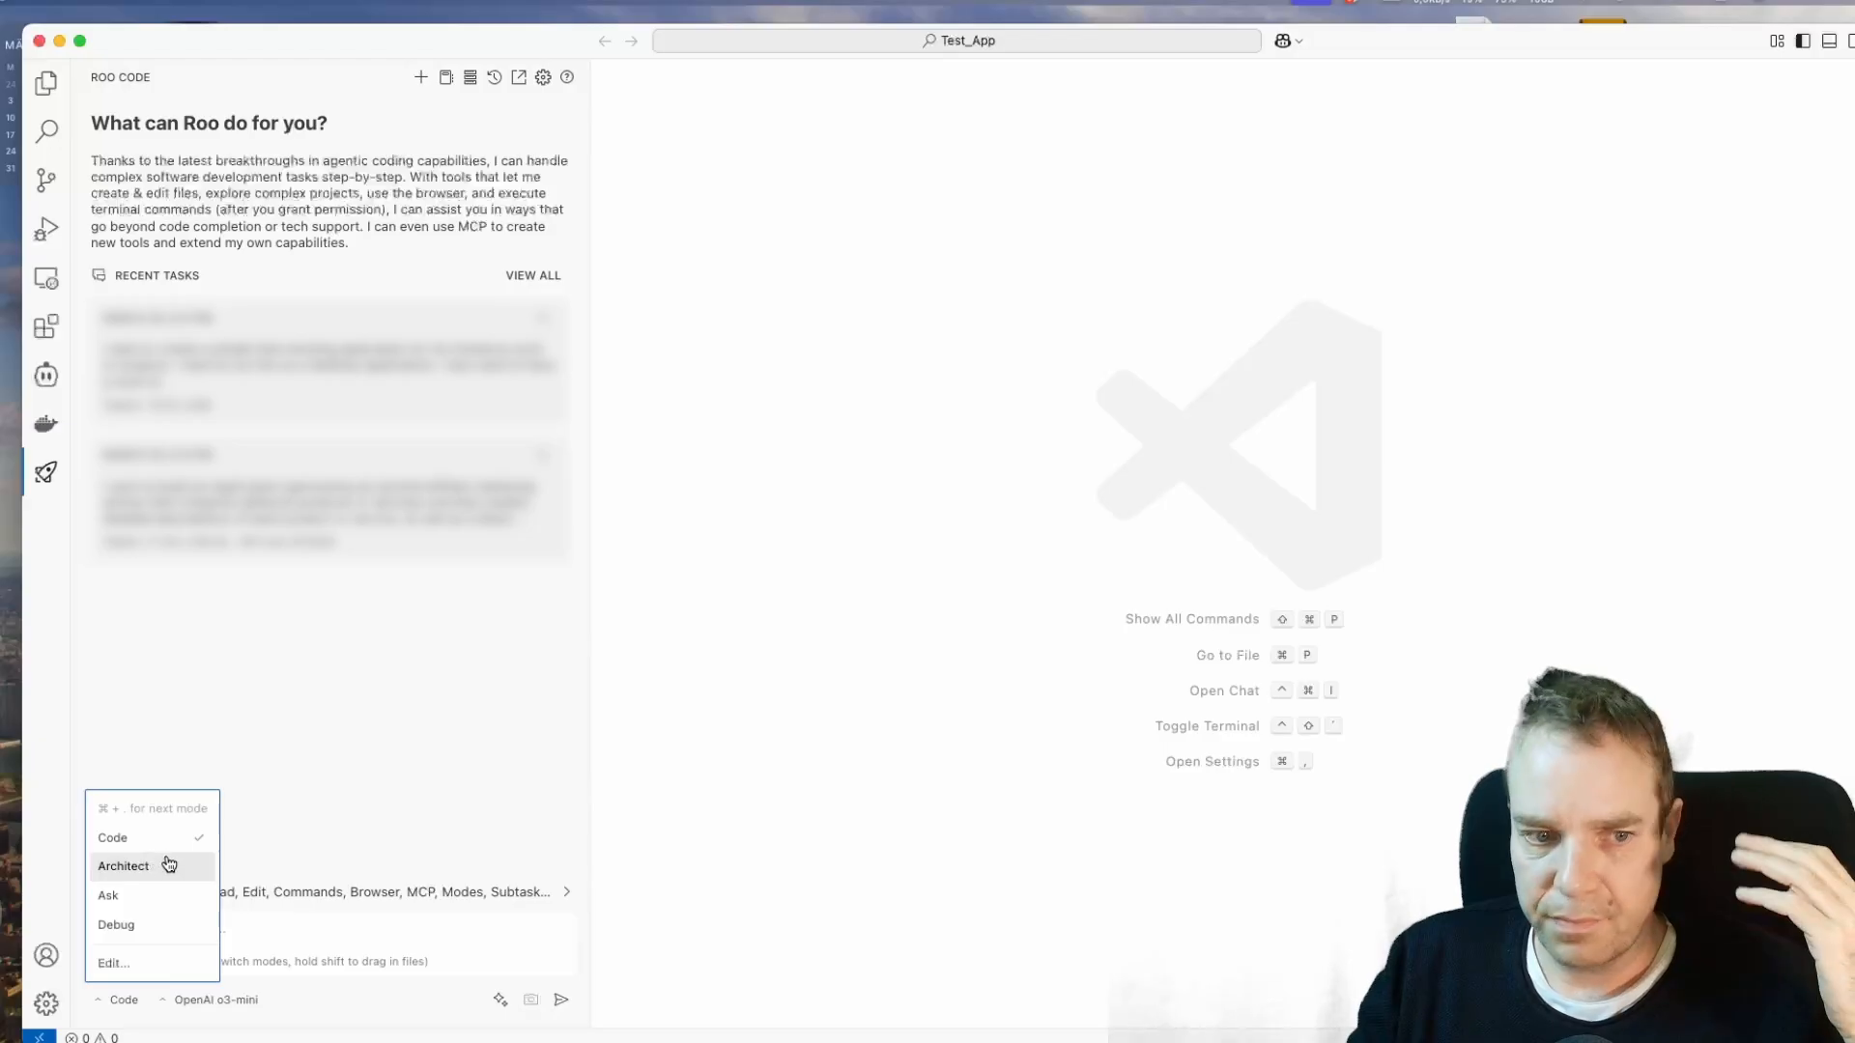
pyautogui.moveTo(162, 894)
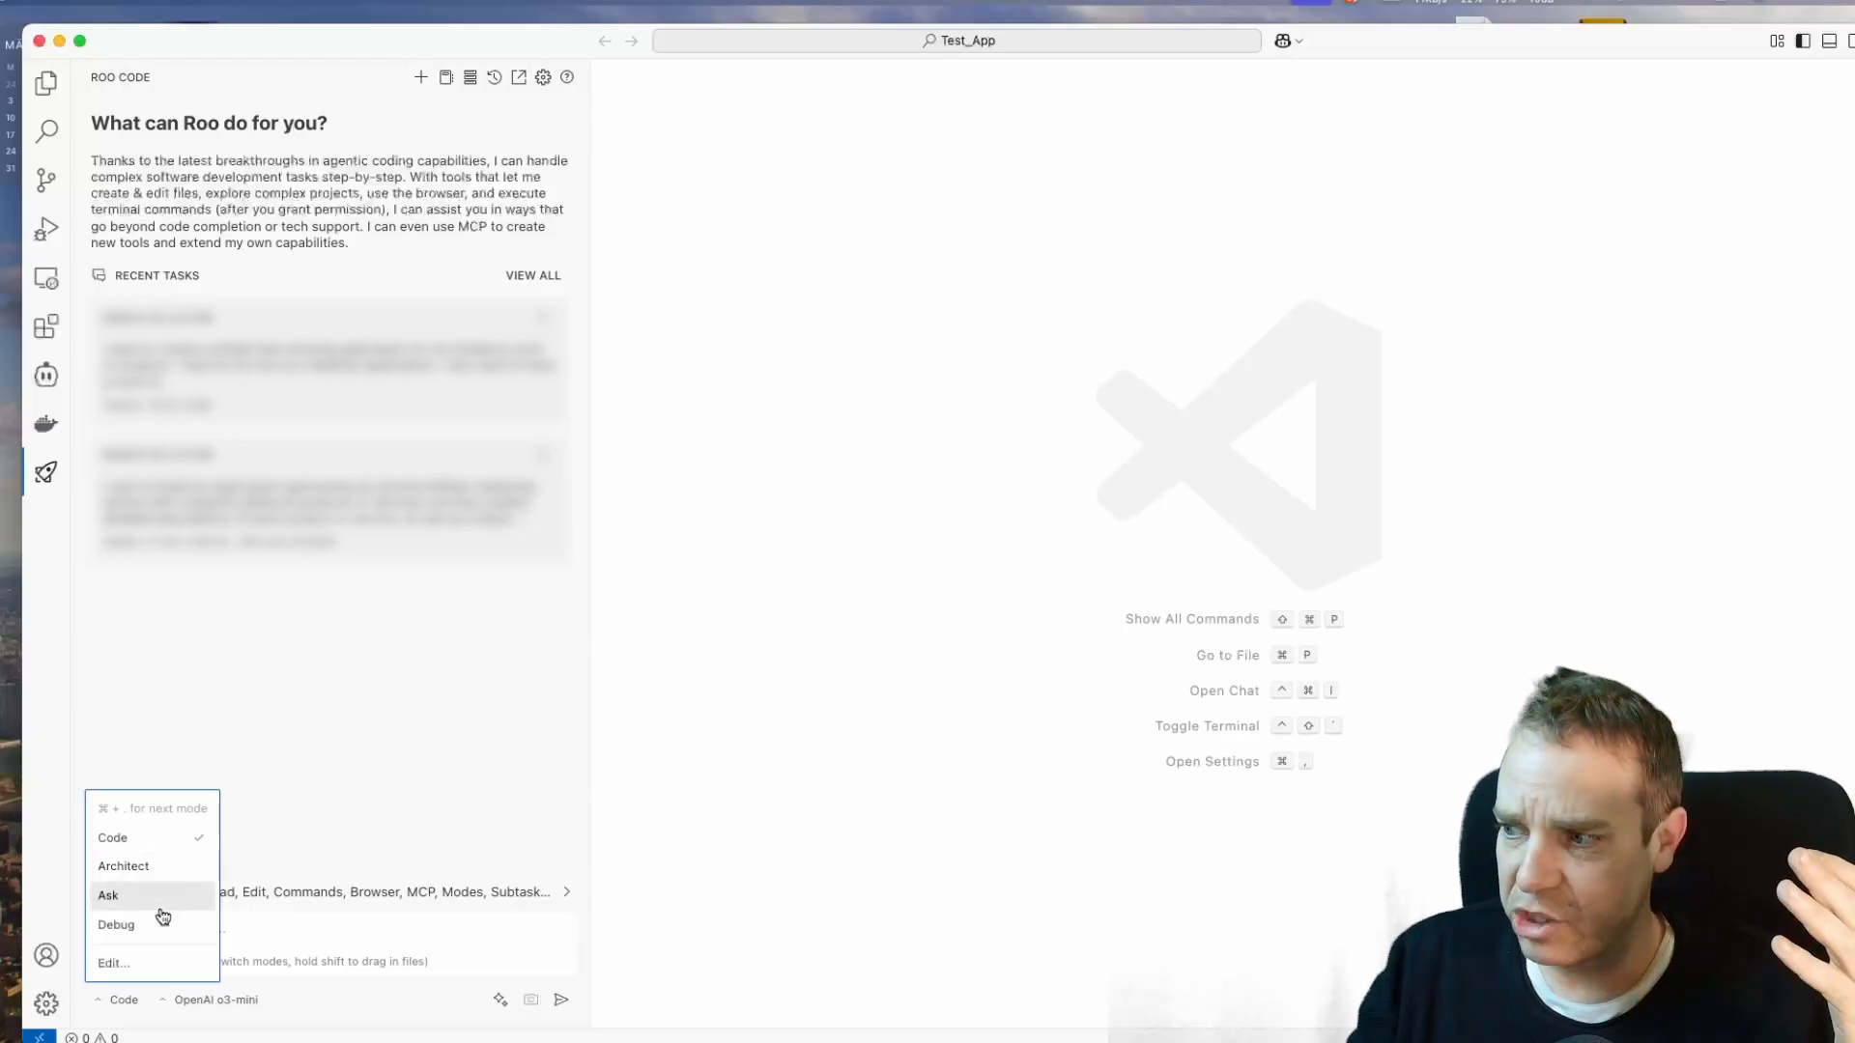
pyautogui.moveTo(123, 865)
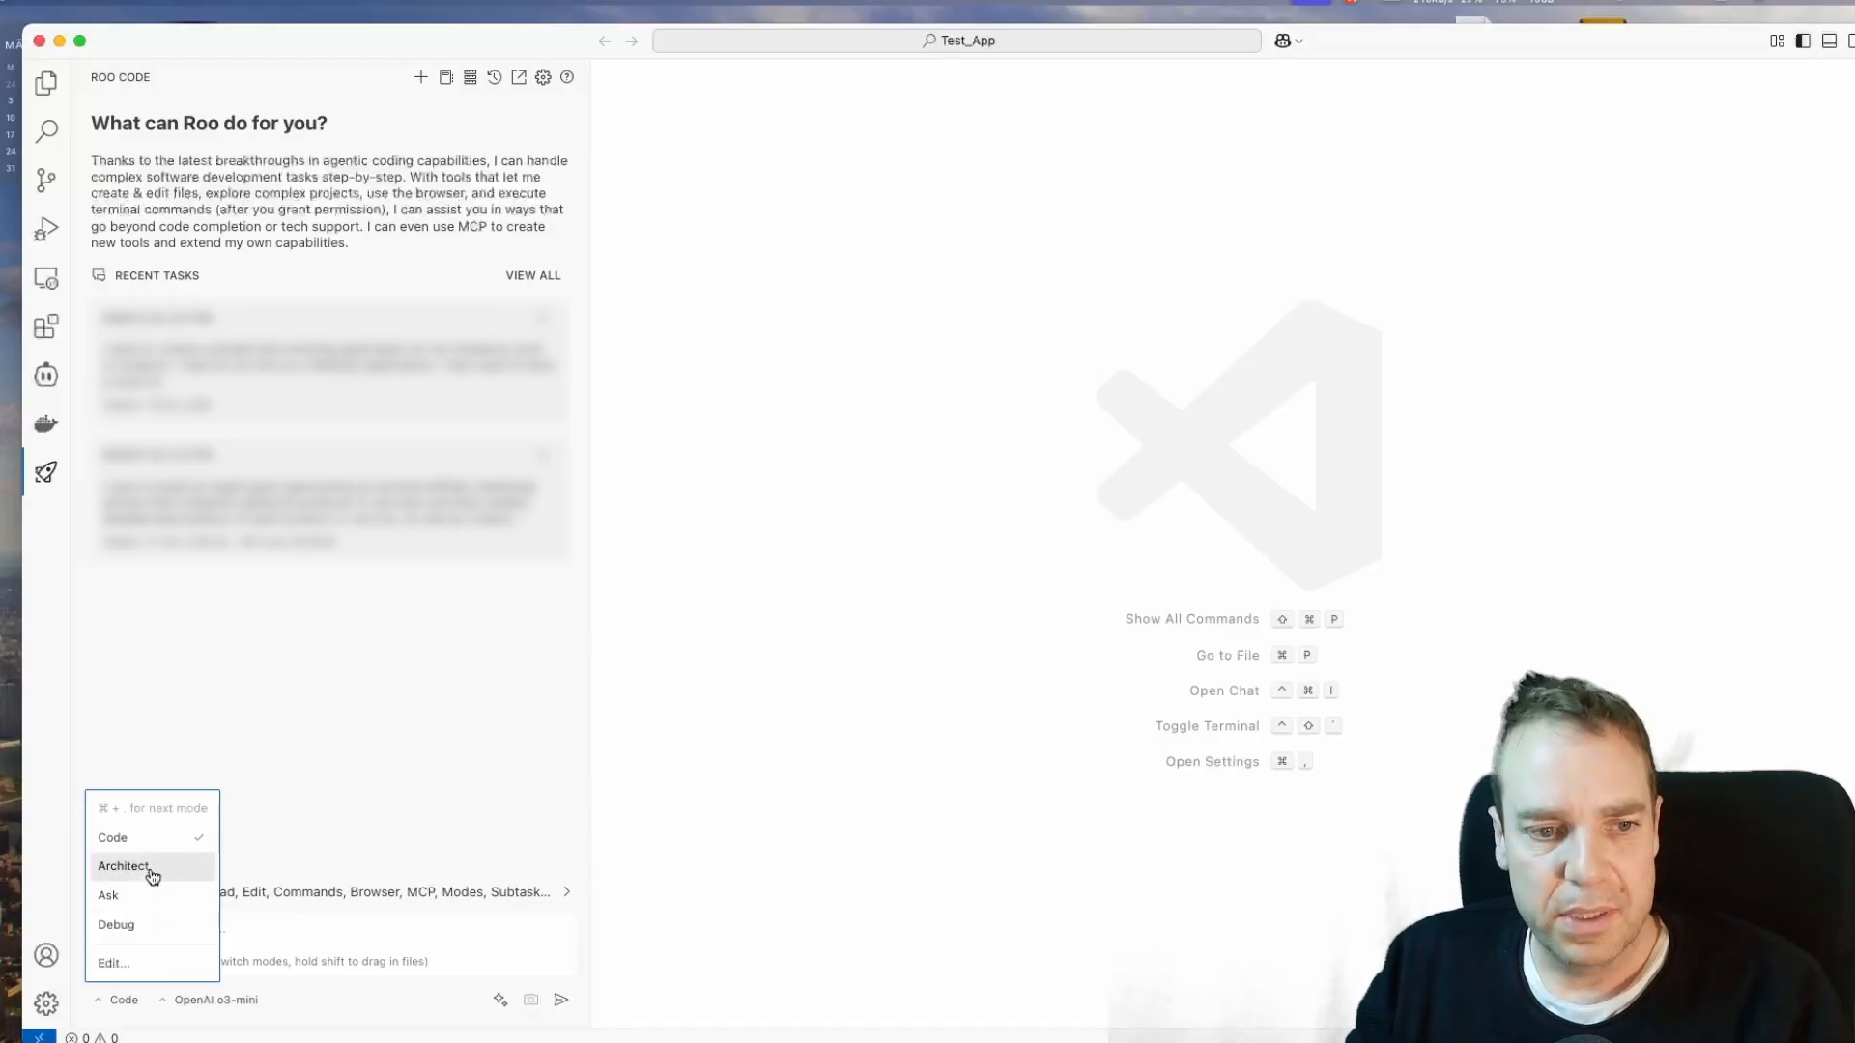
pyautogui.click(123, 866)
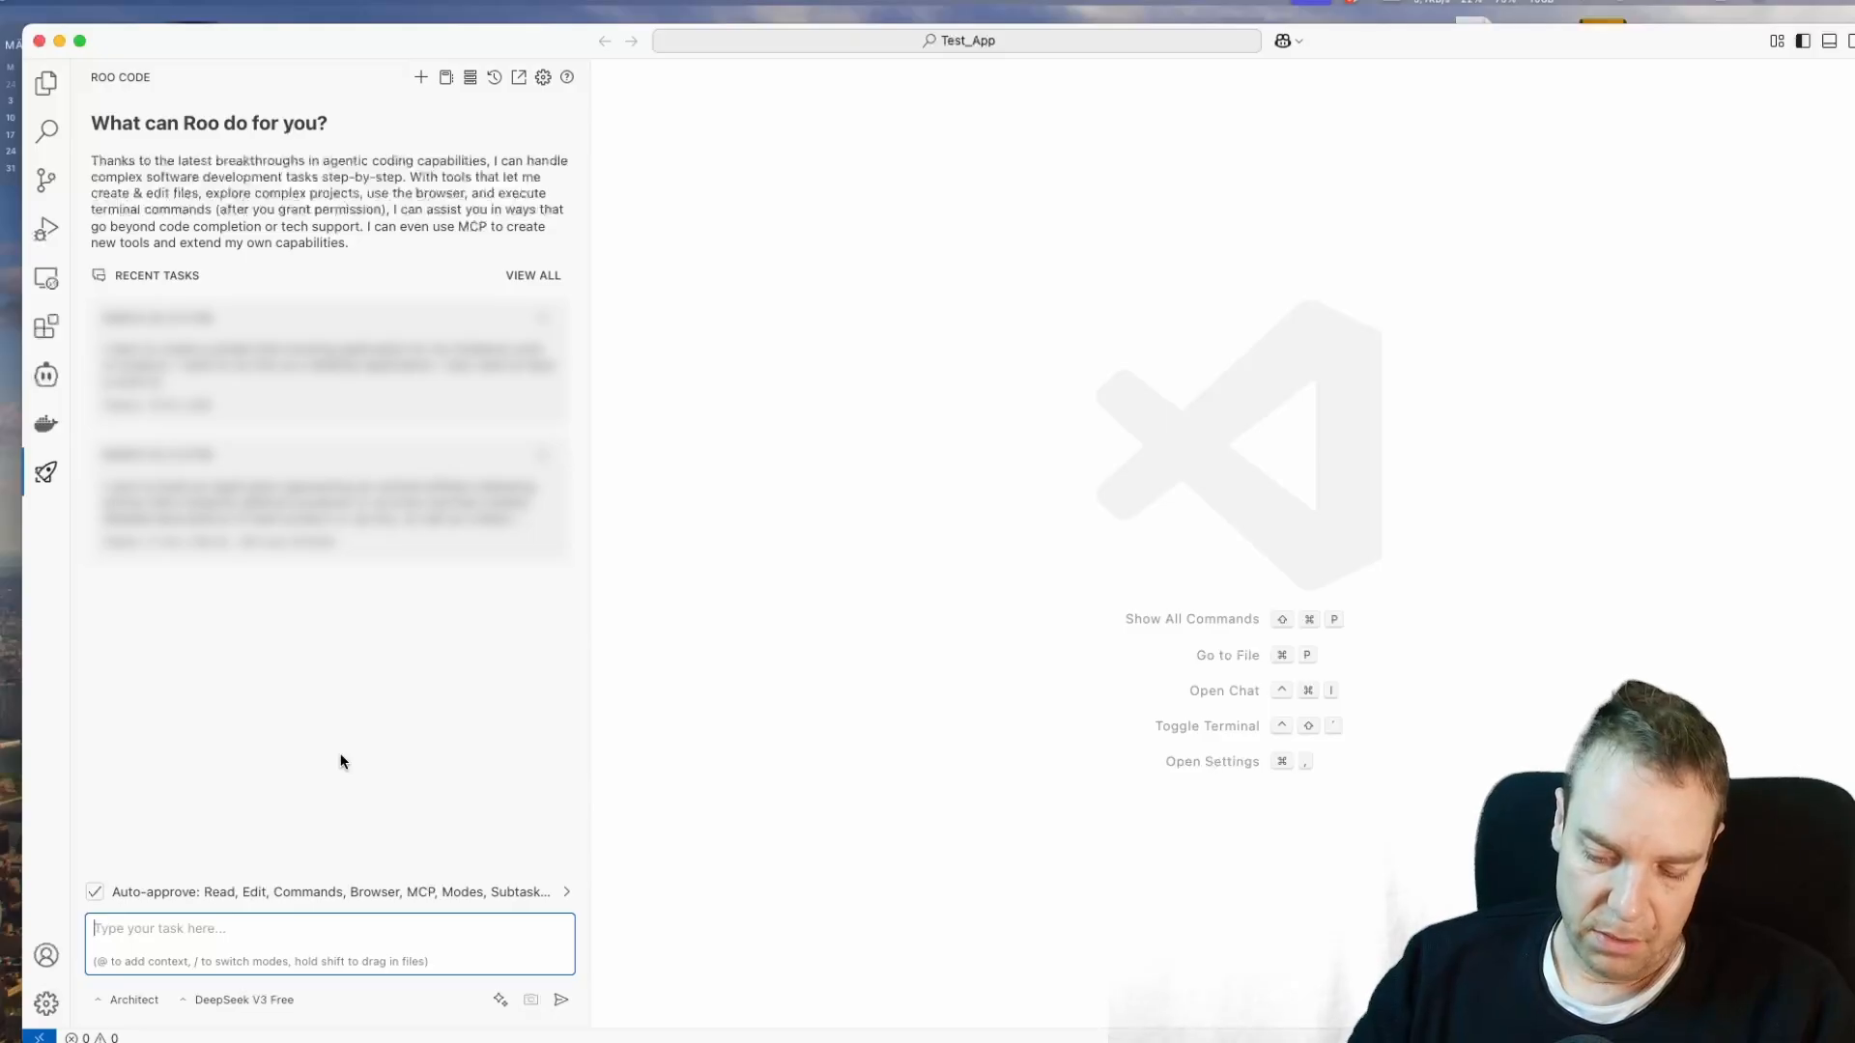
# Step: Write a request for a time-tracking application to track freelance work across different clients
pyautogui.write('Please')
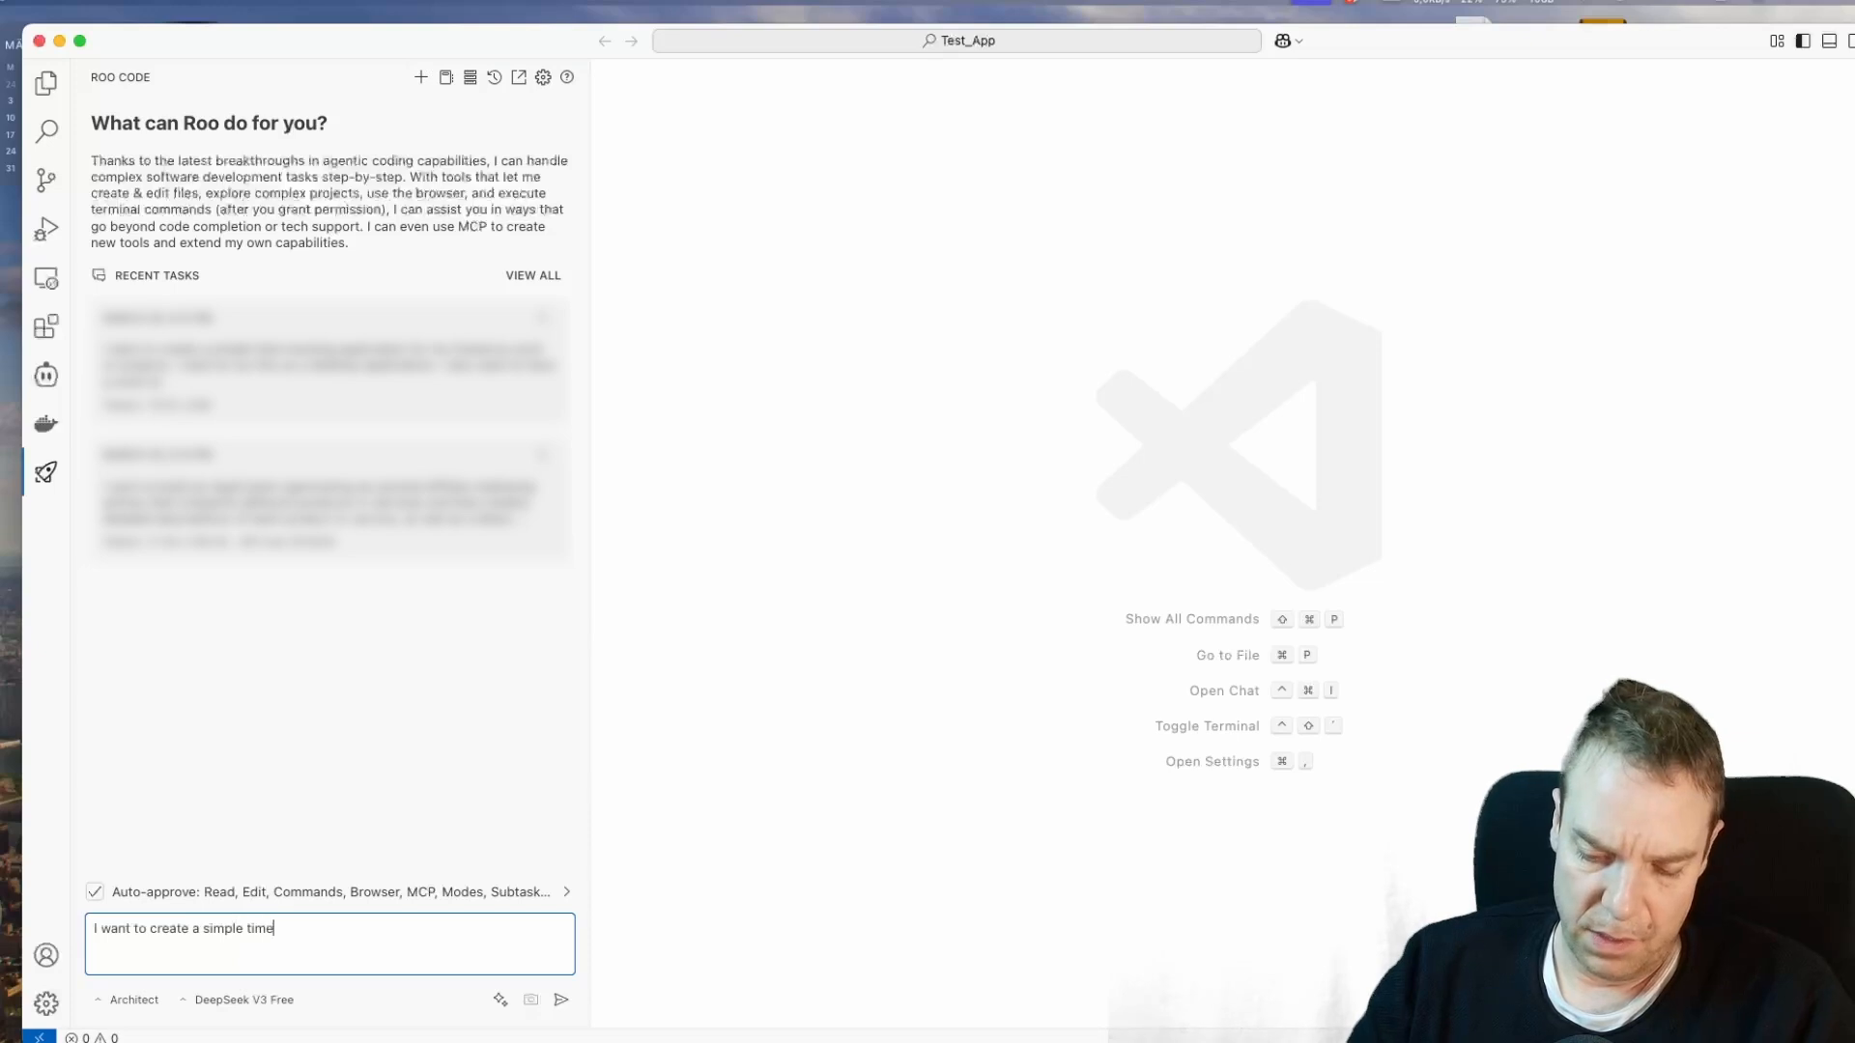
pyautogui.write('tracking')
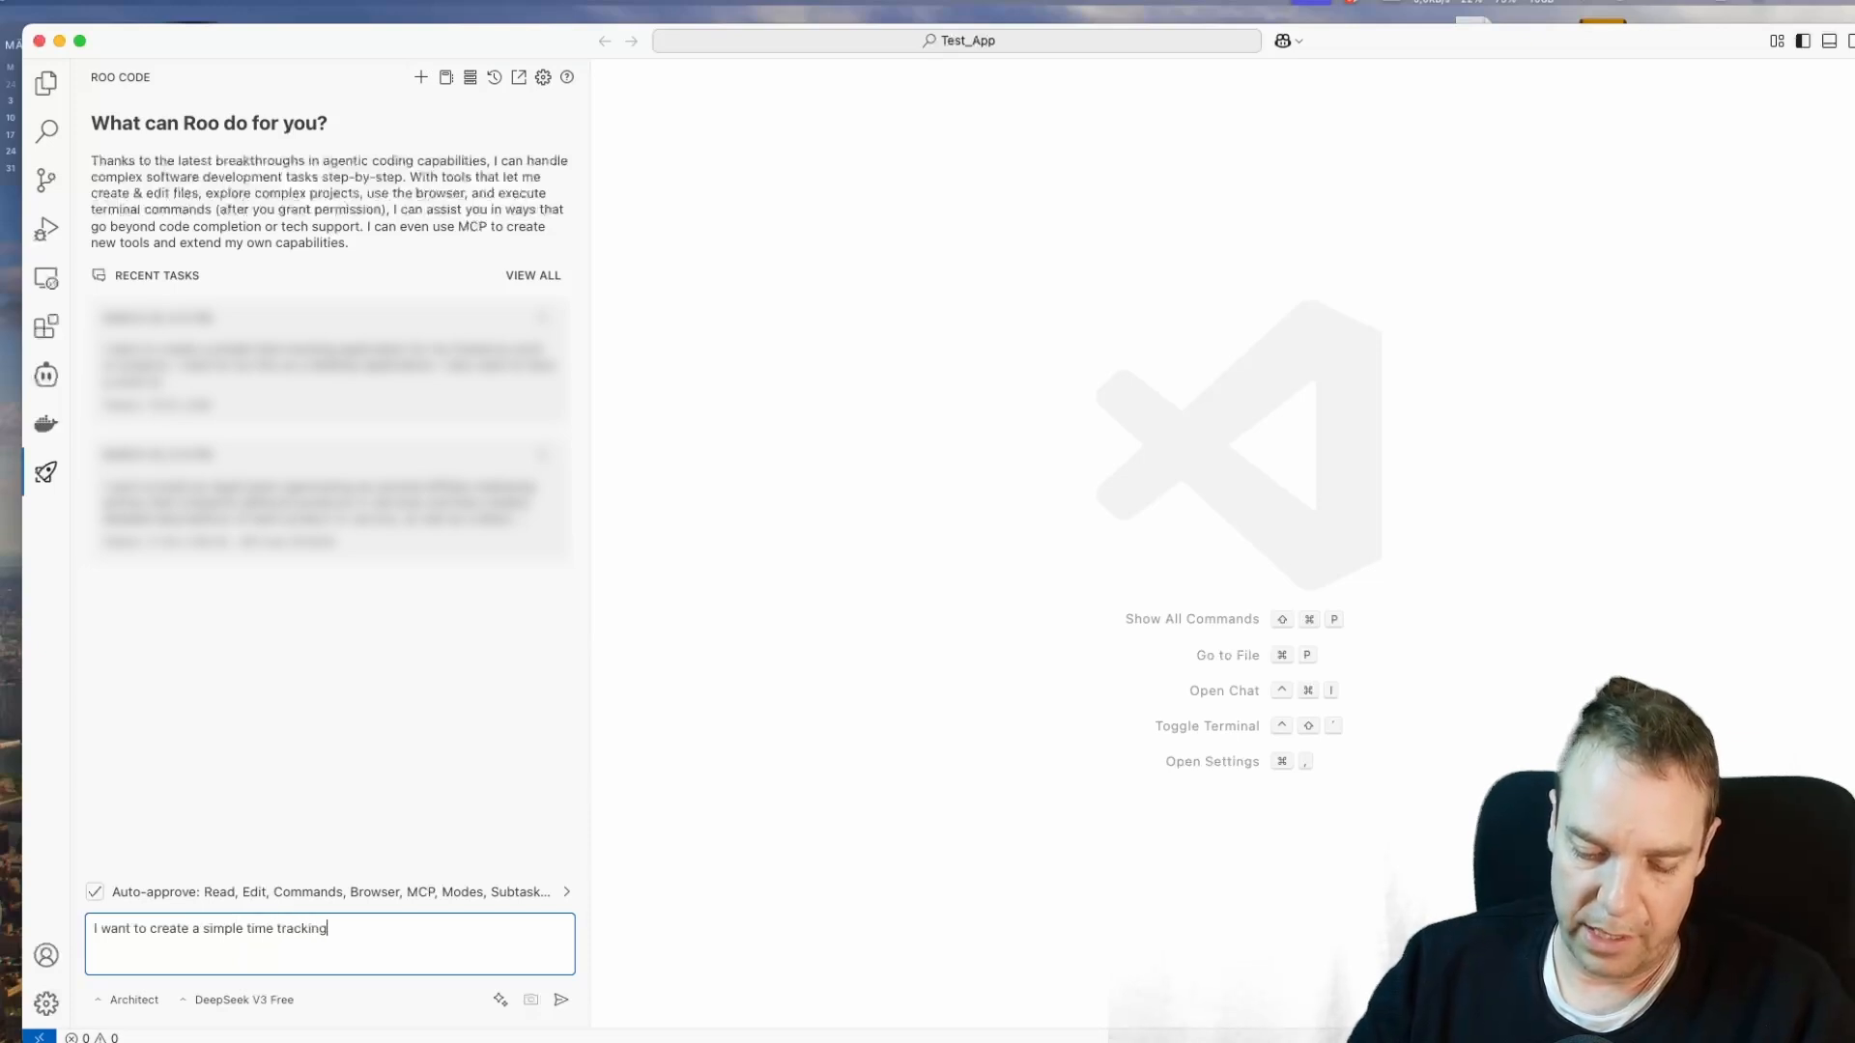
pyautogui.write('application for')
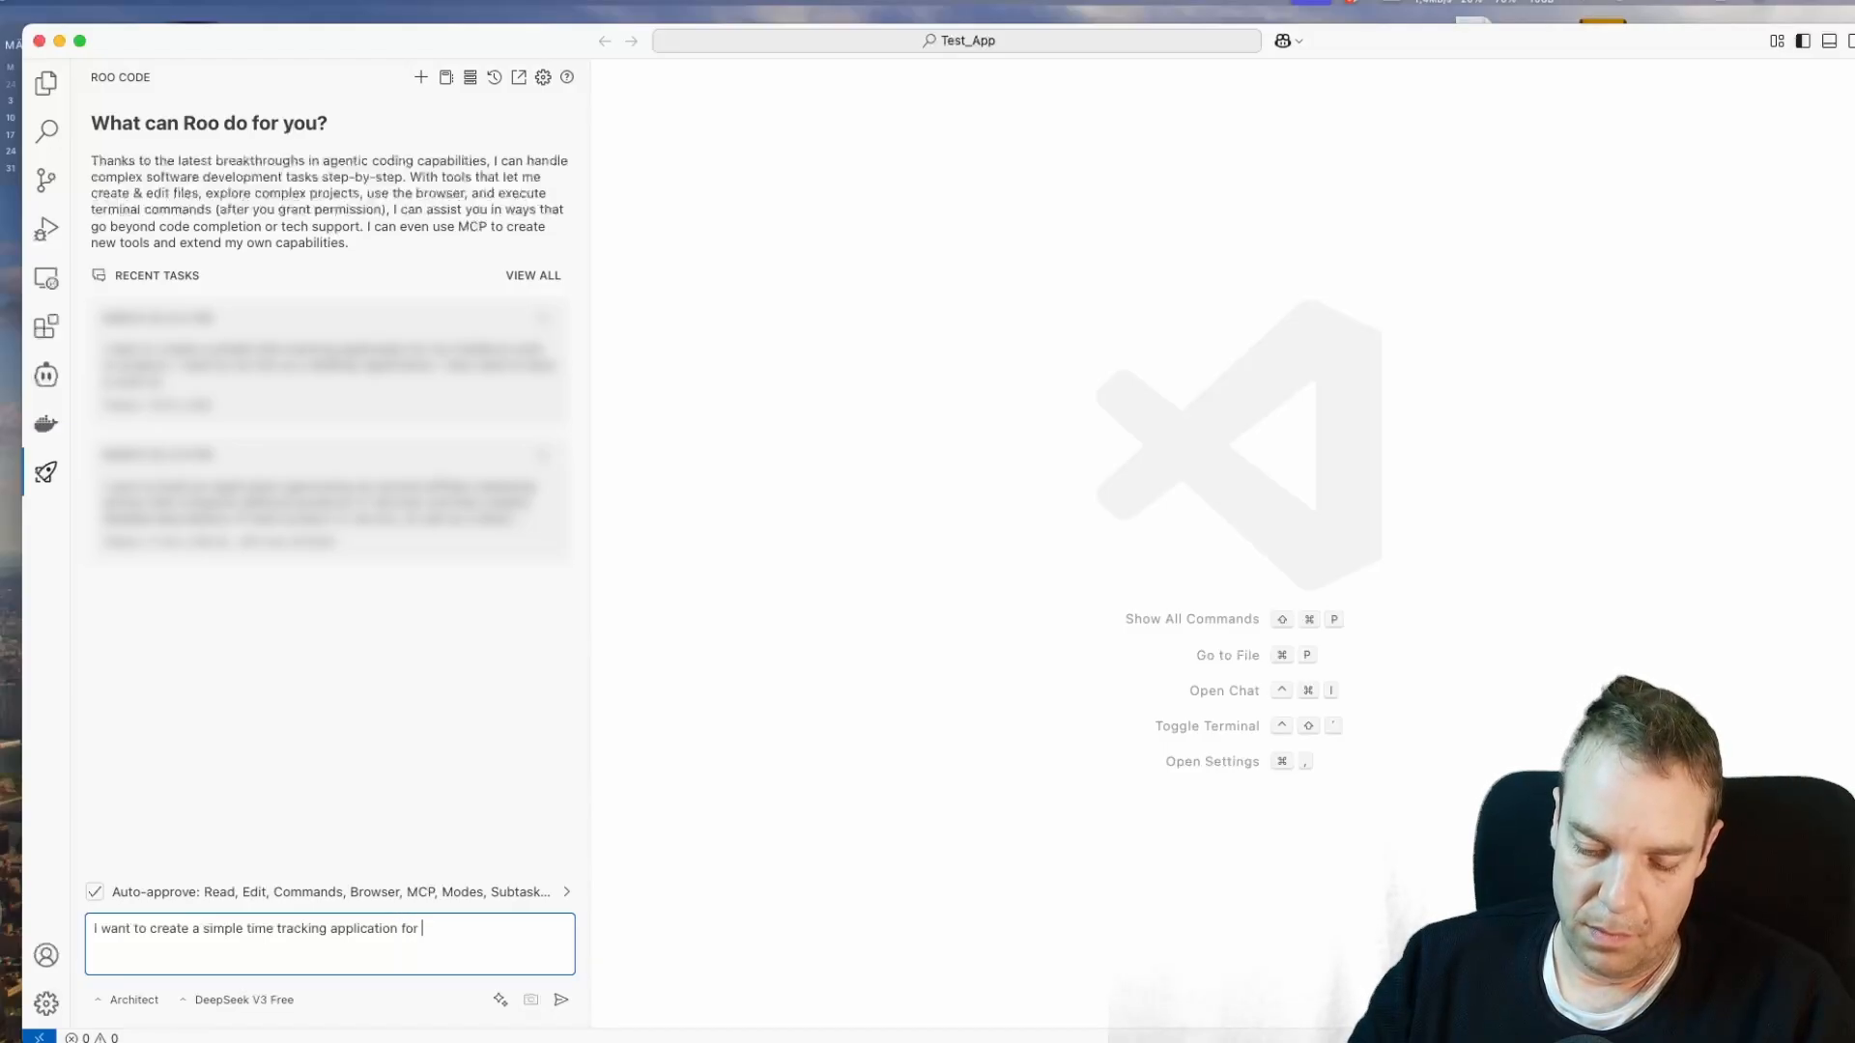
pyautogui.write('dif')
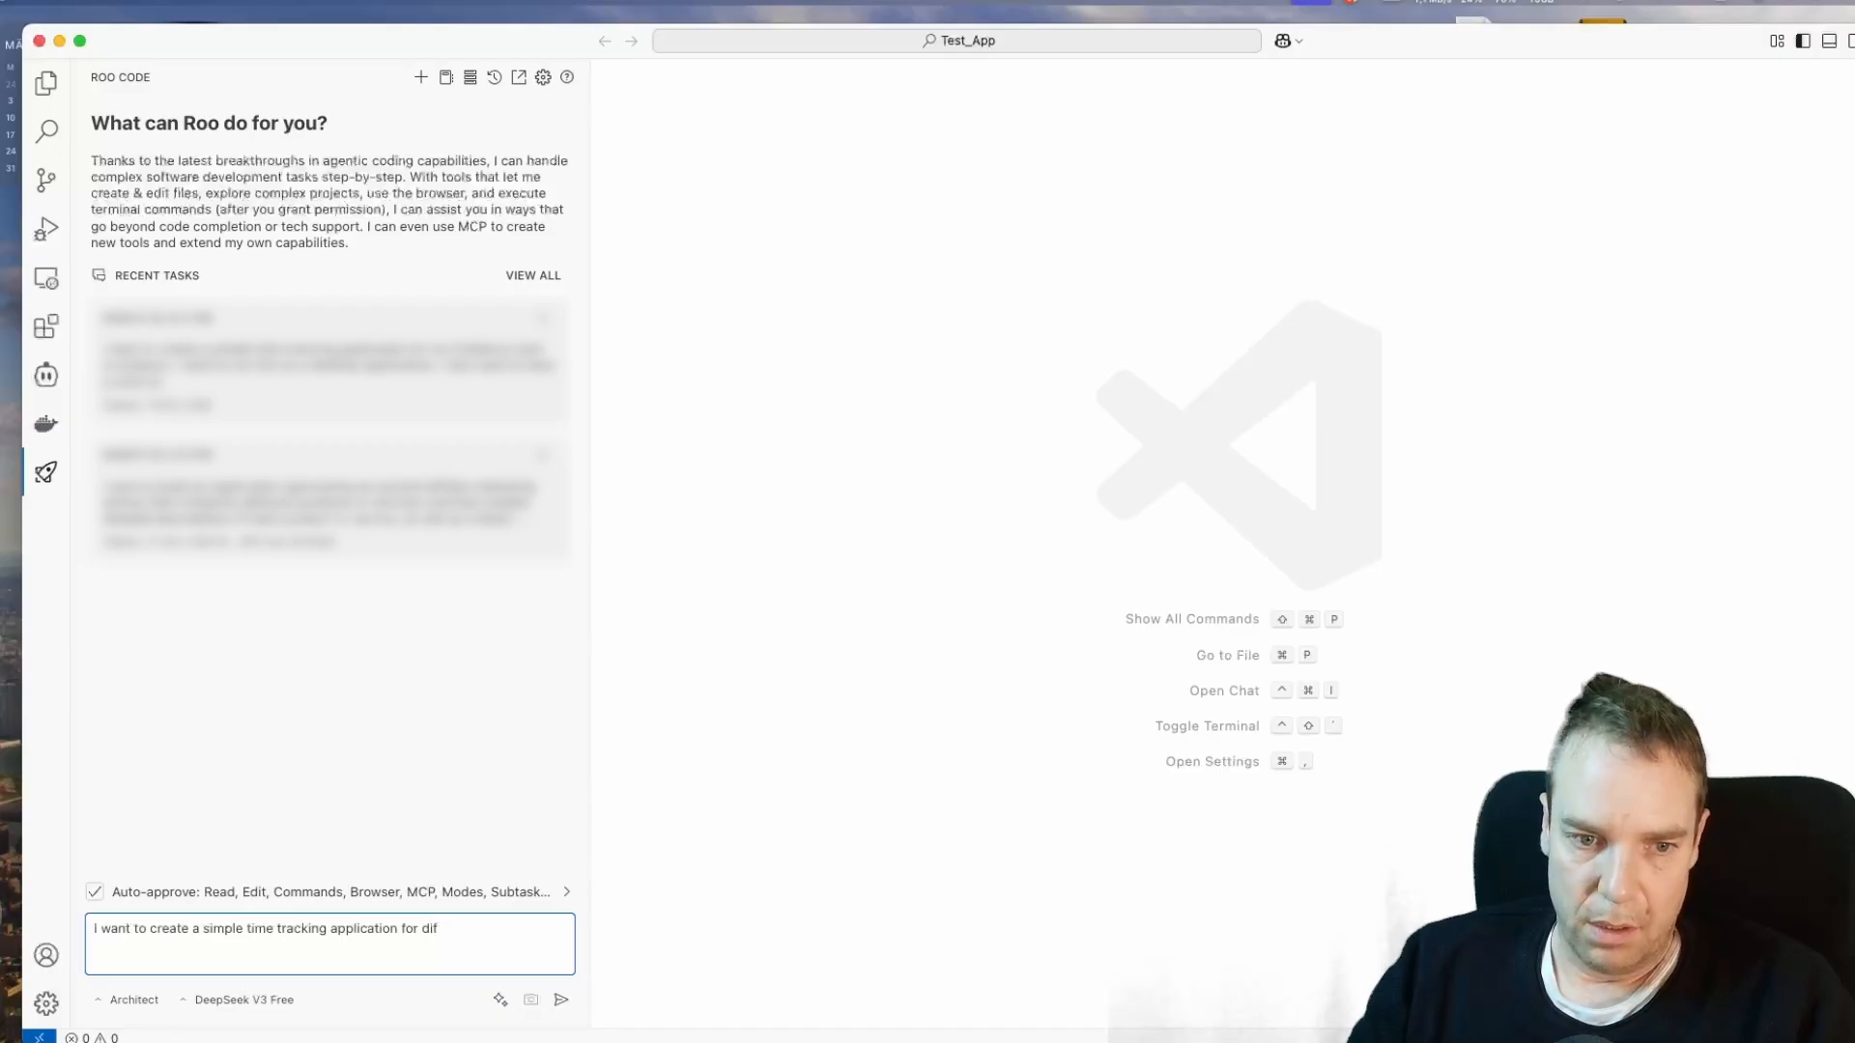
pyautogui.press('Backspace')
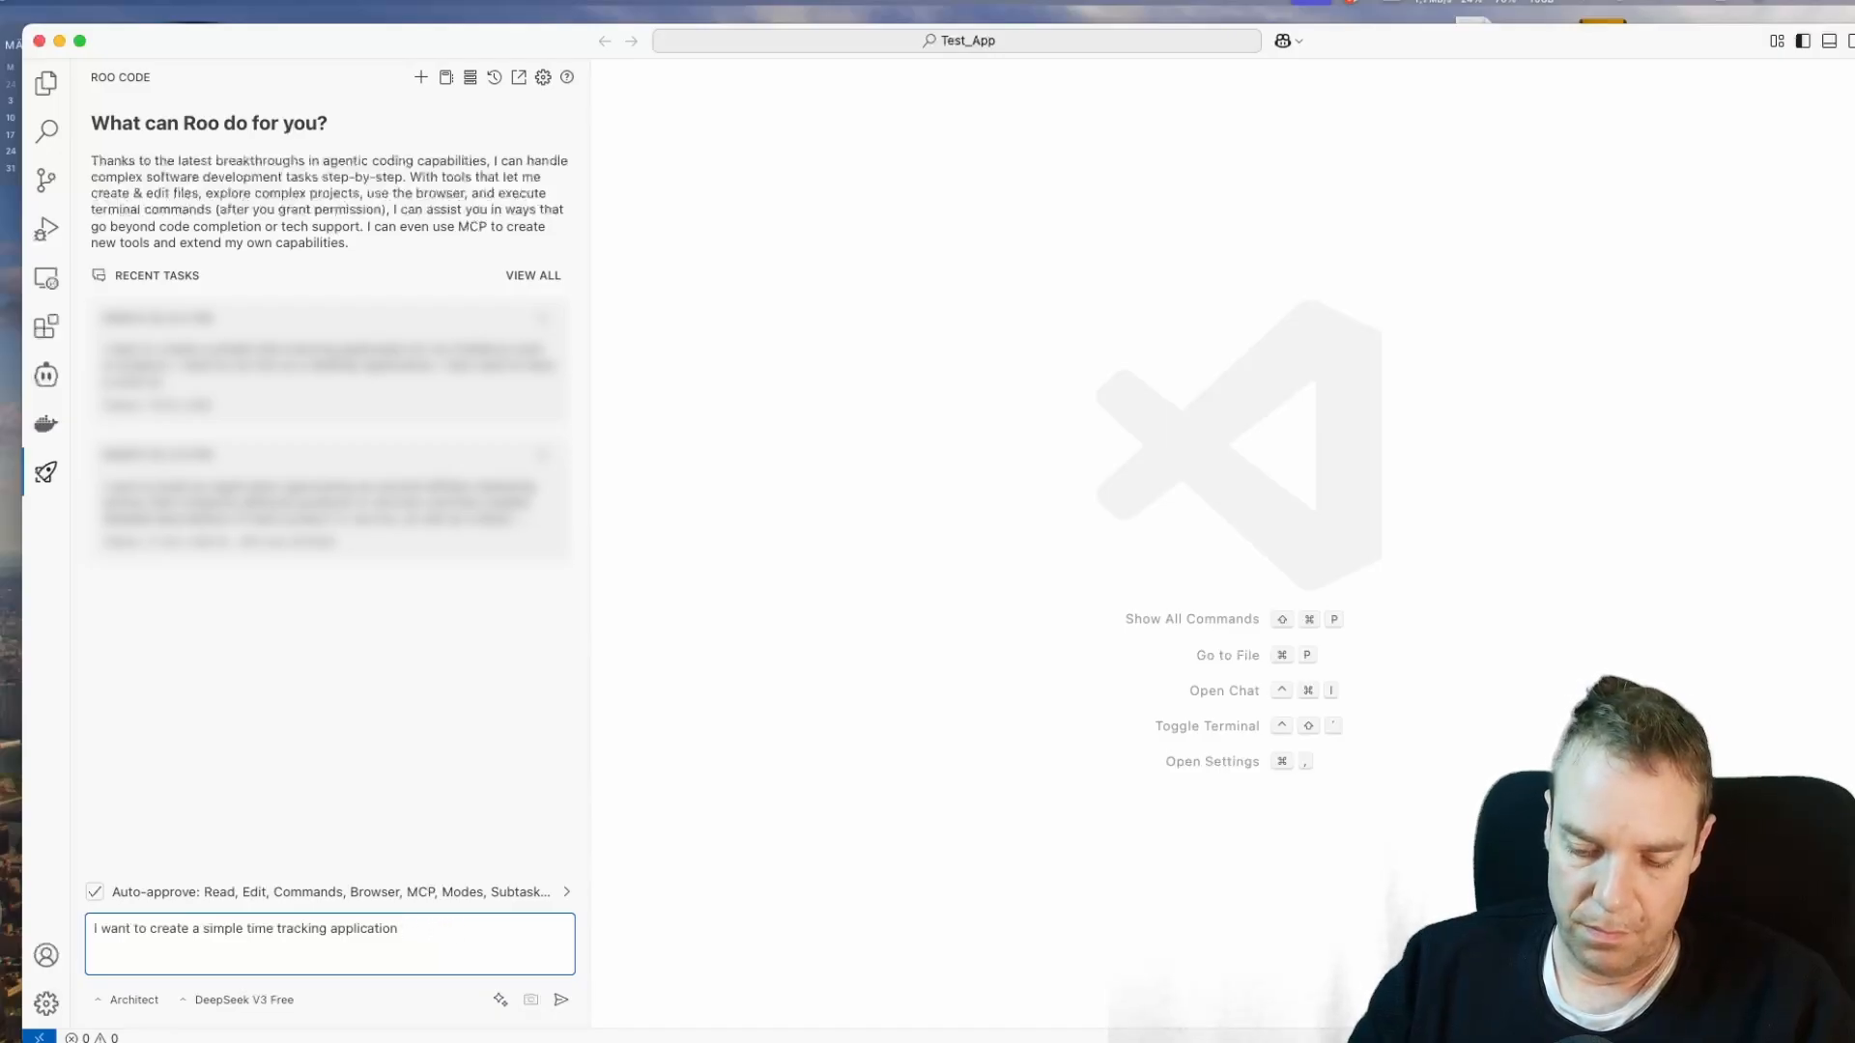
pyautogui.write('so I can')
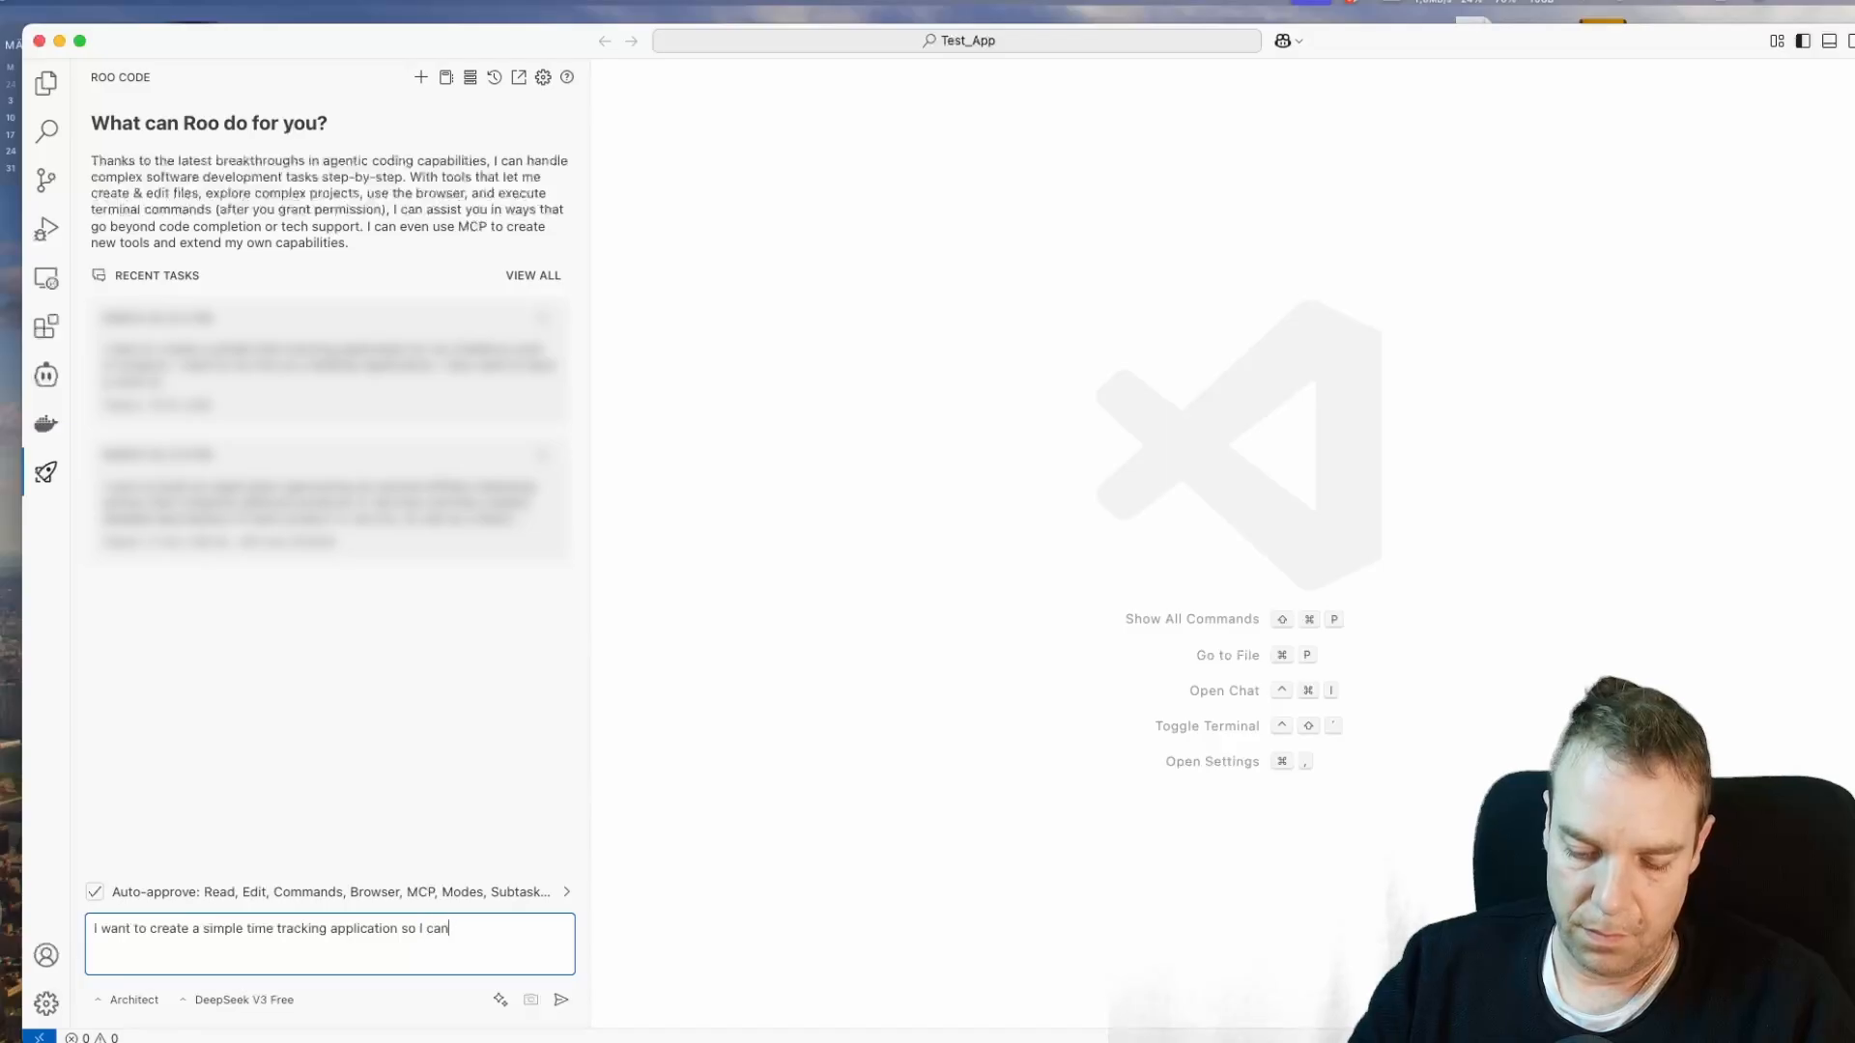
pyautogui.write('track my f')
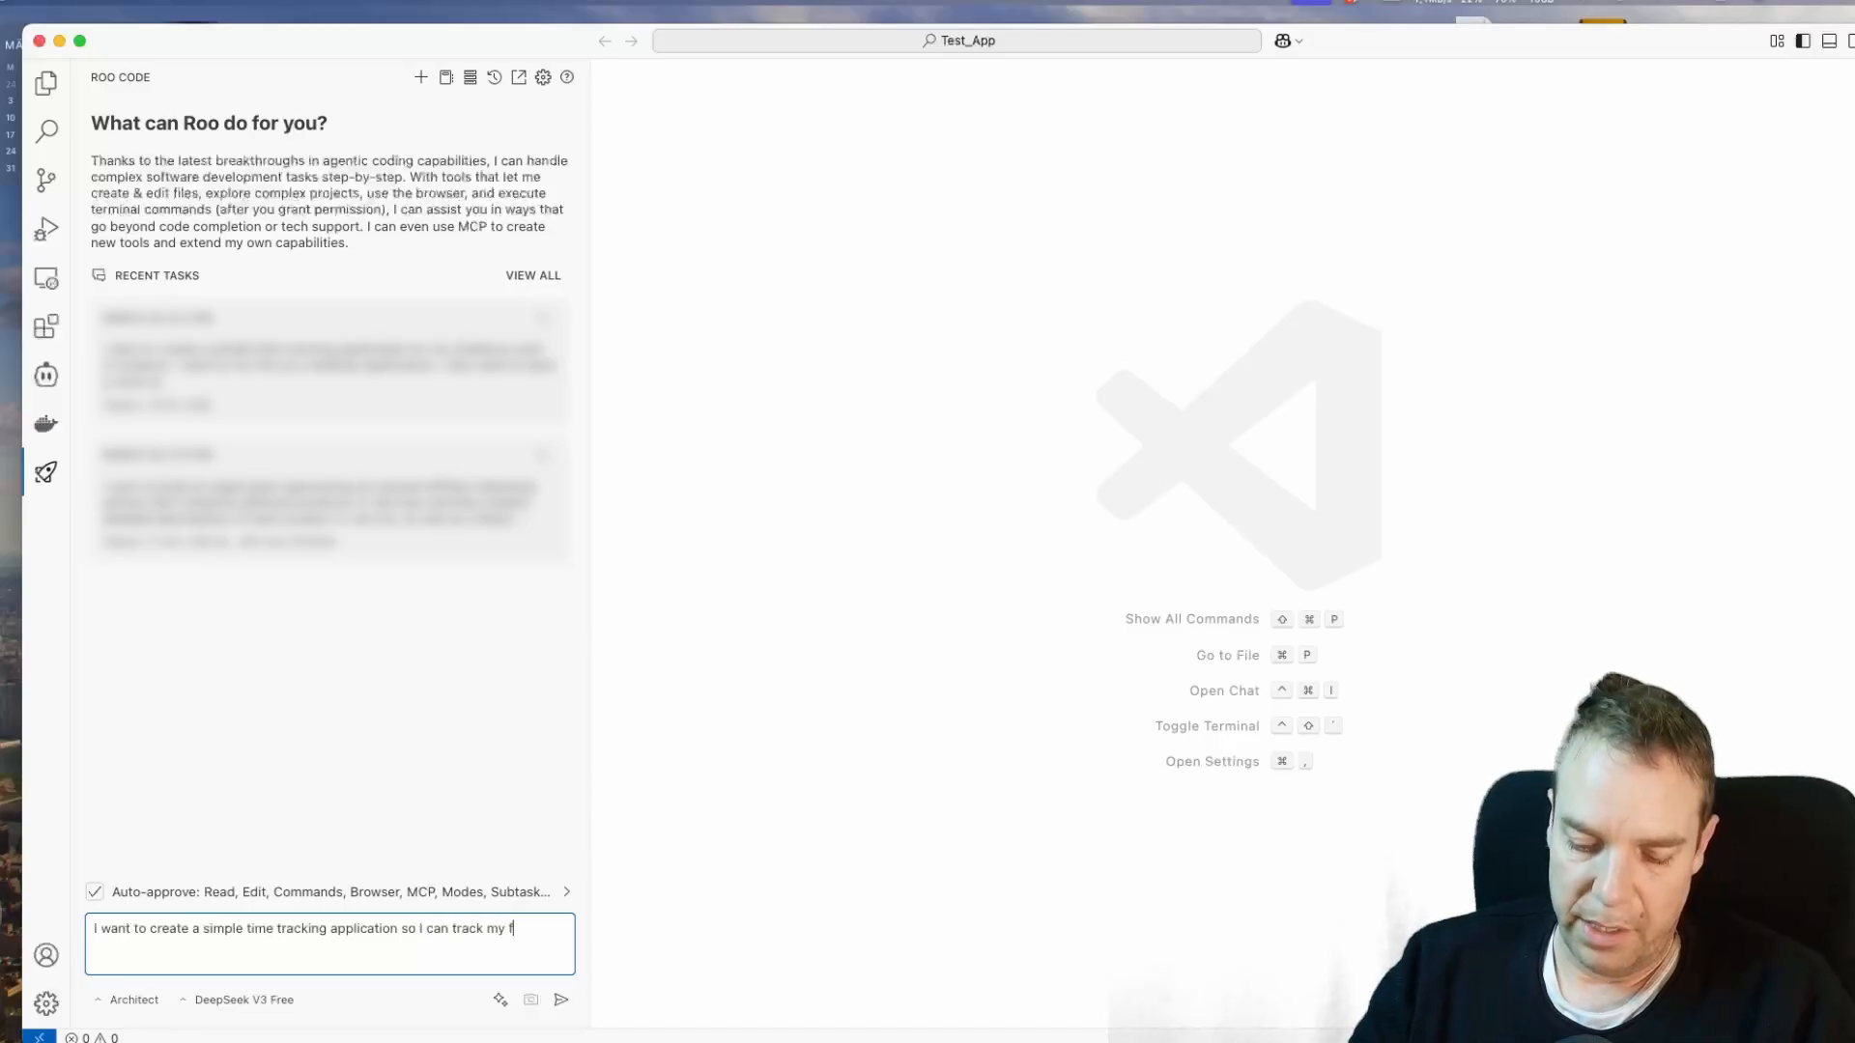
pyautogui.write('freelance work for')
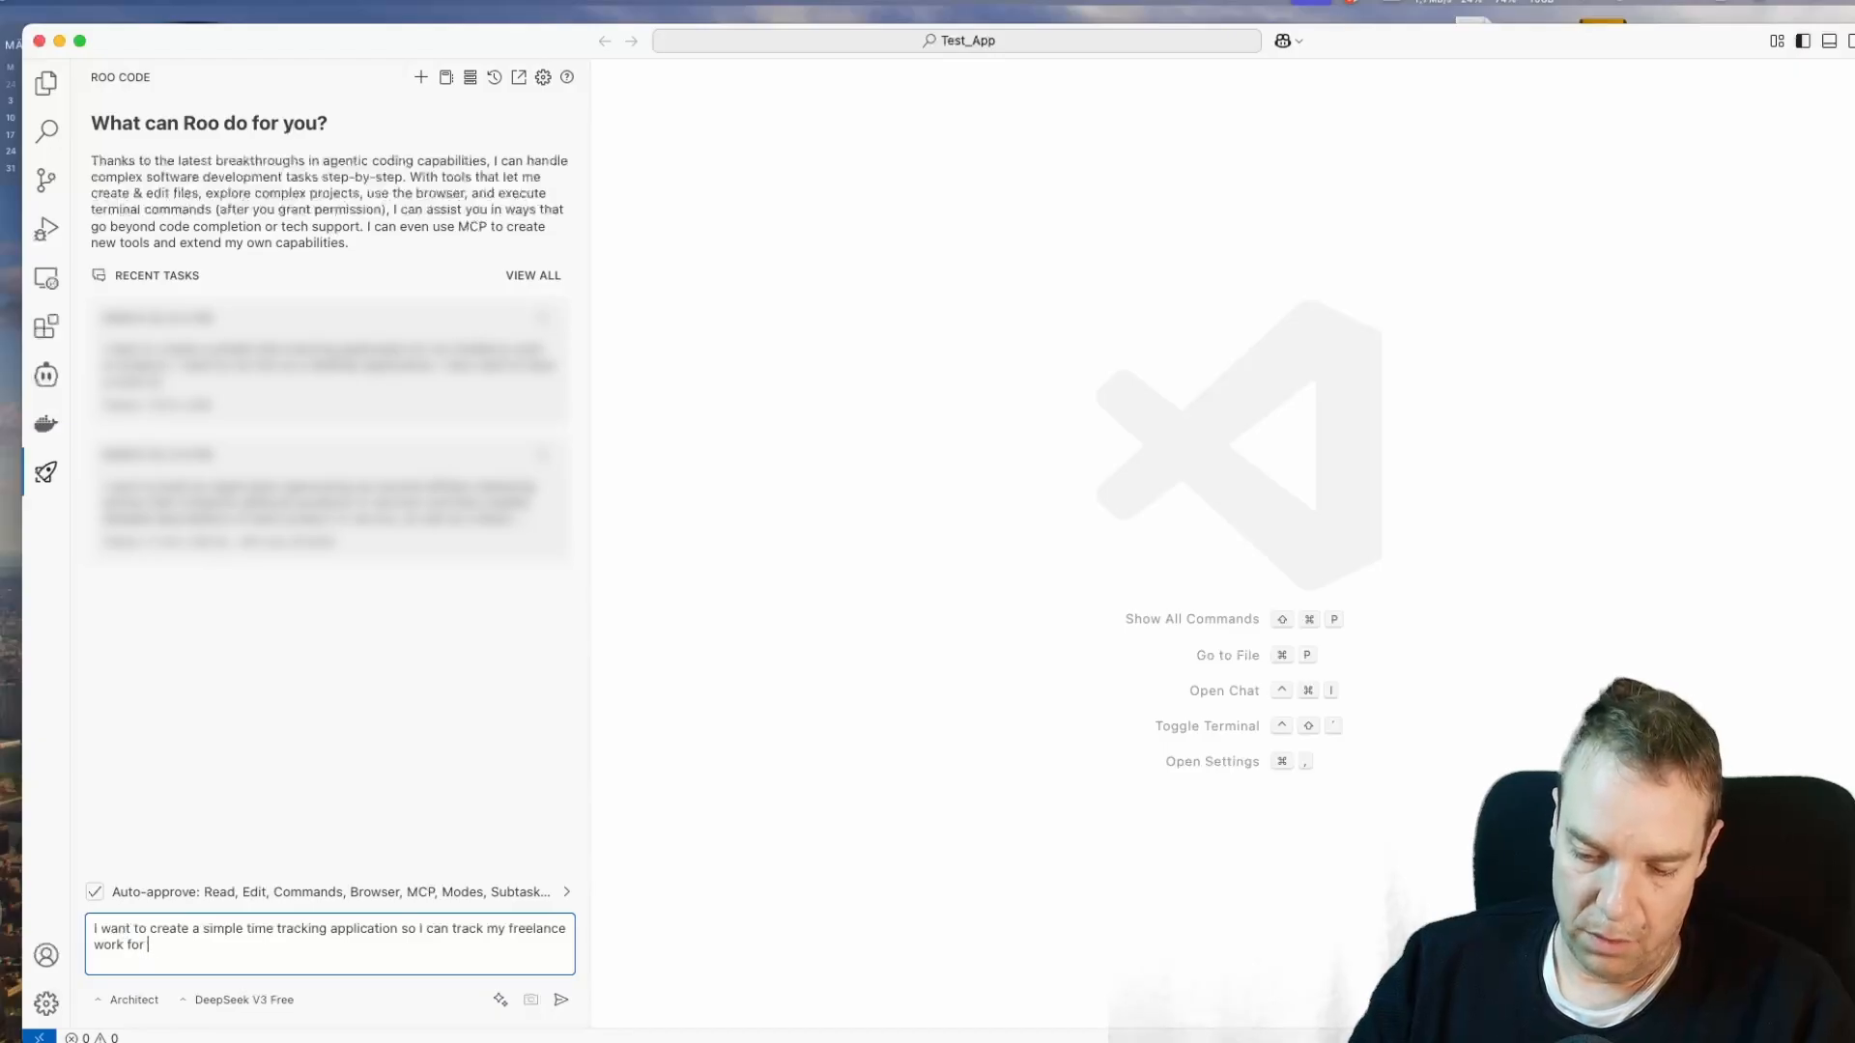
pyautogui.write('different')
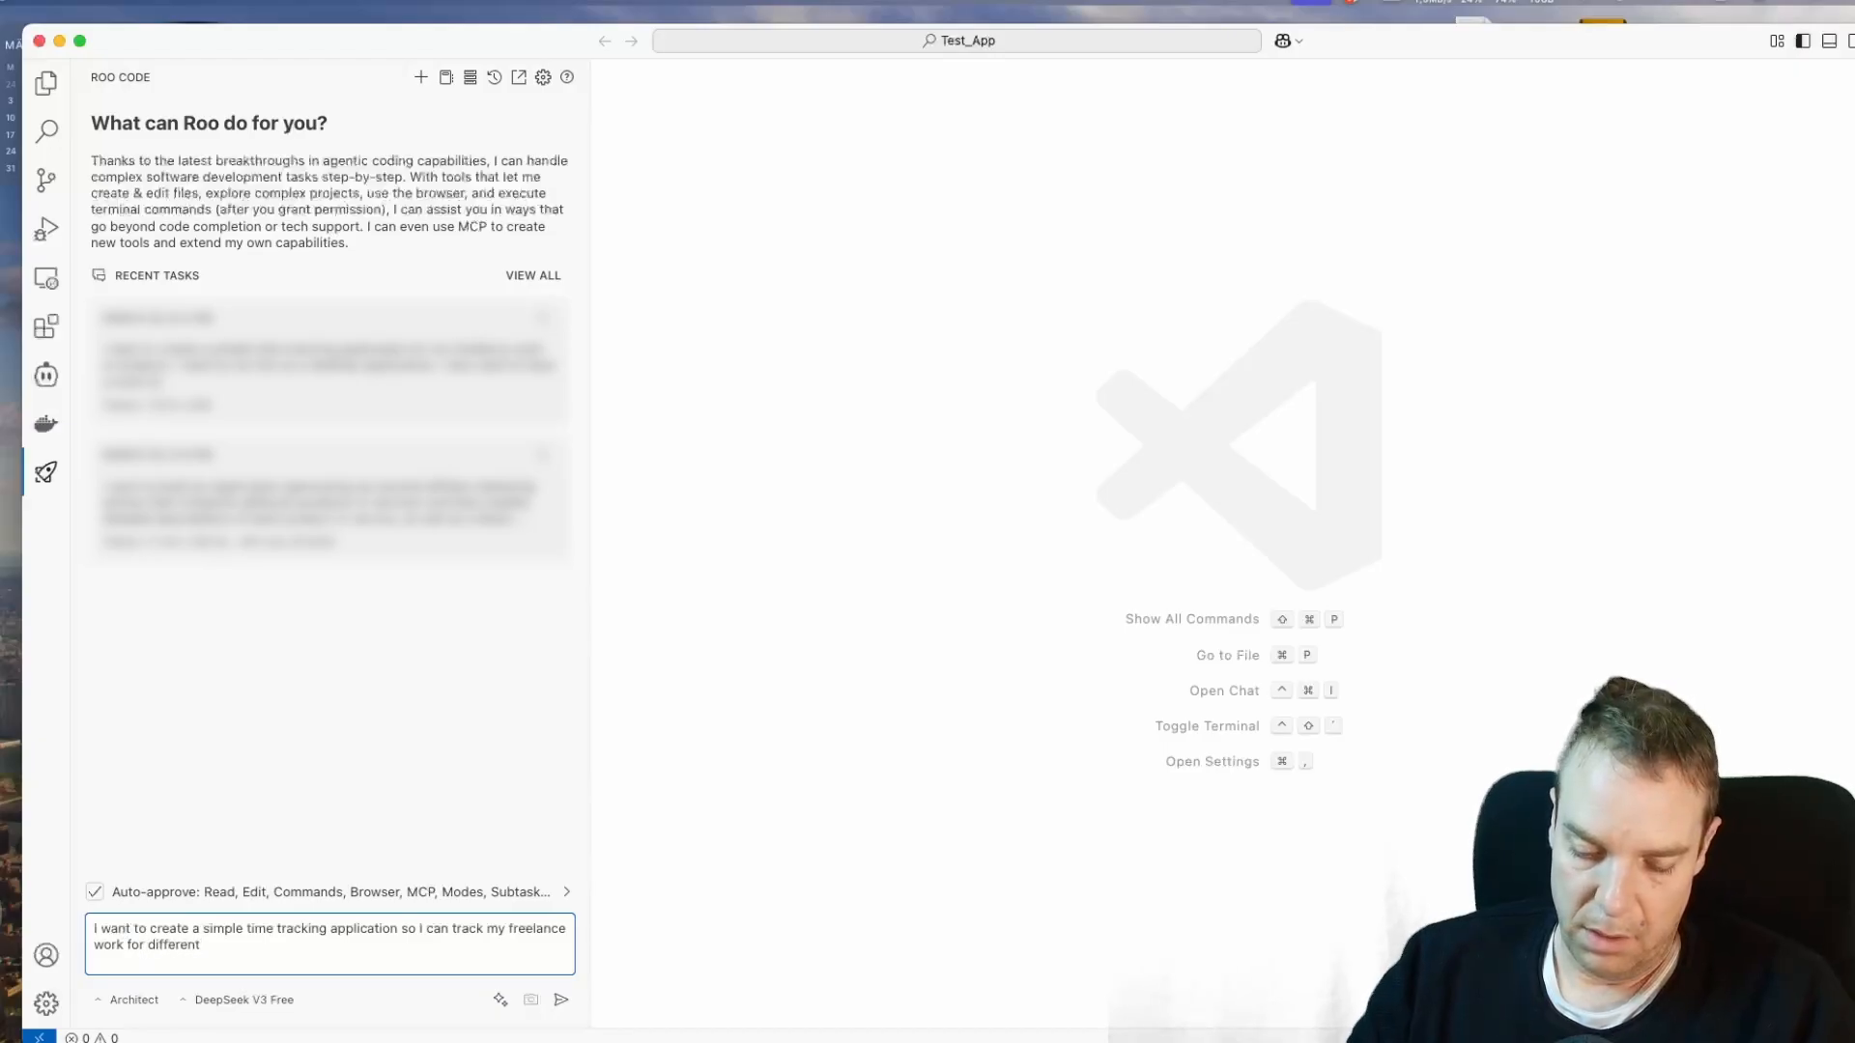
pyautogui.write('clients.')
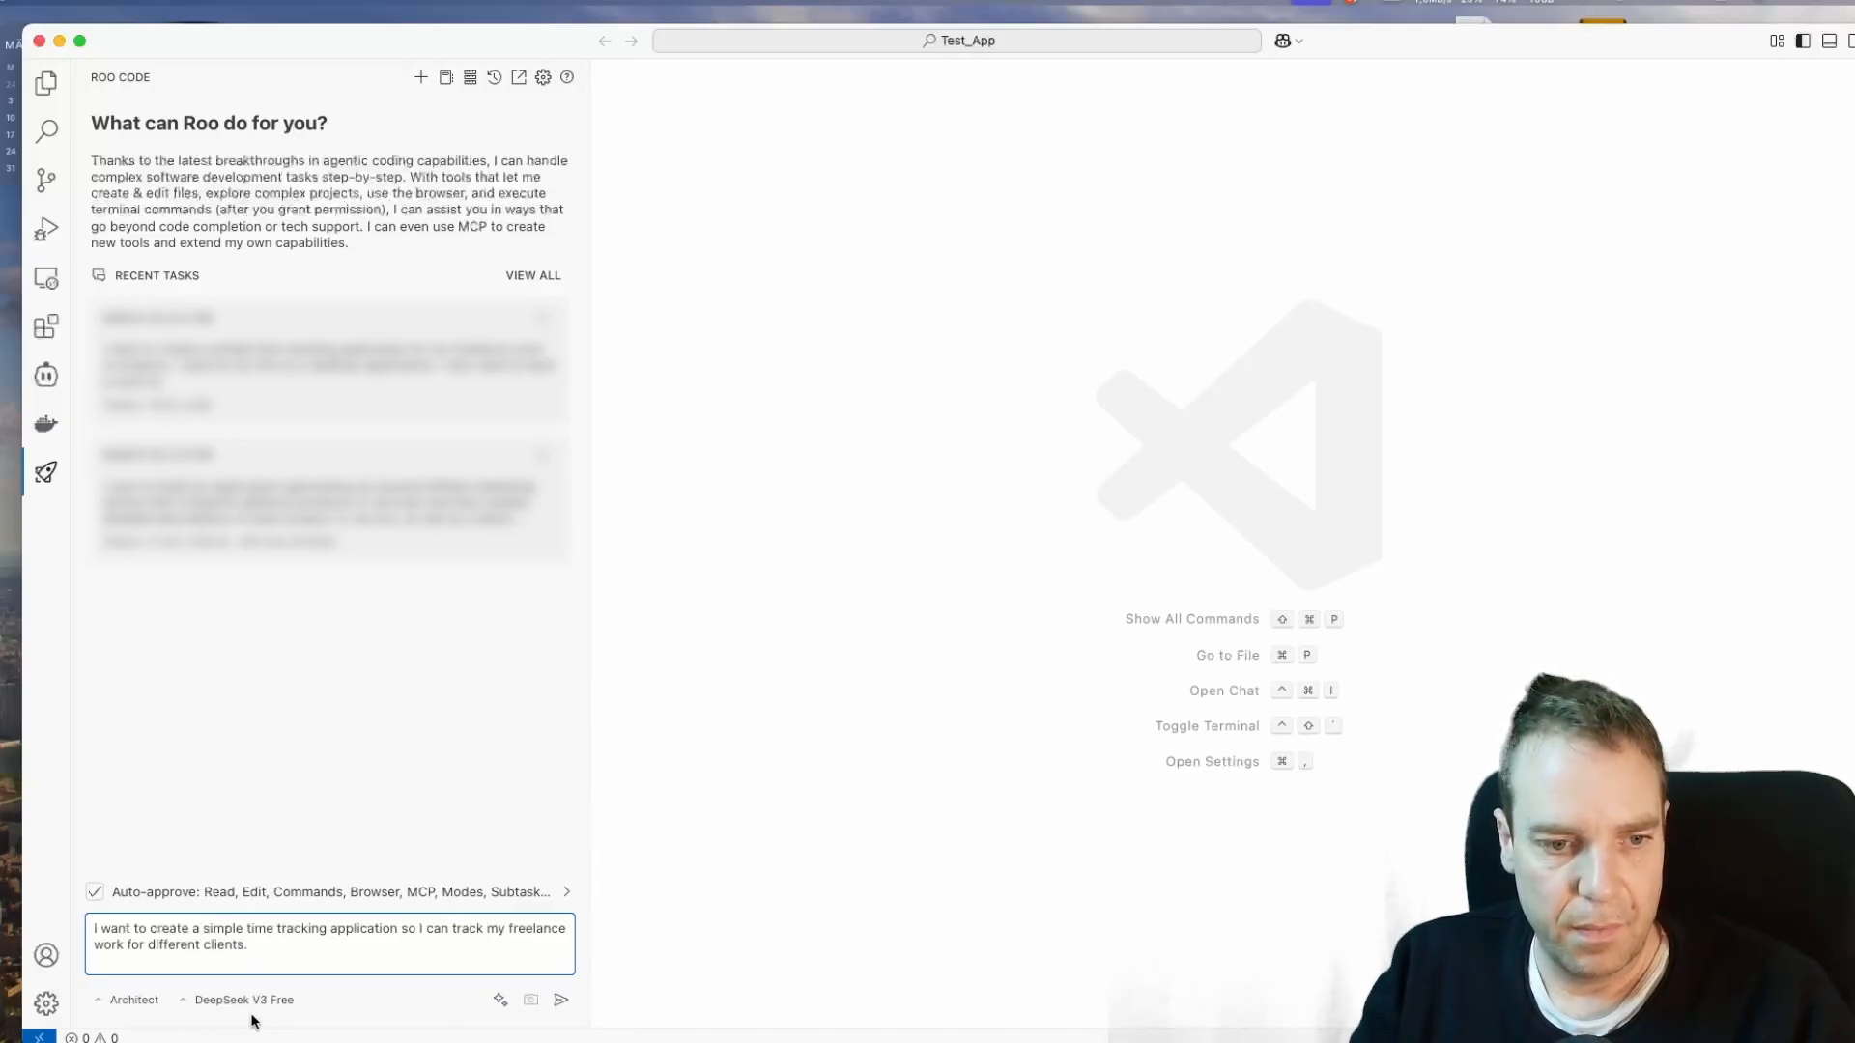
# Step: Send the request to Roo using the OpenAI o3-mini model
pyautogui.click(244, 999)
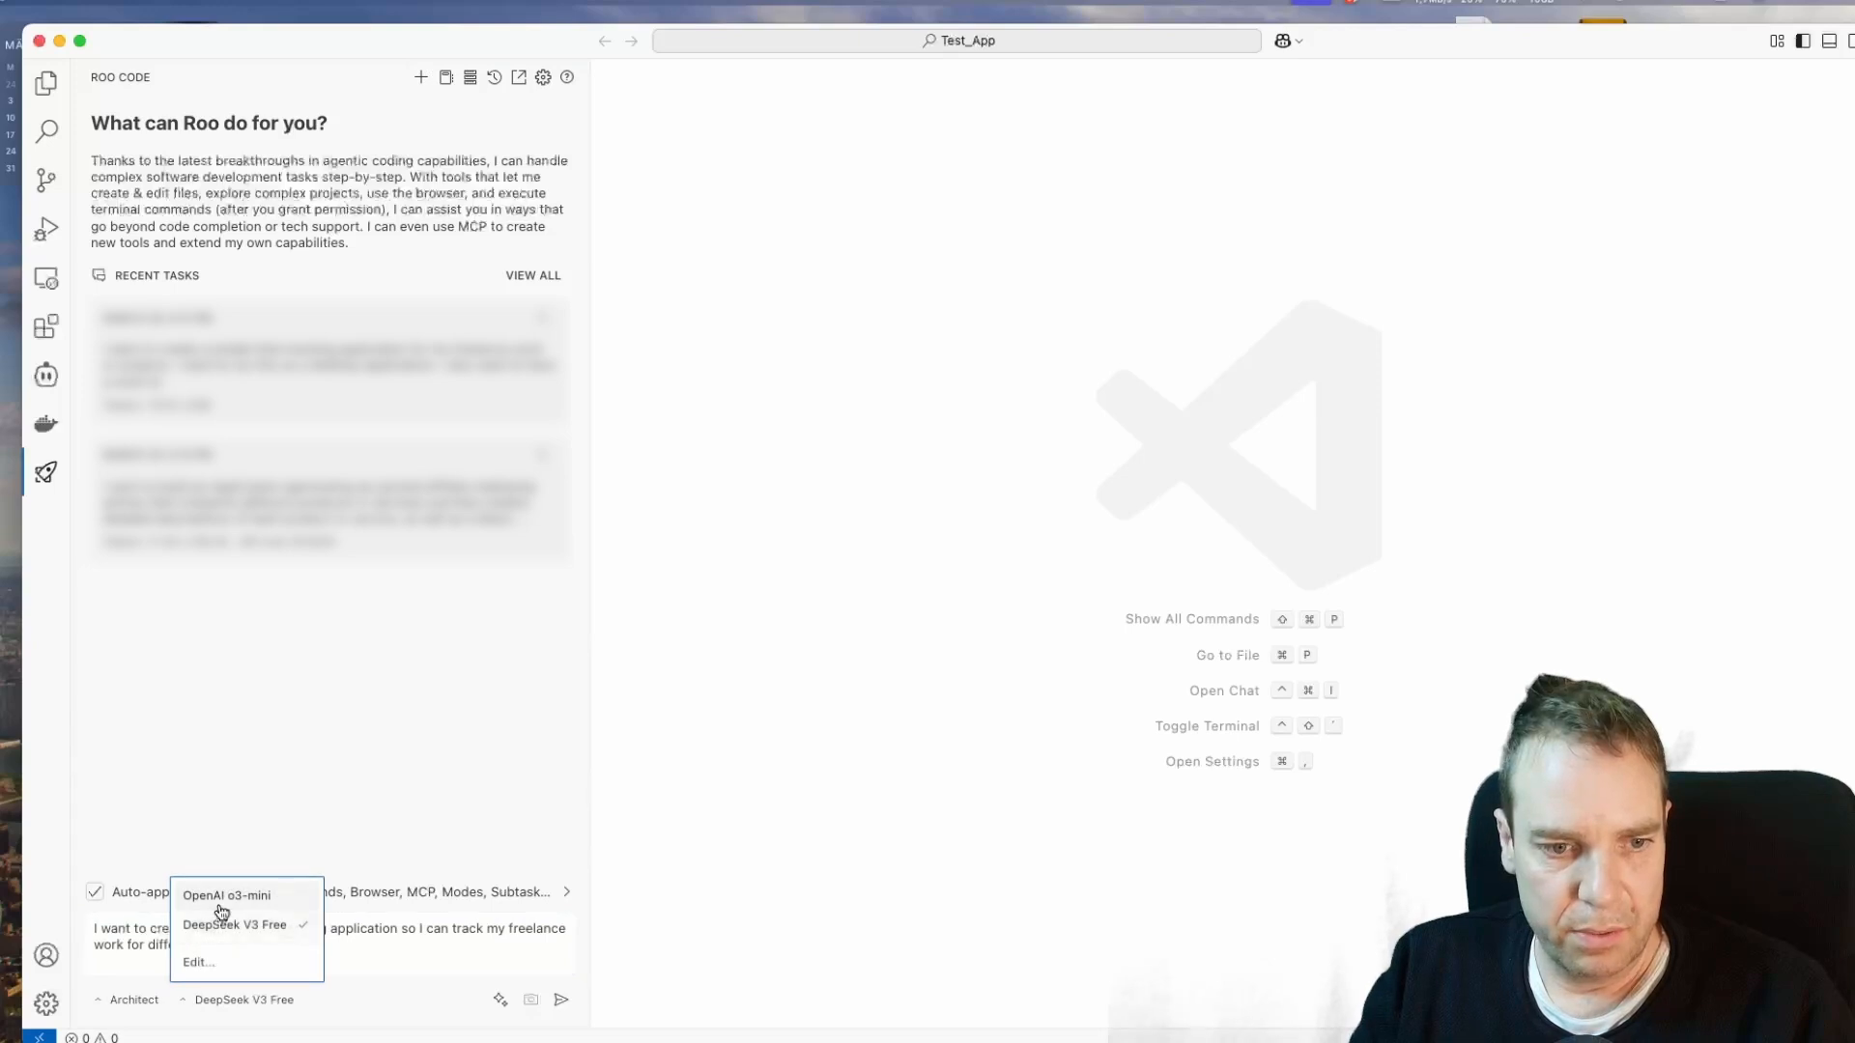
pyautogui.click(224, 895)
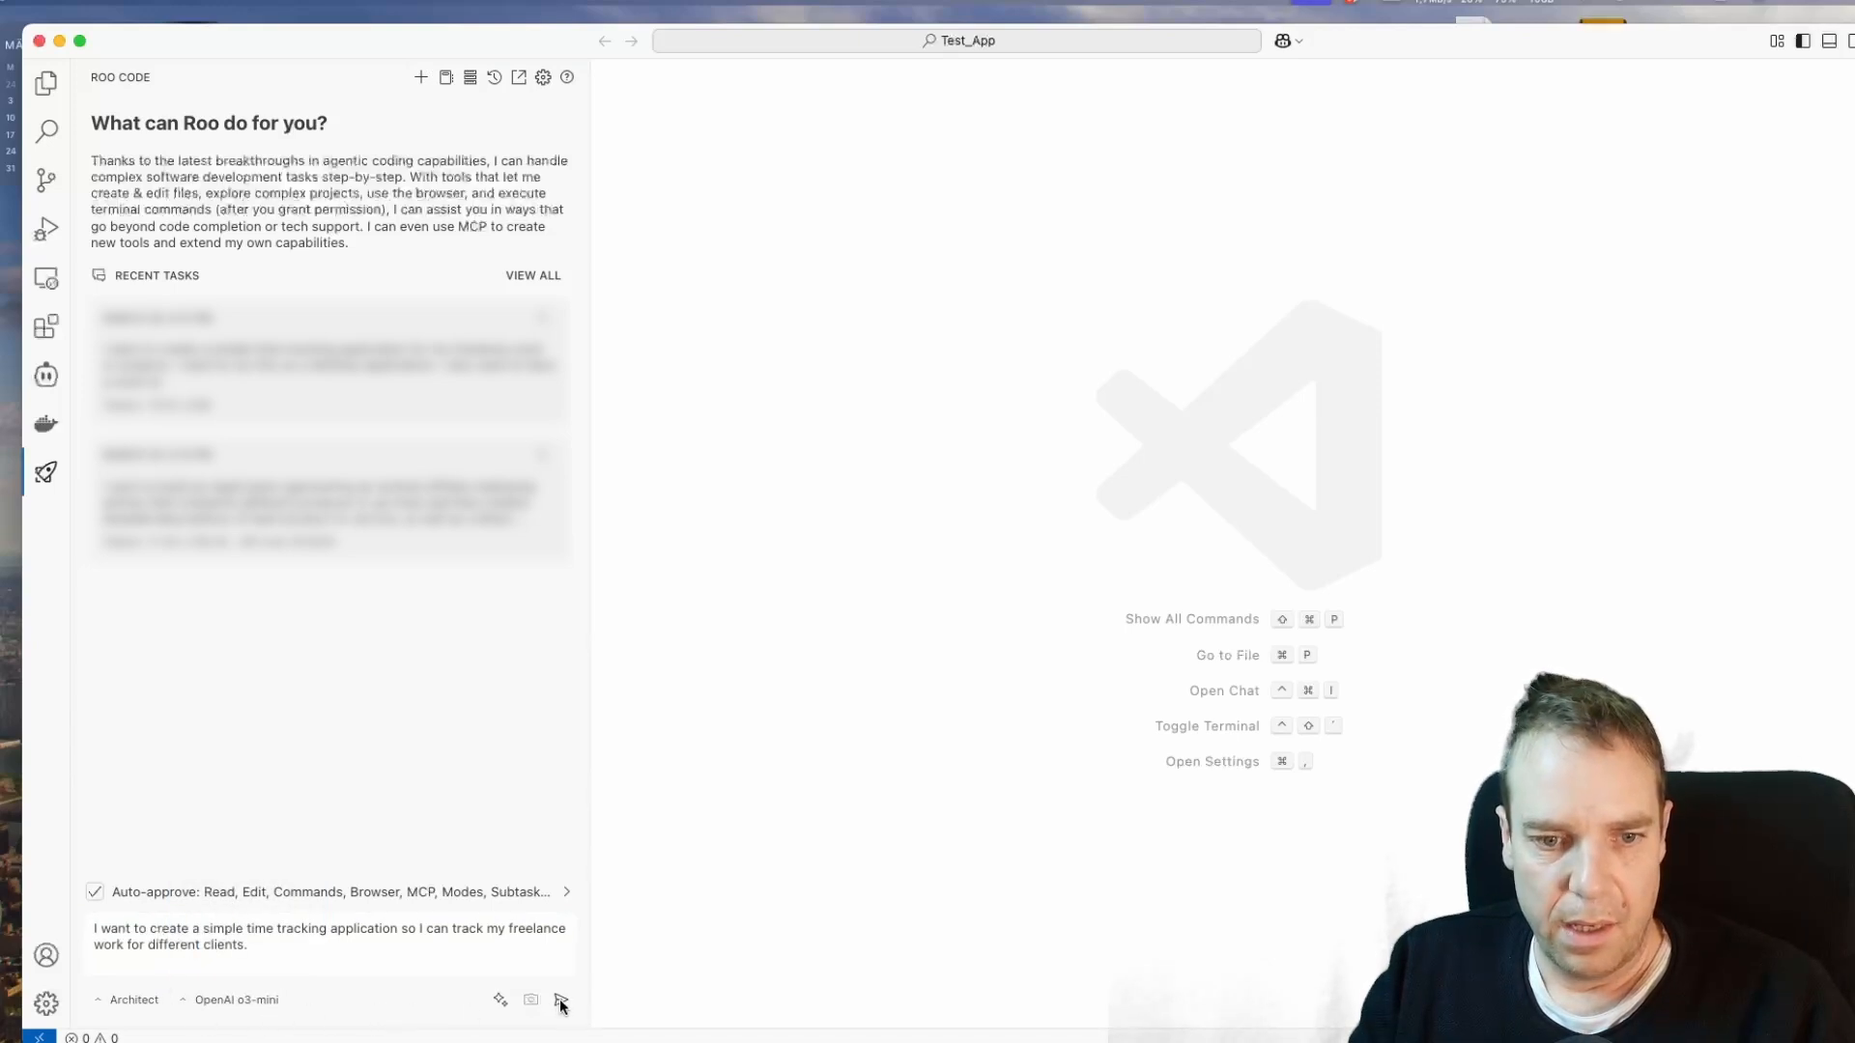
pyautogui.click(560, 999)
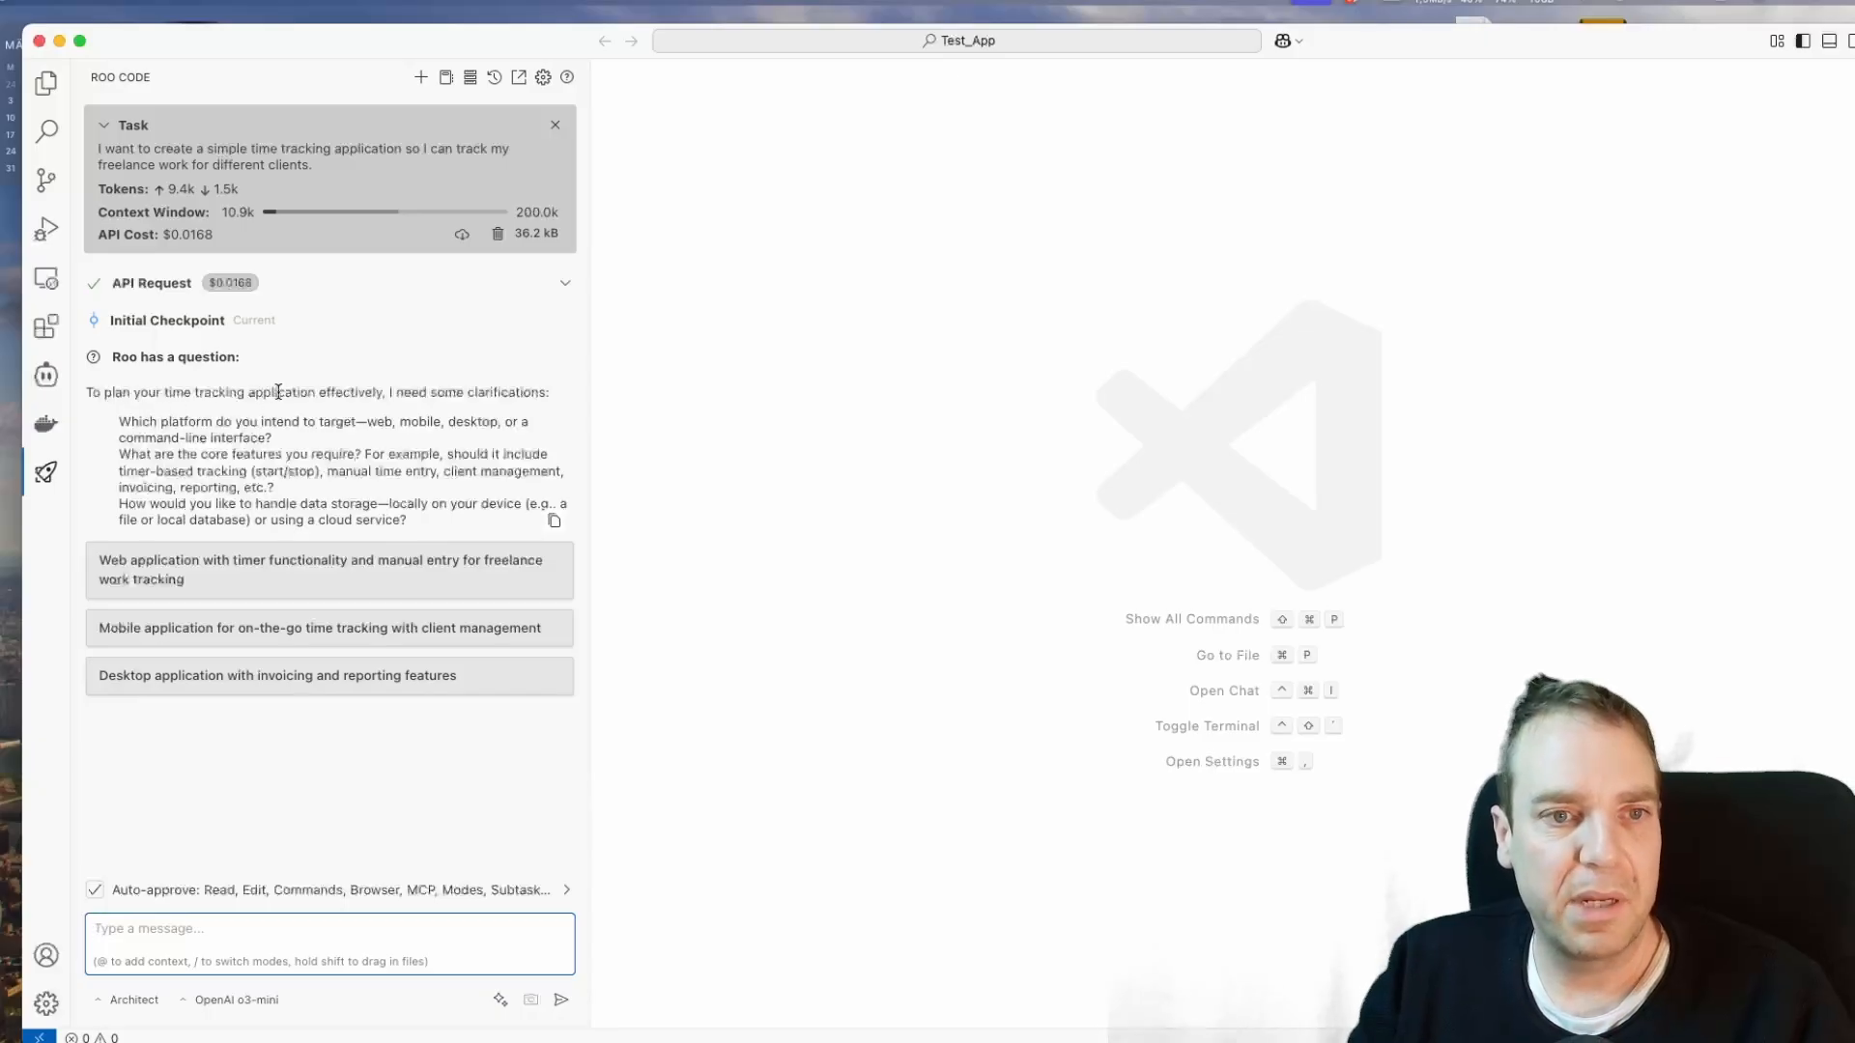
pyautogui.moveTo(549, 410)
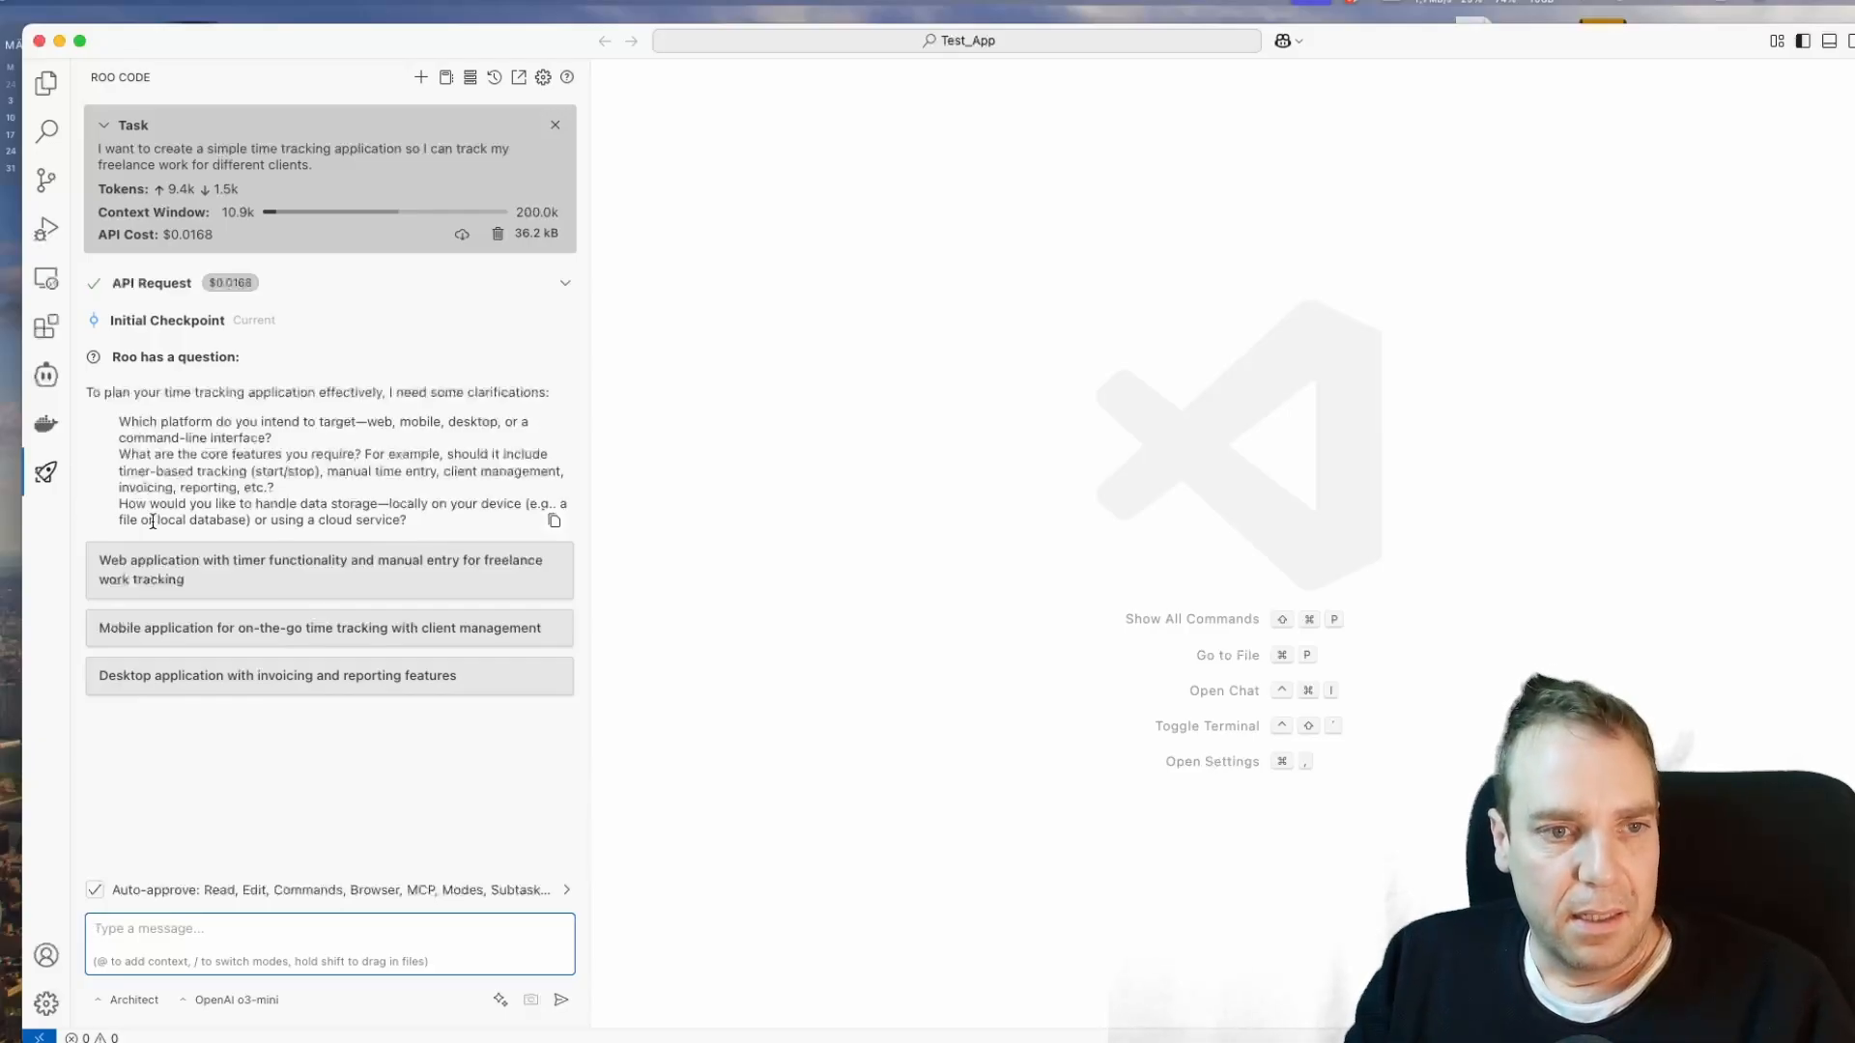
pyautogui.moveTo(249, 581)
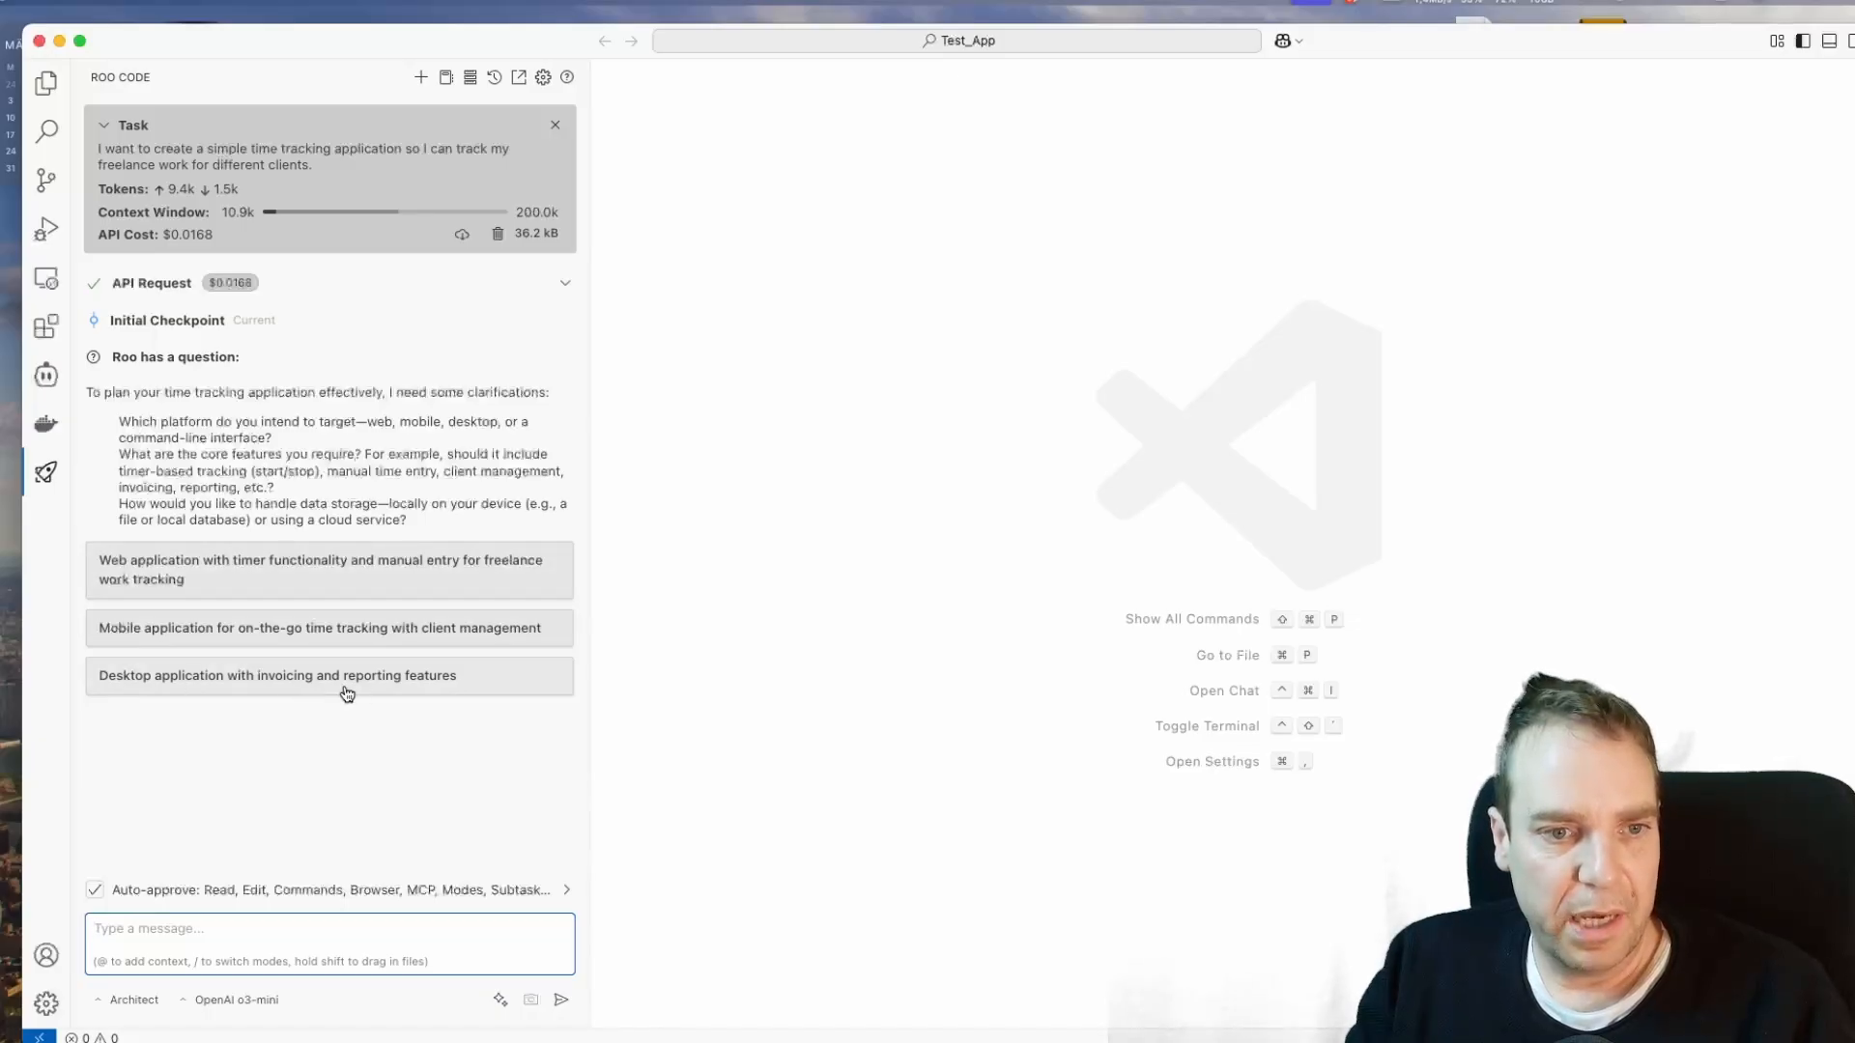
# Step: Answer Roo with 'Desktop application with invoicing and reporting features'
pyautogui.click(329, 674)
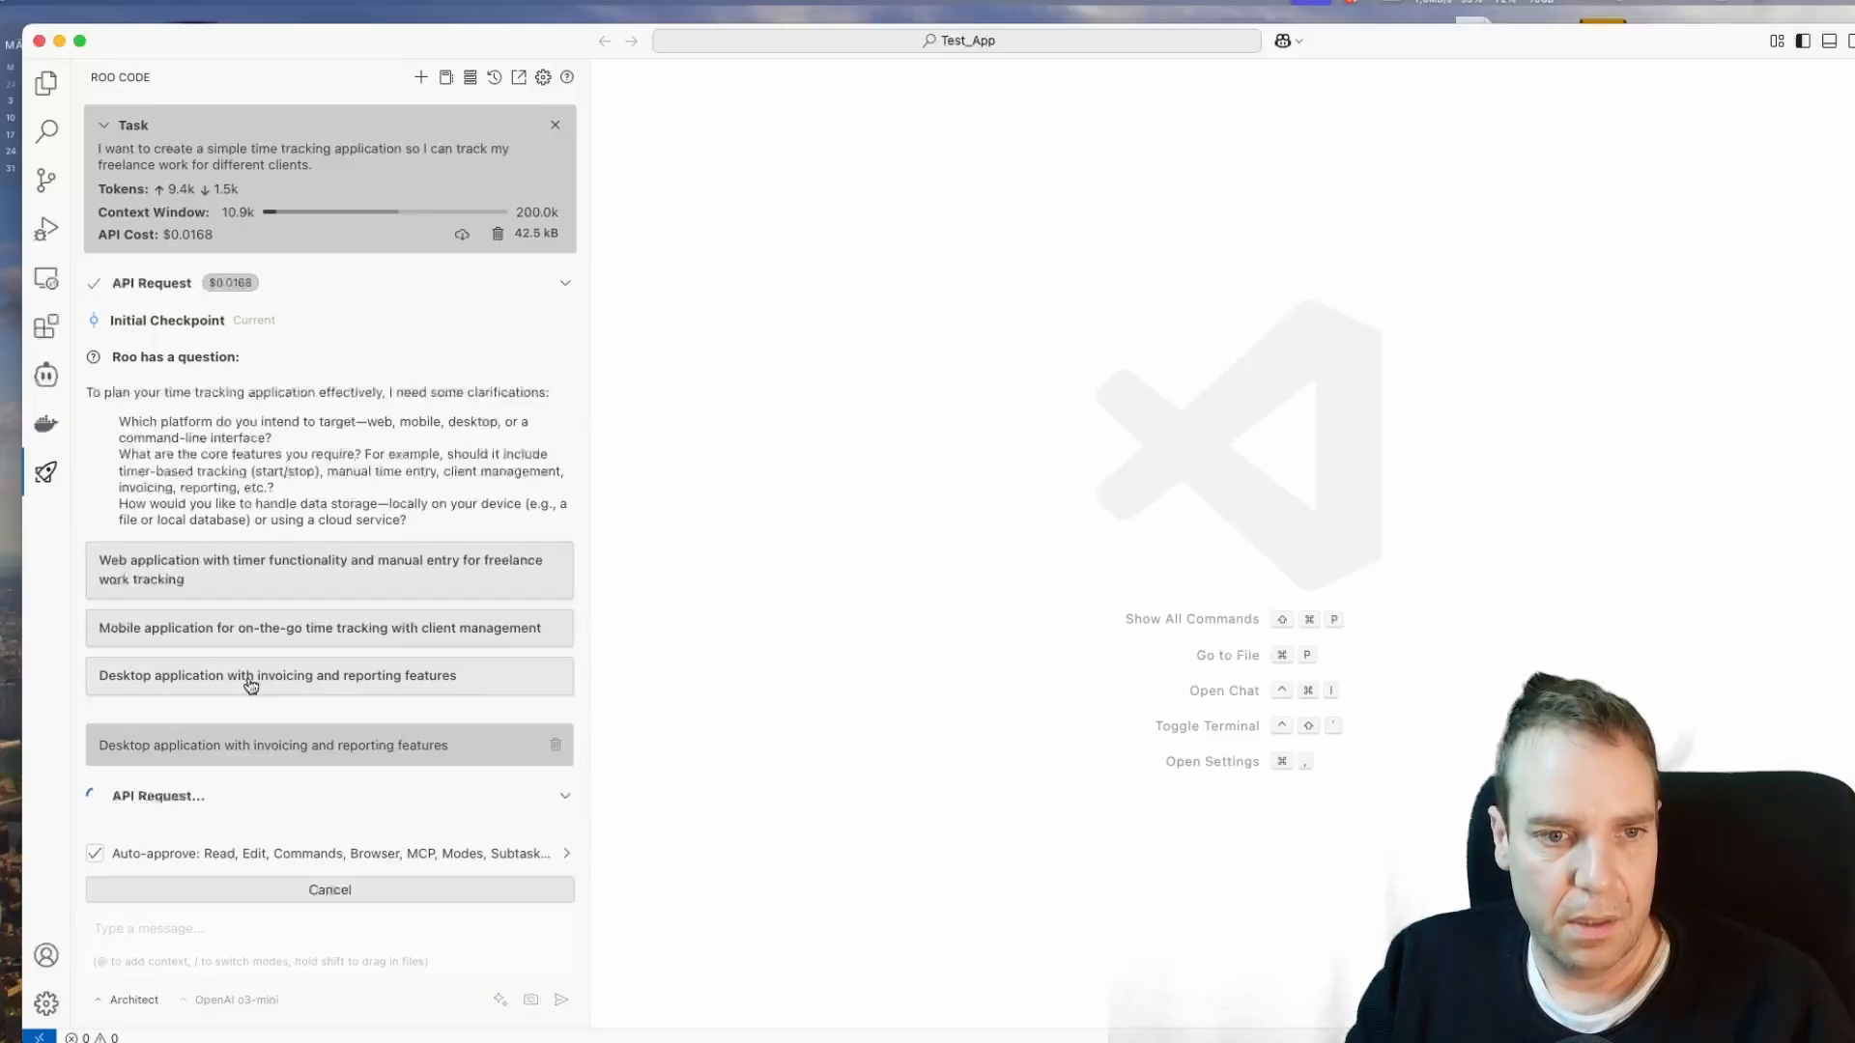
pyautogui.moveTo(429, 680)
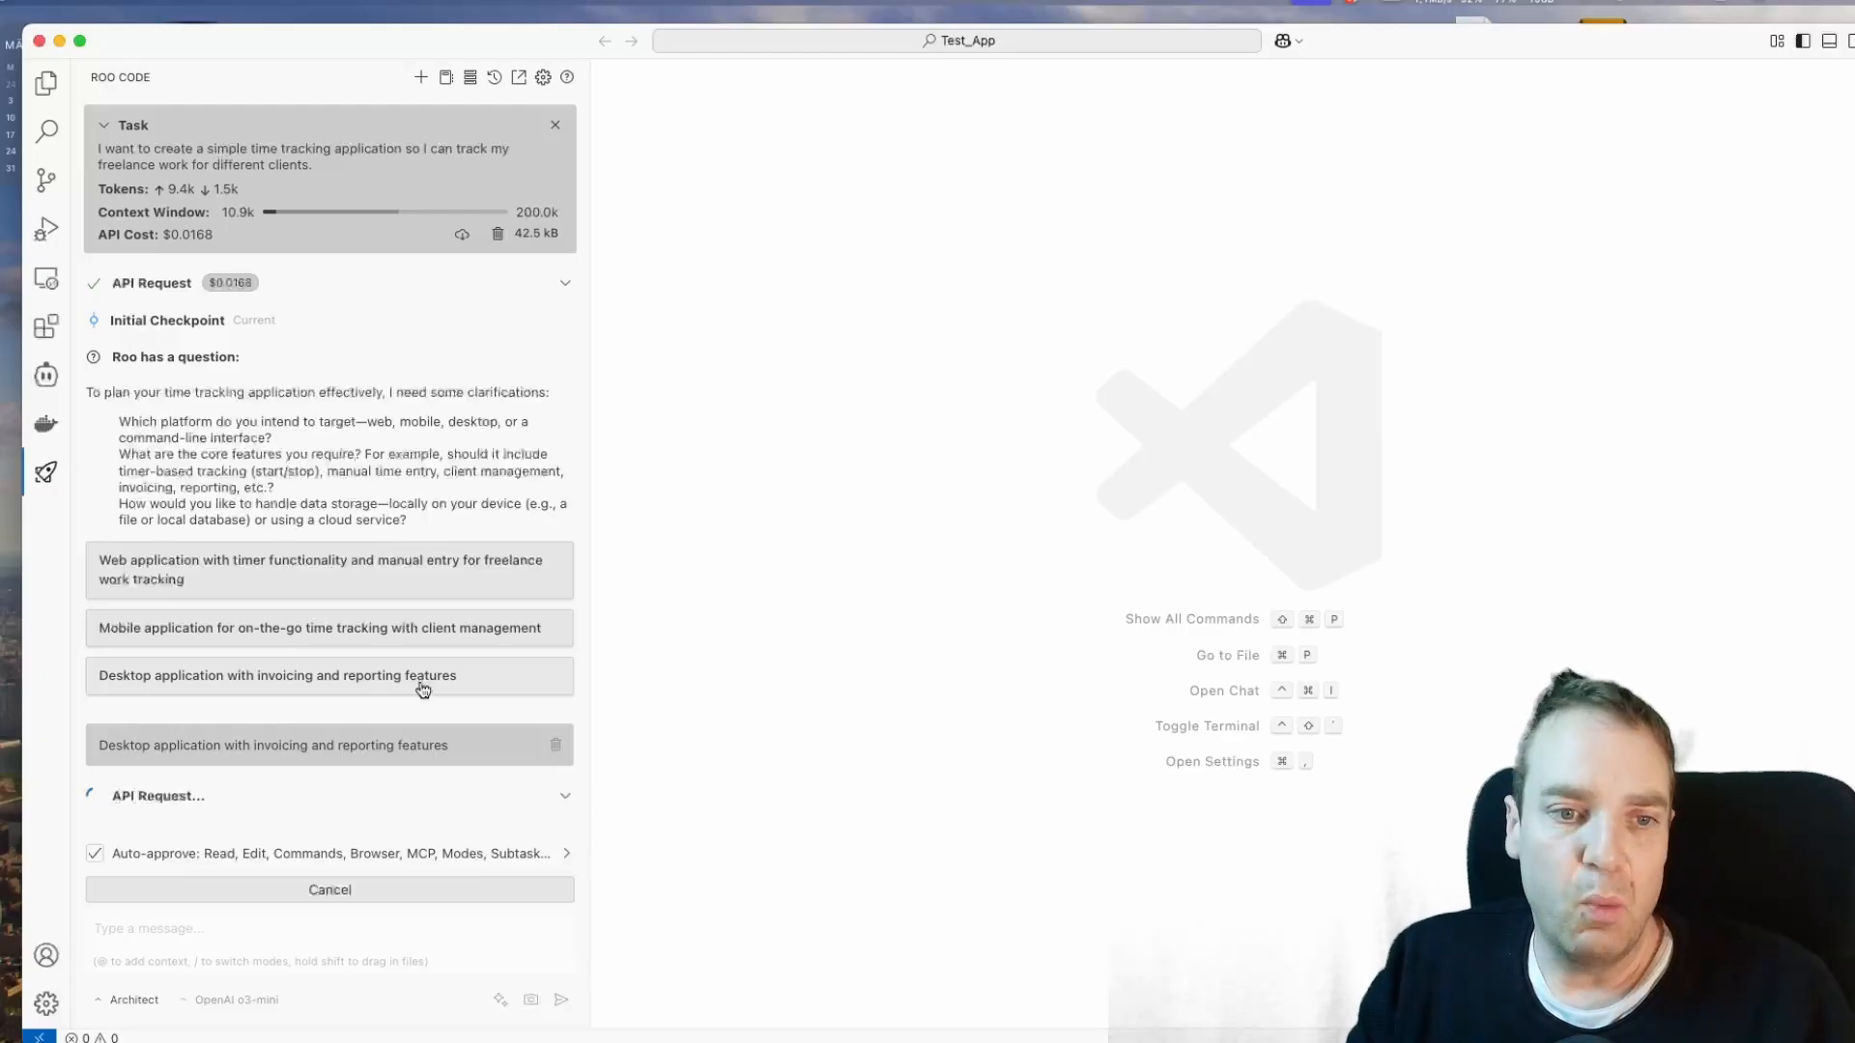
pyautogui.moveTo(429, 727)
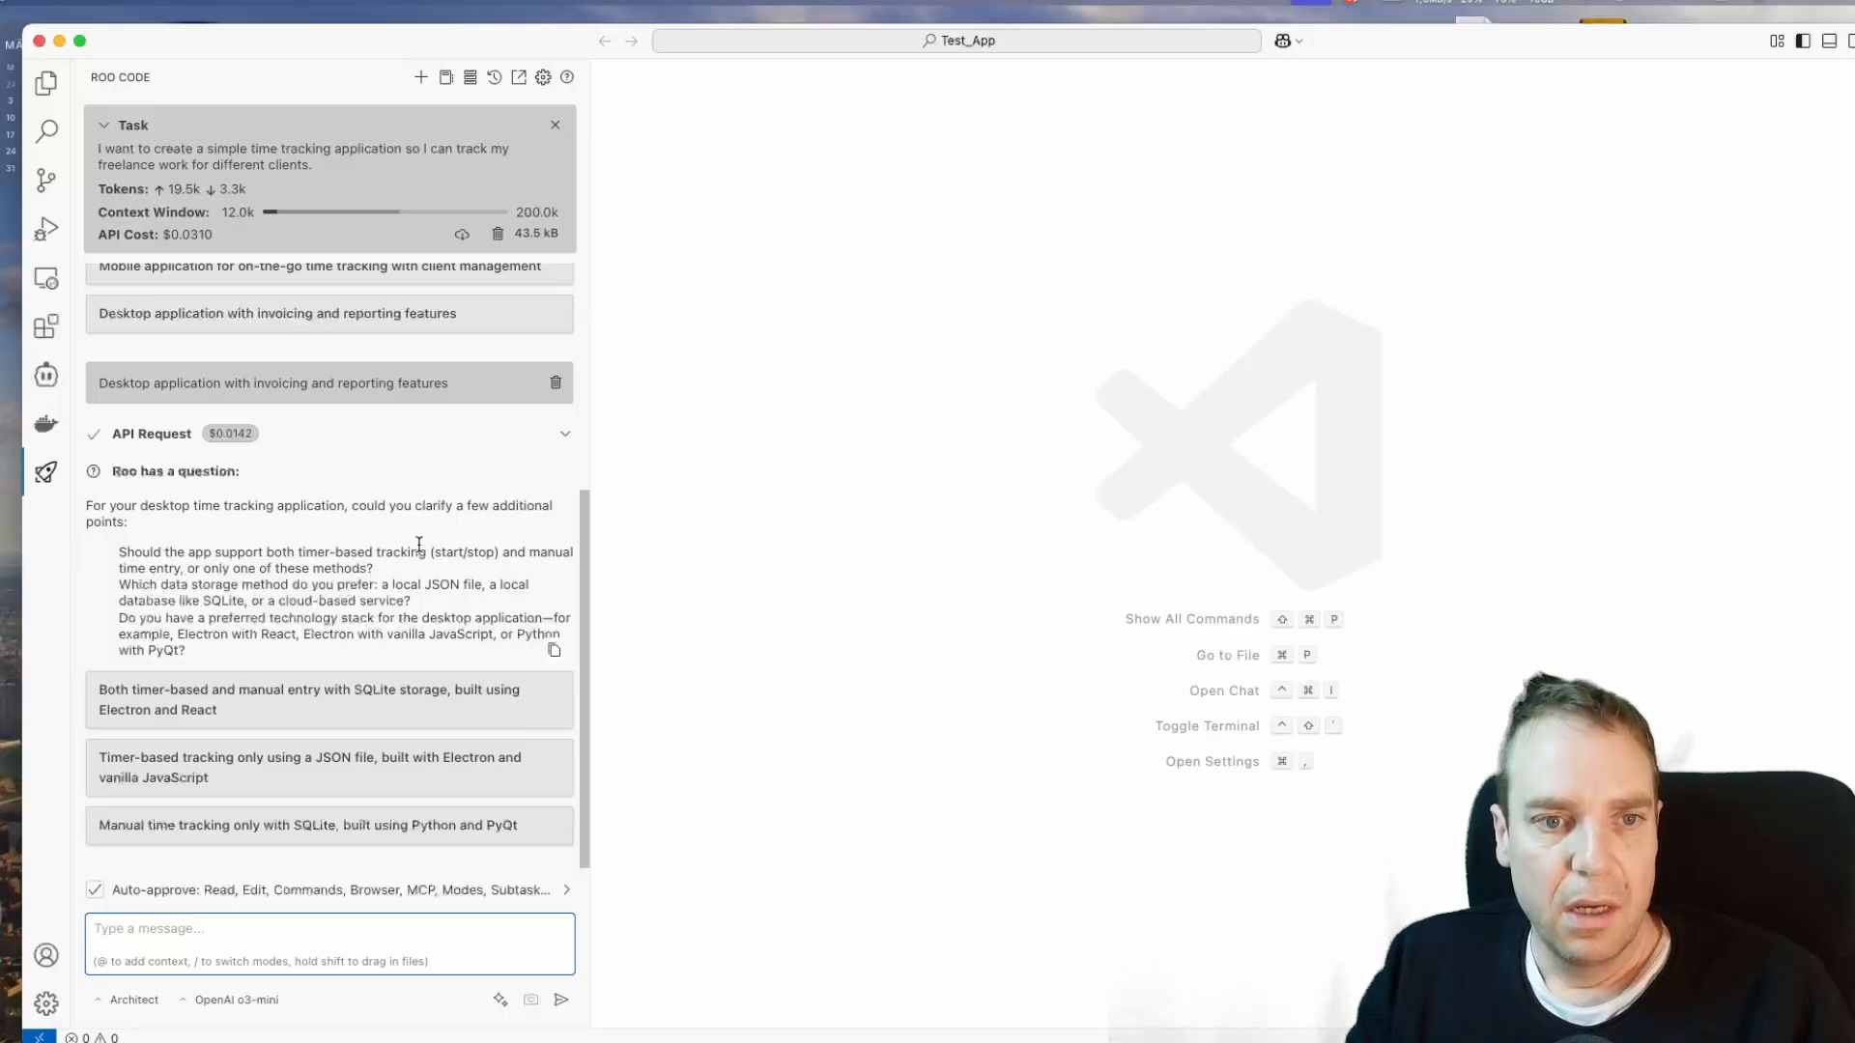
pyautogui.moveTo(205, 536)
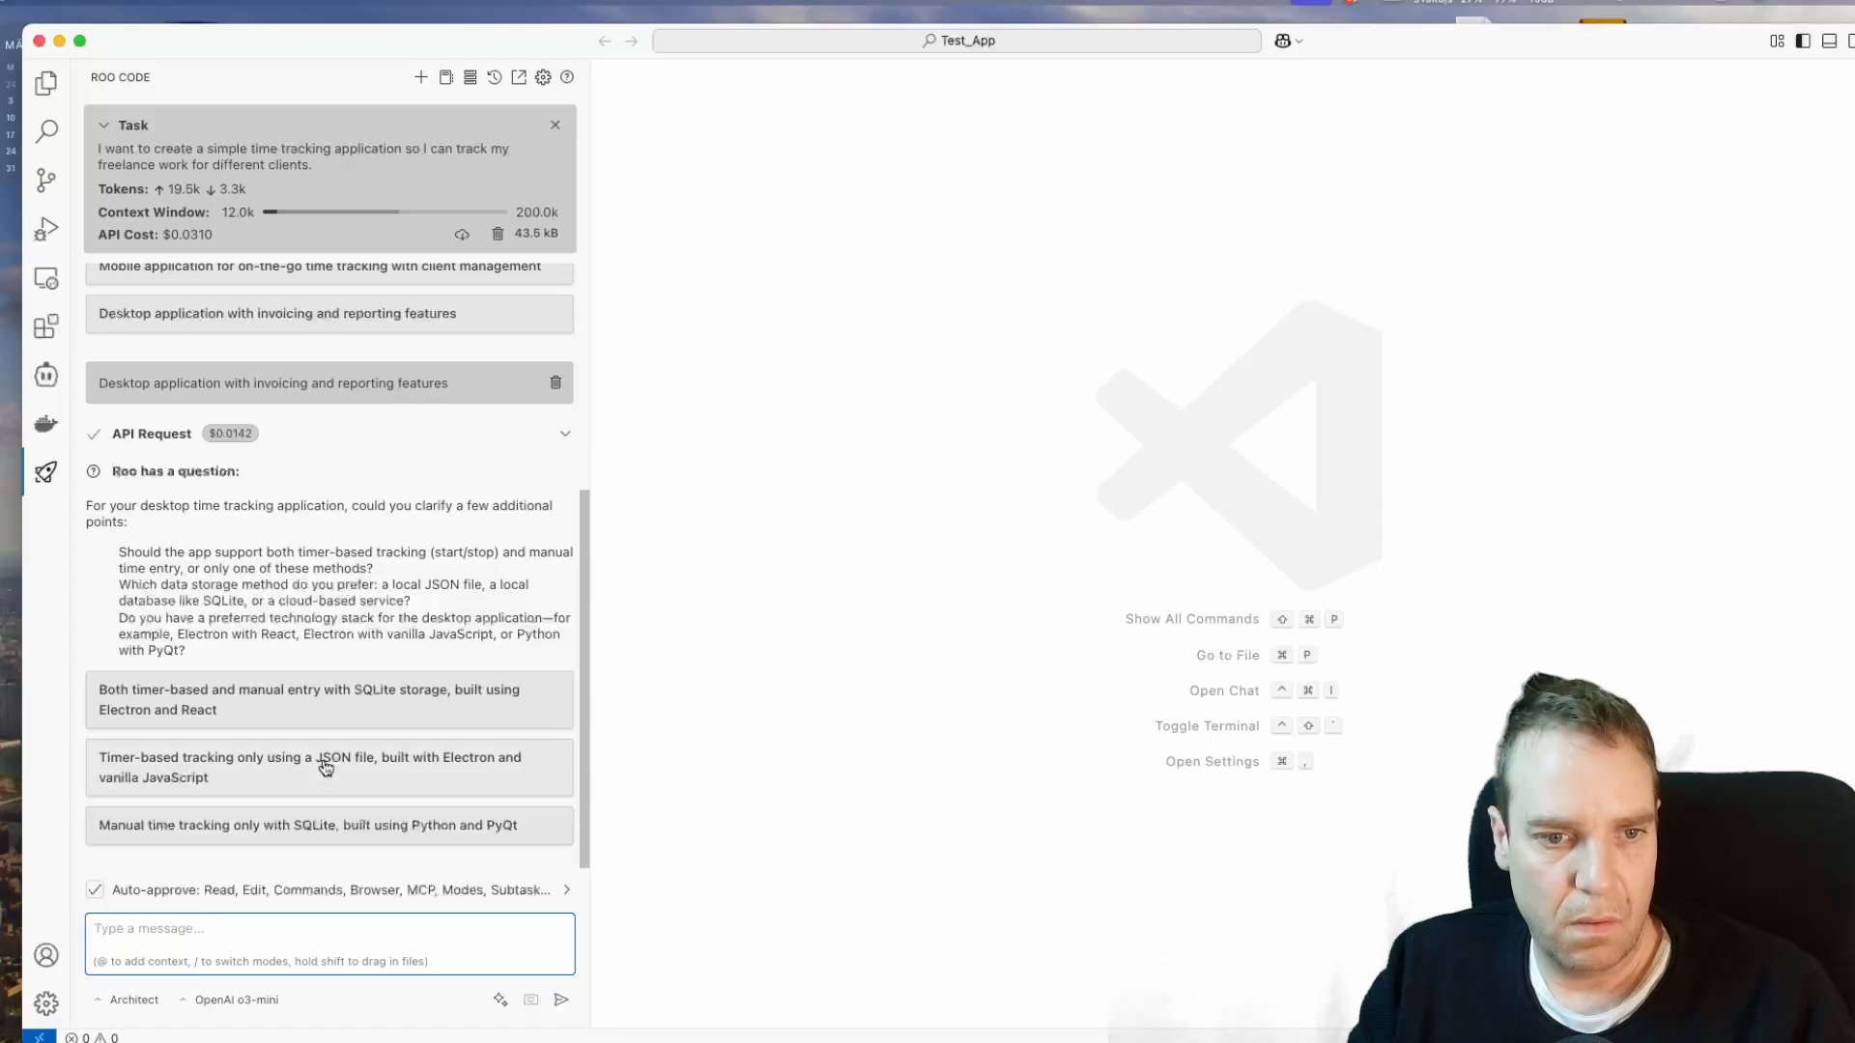
pyautogui.click(324, 767)
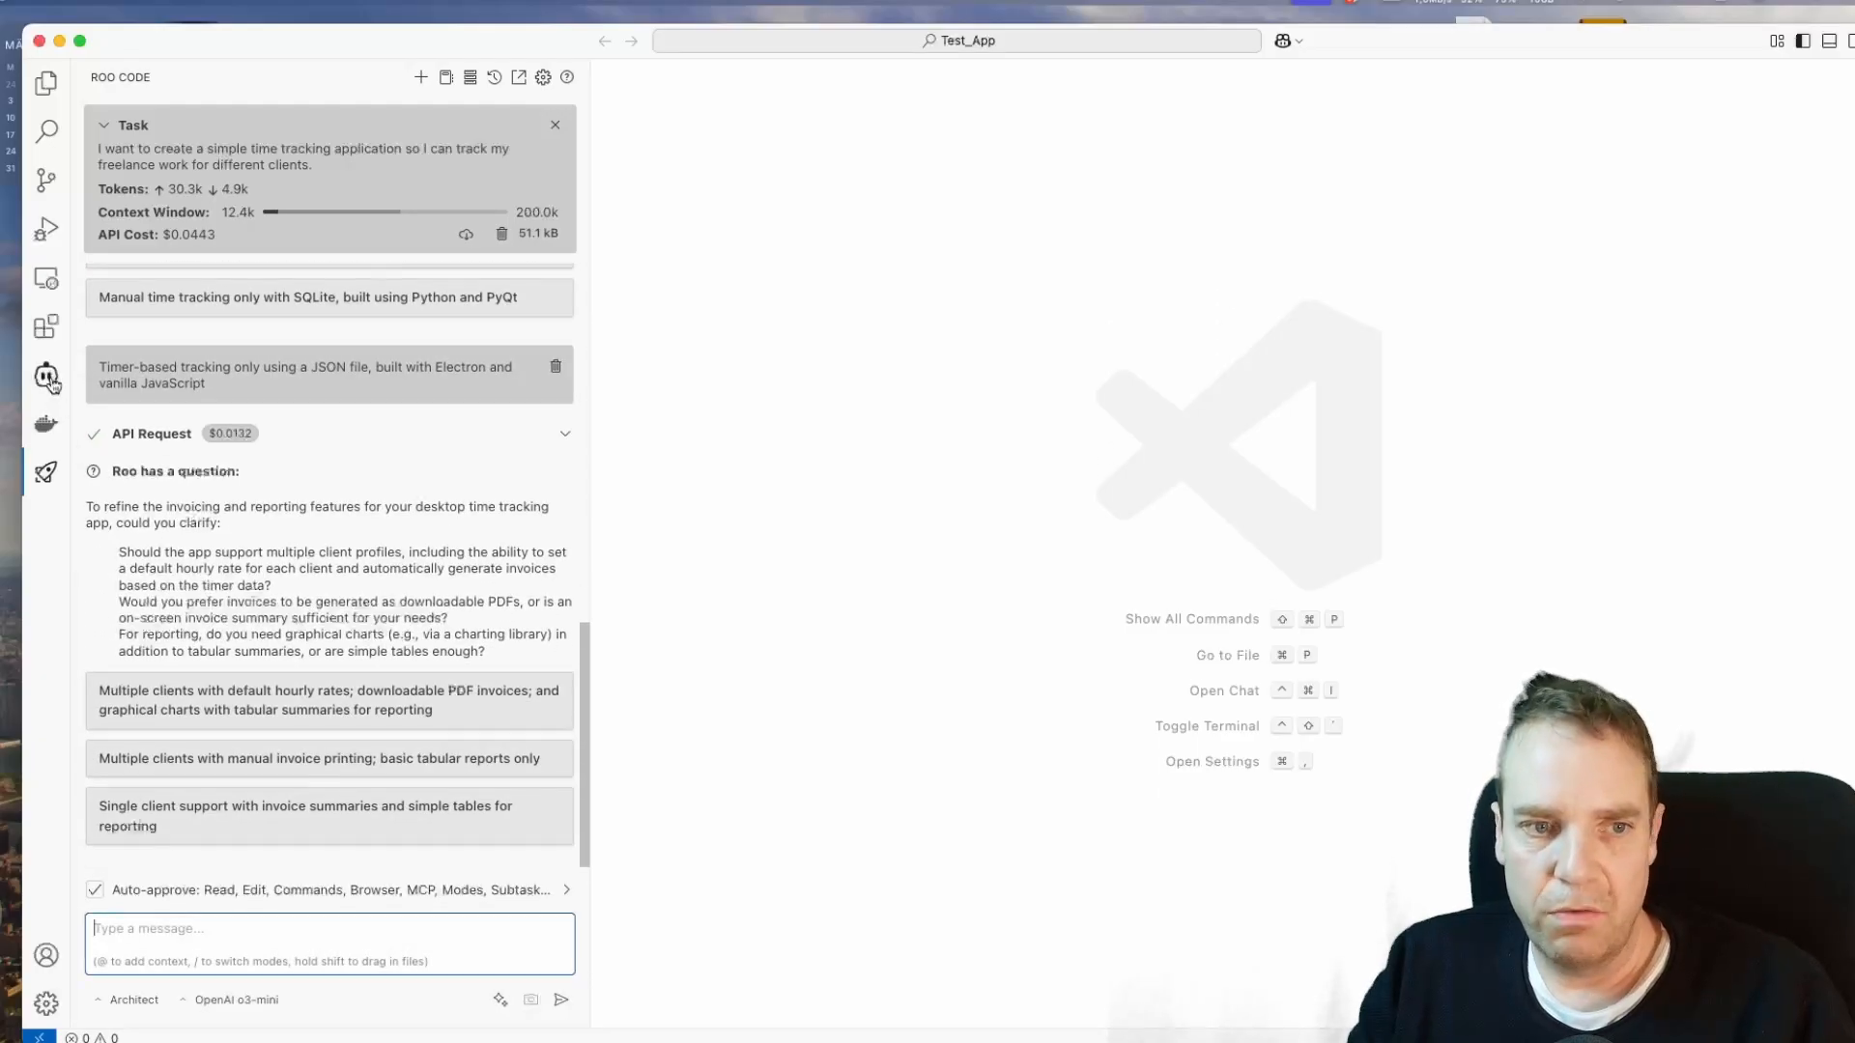
pyautogui.moveTo(46, 377)
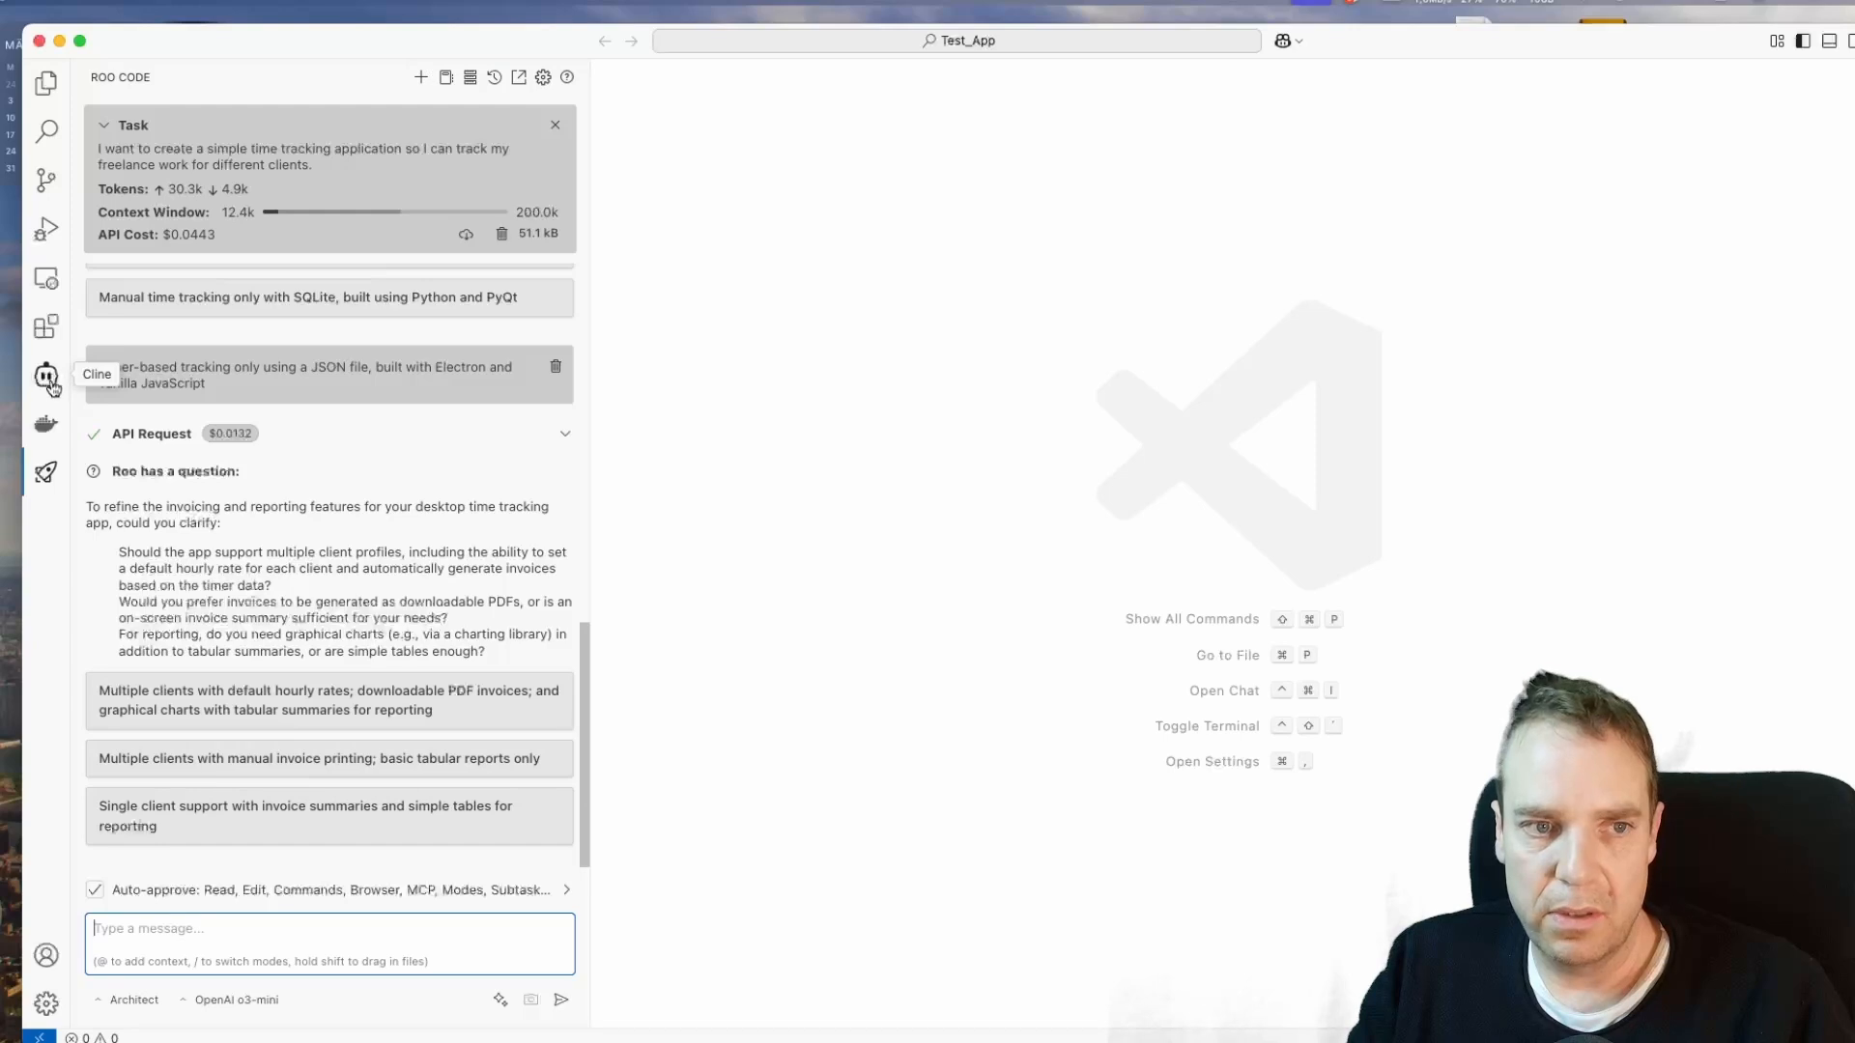
pyautogui.moveTo(46, 571)
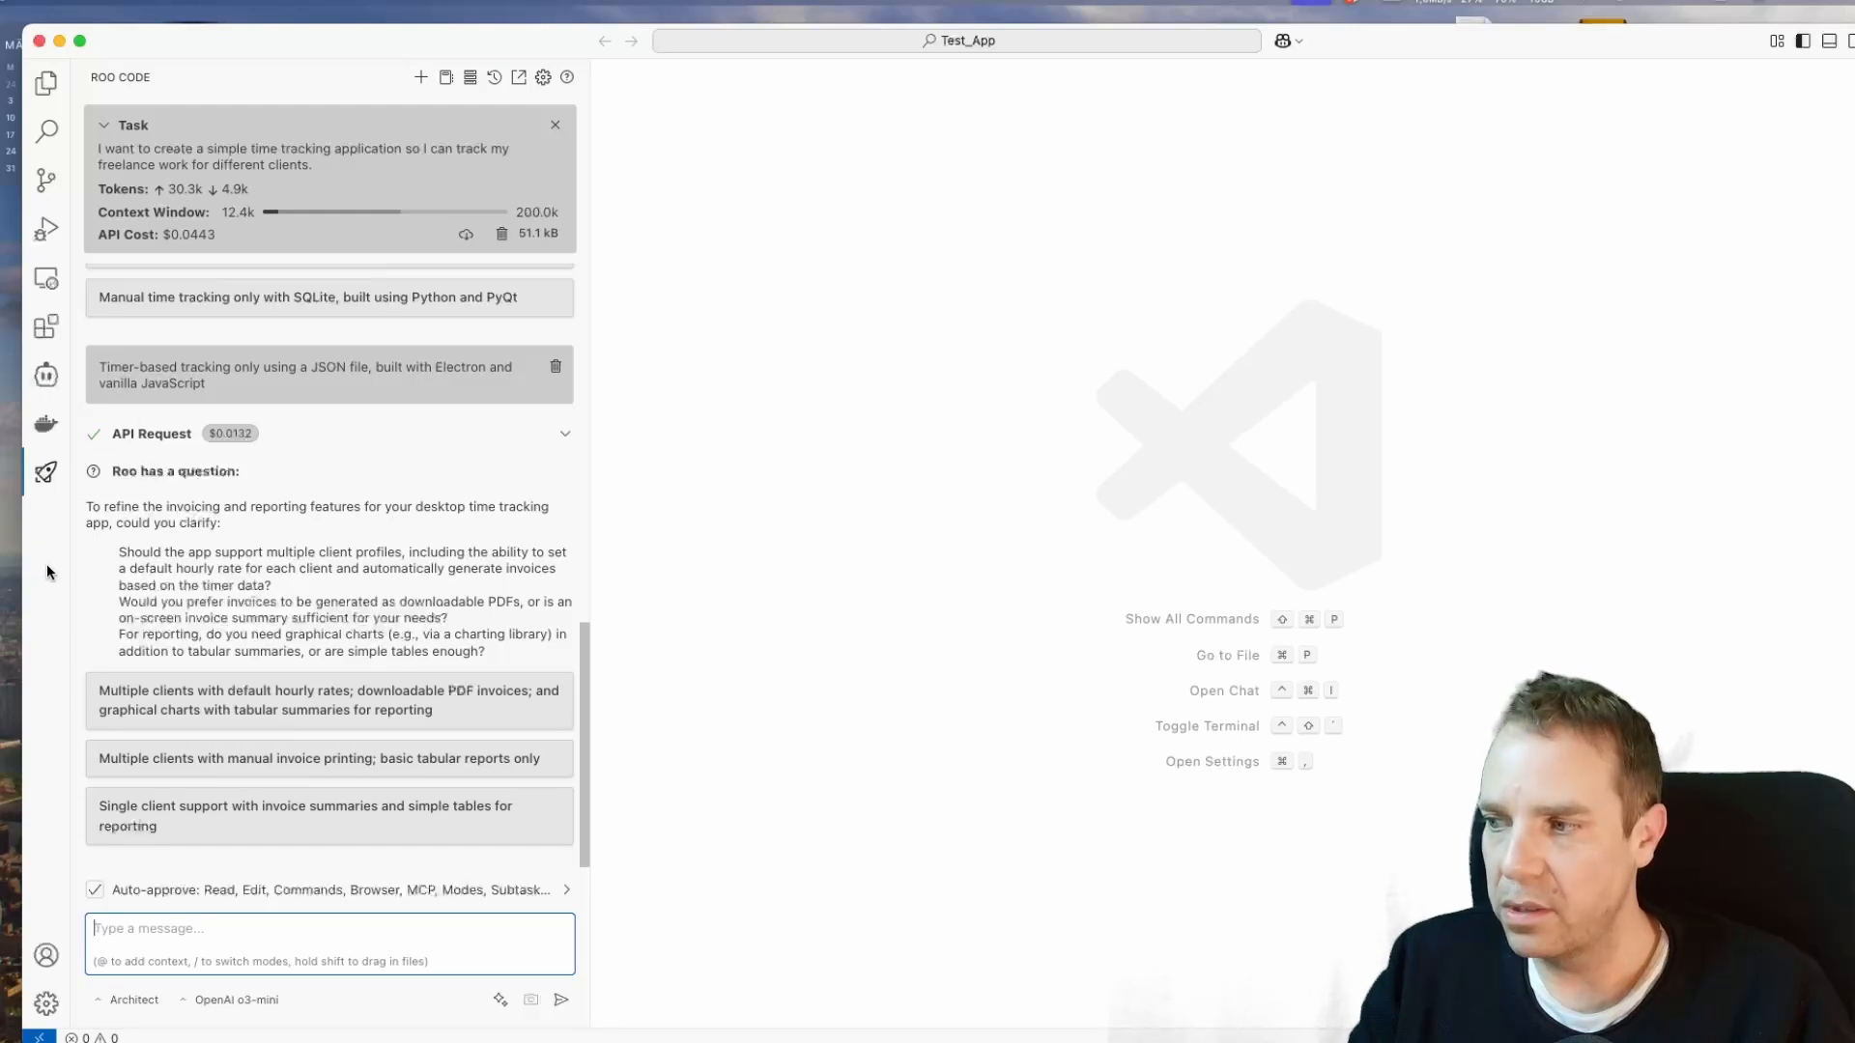
pyautogui.moveTo(41, 578)
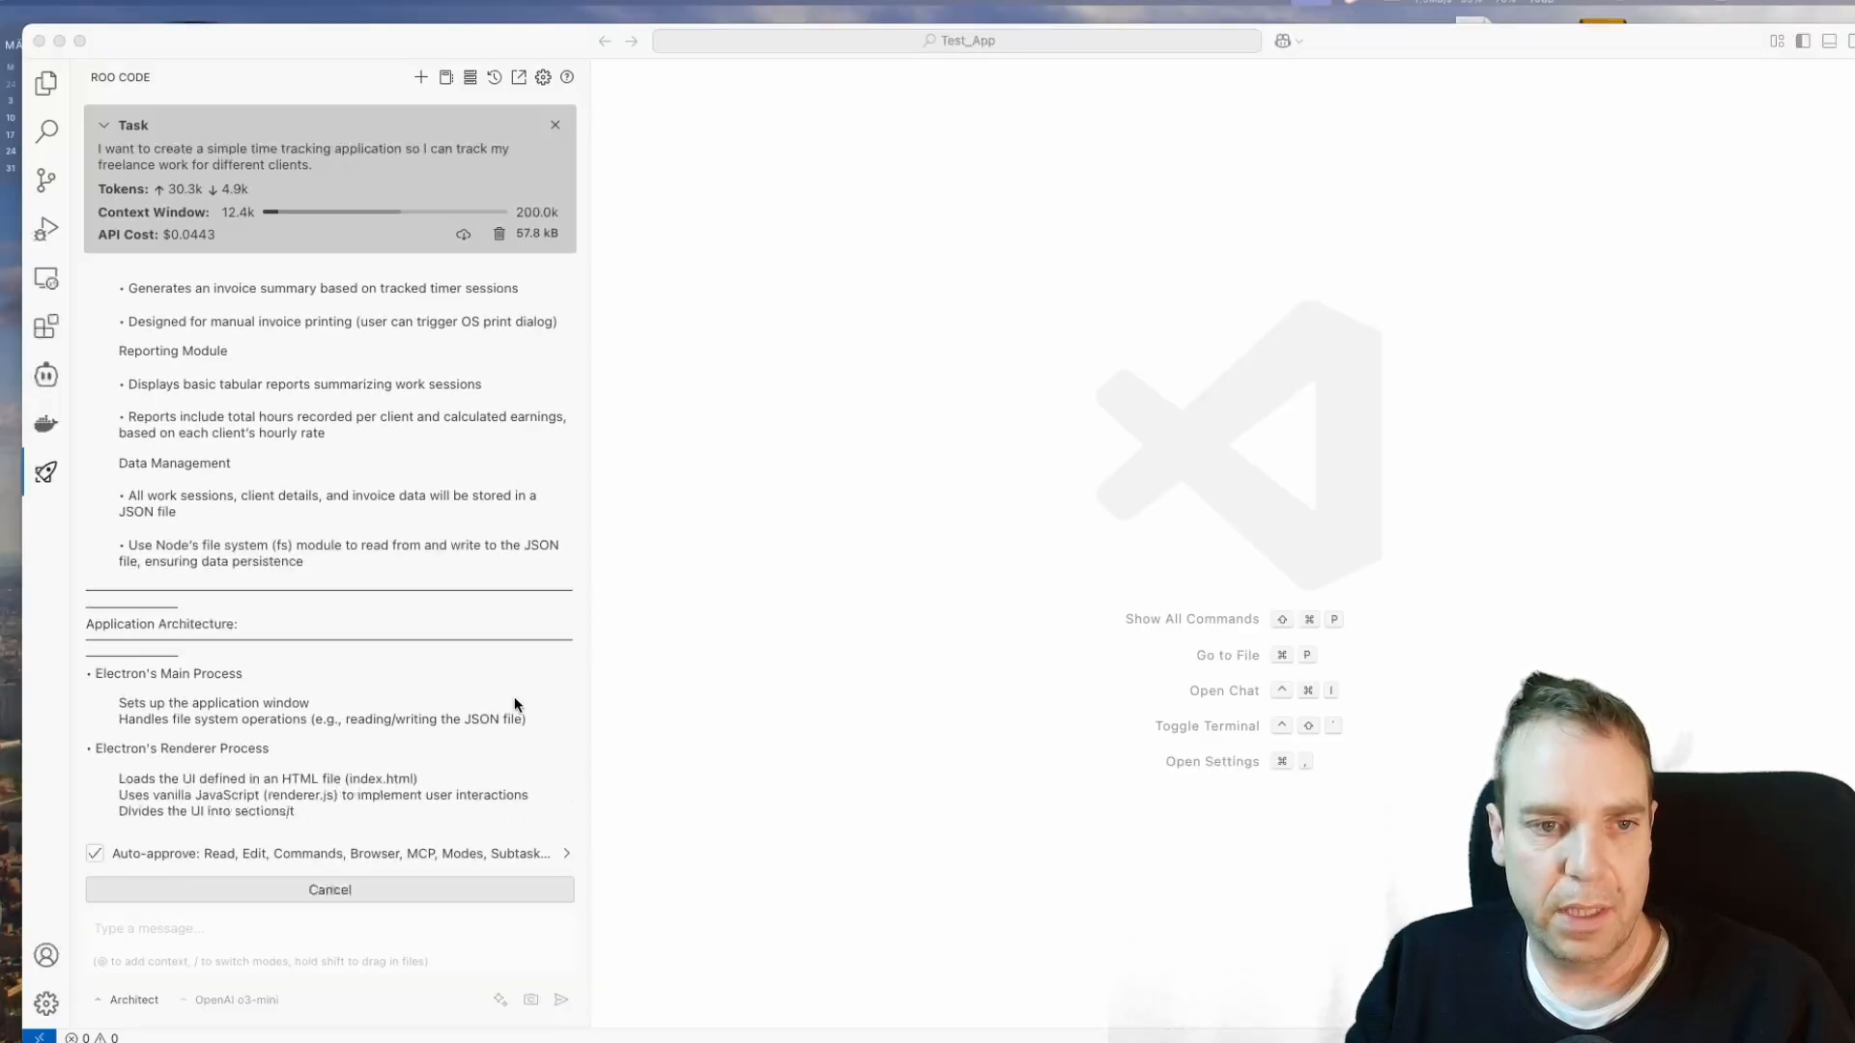
pyautogui.scroll(-3)
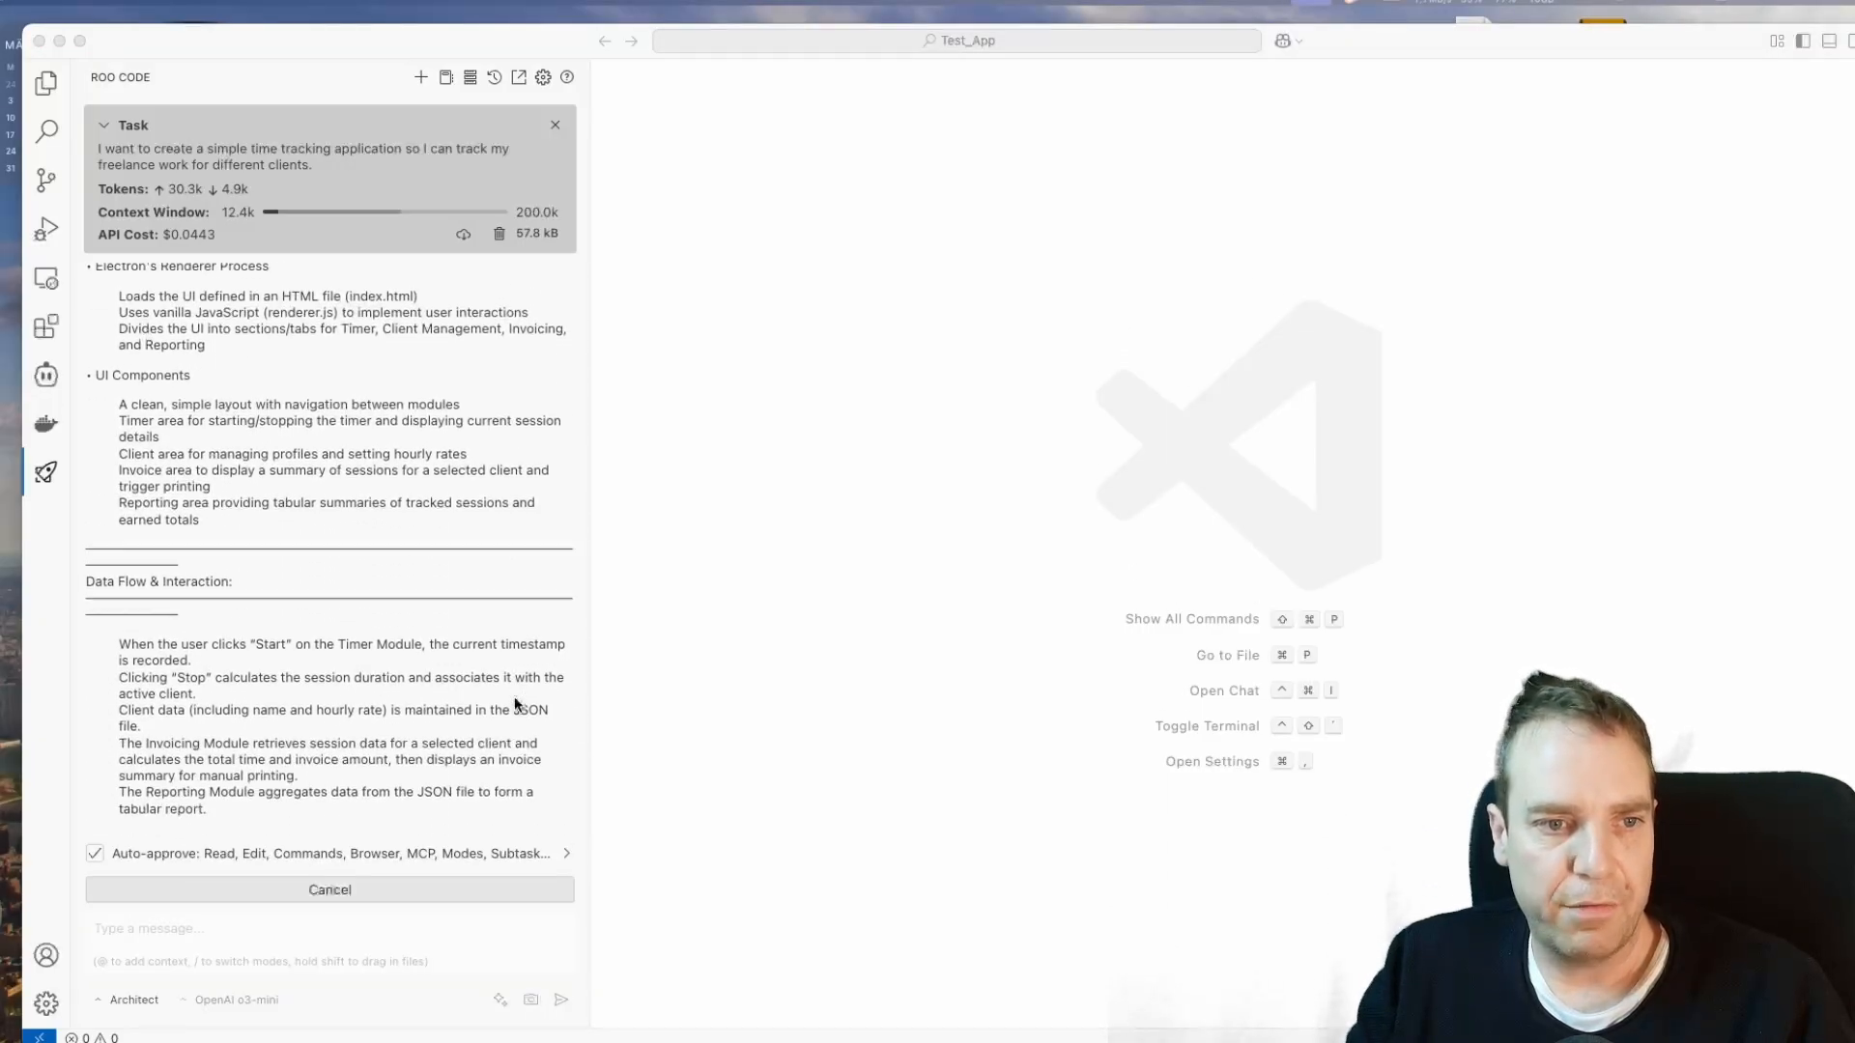
pyautogui.scroll(-3)
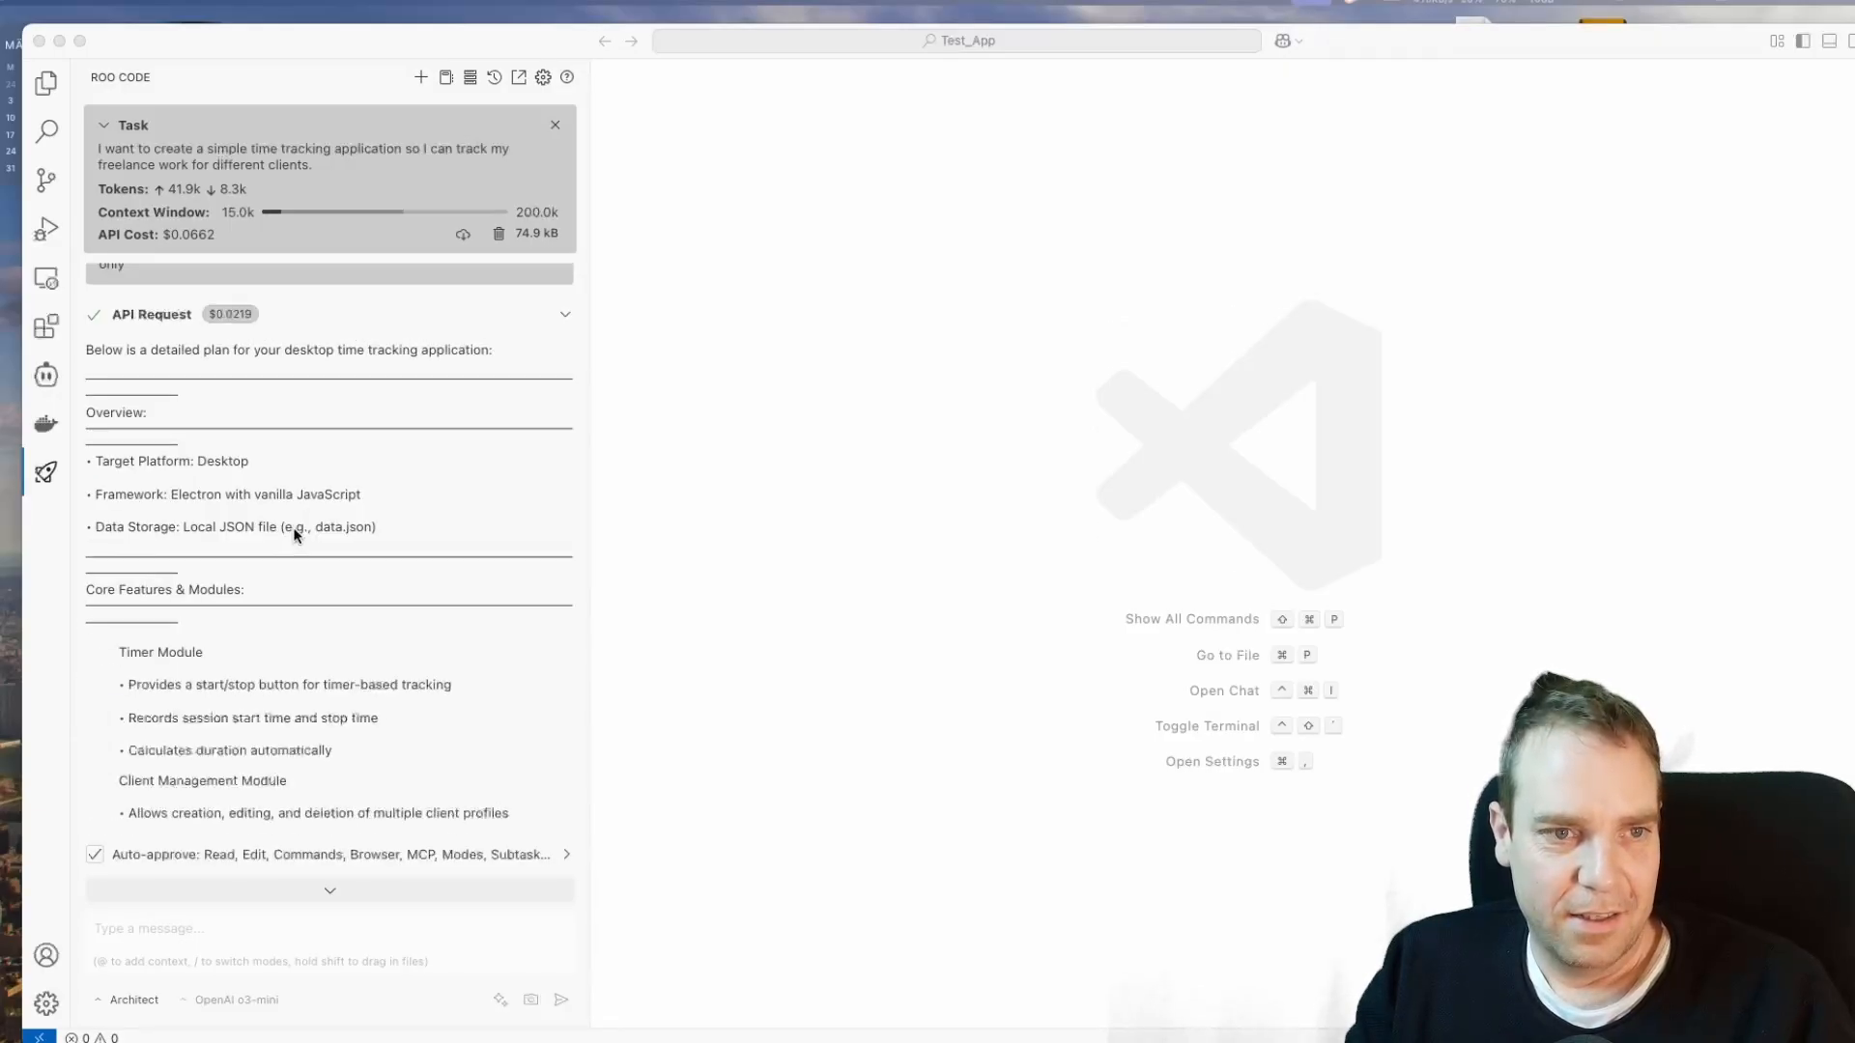
pyautogui.scroll(-3)
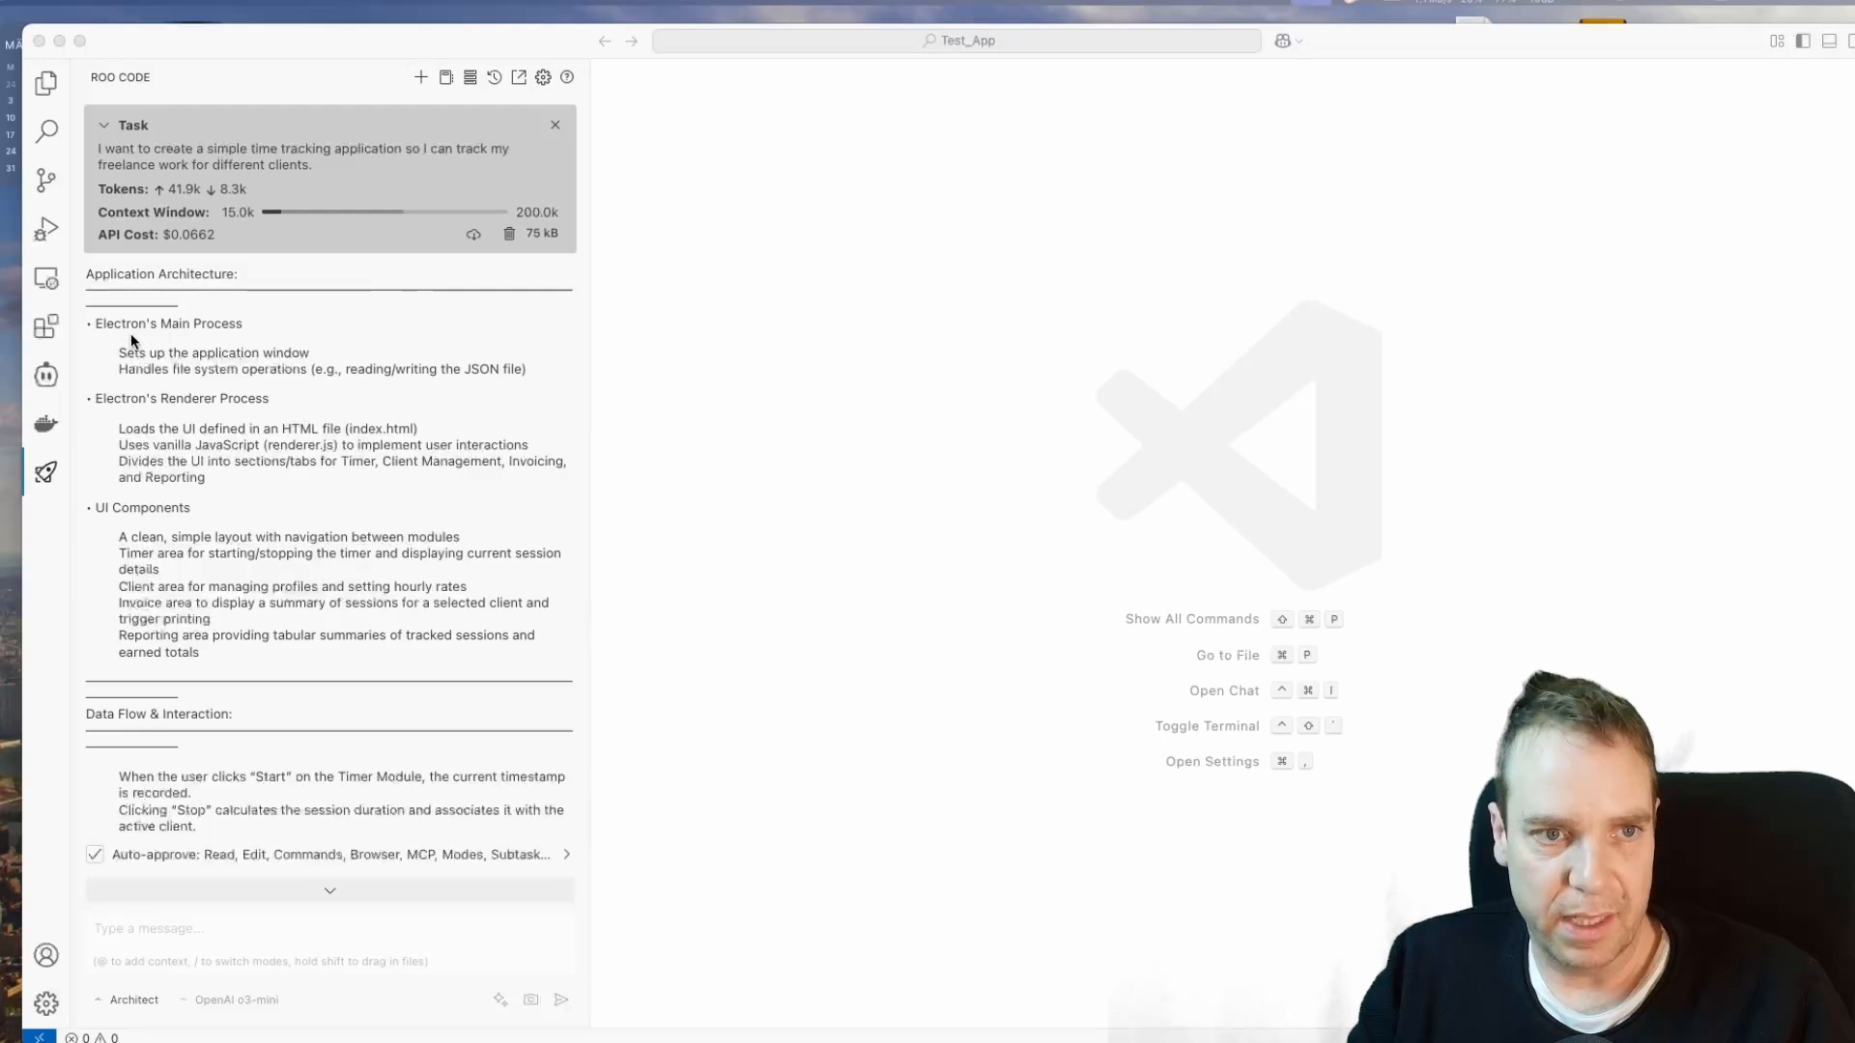
pyautogui.moveTo(209, 445)
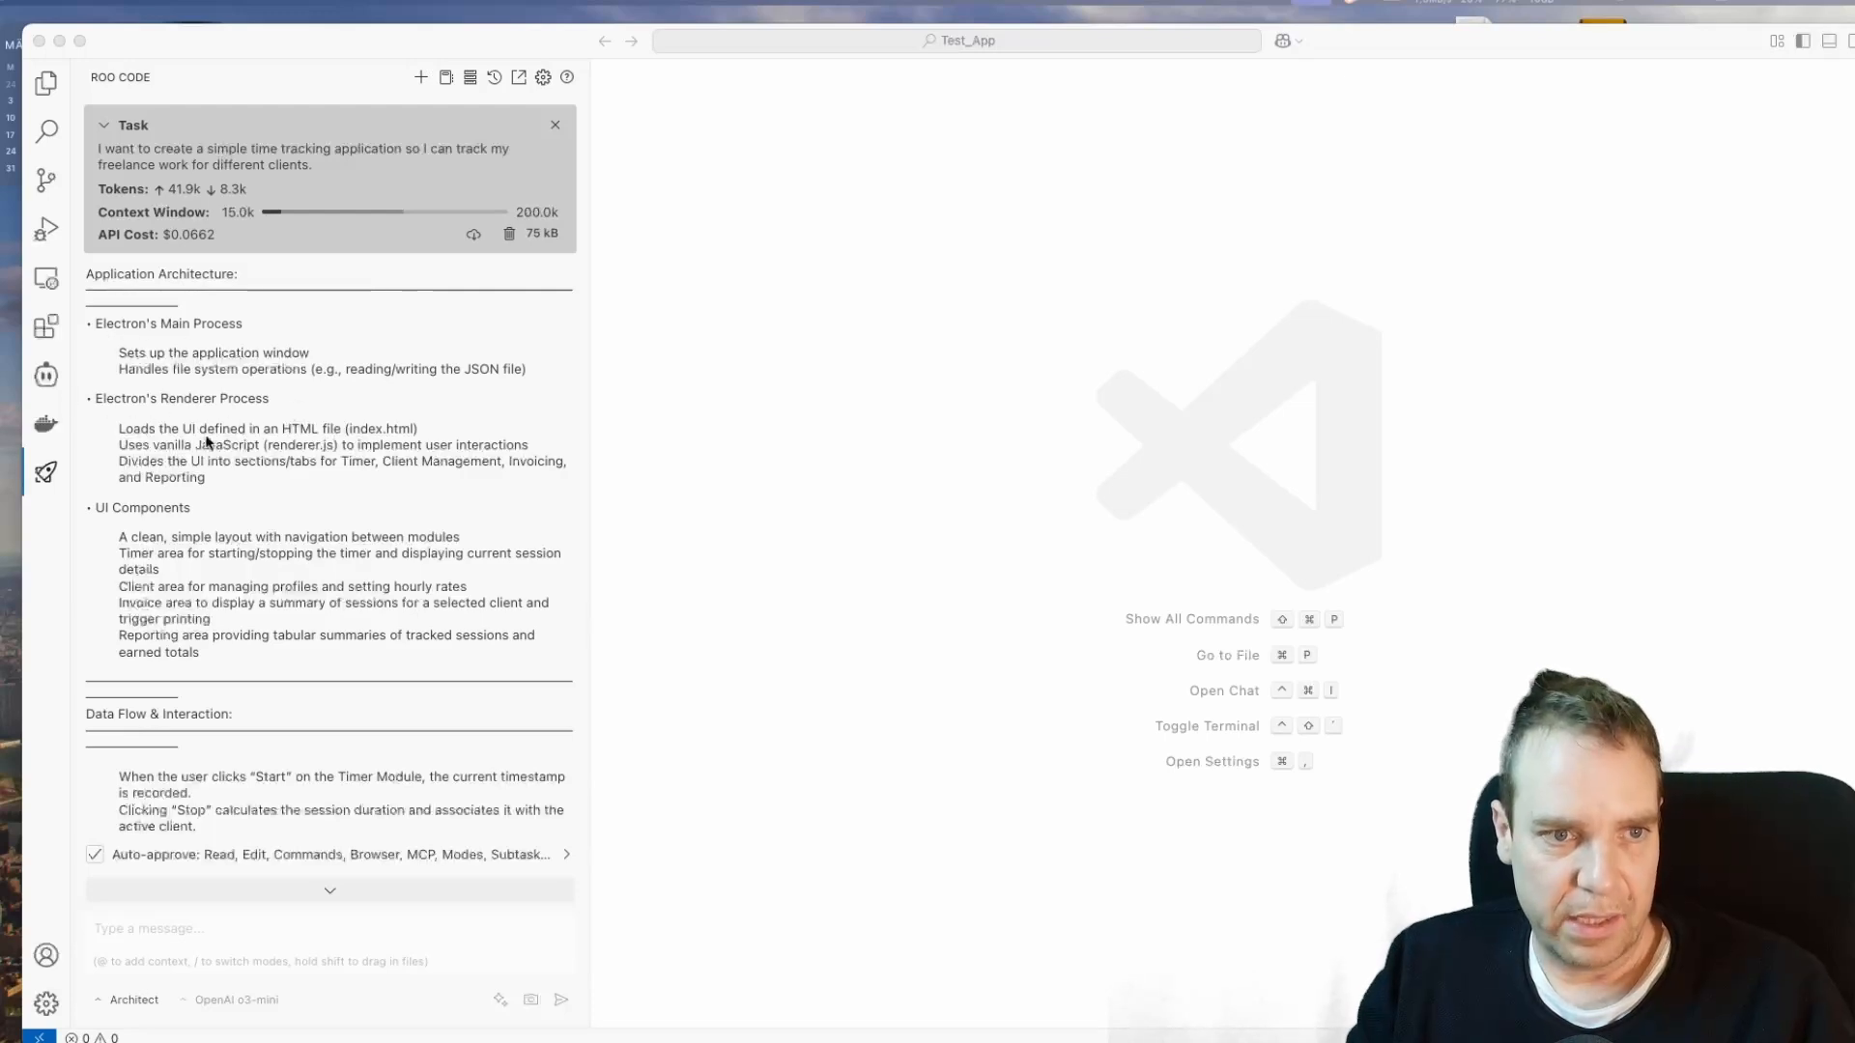
pyautogui.scroll(-3)
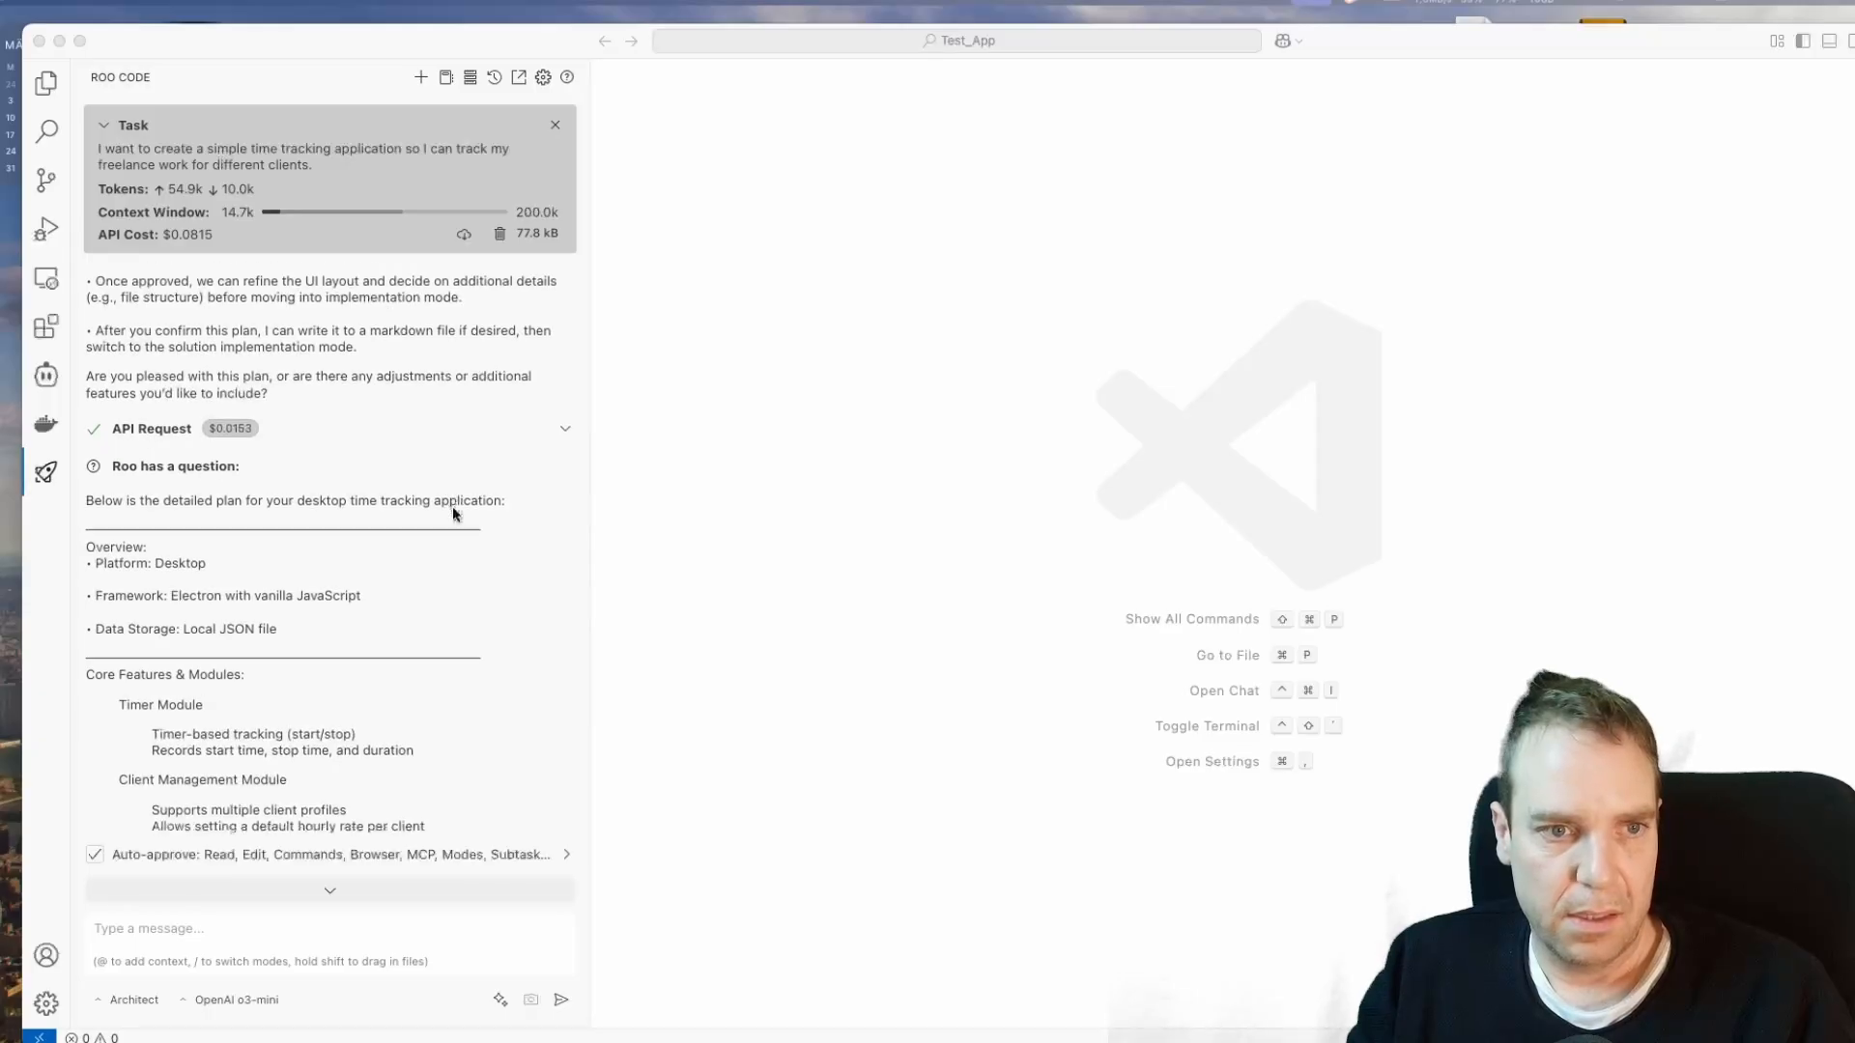
# Step: Review the module diagram and reply 'Confirm the plan as is'
pyautogui.scroll(-3)
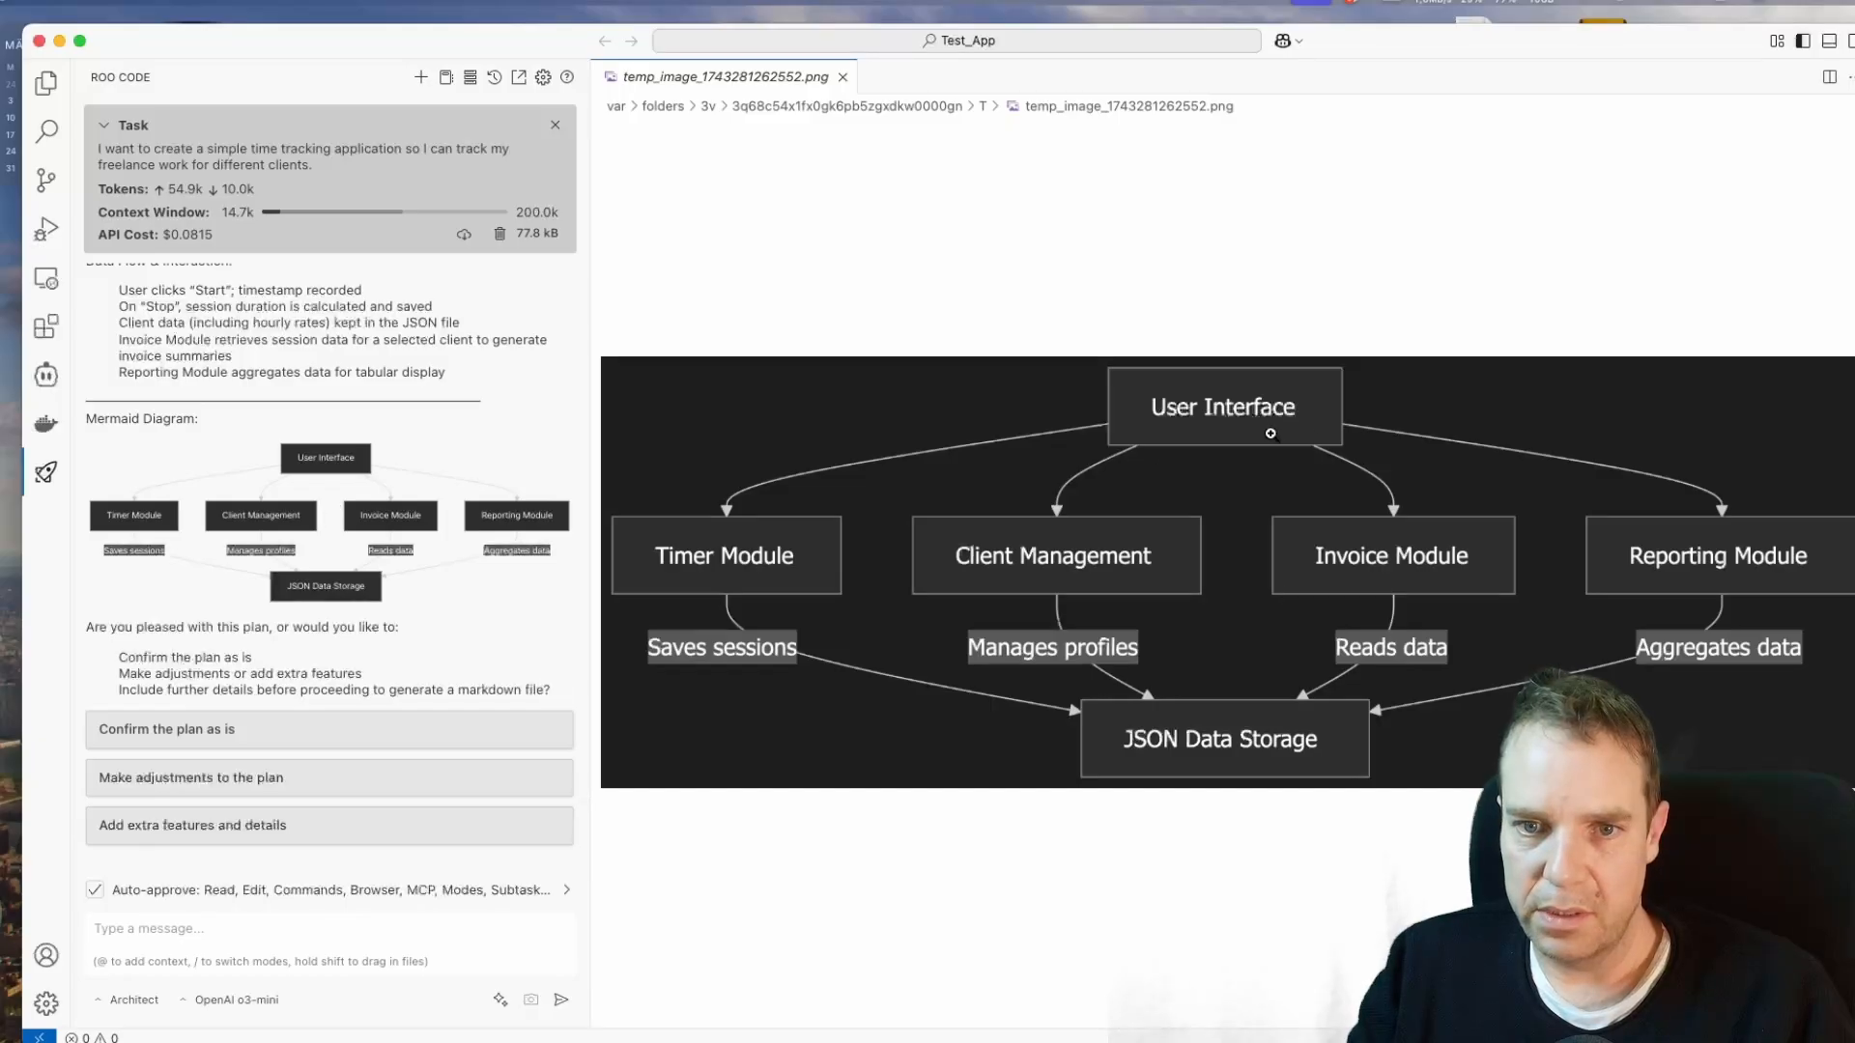
pyautogui.moveTo(711, 572)
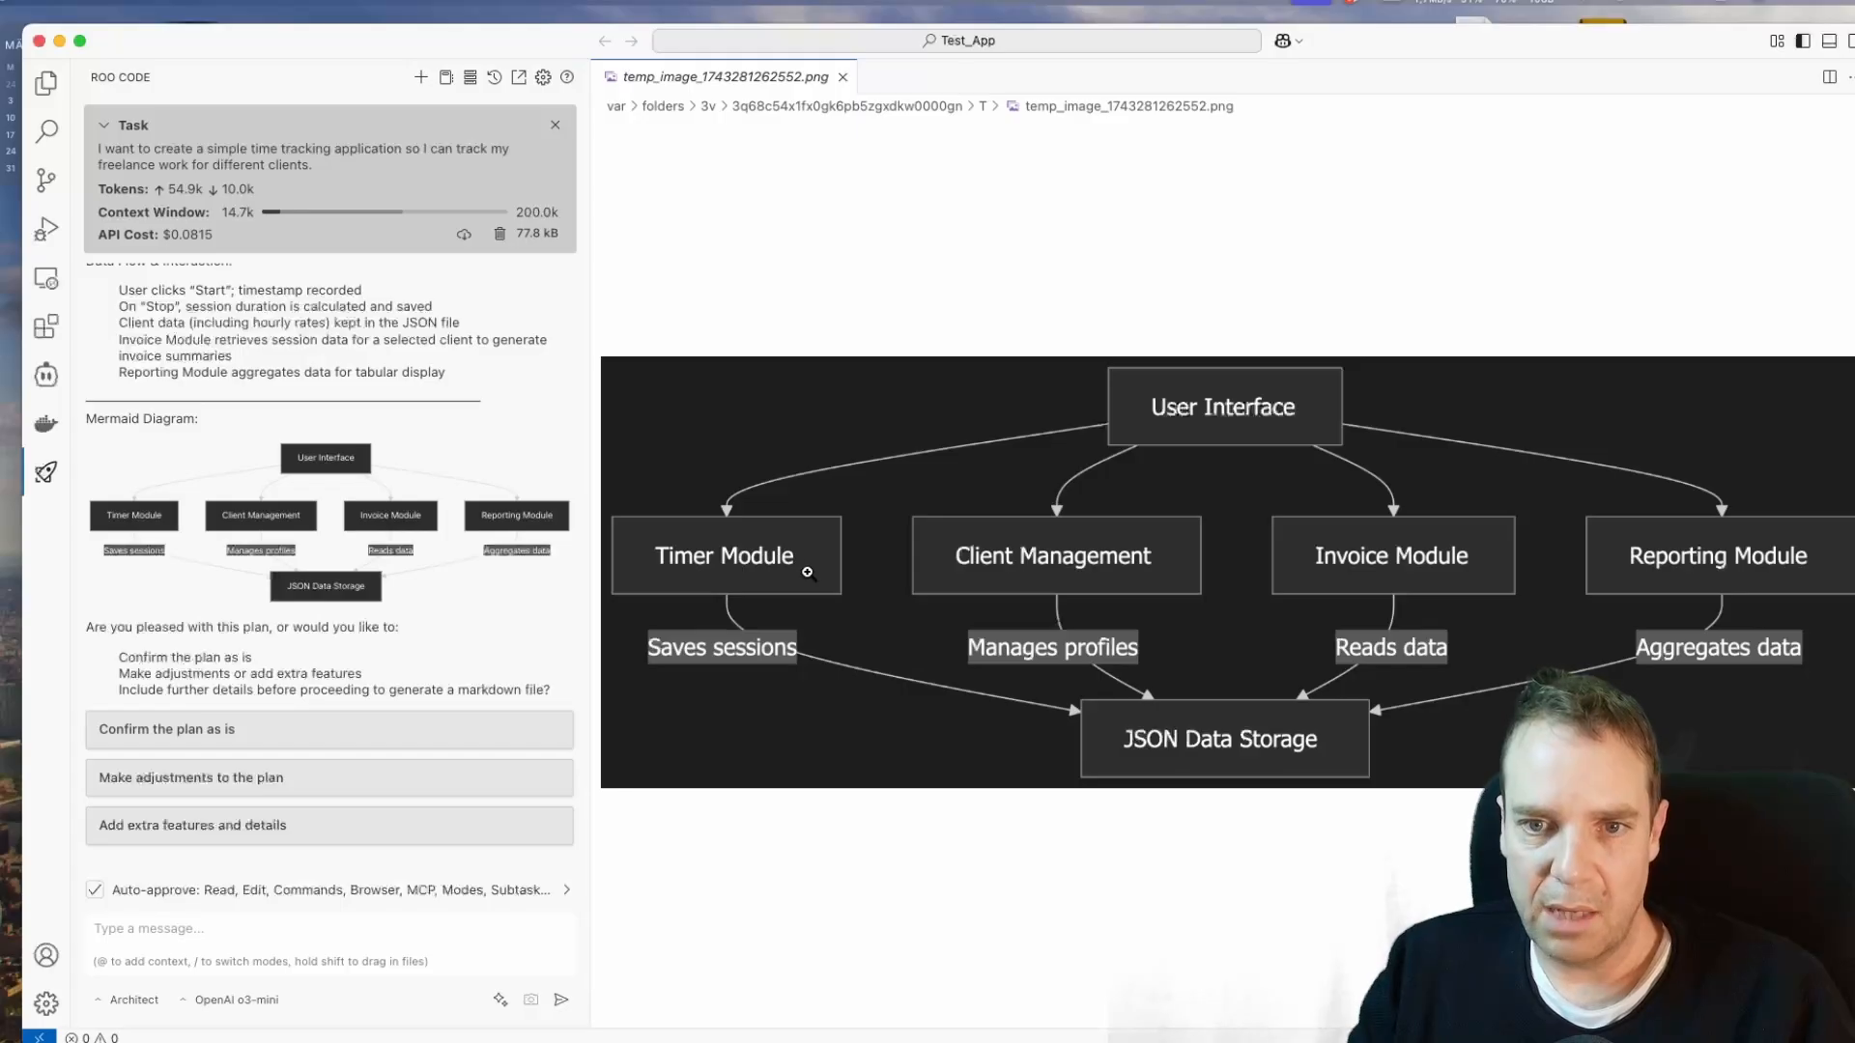
pyautogui.moveTo(1438, 576)
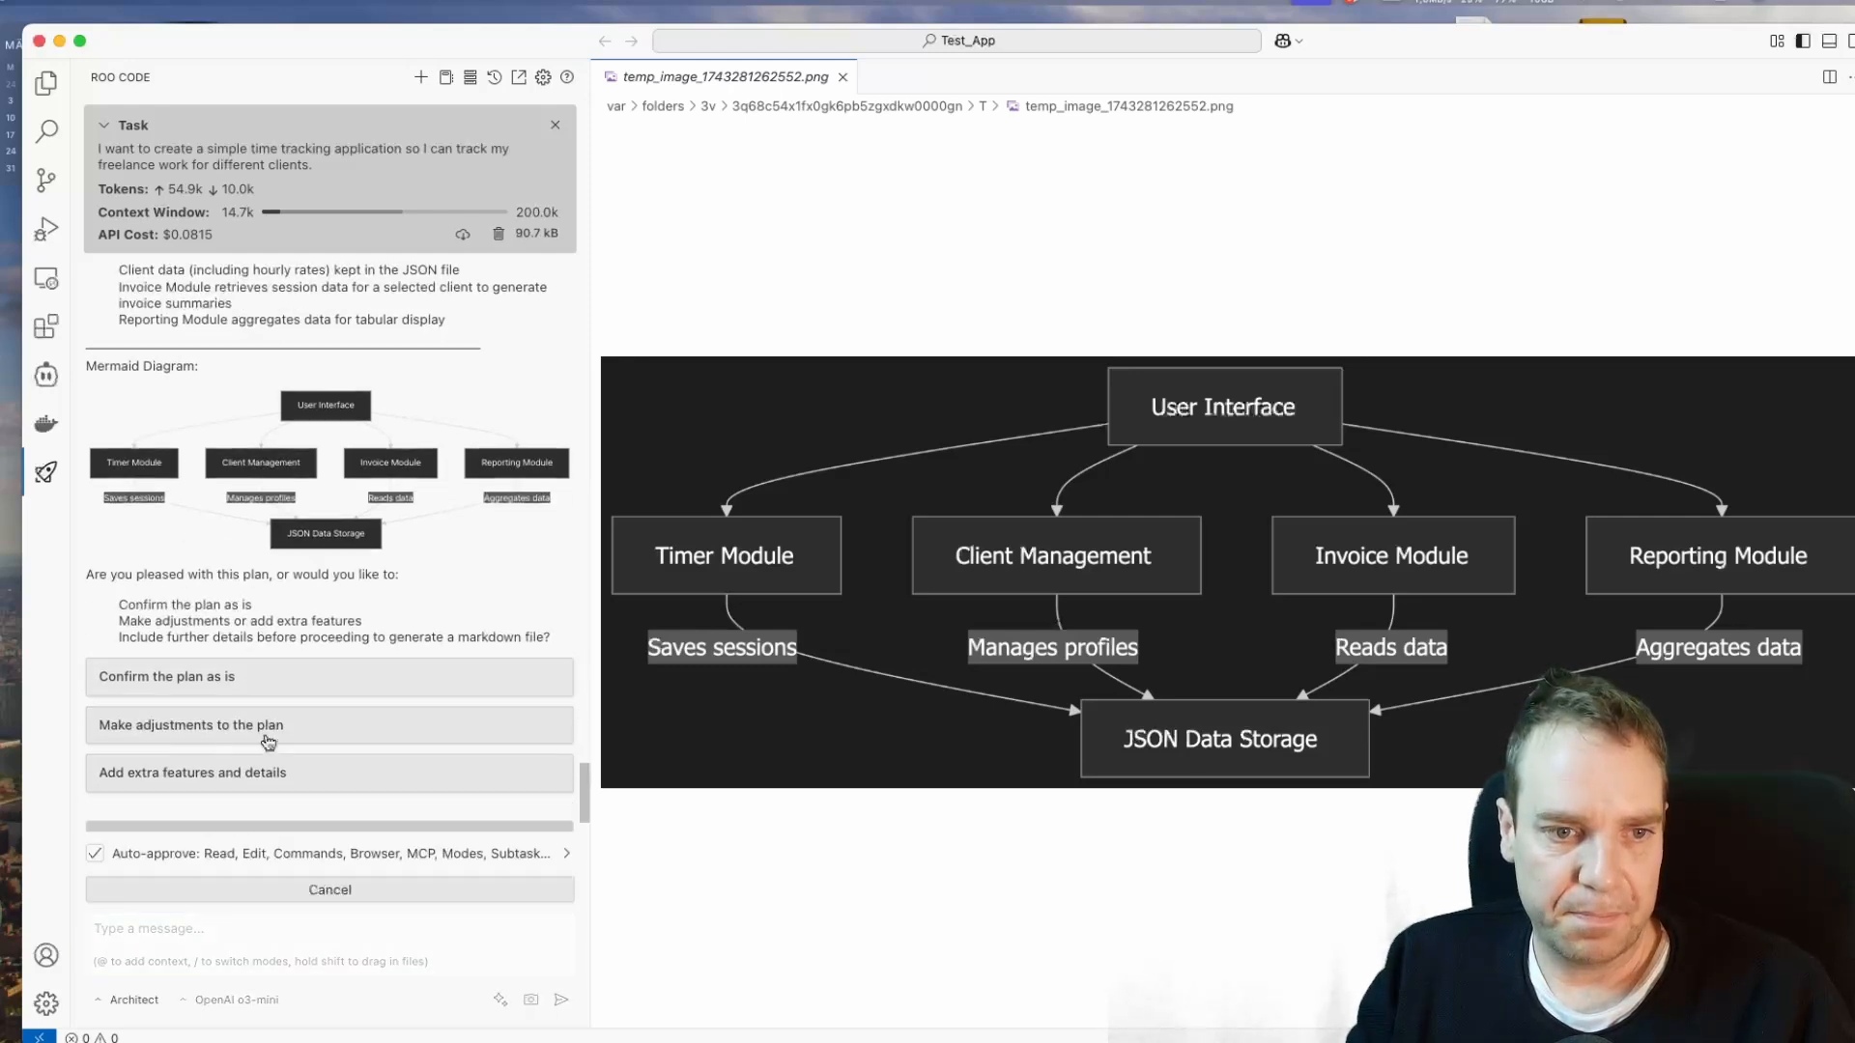
pyautogui.click(167, 676)
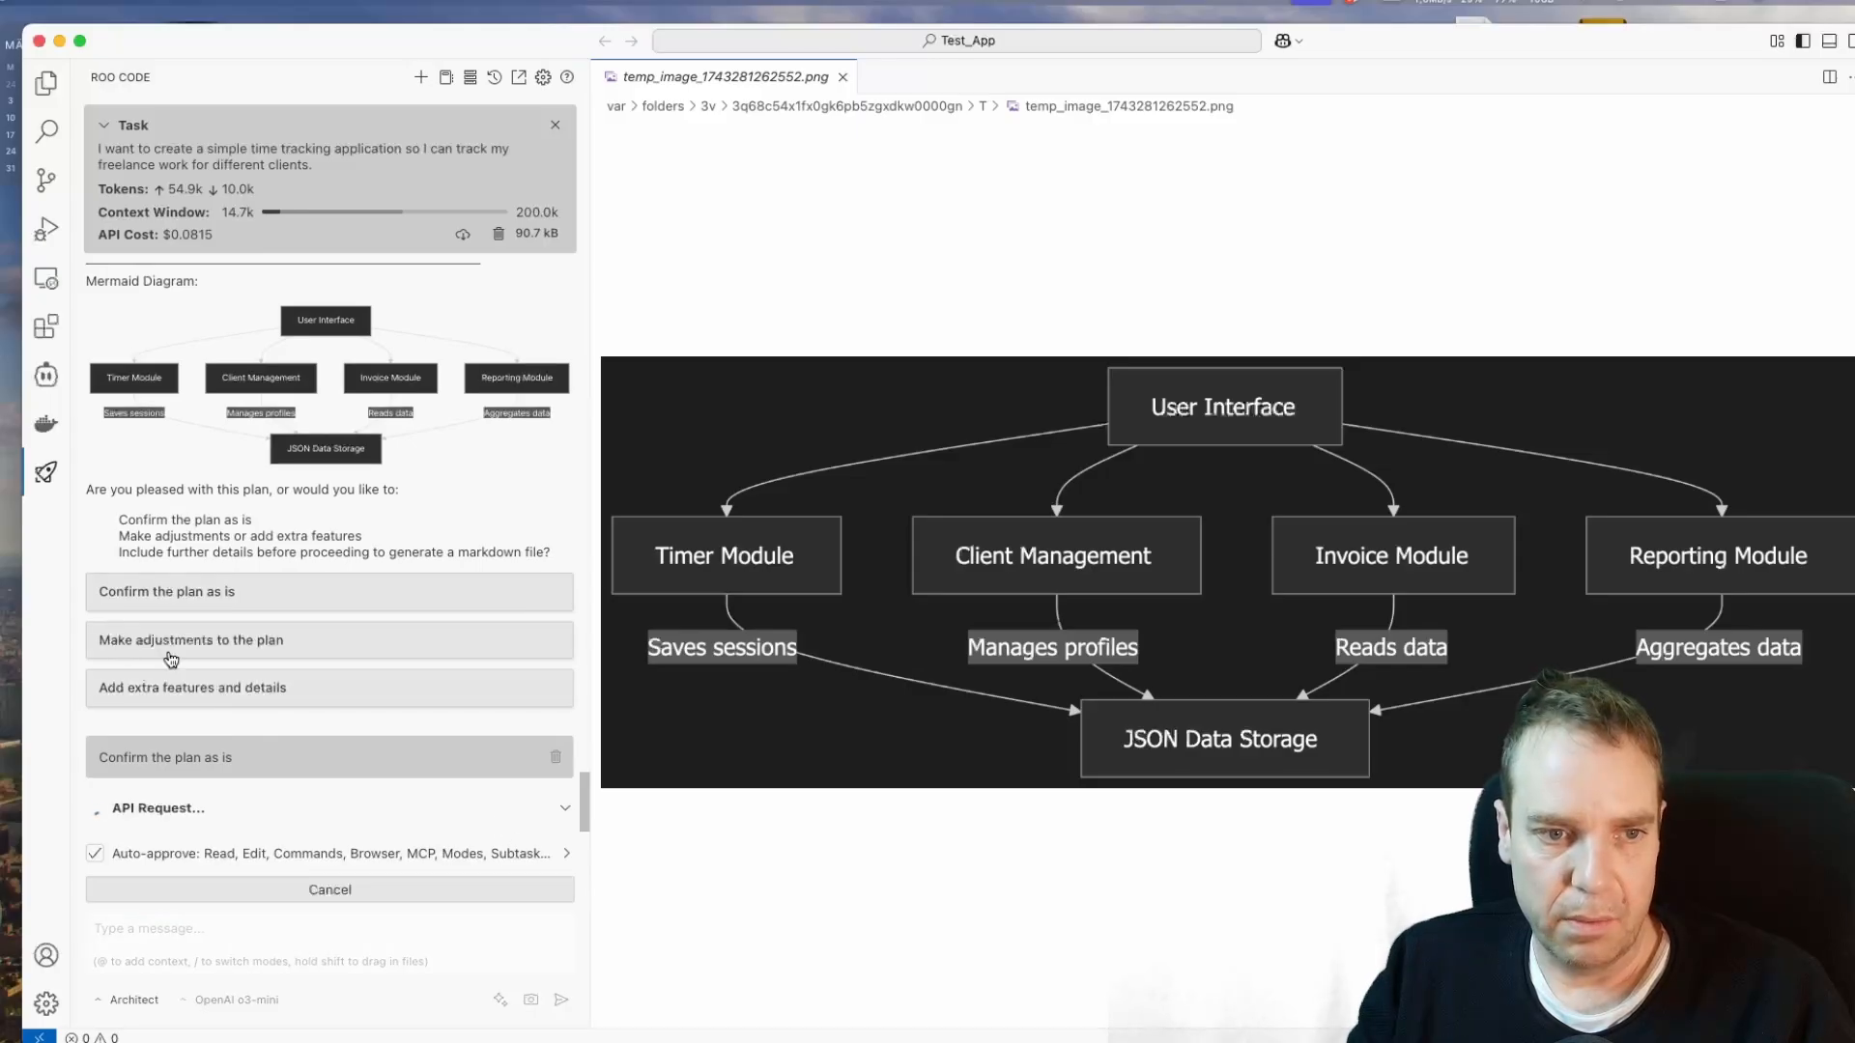
pyautogui.moveTo(102, 711)
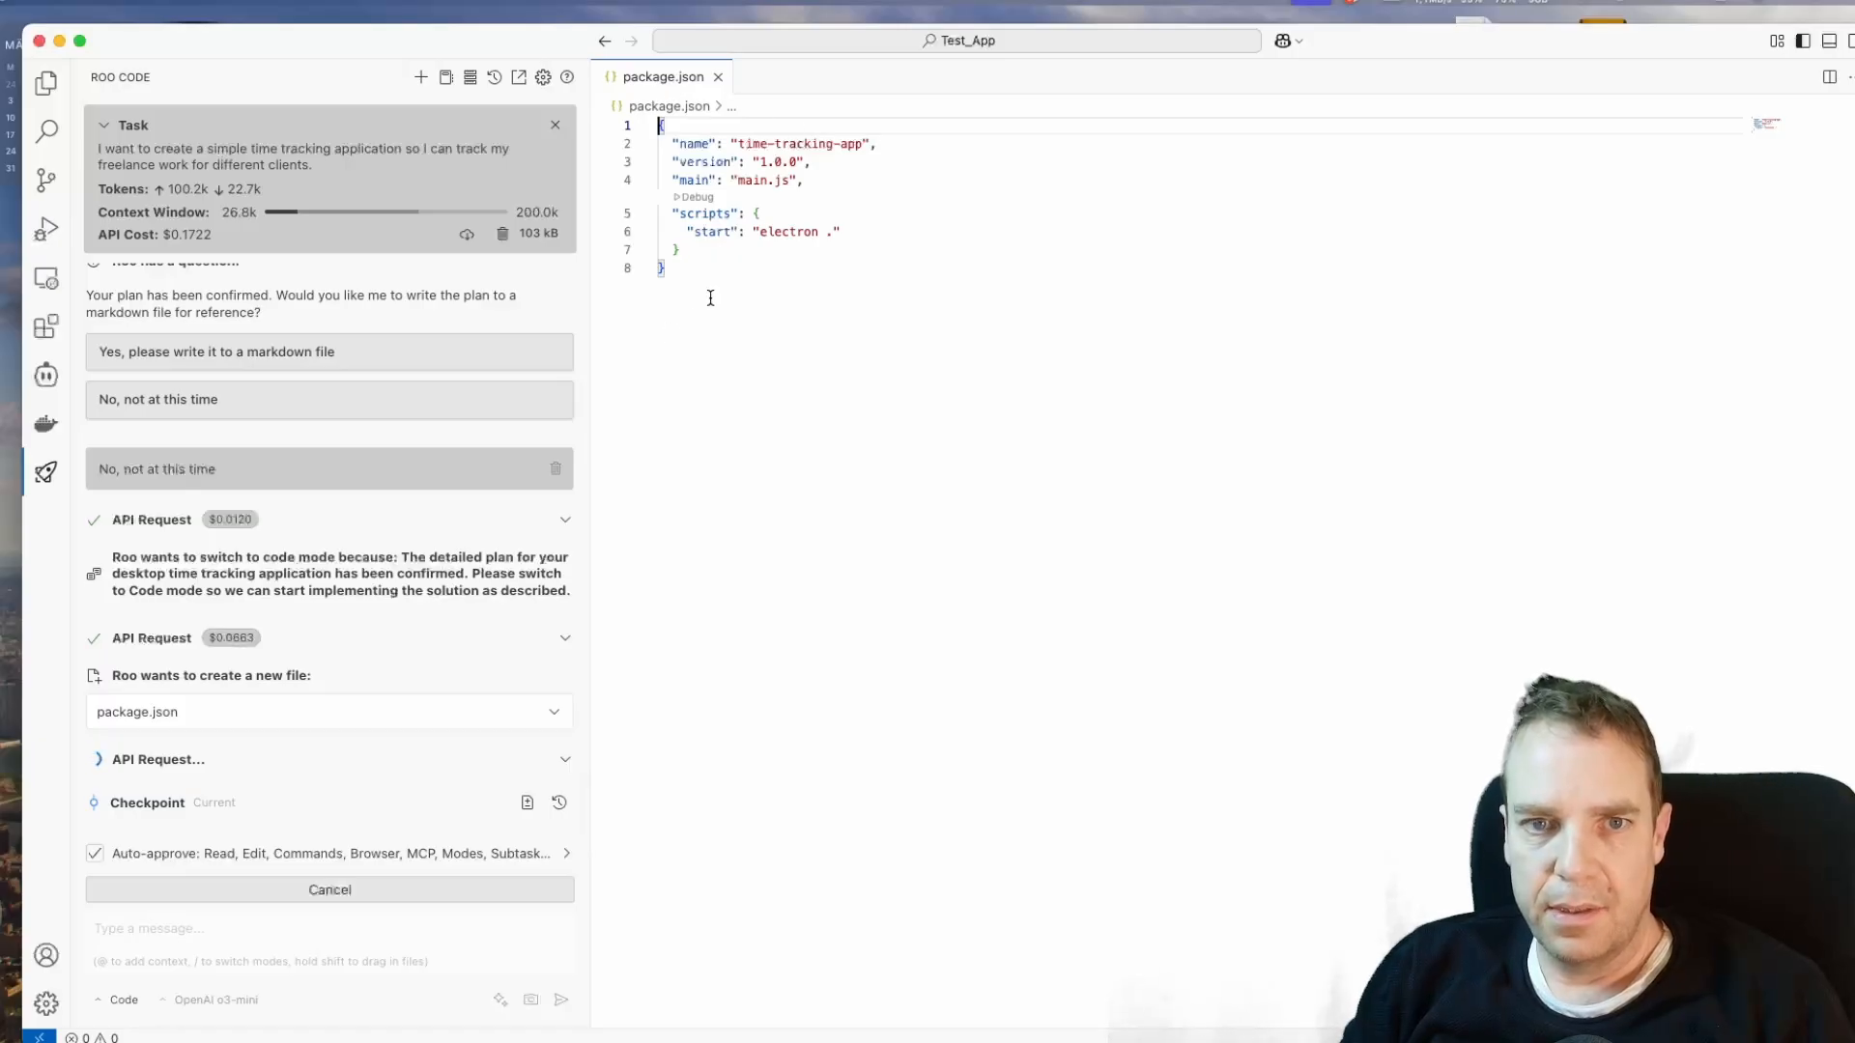
pyautogui.moveTo(682, 234)
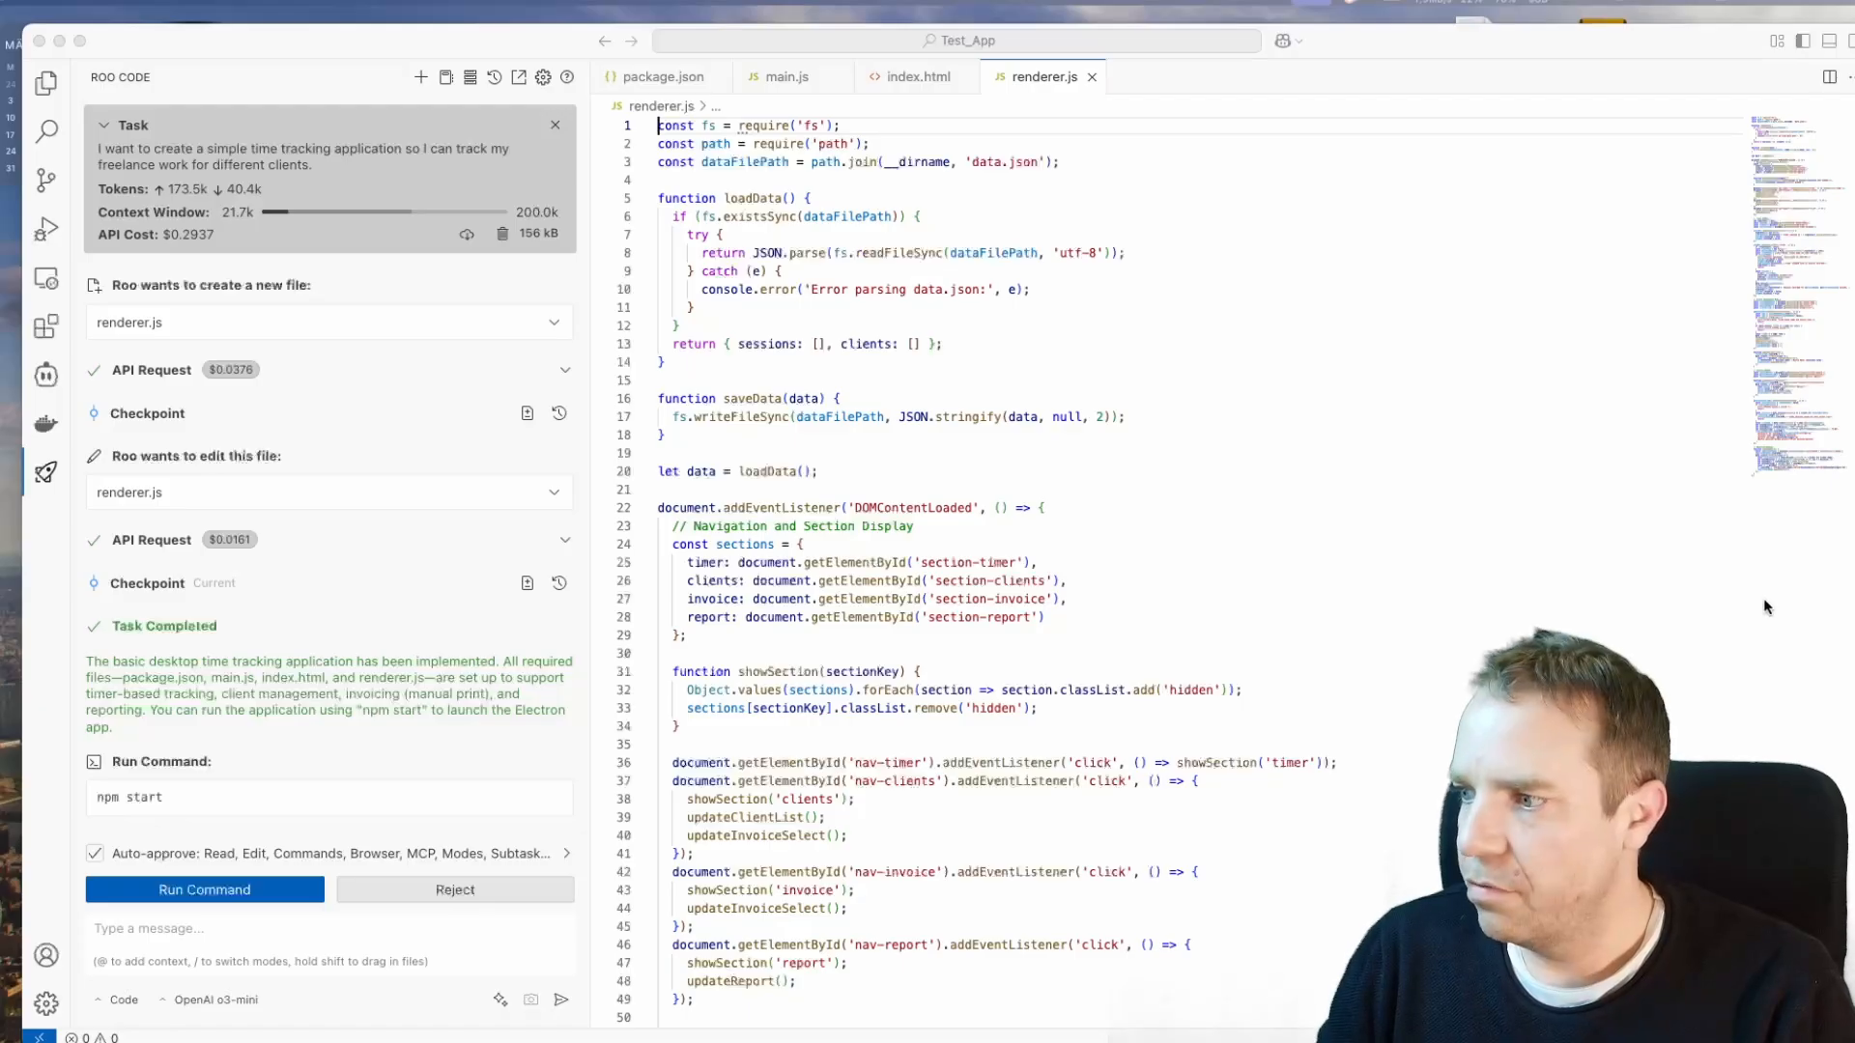
pyautogui.moveTo(1010, 423)
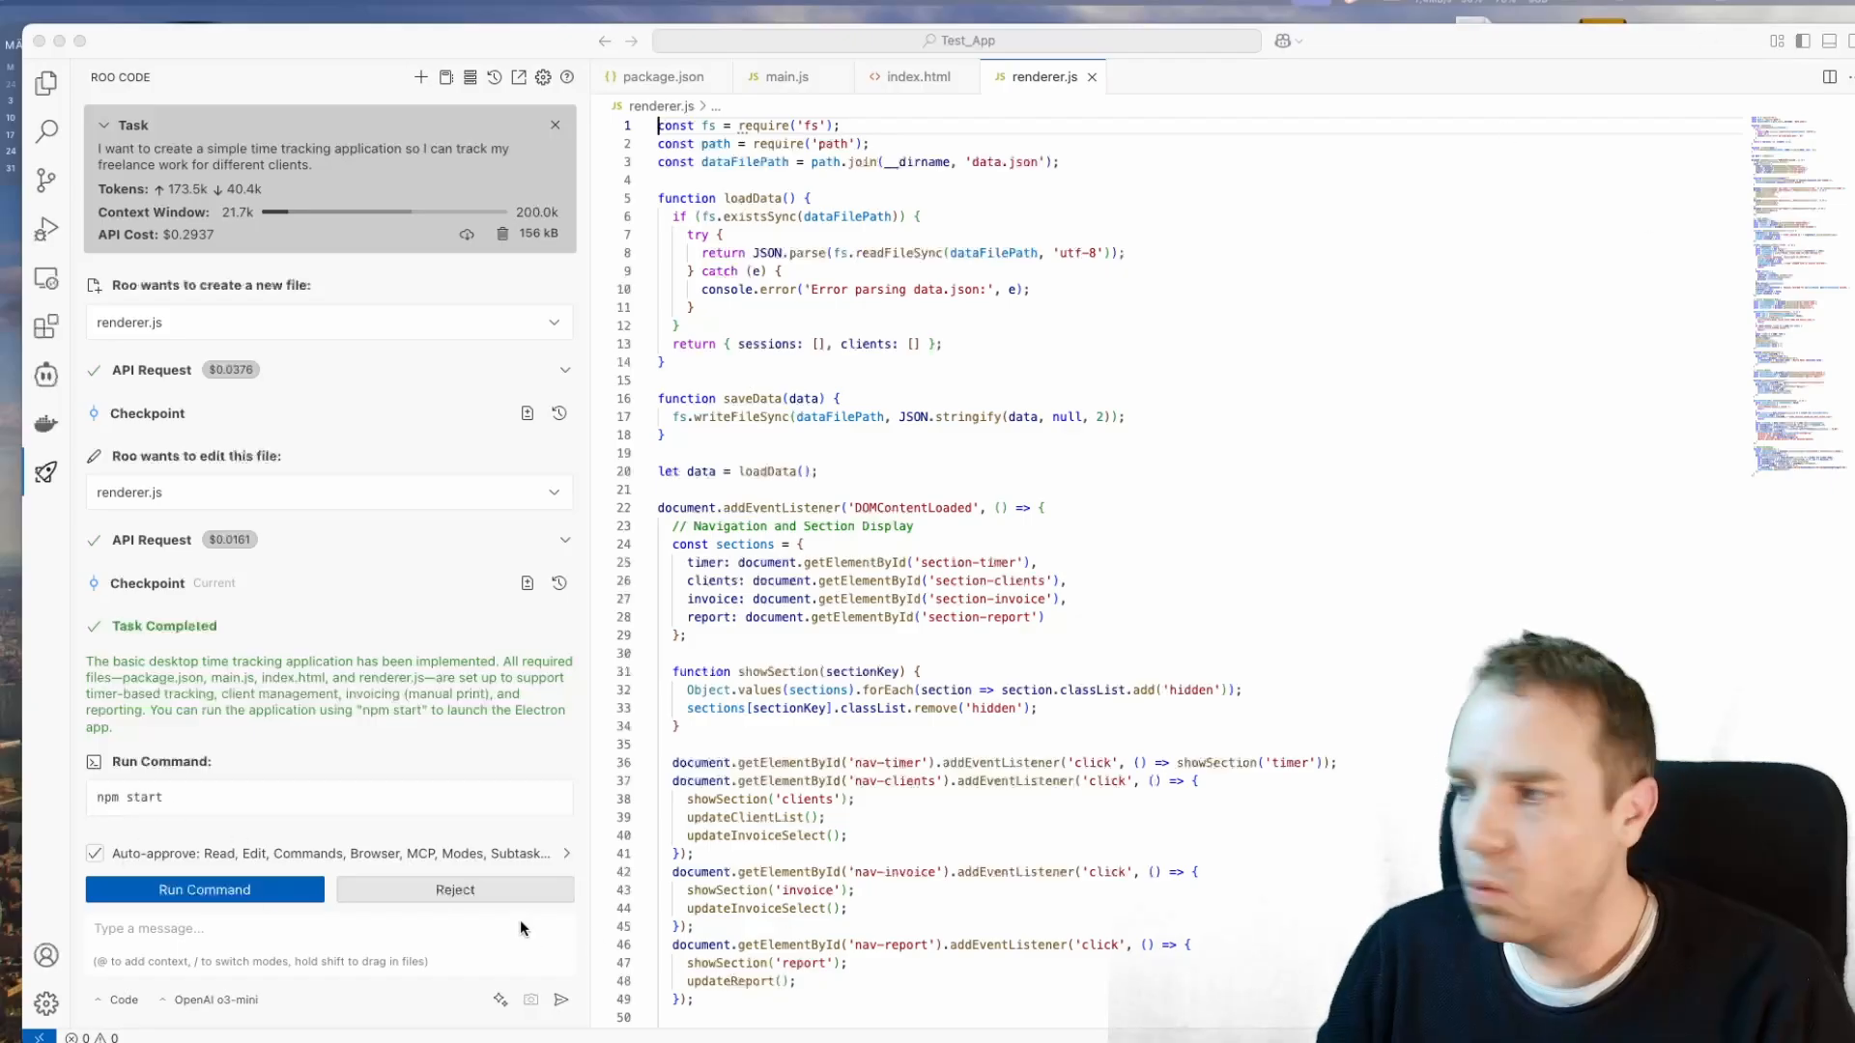
pyautogui.moveTo(528, 924)
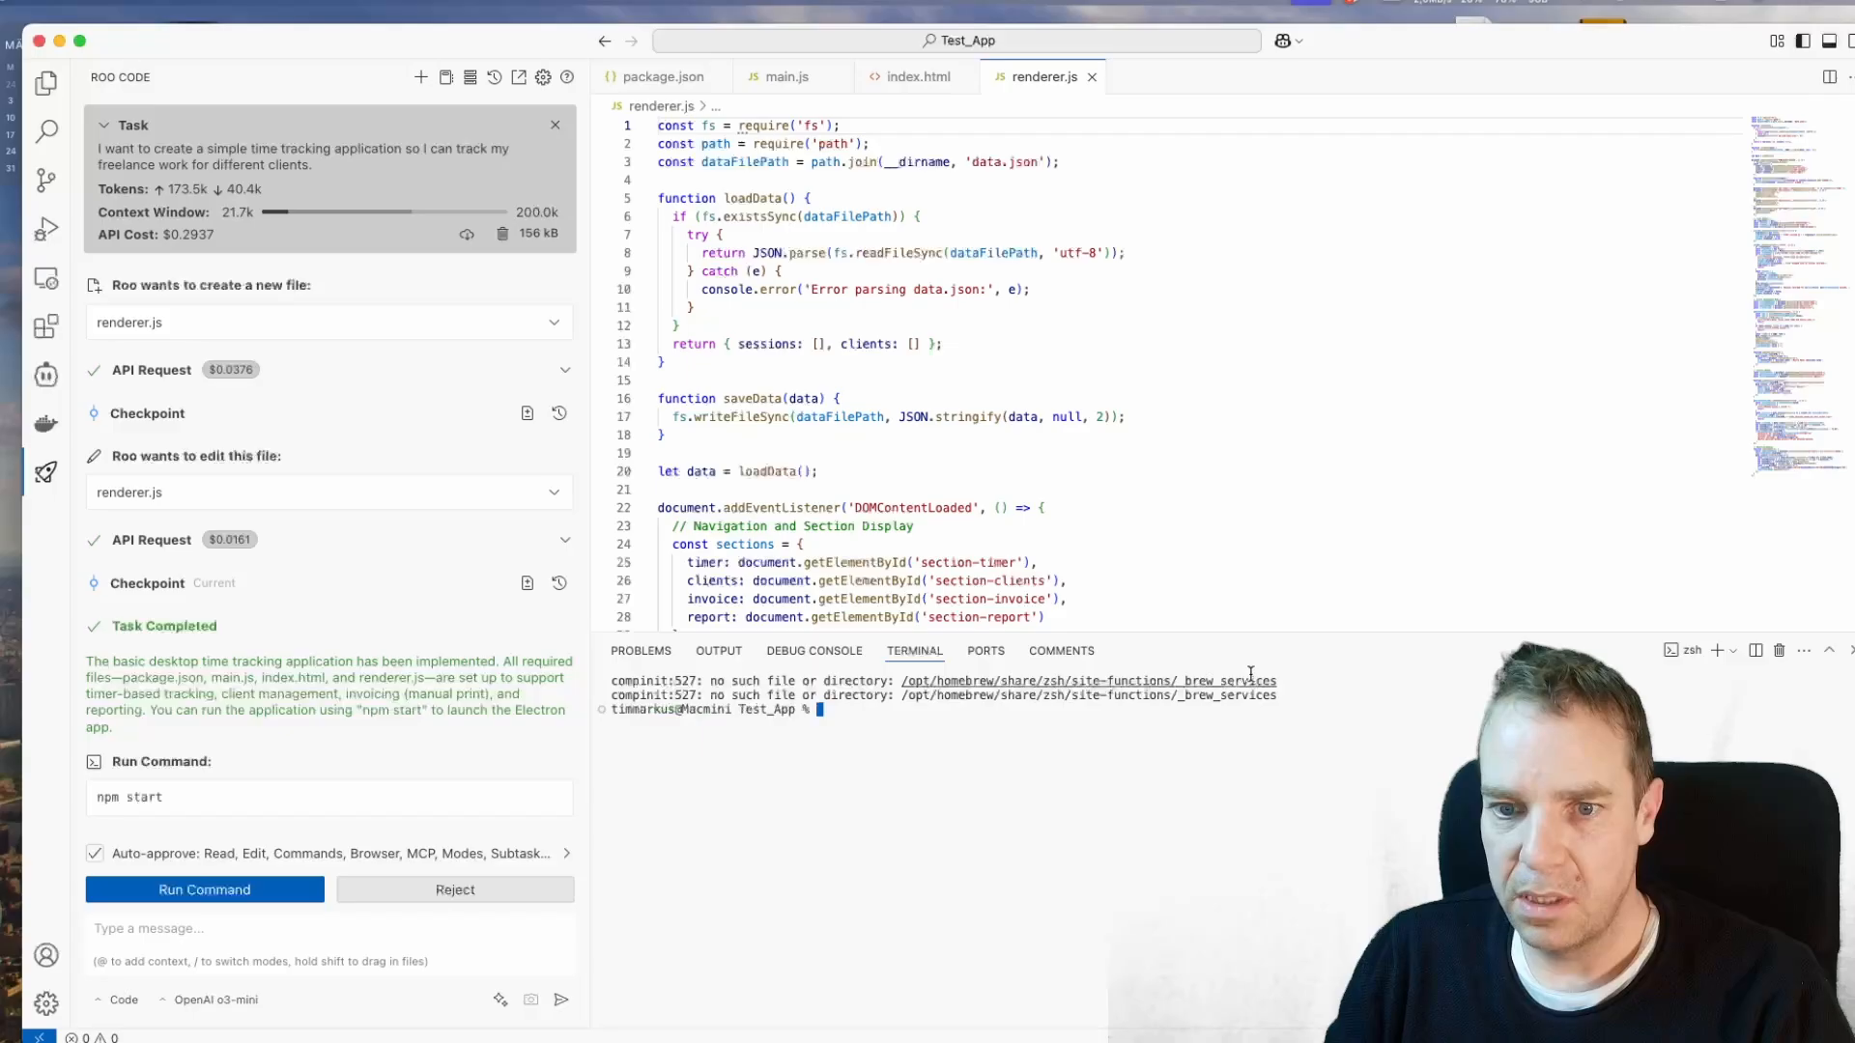
# Step: Run ls in the terminal, listing index.html, main.js, package.json and renderer.js
pyautogui.scroll(-3)
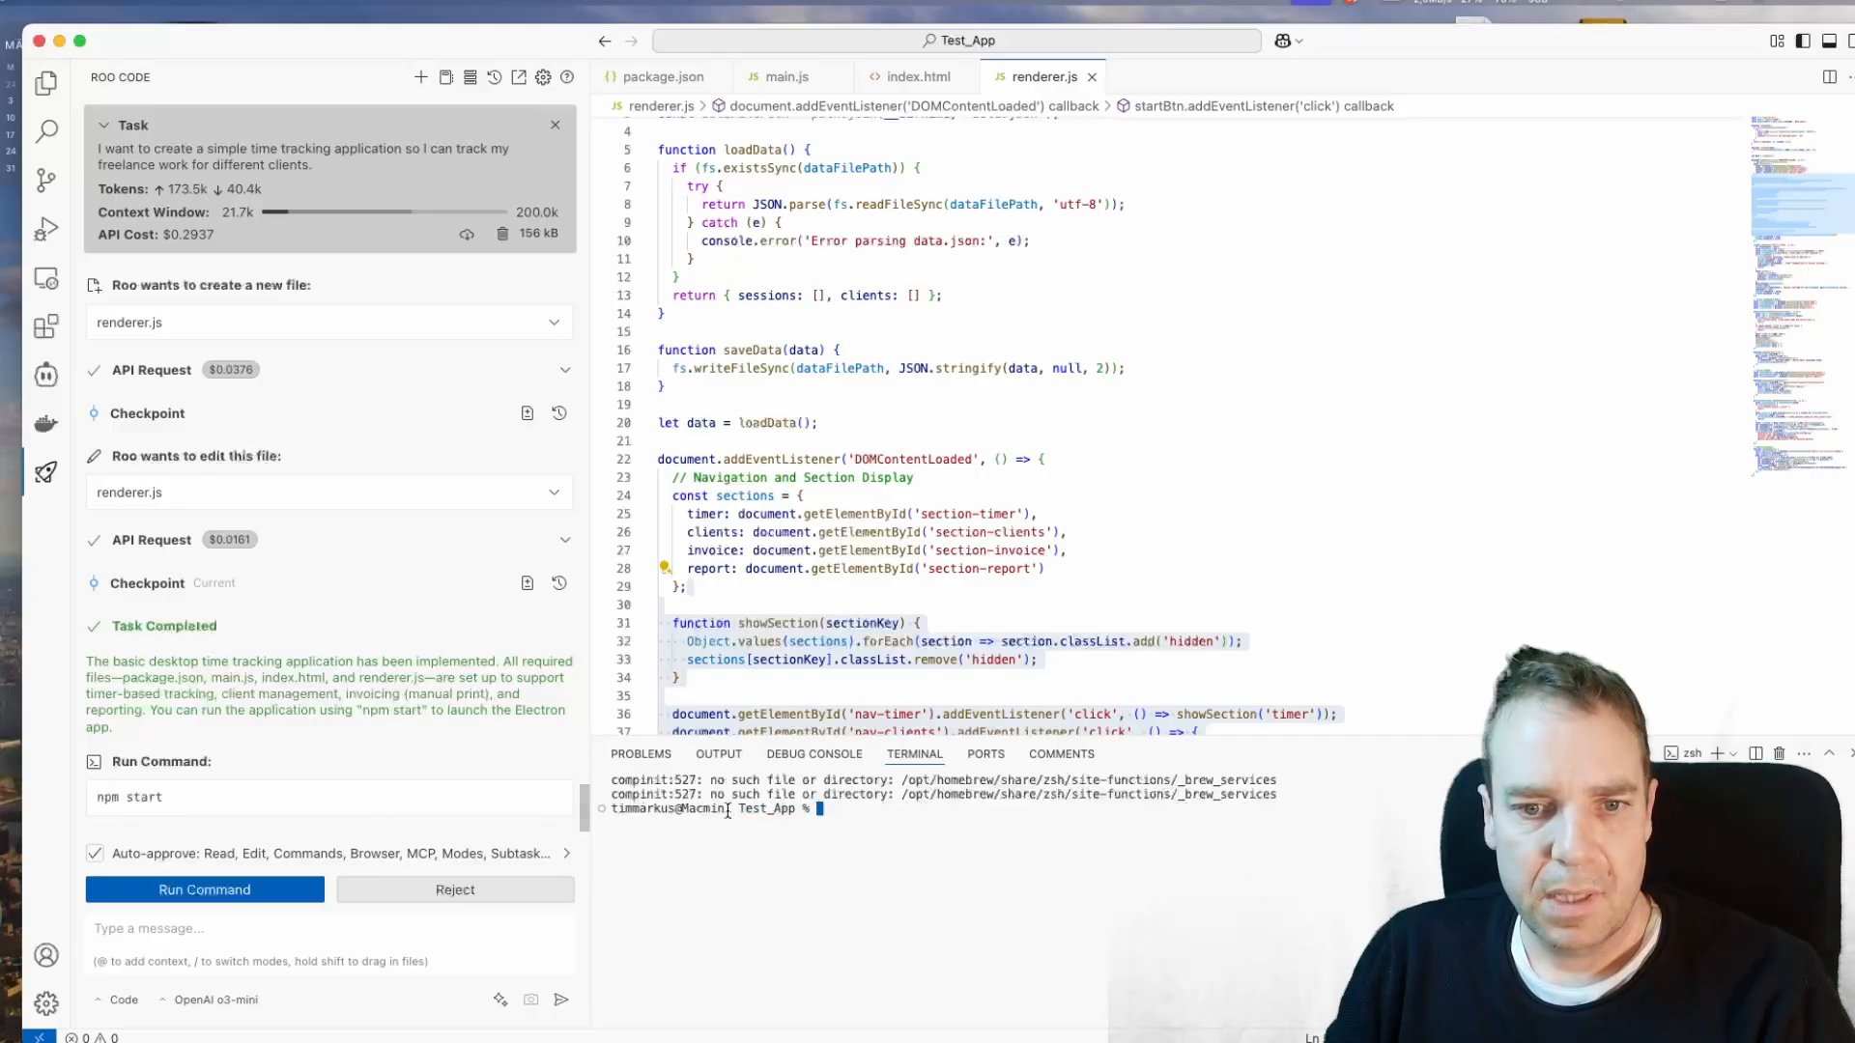
pyautogui.write('ls')
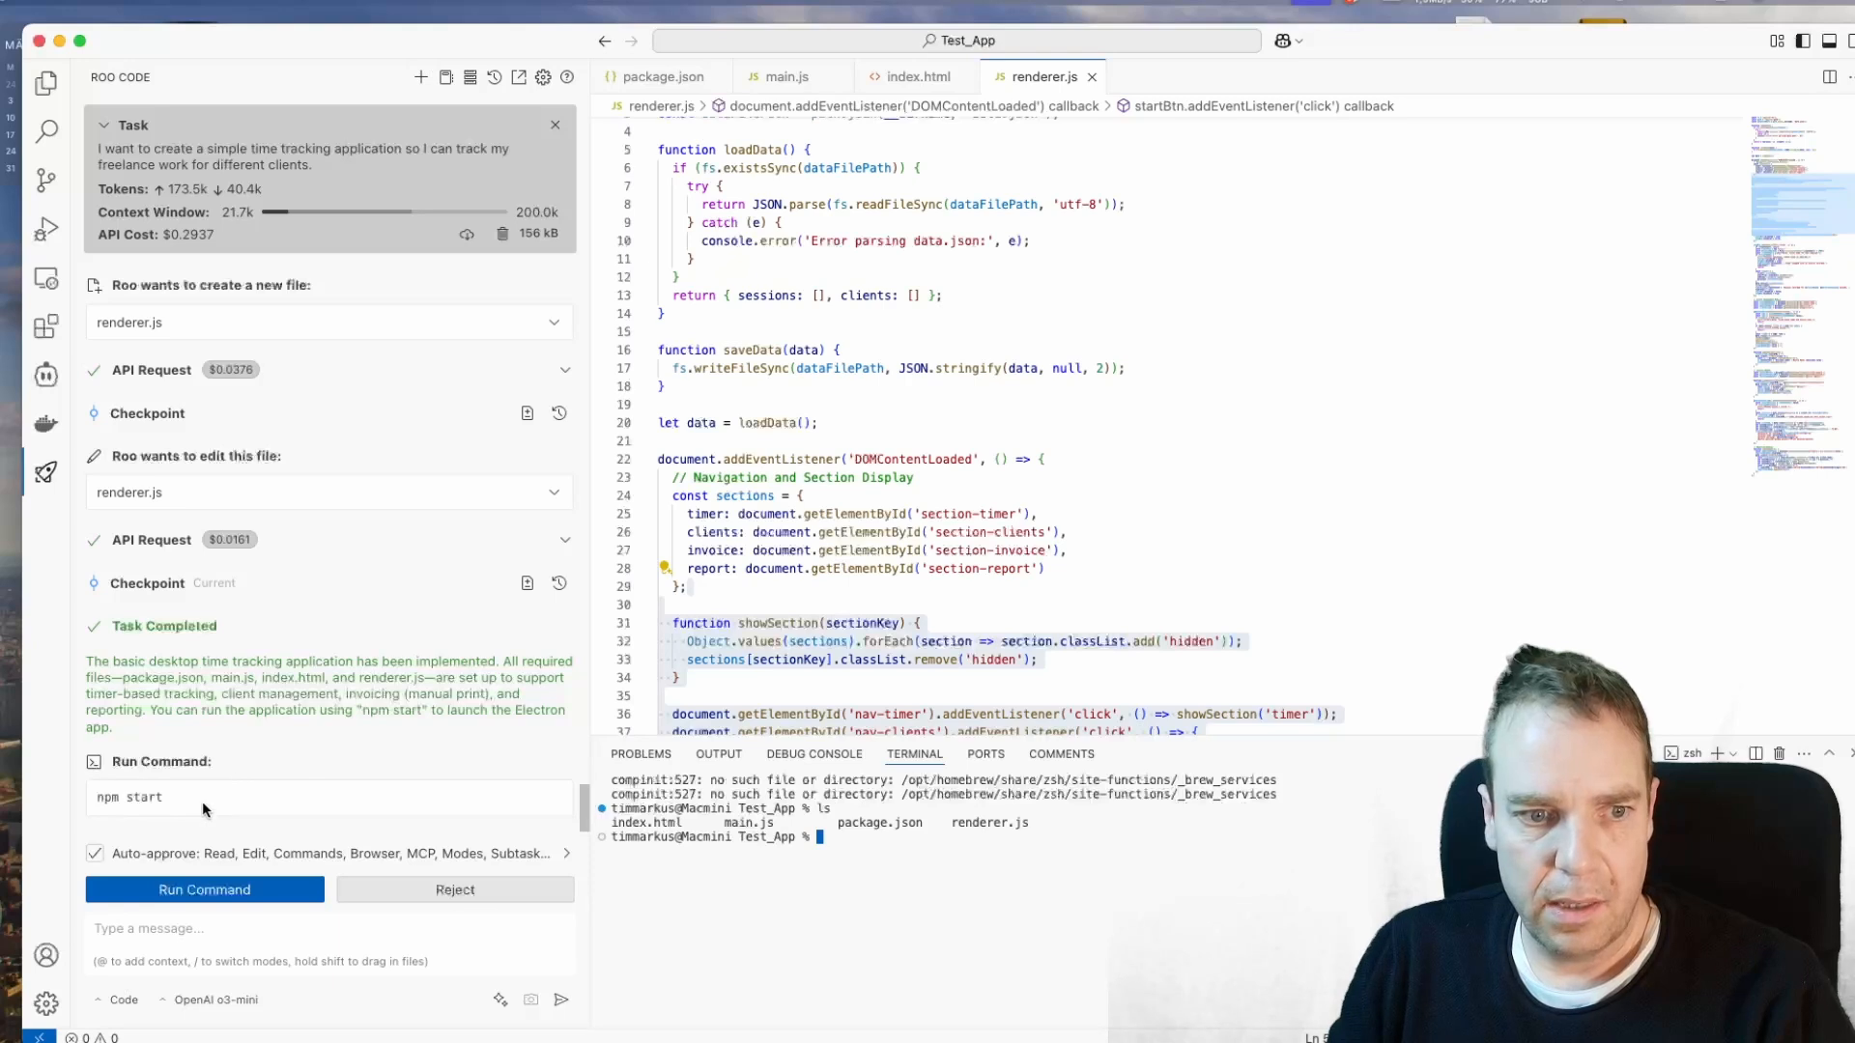
pyautogui.moveTo(176, 835)
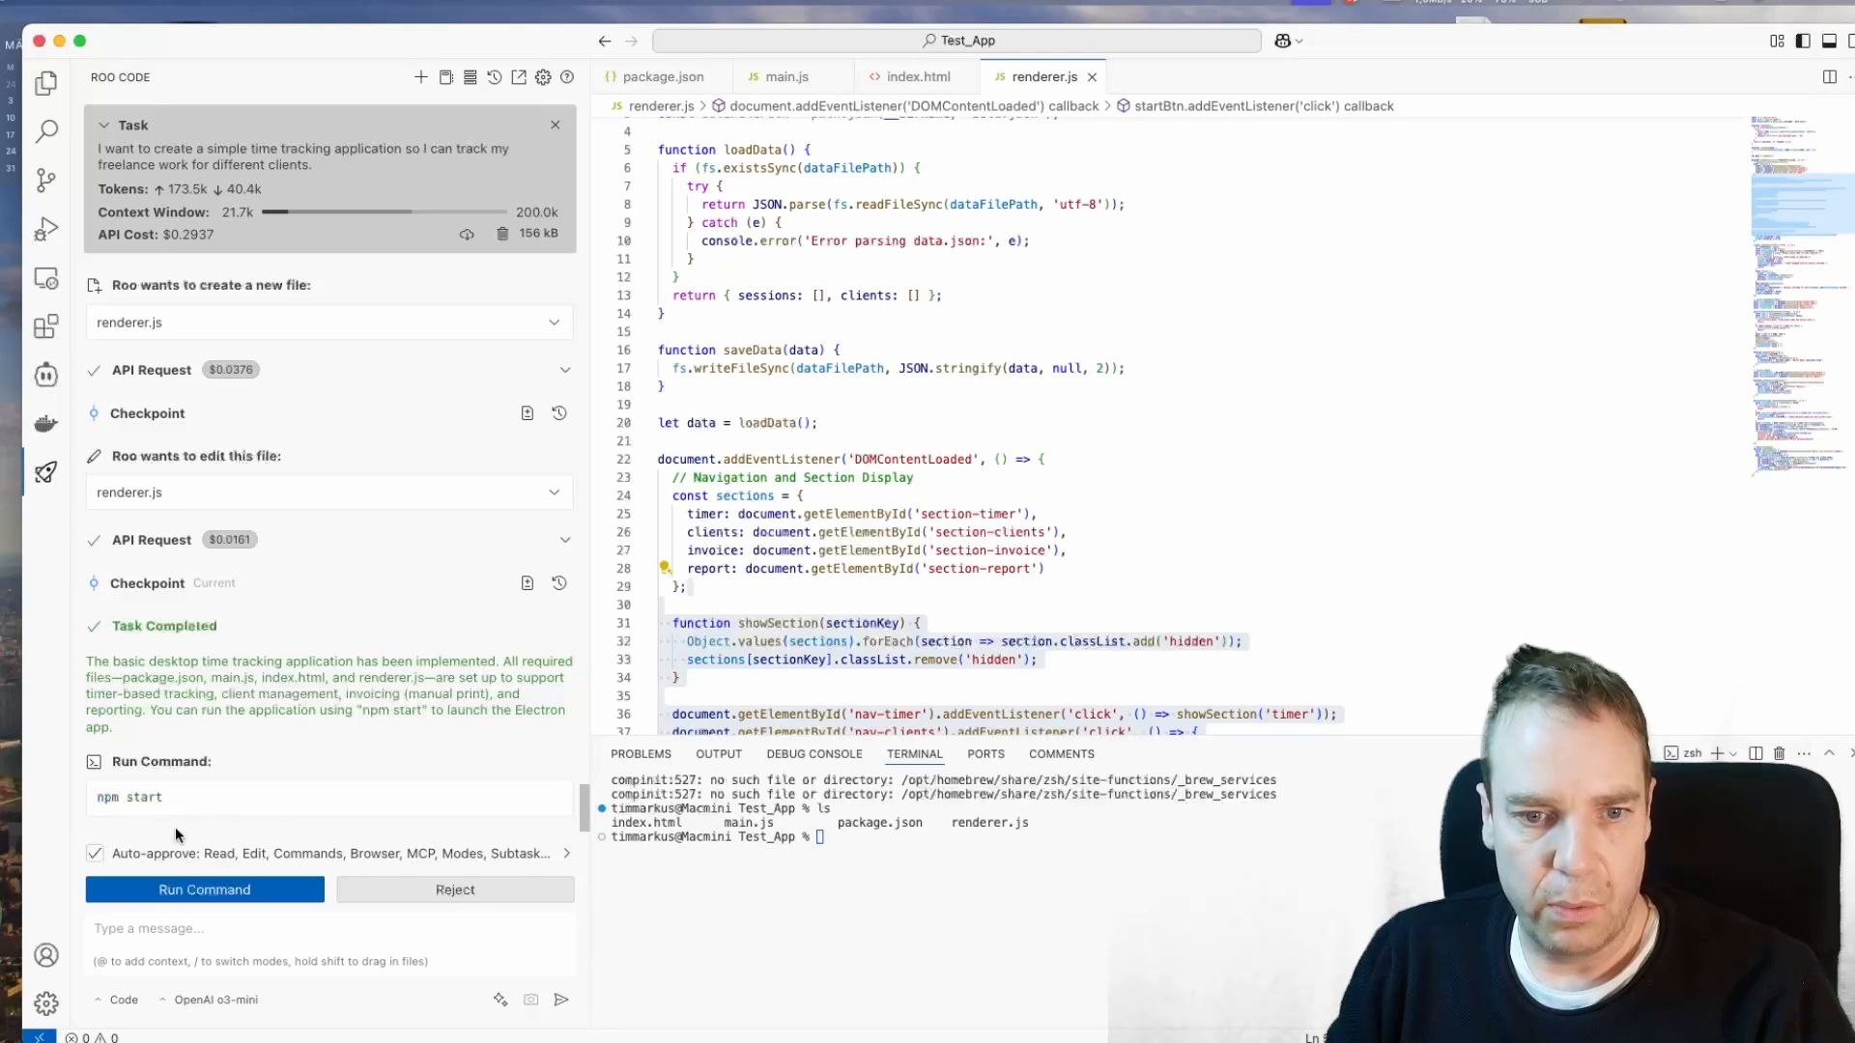
pyautogui.click(202, 889)
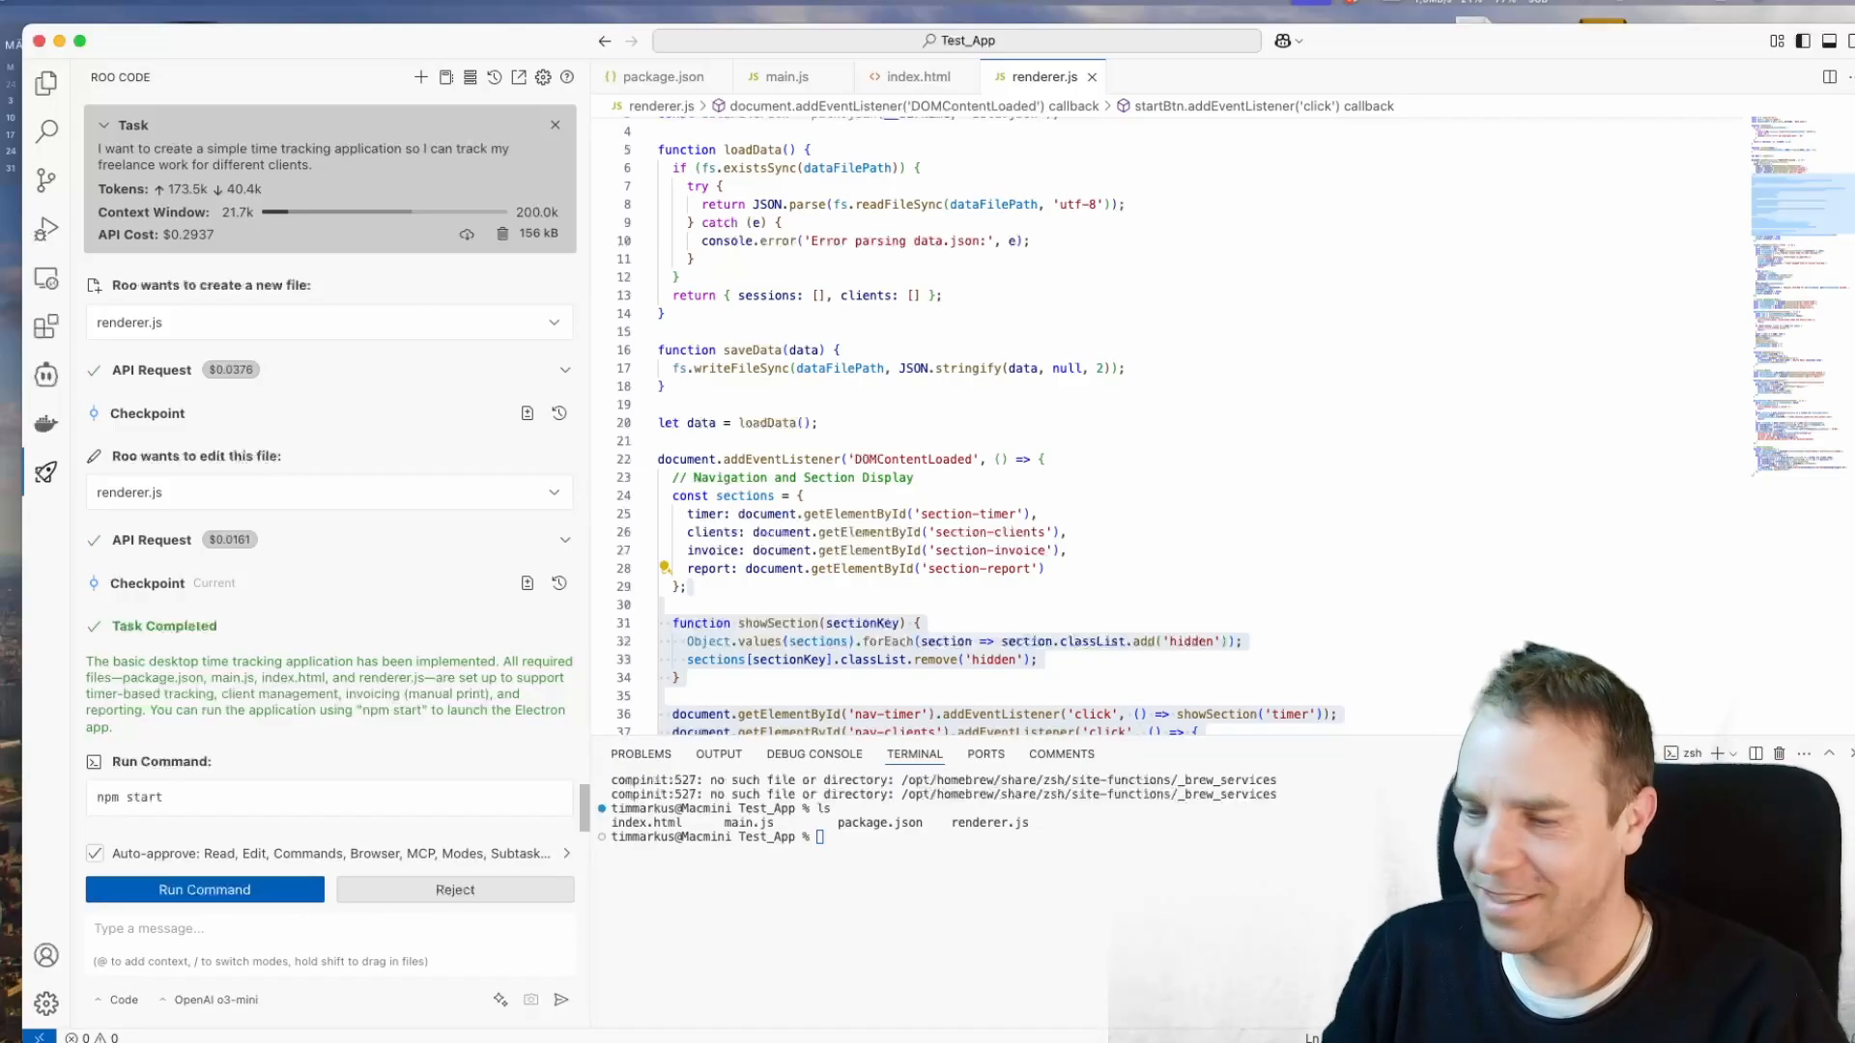
# Step: Run npm start to launch the Time Tracking App and start its timer at 21:55:39
pyautogui.click(203, 889)
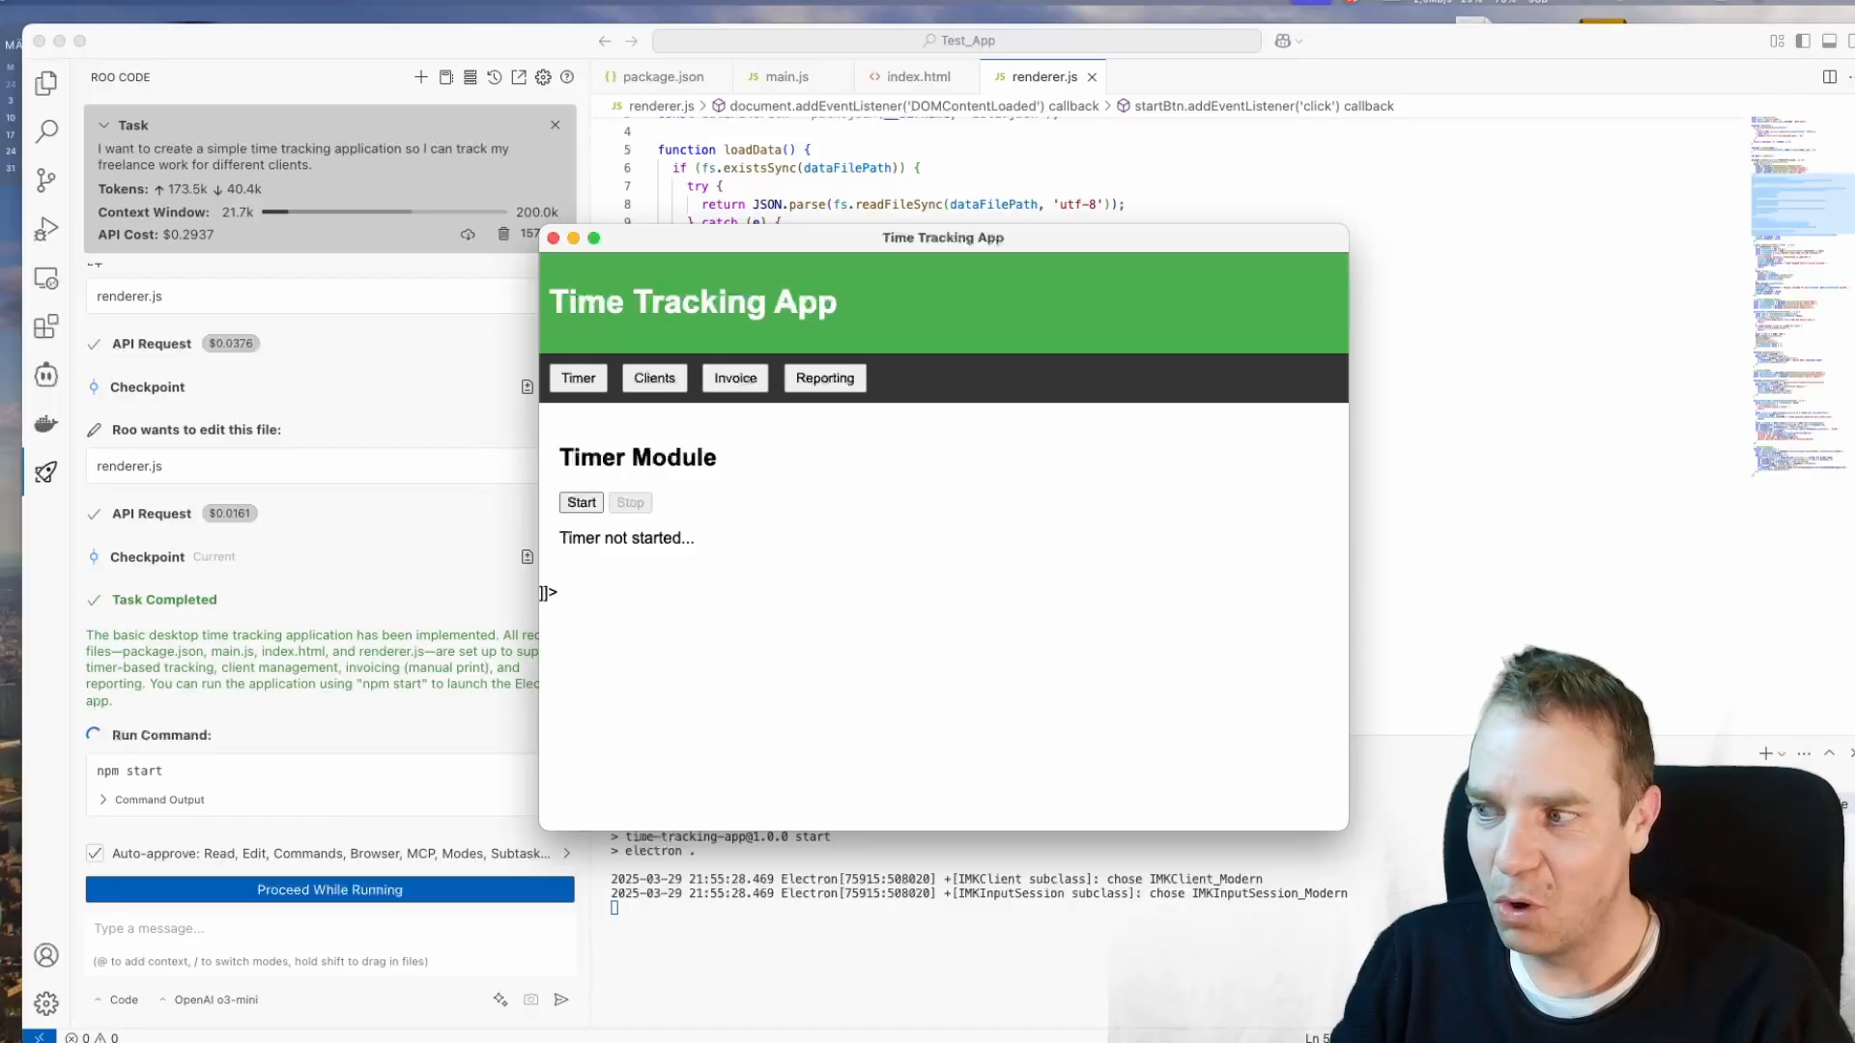
pyautogui.moveTo(676, 609)
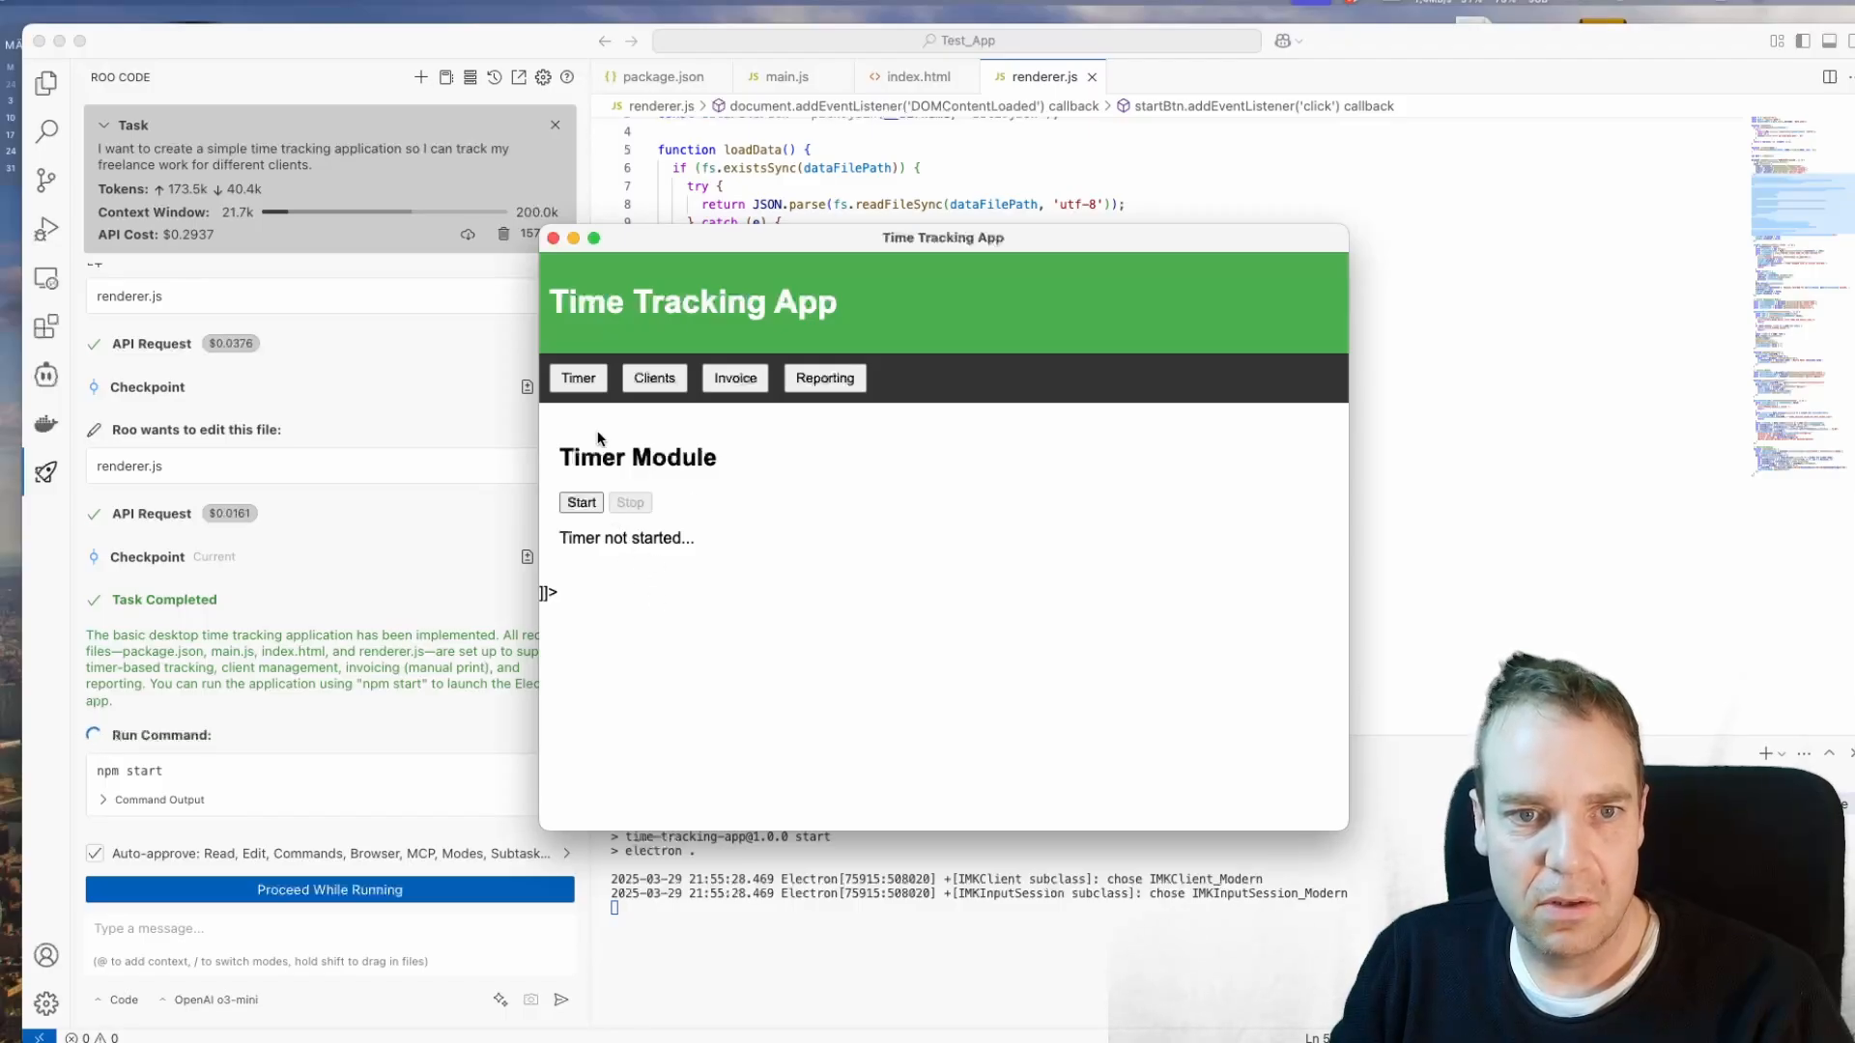
pyautogui.click(579, 503)
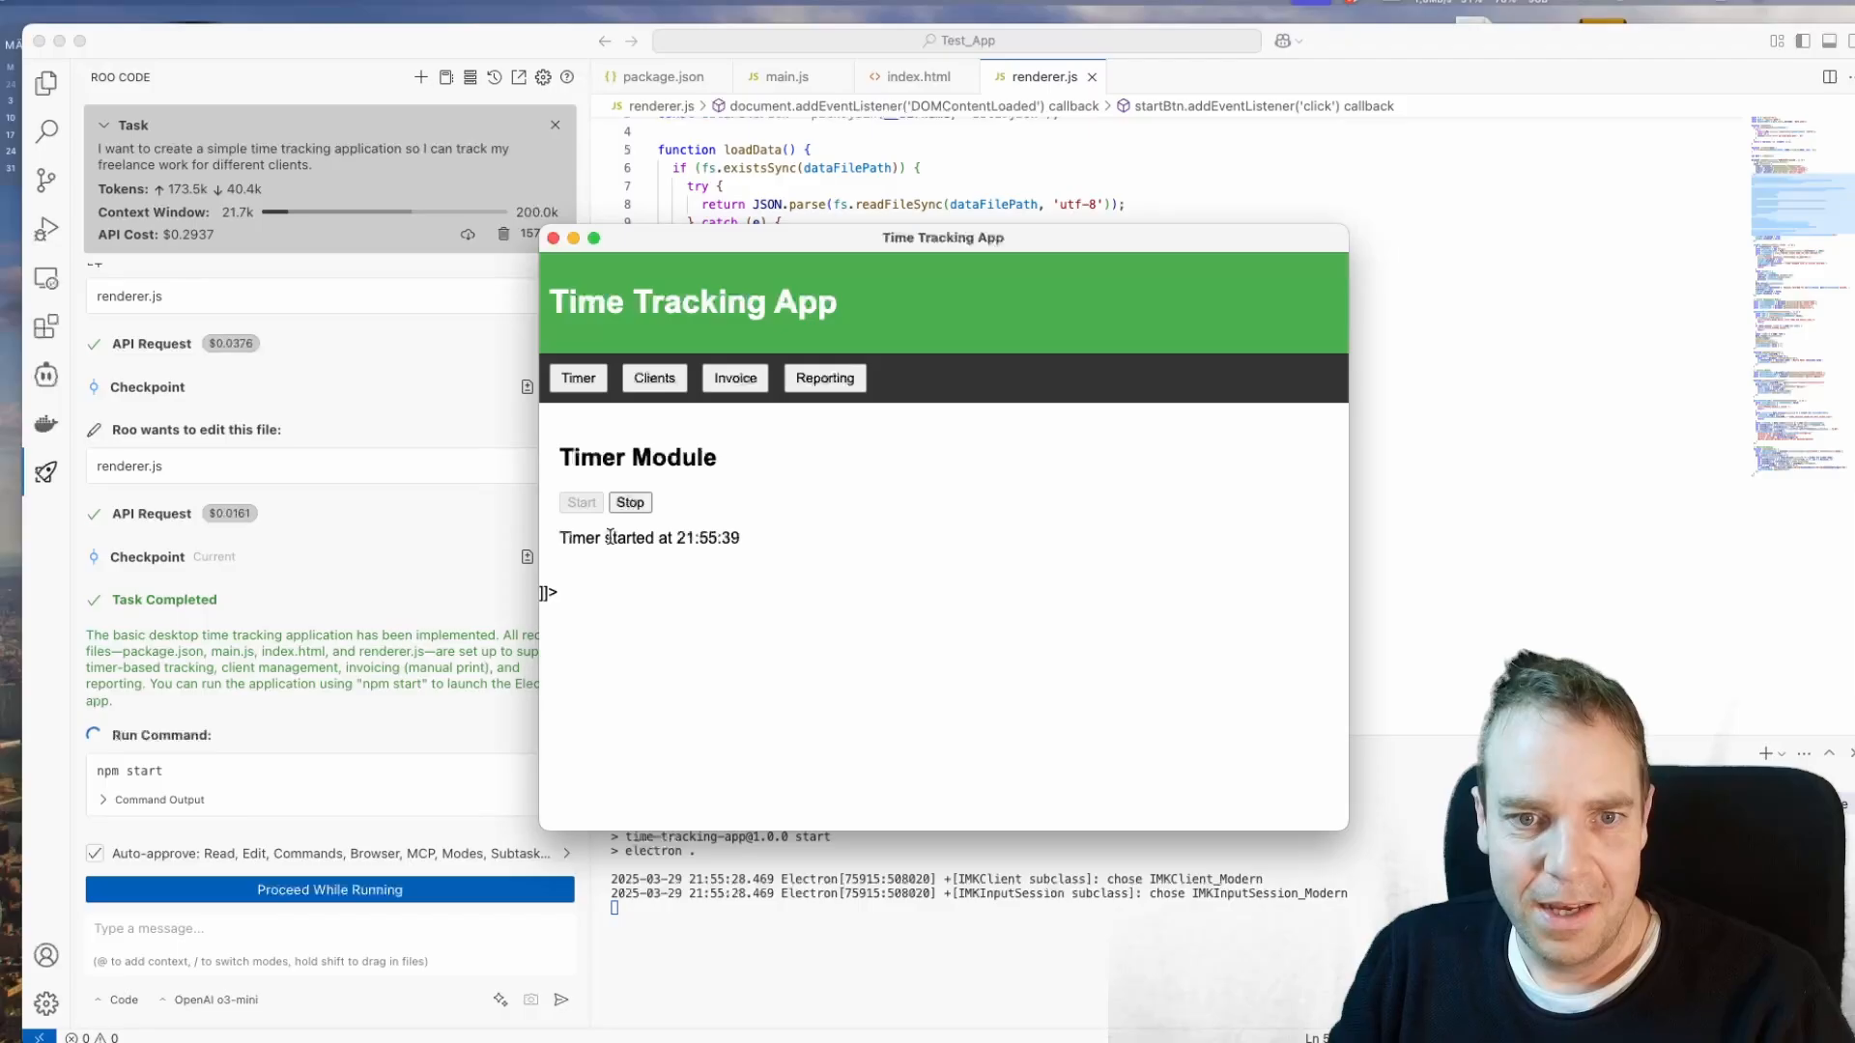
pyautogui.moveTo(728, 555)
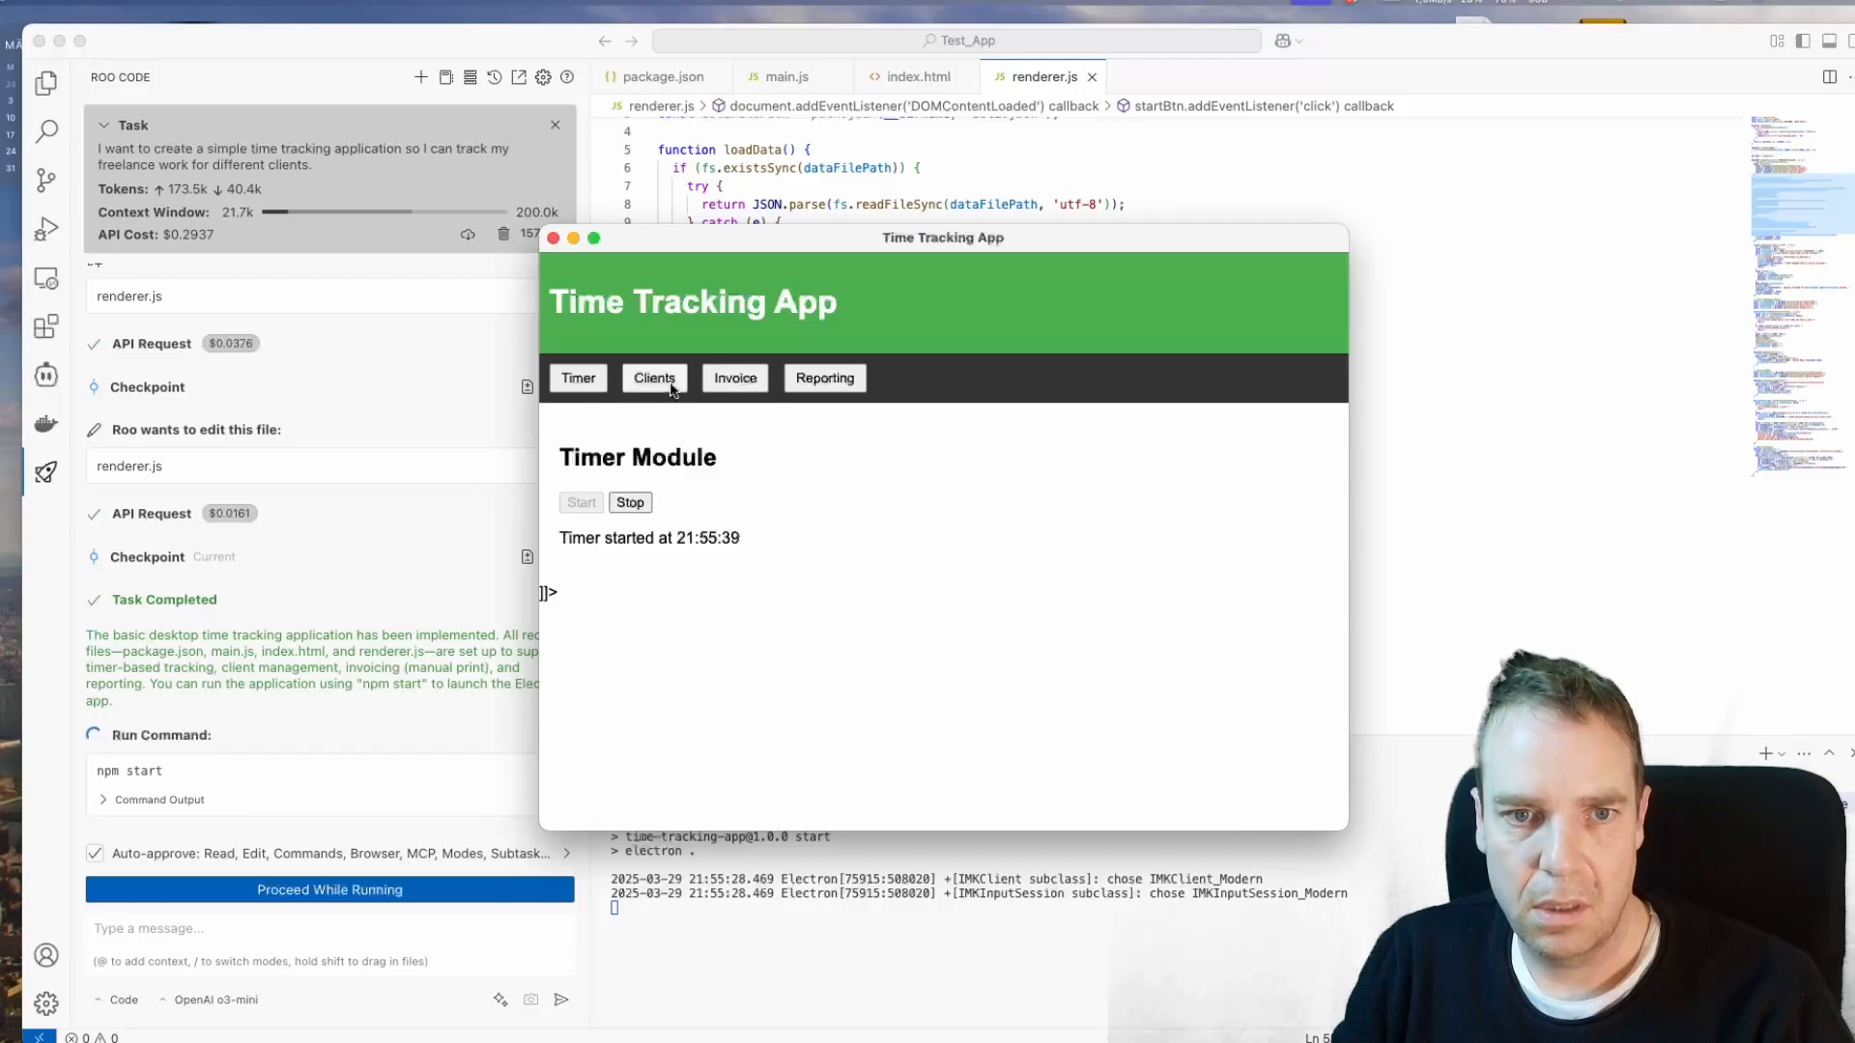
# Step: Add a client named Test with a $10 hourly rate in Client Management
pyautogui.click(653, 377)
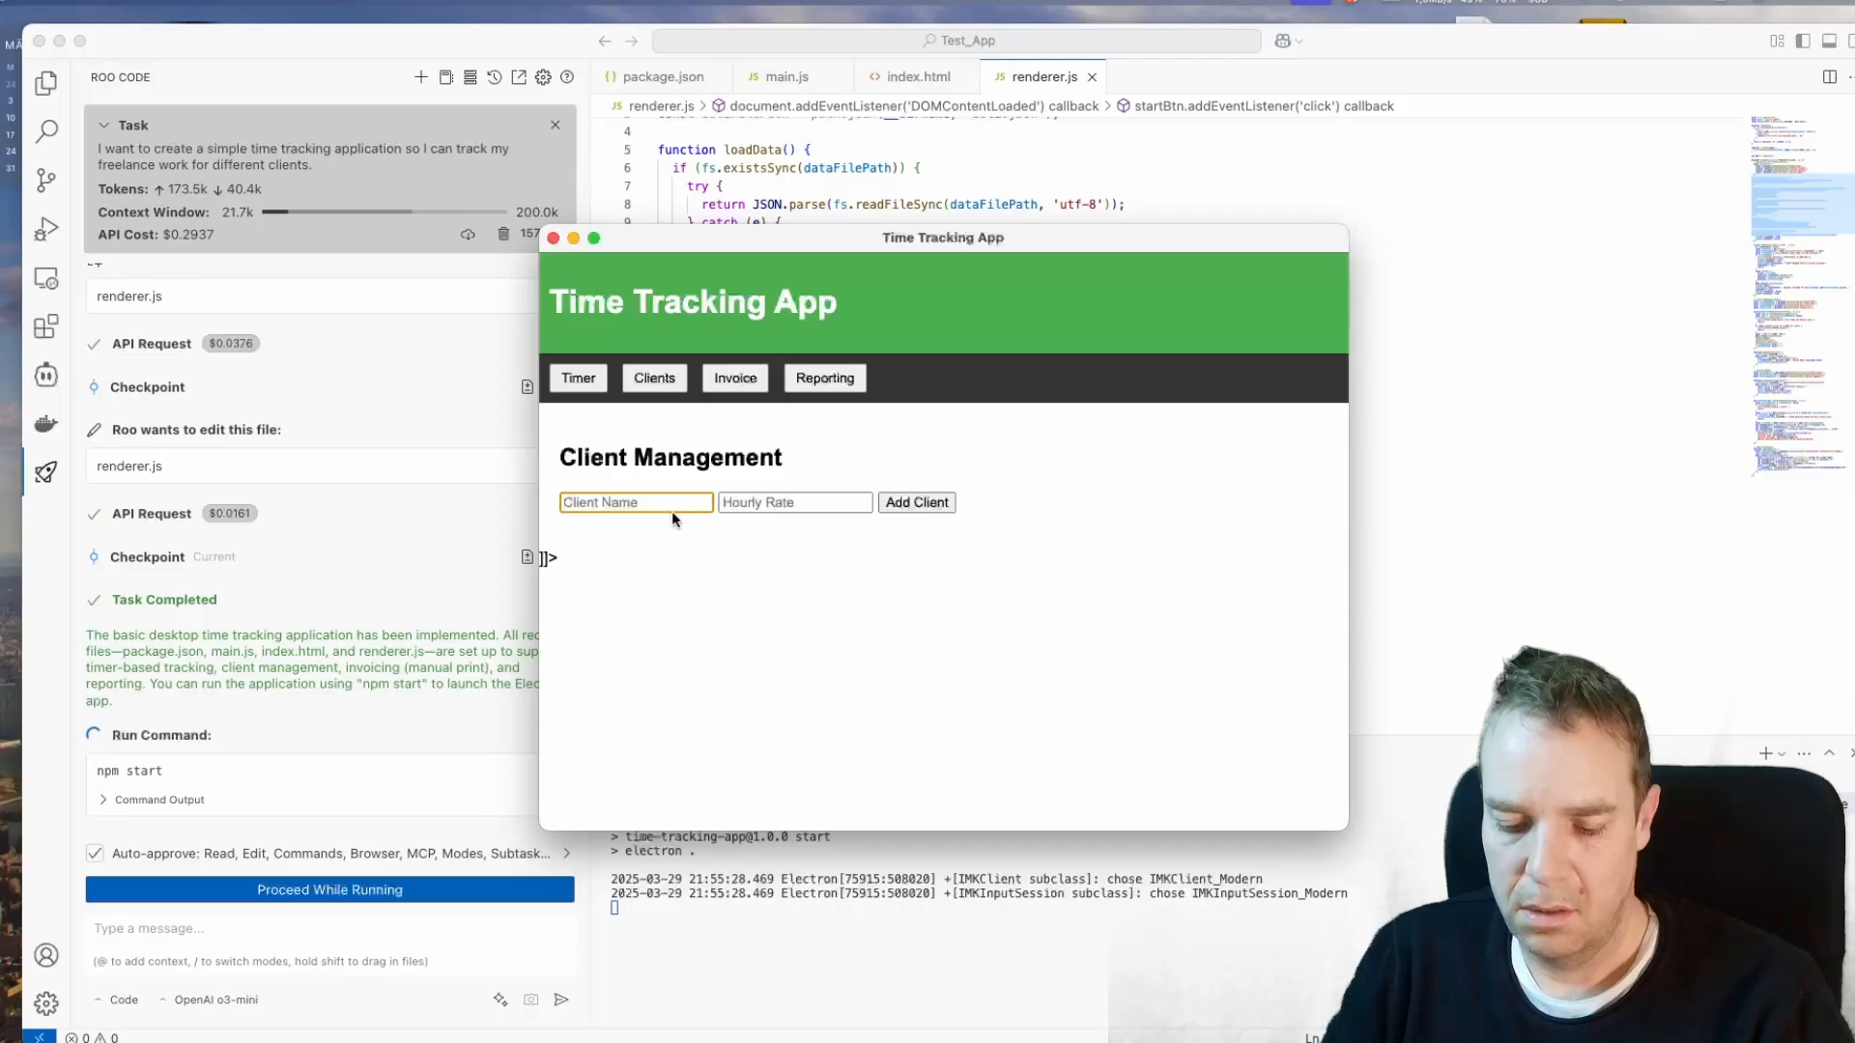
pyautogui.write('Test')
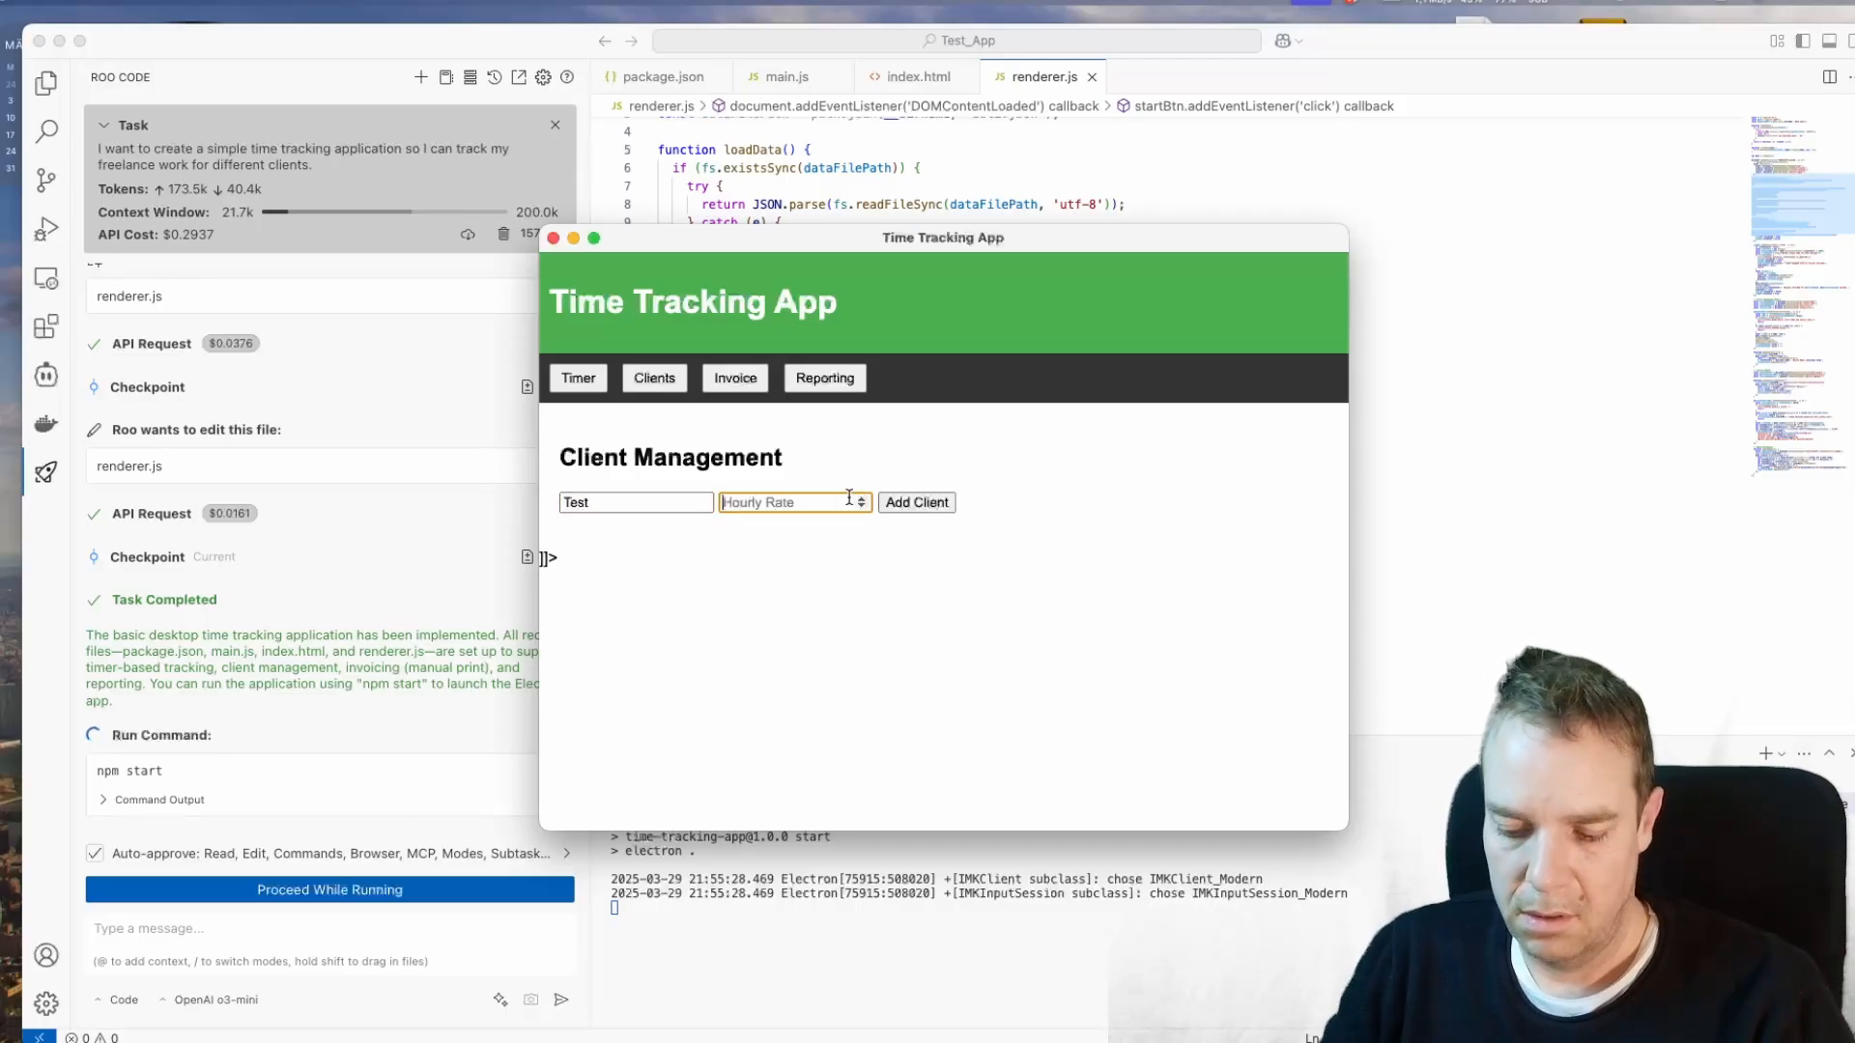
pyautogui.write('10')
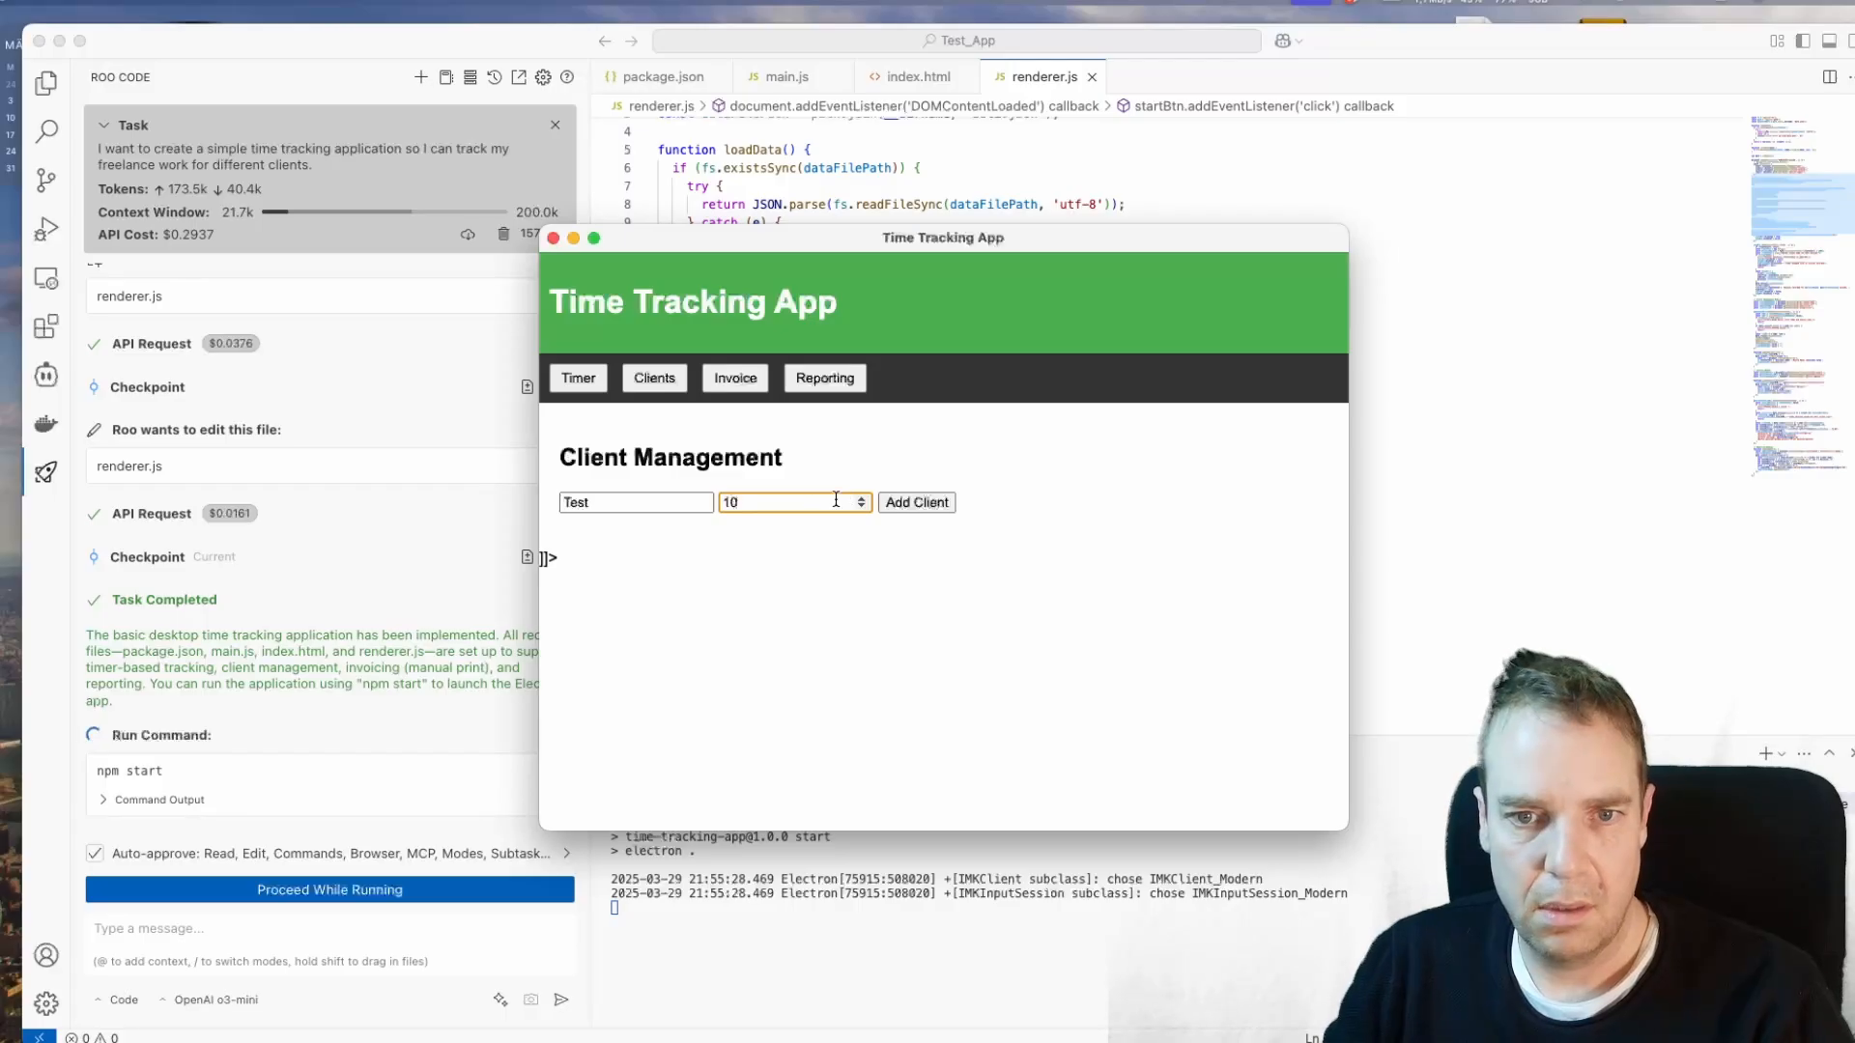
pyautogui.click(916, 503)
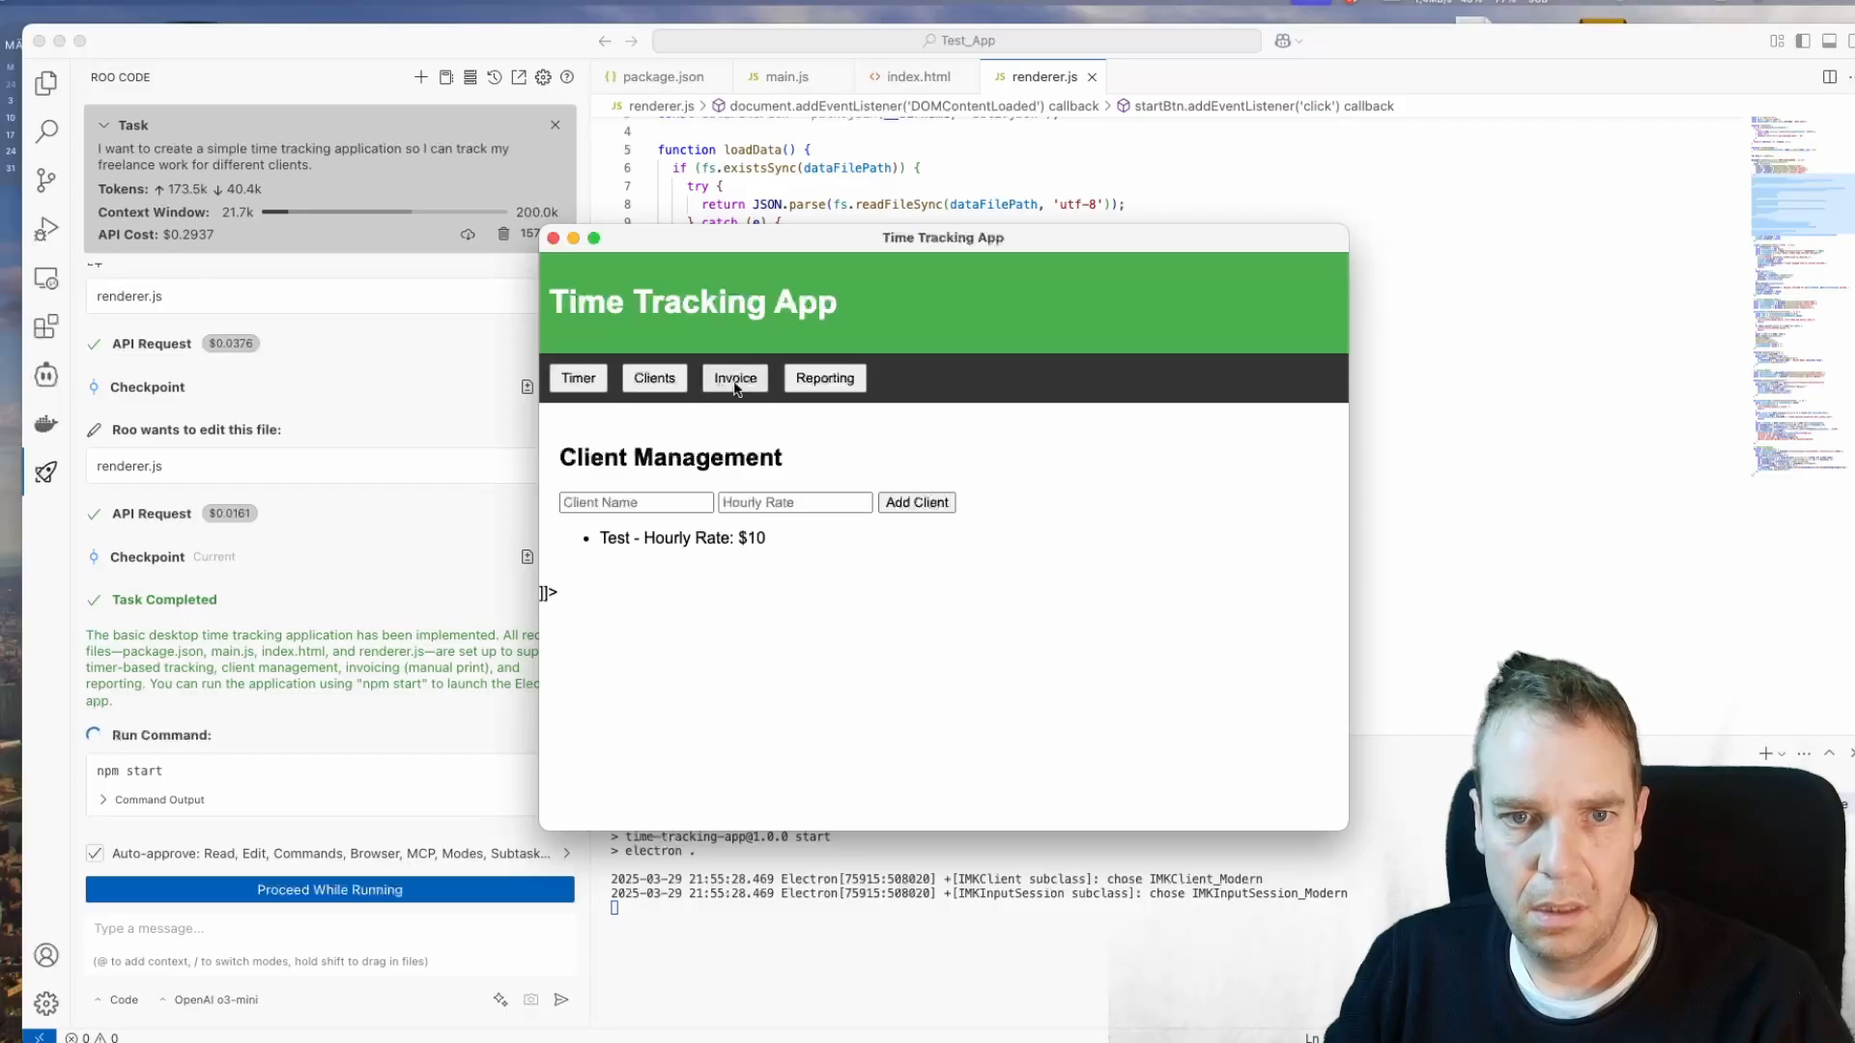
# Step: Check the Invoice and Reporting views, then return to the Timer view
pyautogui.click(734, 377)
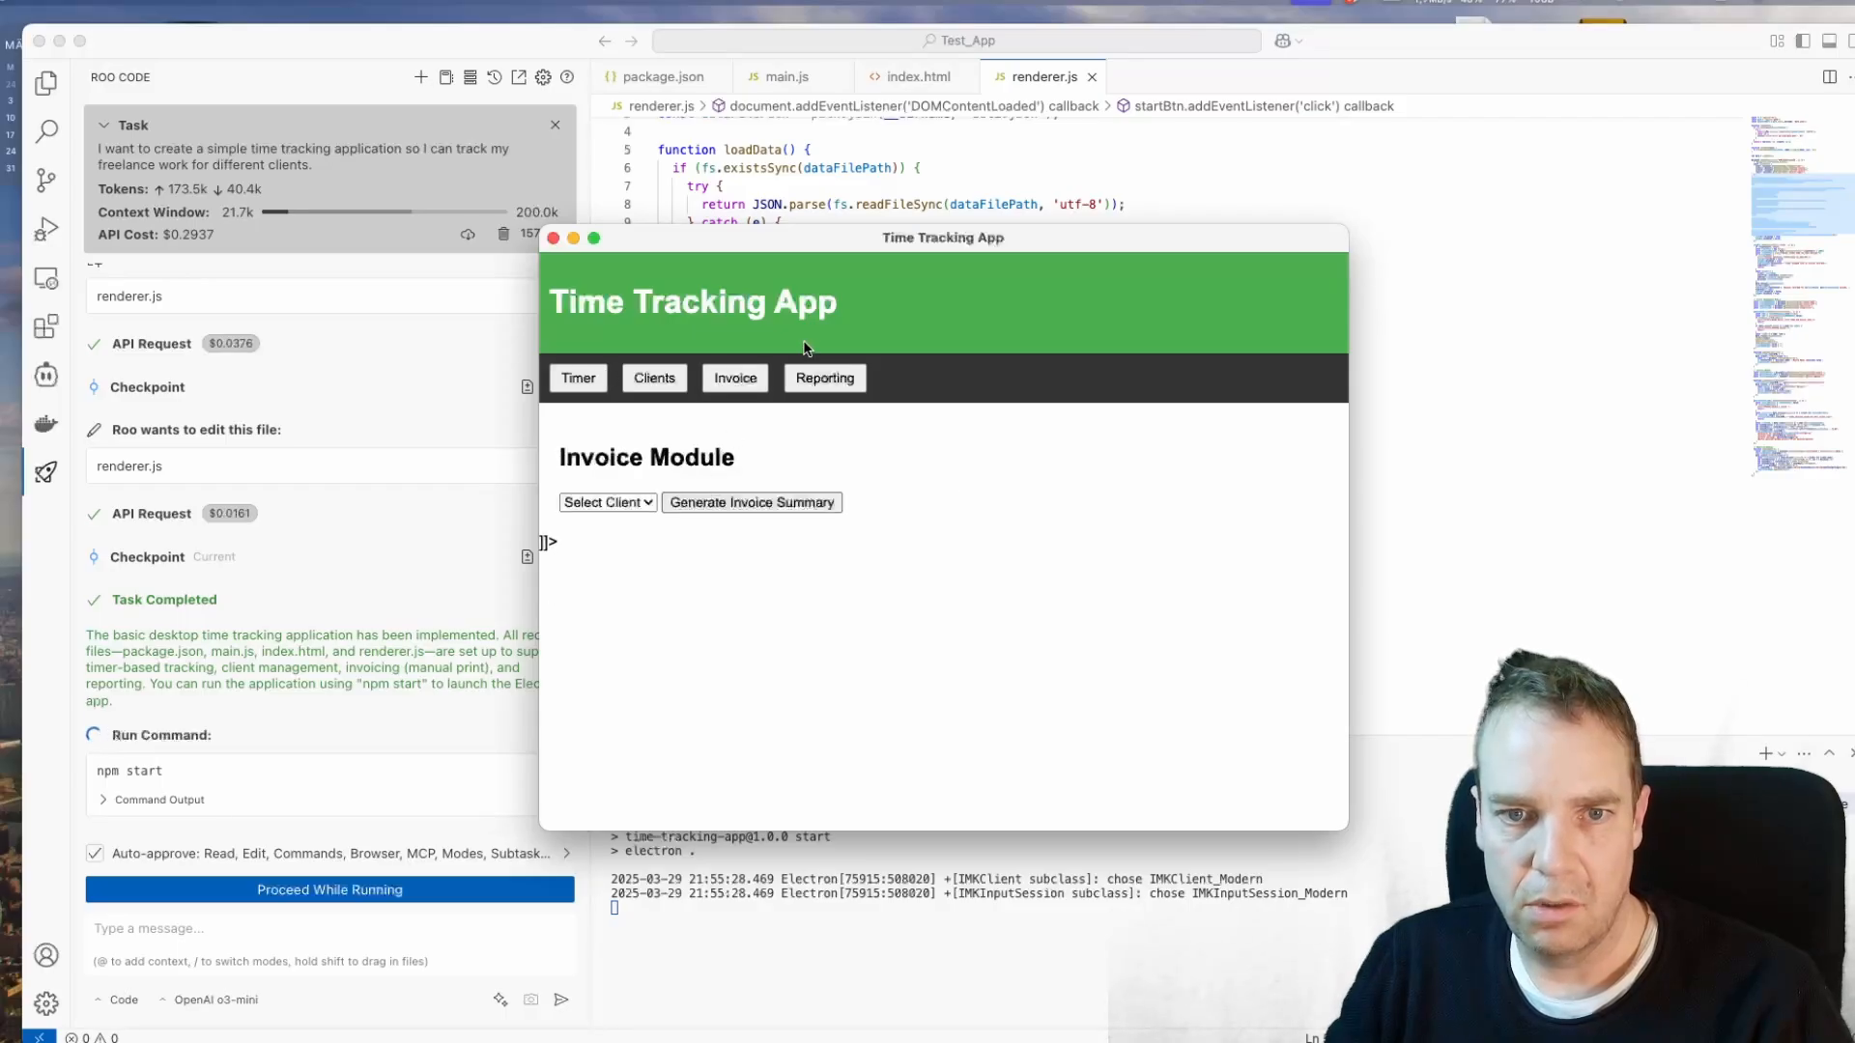
pyautogui.click(825, 376)
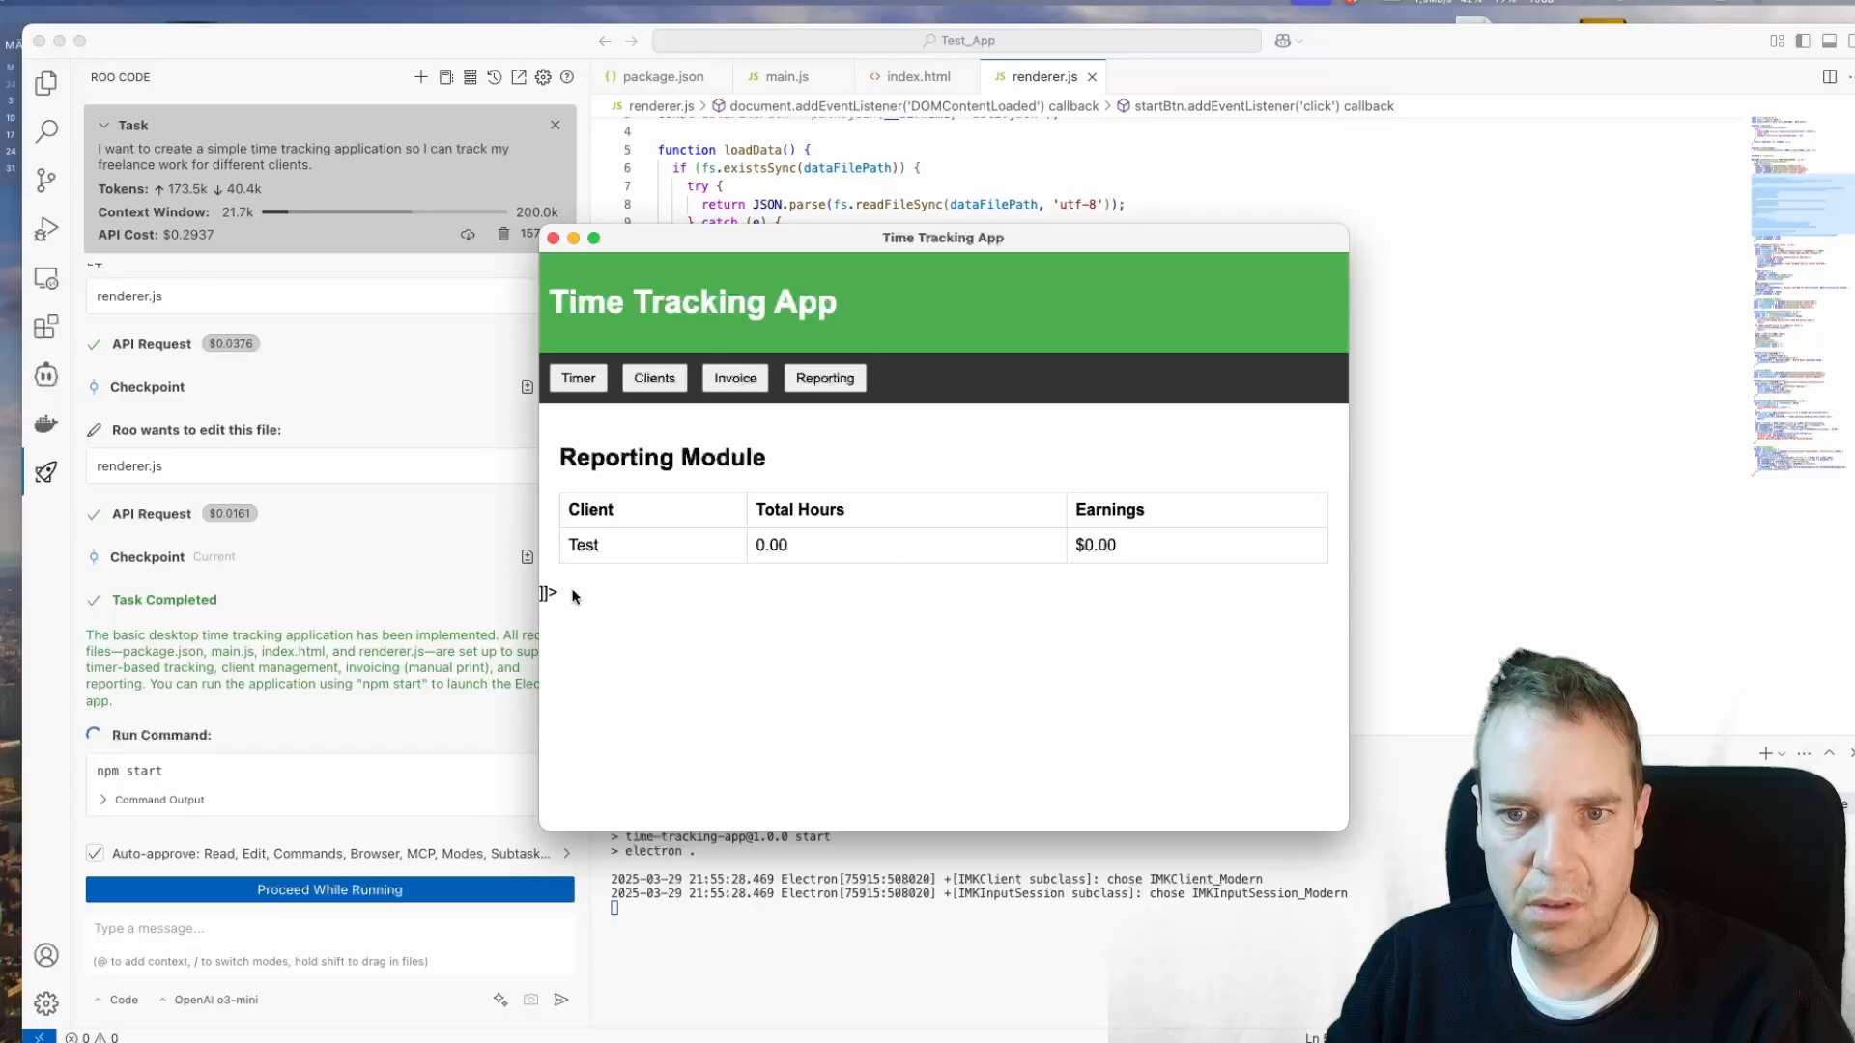
pyautogui.click(577, 376)
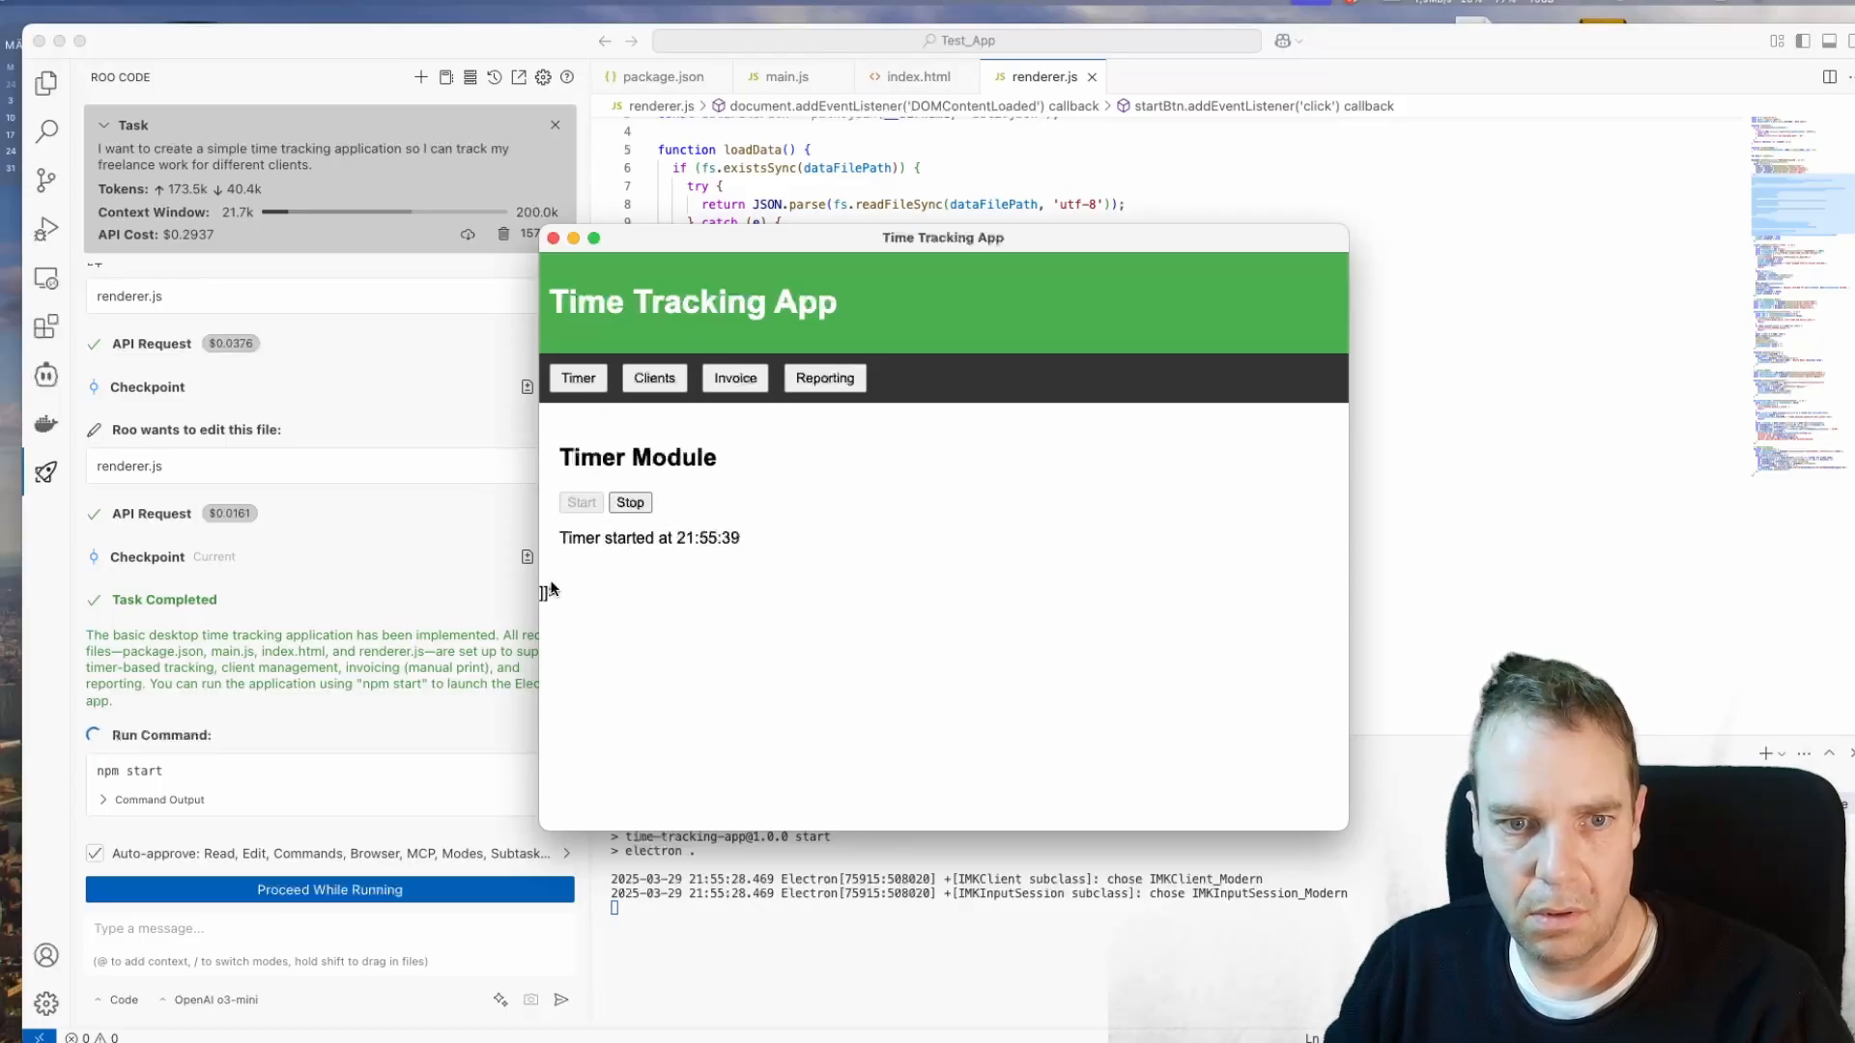
pyautogui.moveTo(630, 502)
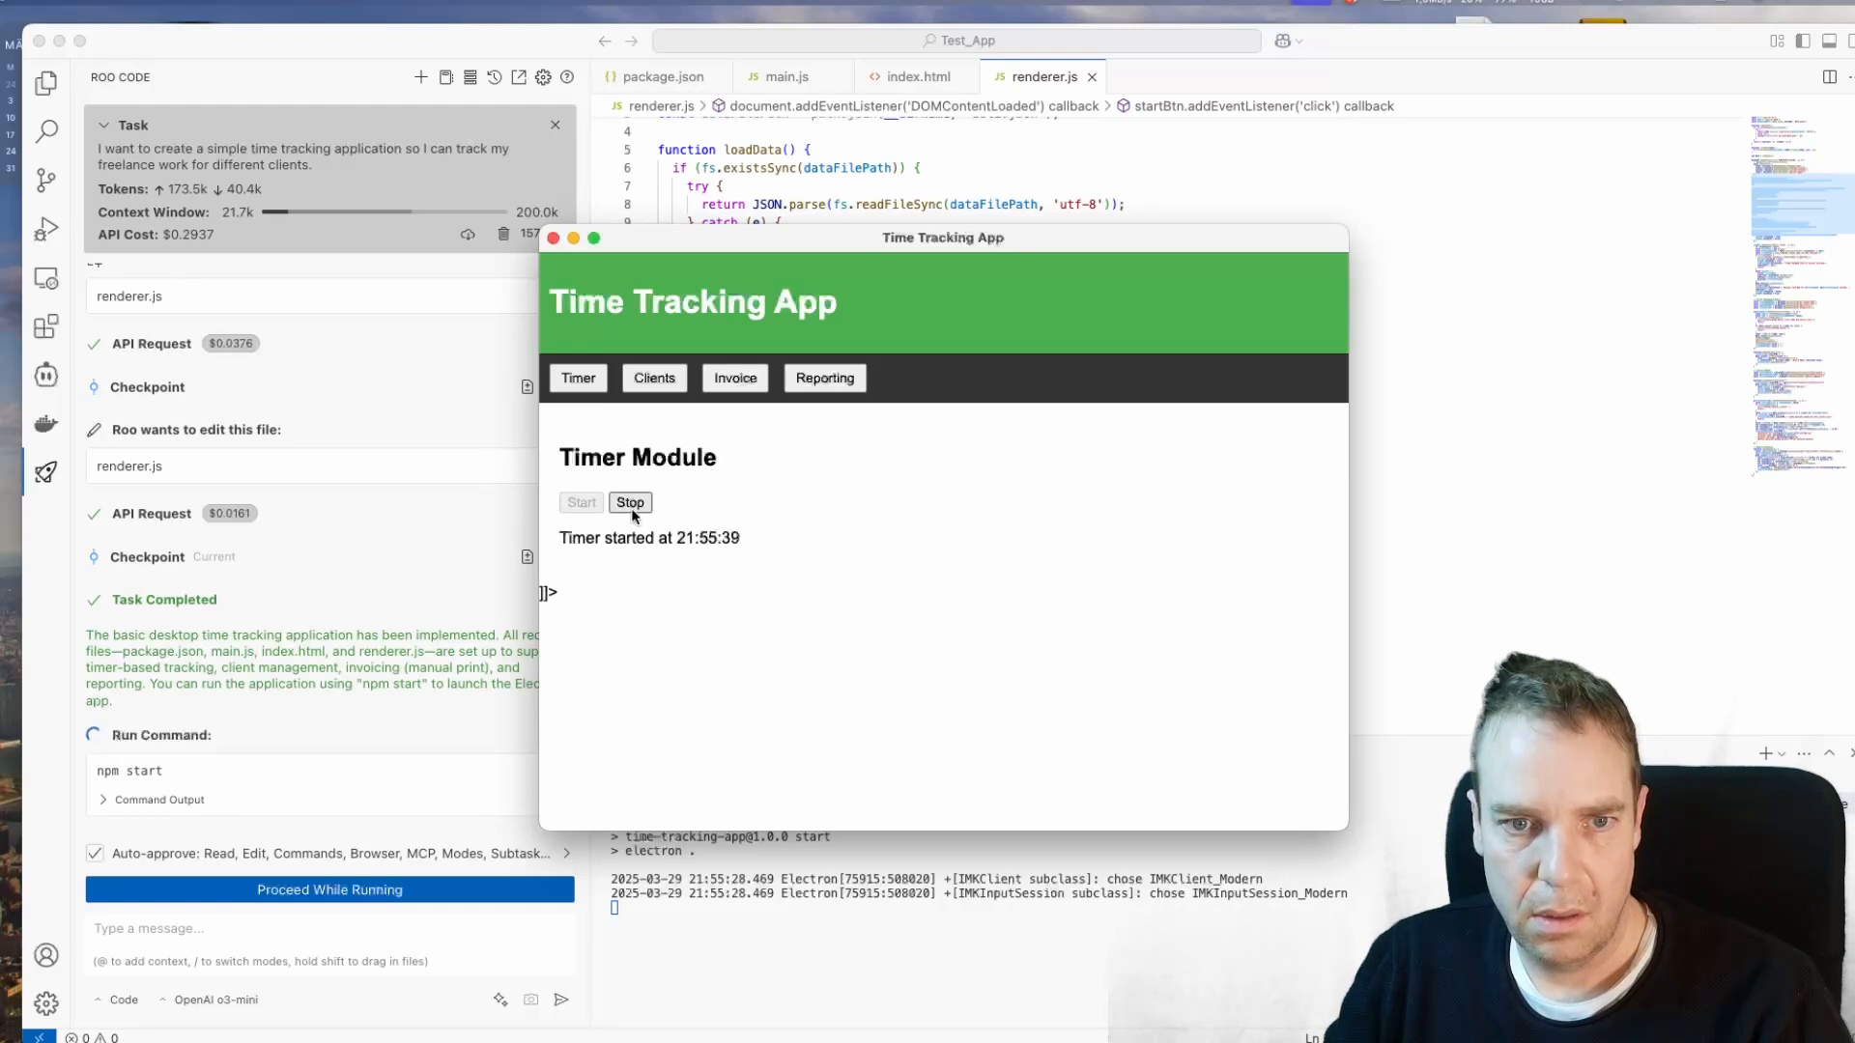
pyautogui.moveTo(705, 487)
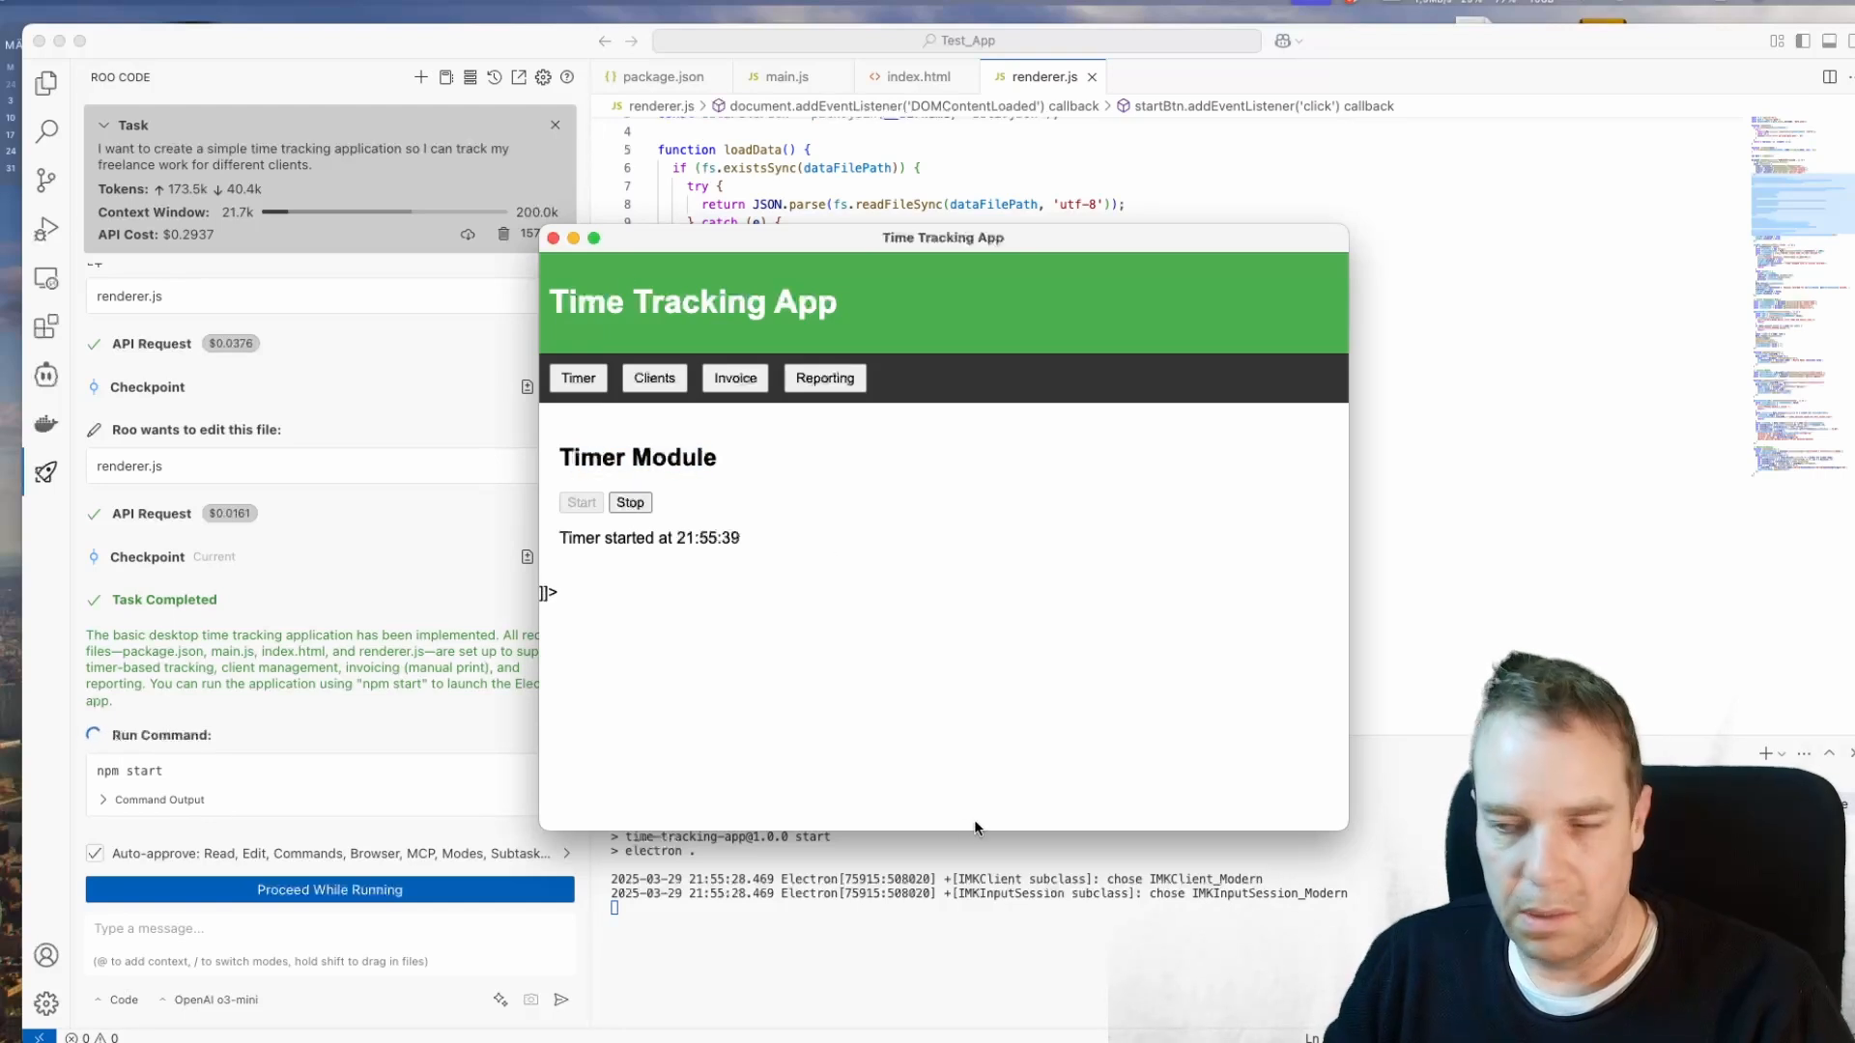
pyautogui.moveTo(987, 701)
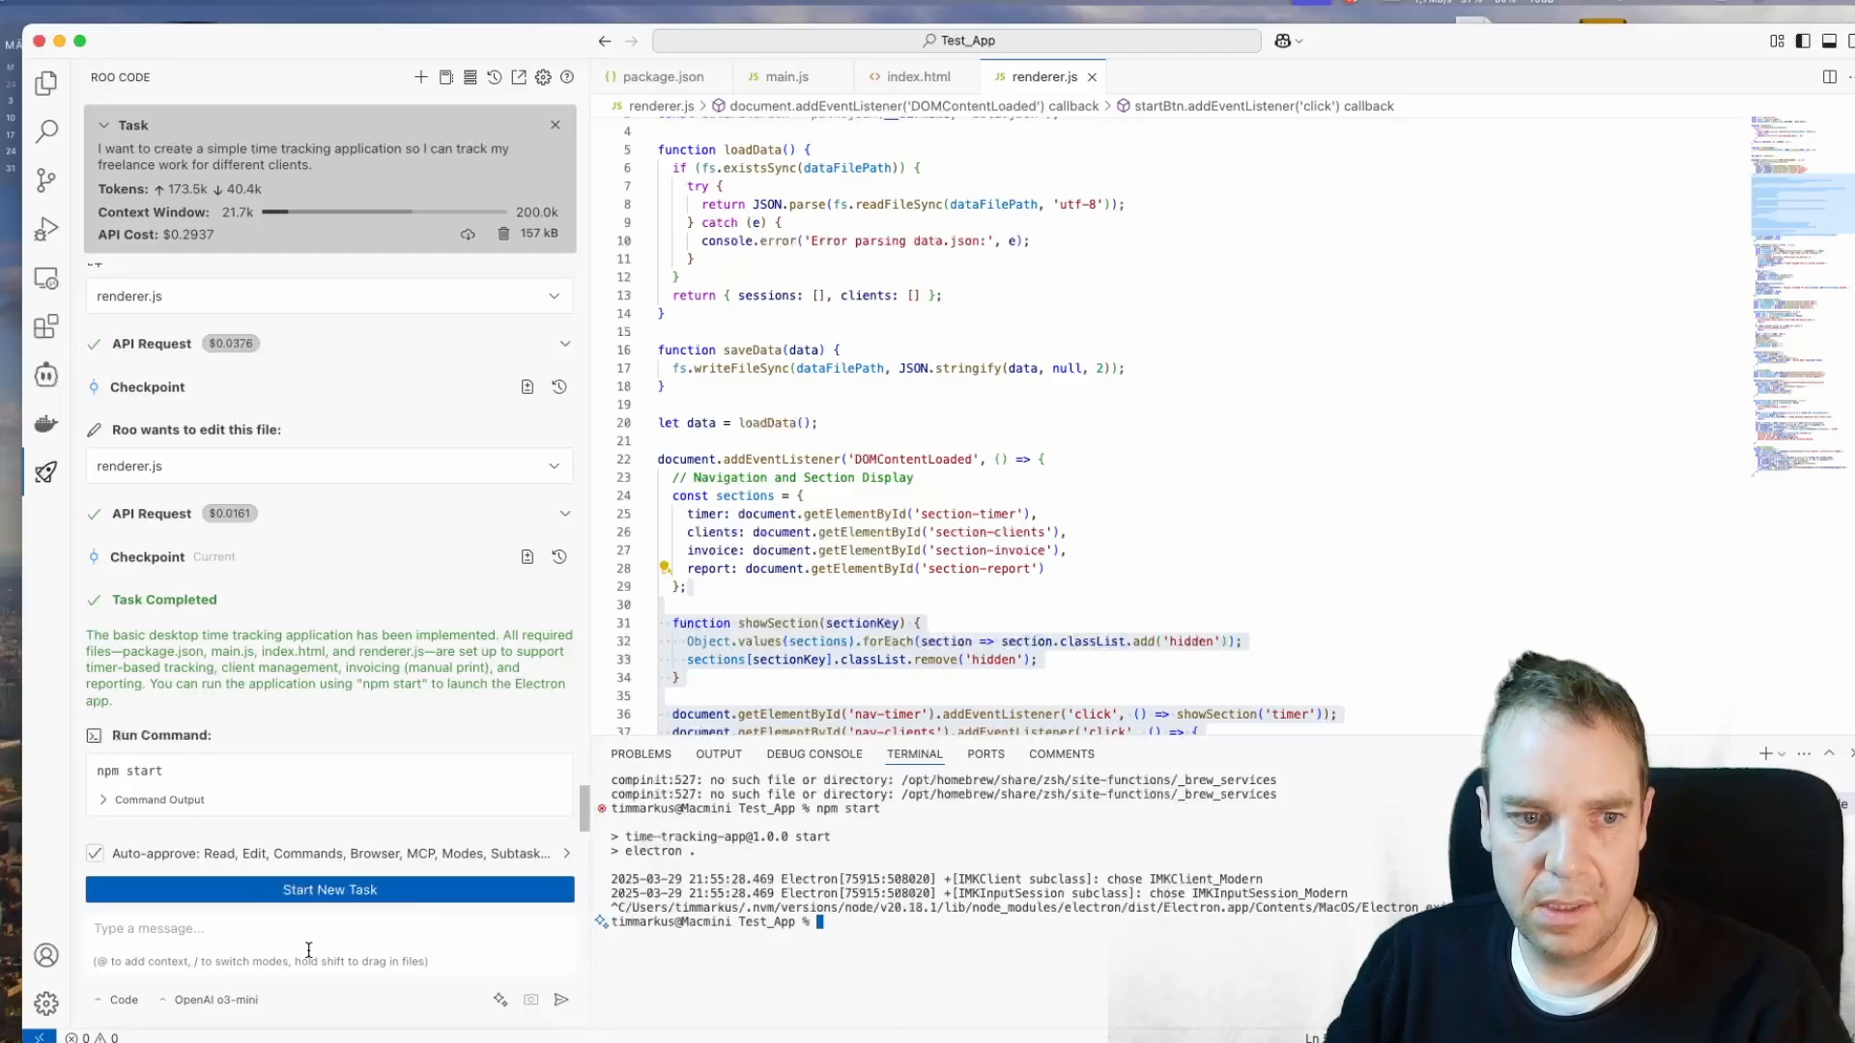
# Step: Tell Roo Code the tabs open but the main-page timer function does not work
pyautogui.click(329, 945)
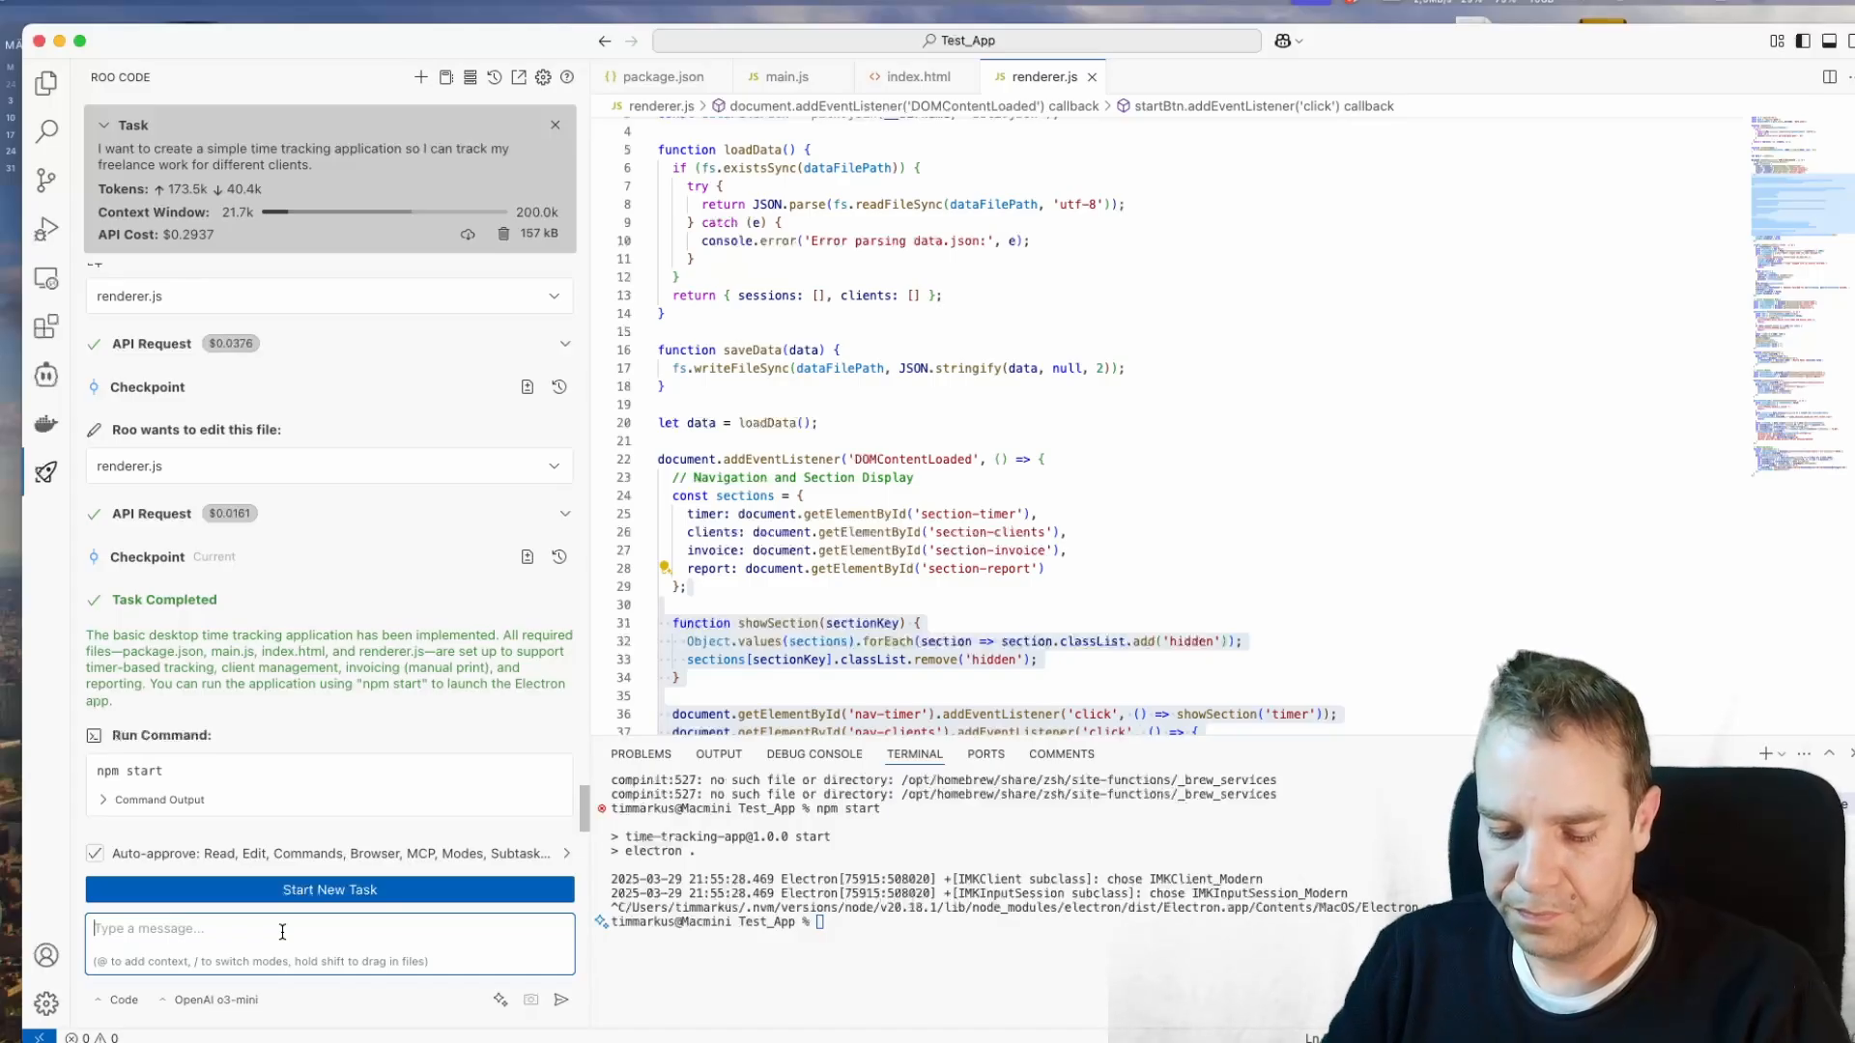
pyautogui.write('The application starts and I can access all tabs.')
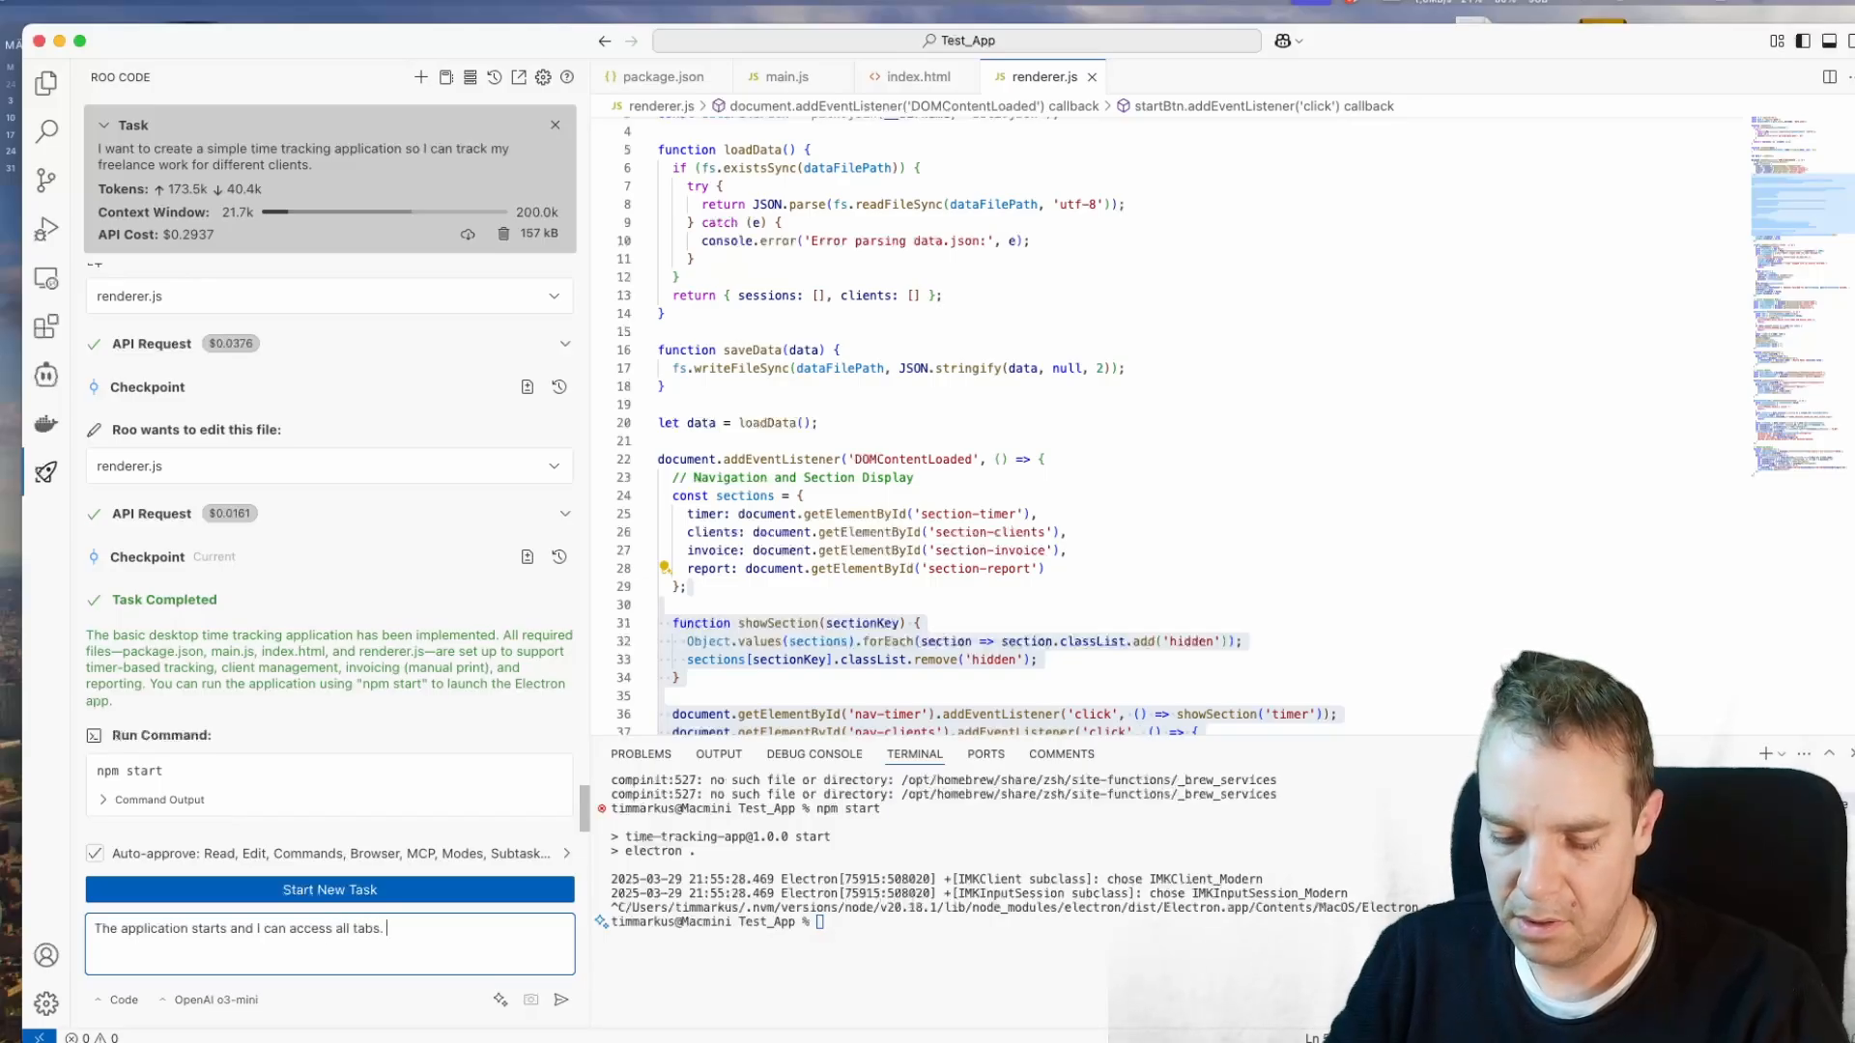
pyautogui.write('But')
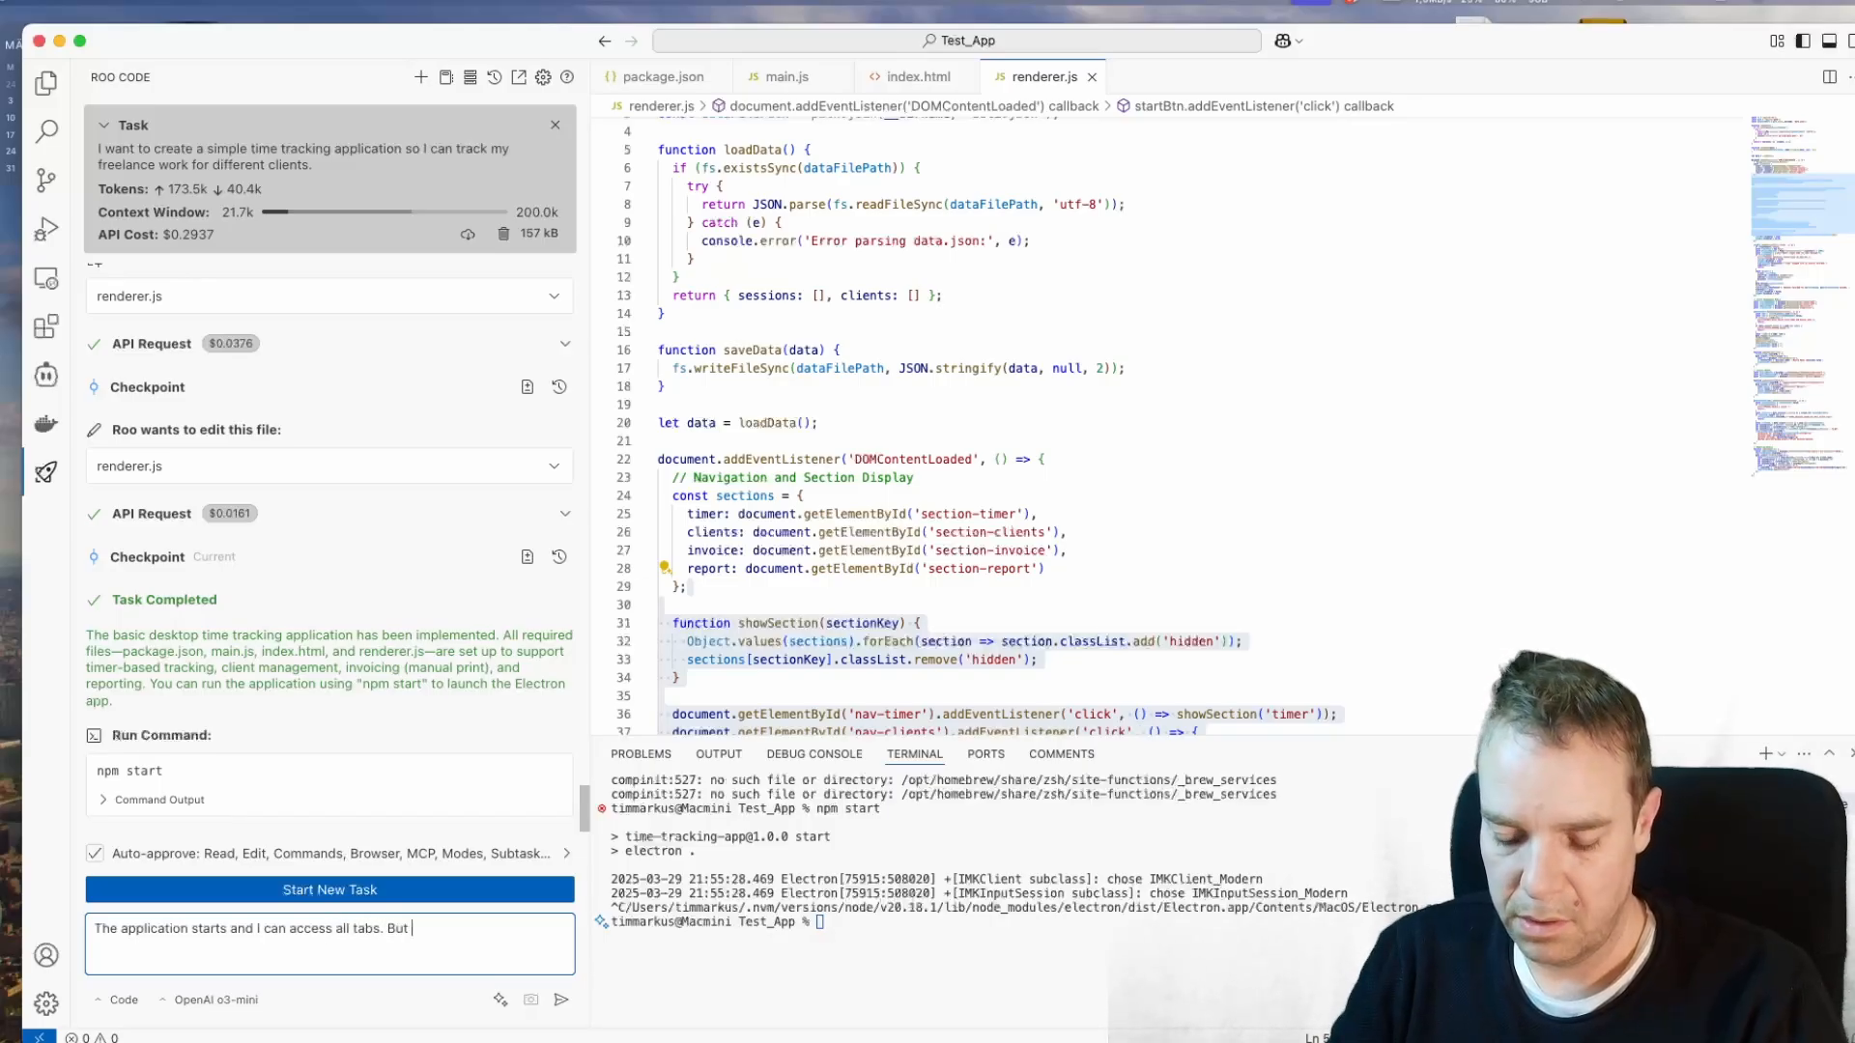
pyautogui.write('the')
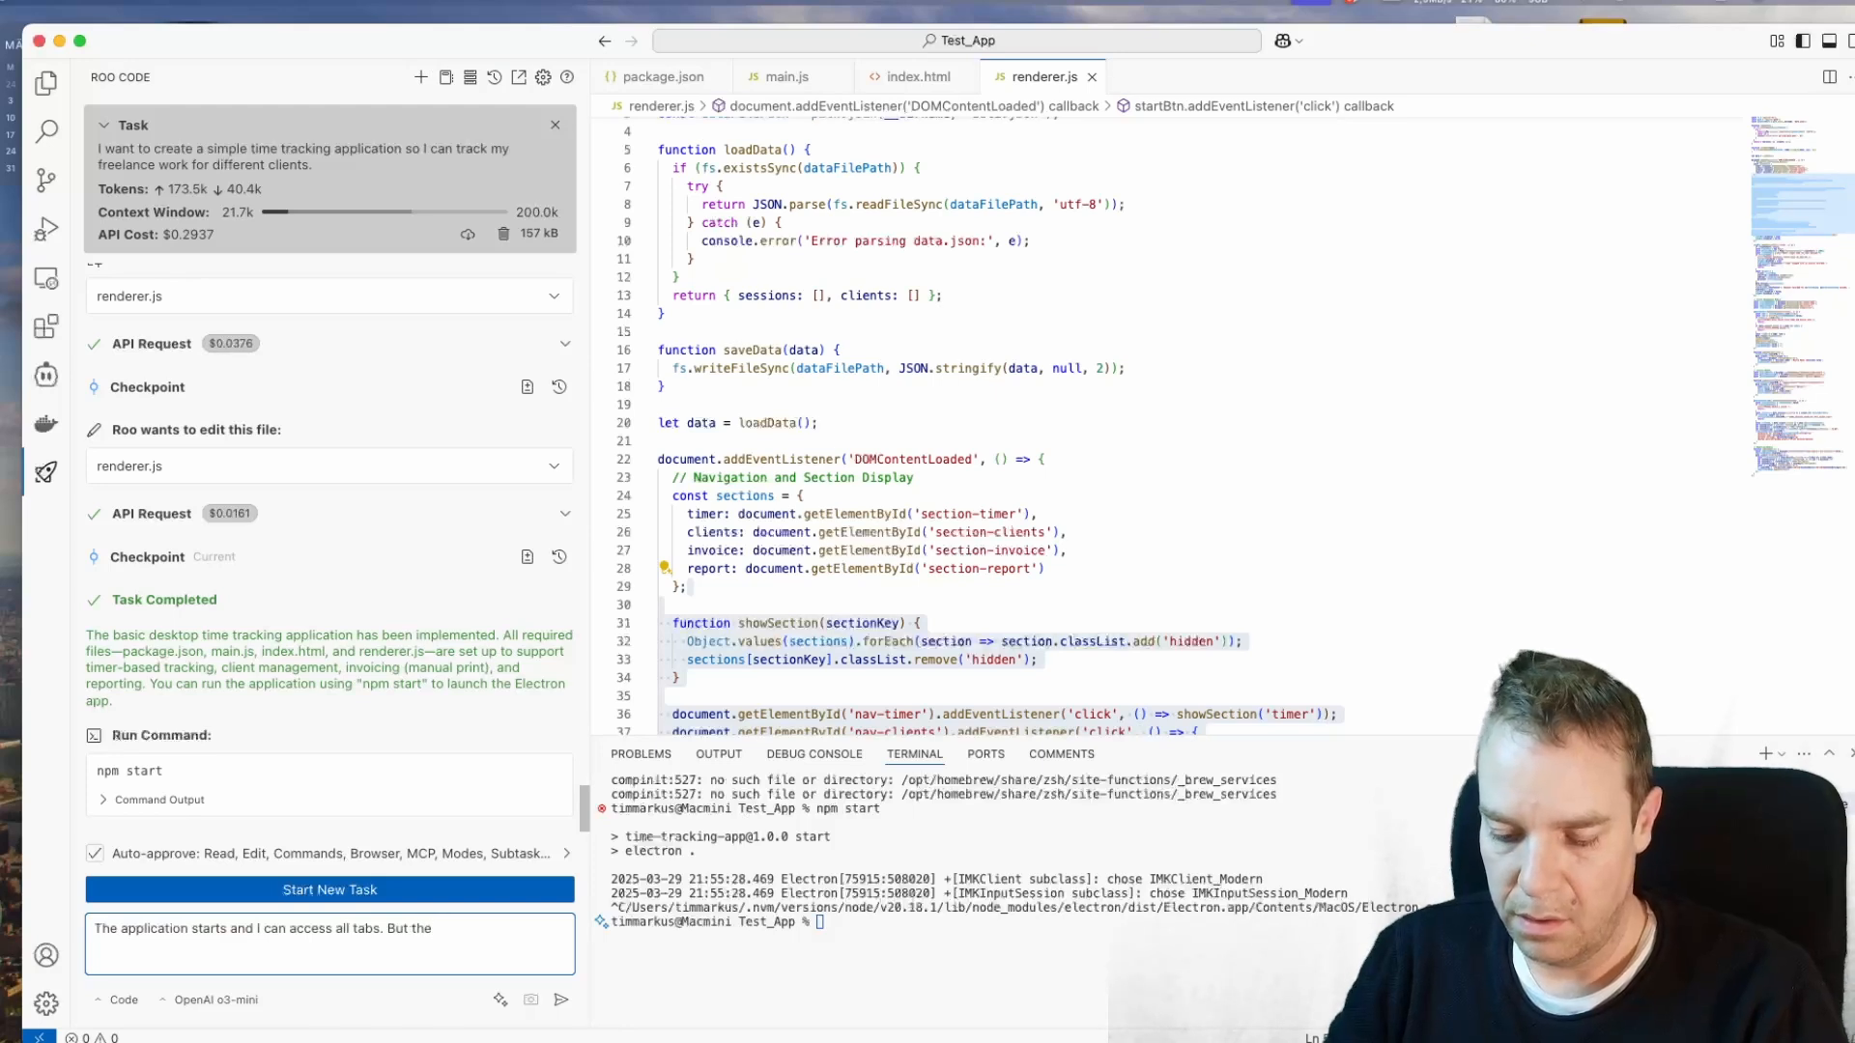
pyautogui.write('timer function on the main page')
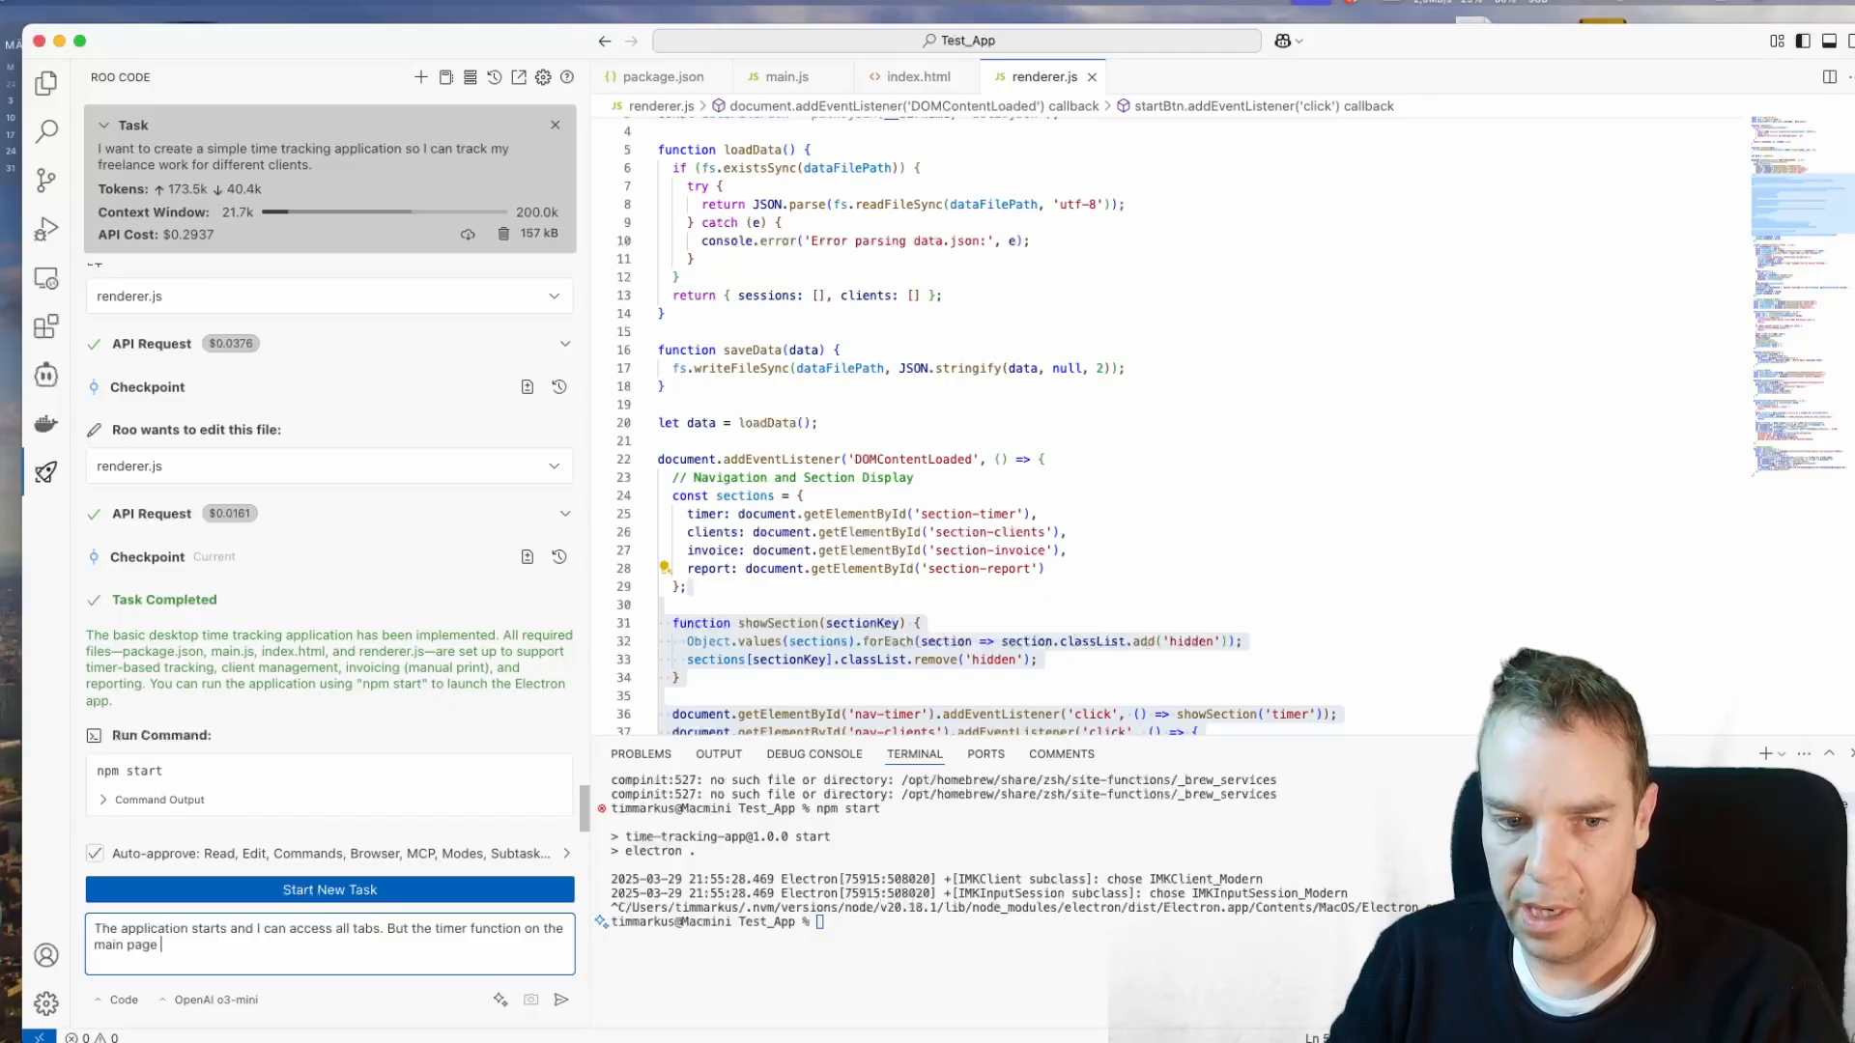
pyautogui.write('does not work')
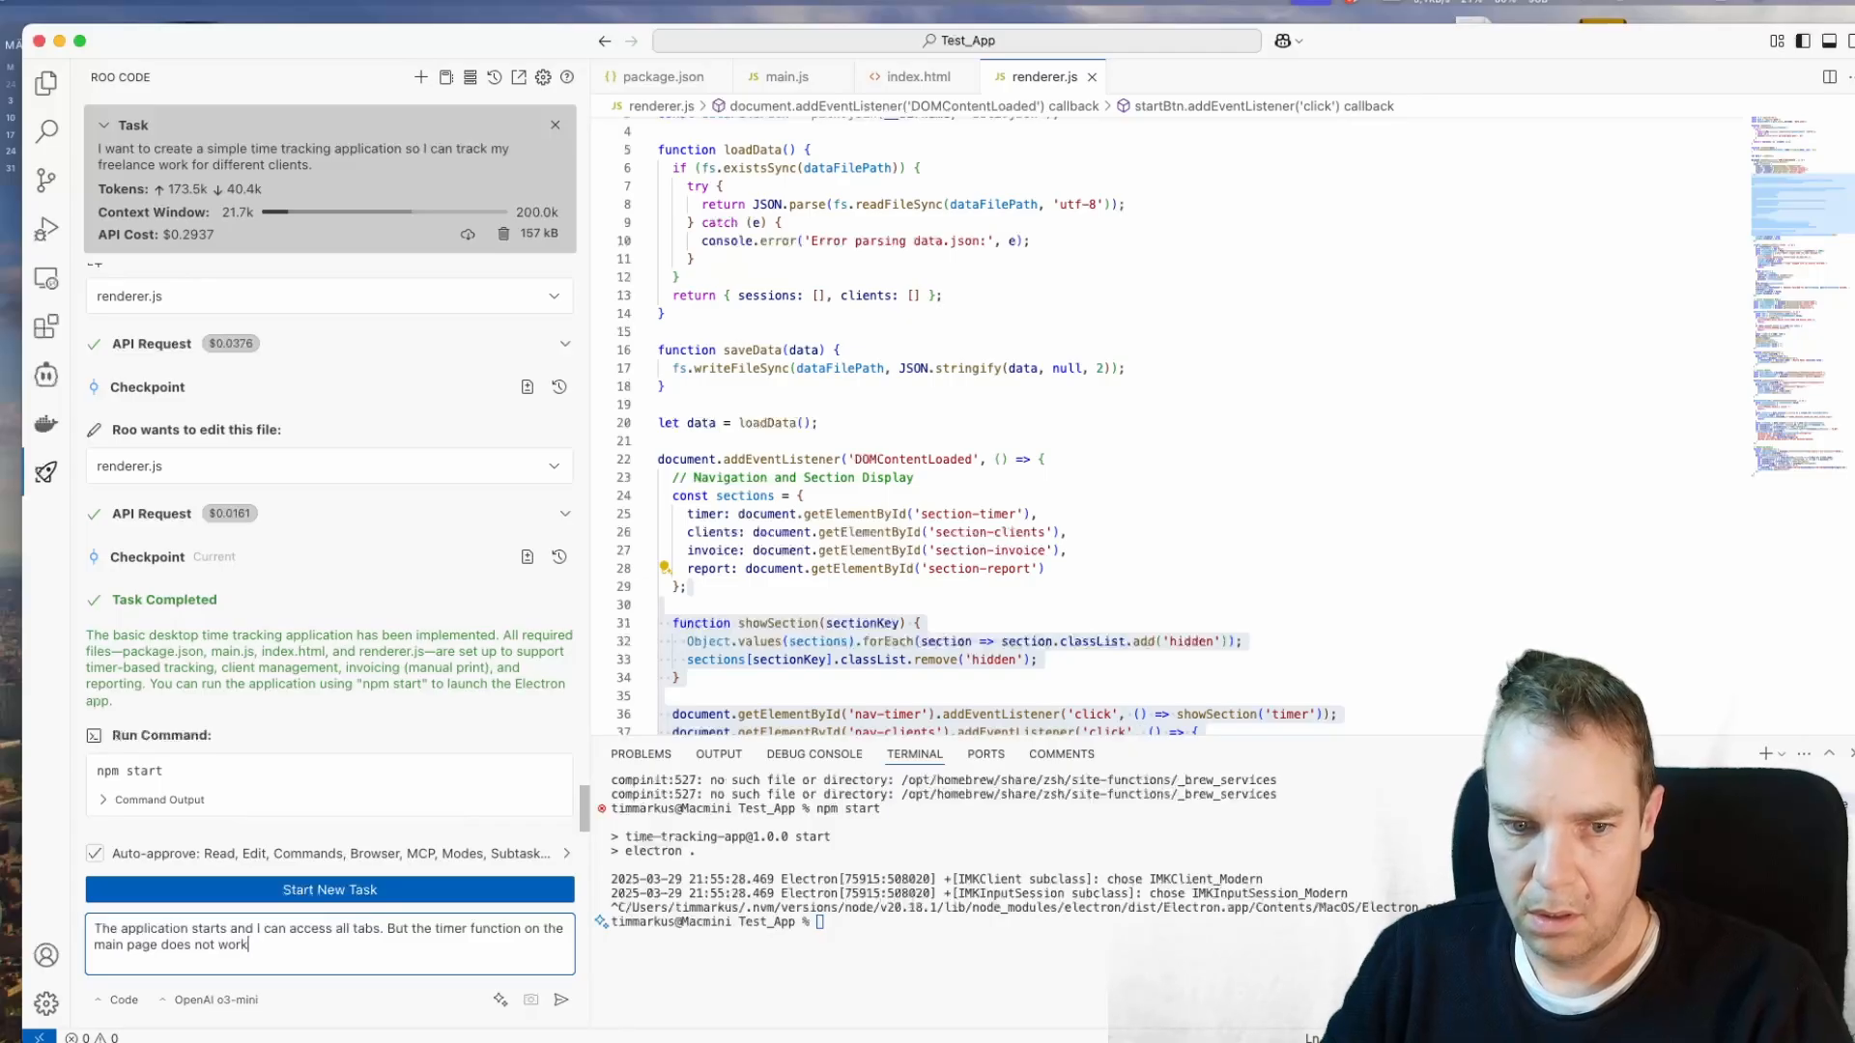
pyautogui.click(560, 999)
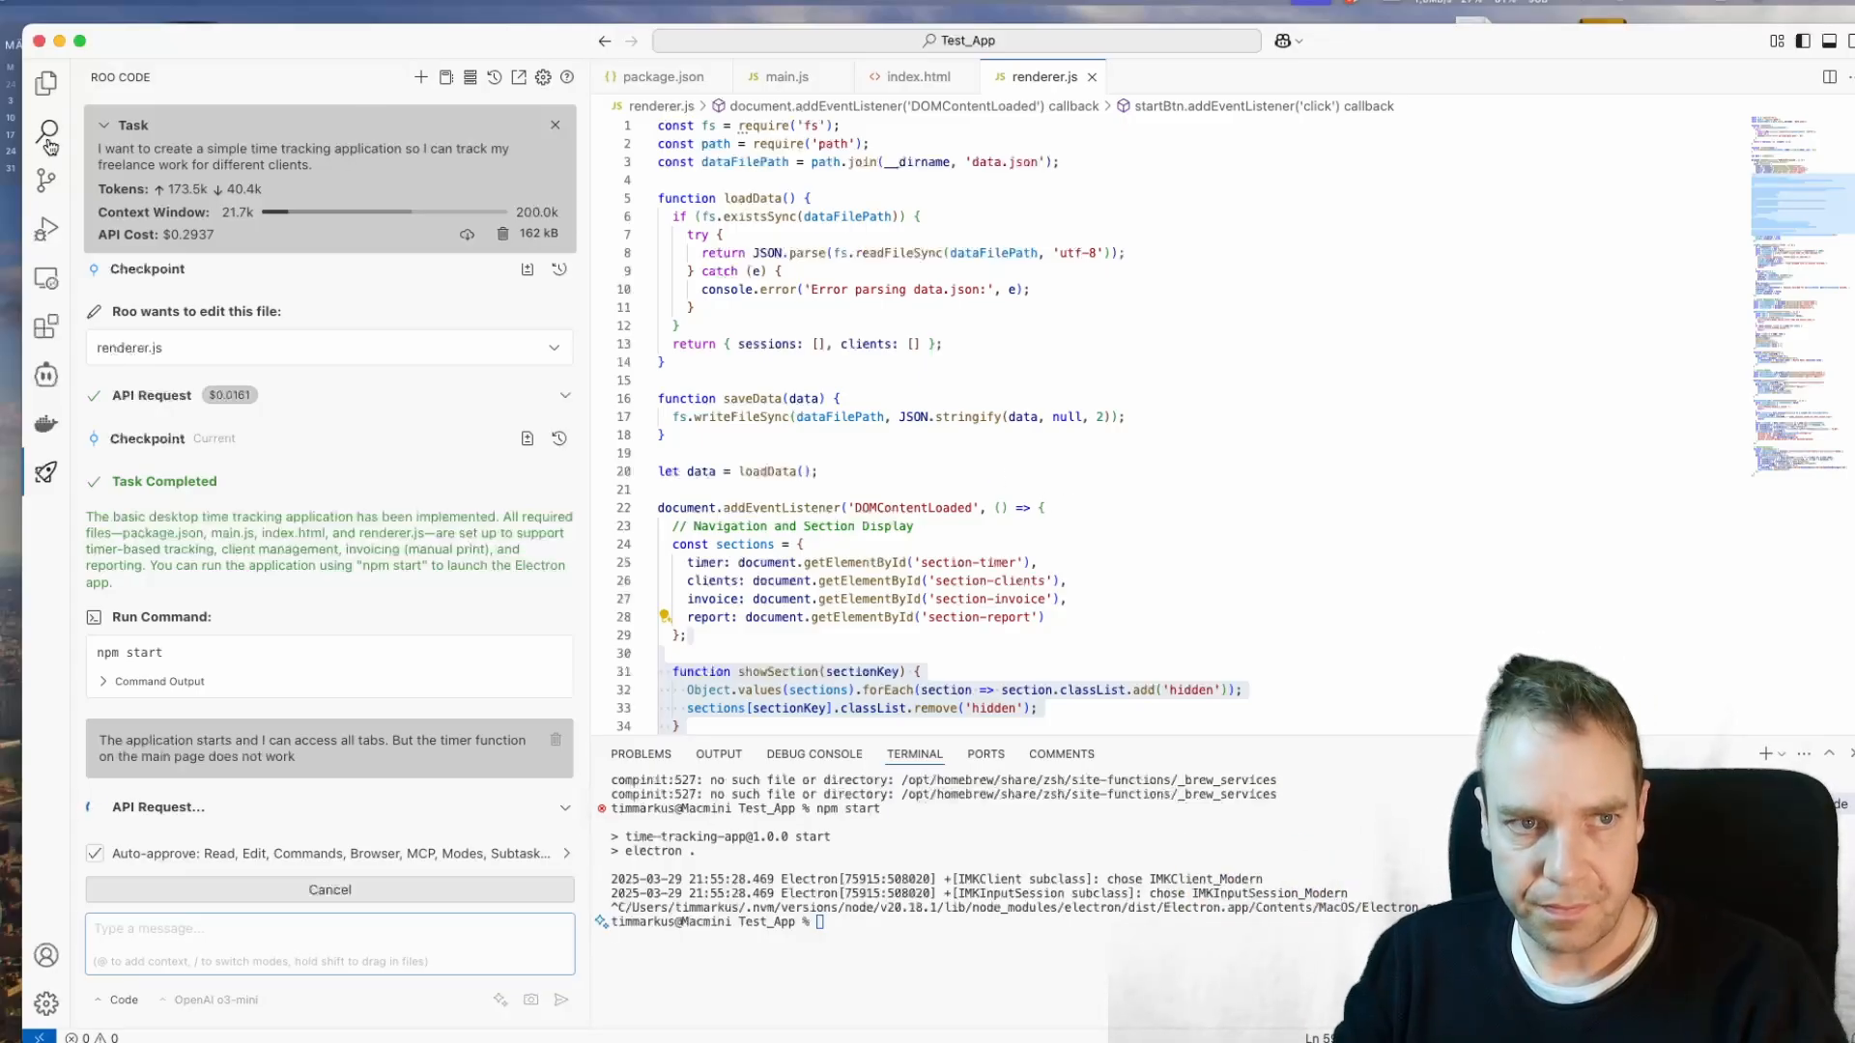
pyautogui.click(47, 131)
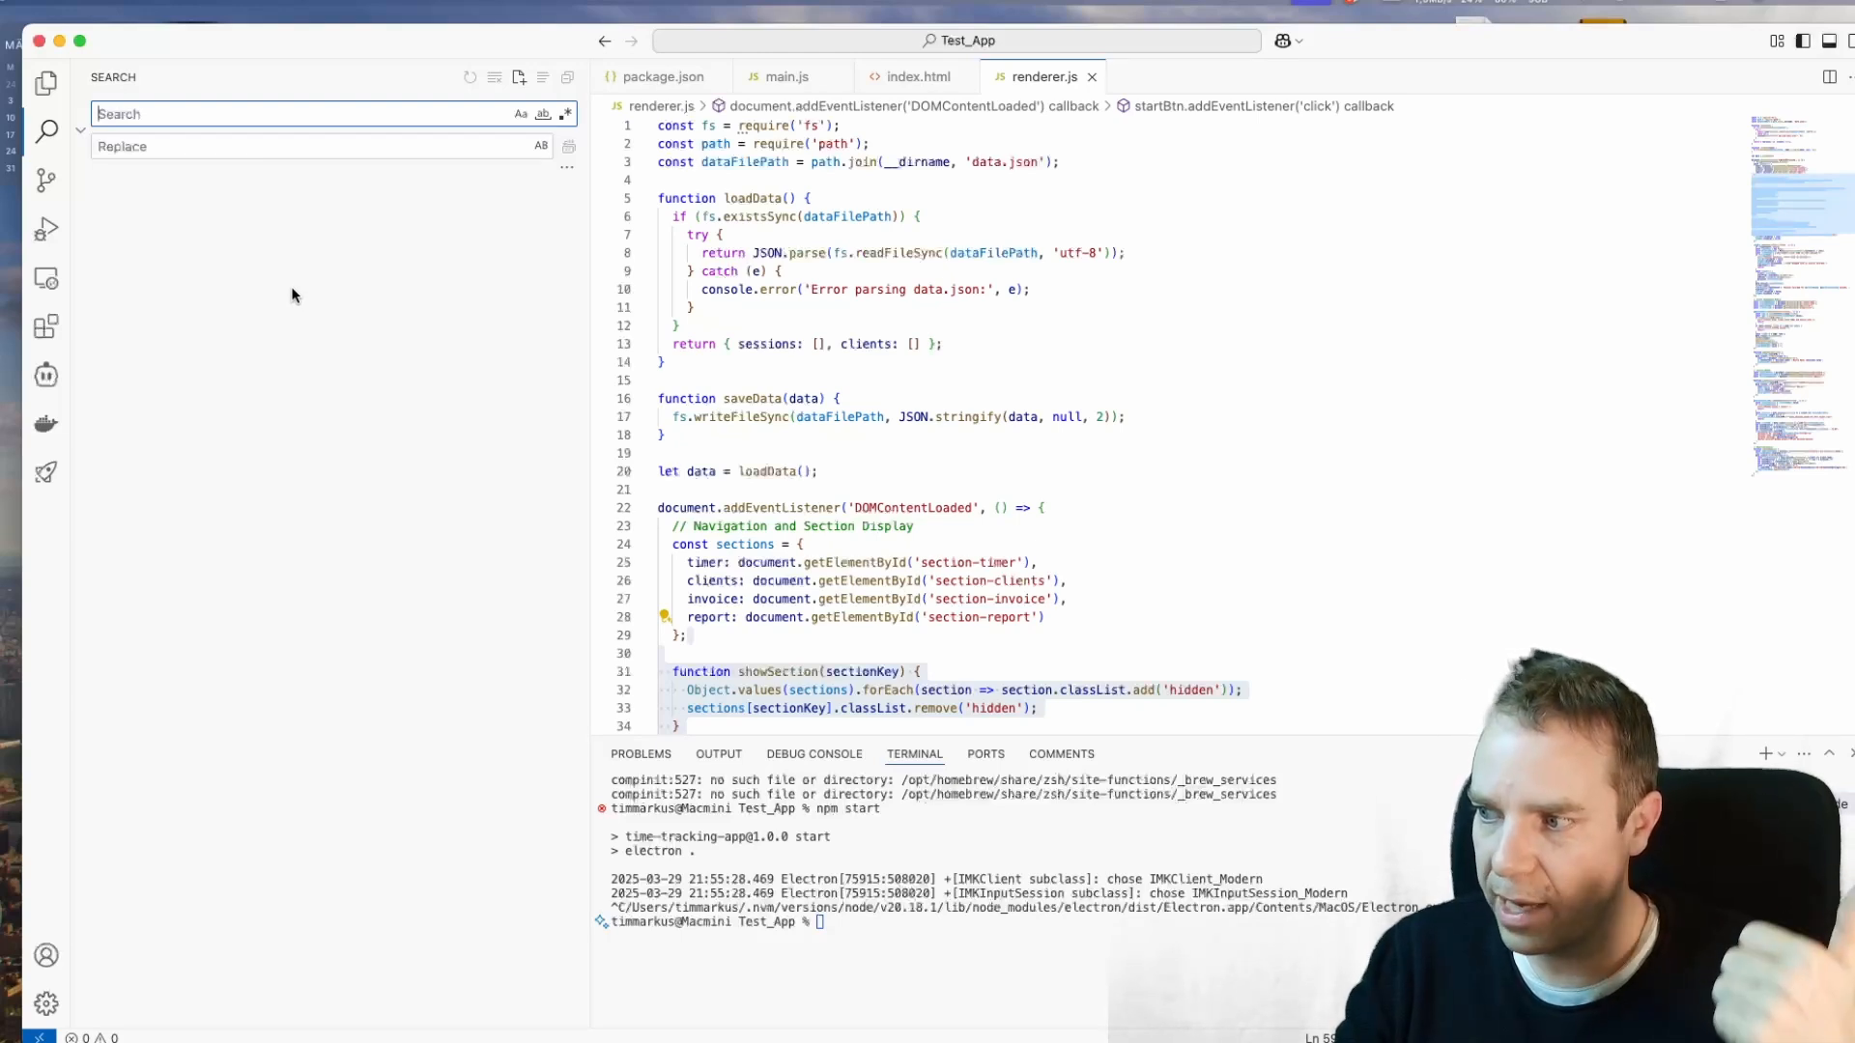
pyautogui.moveTo(417, 267)
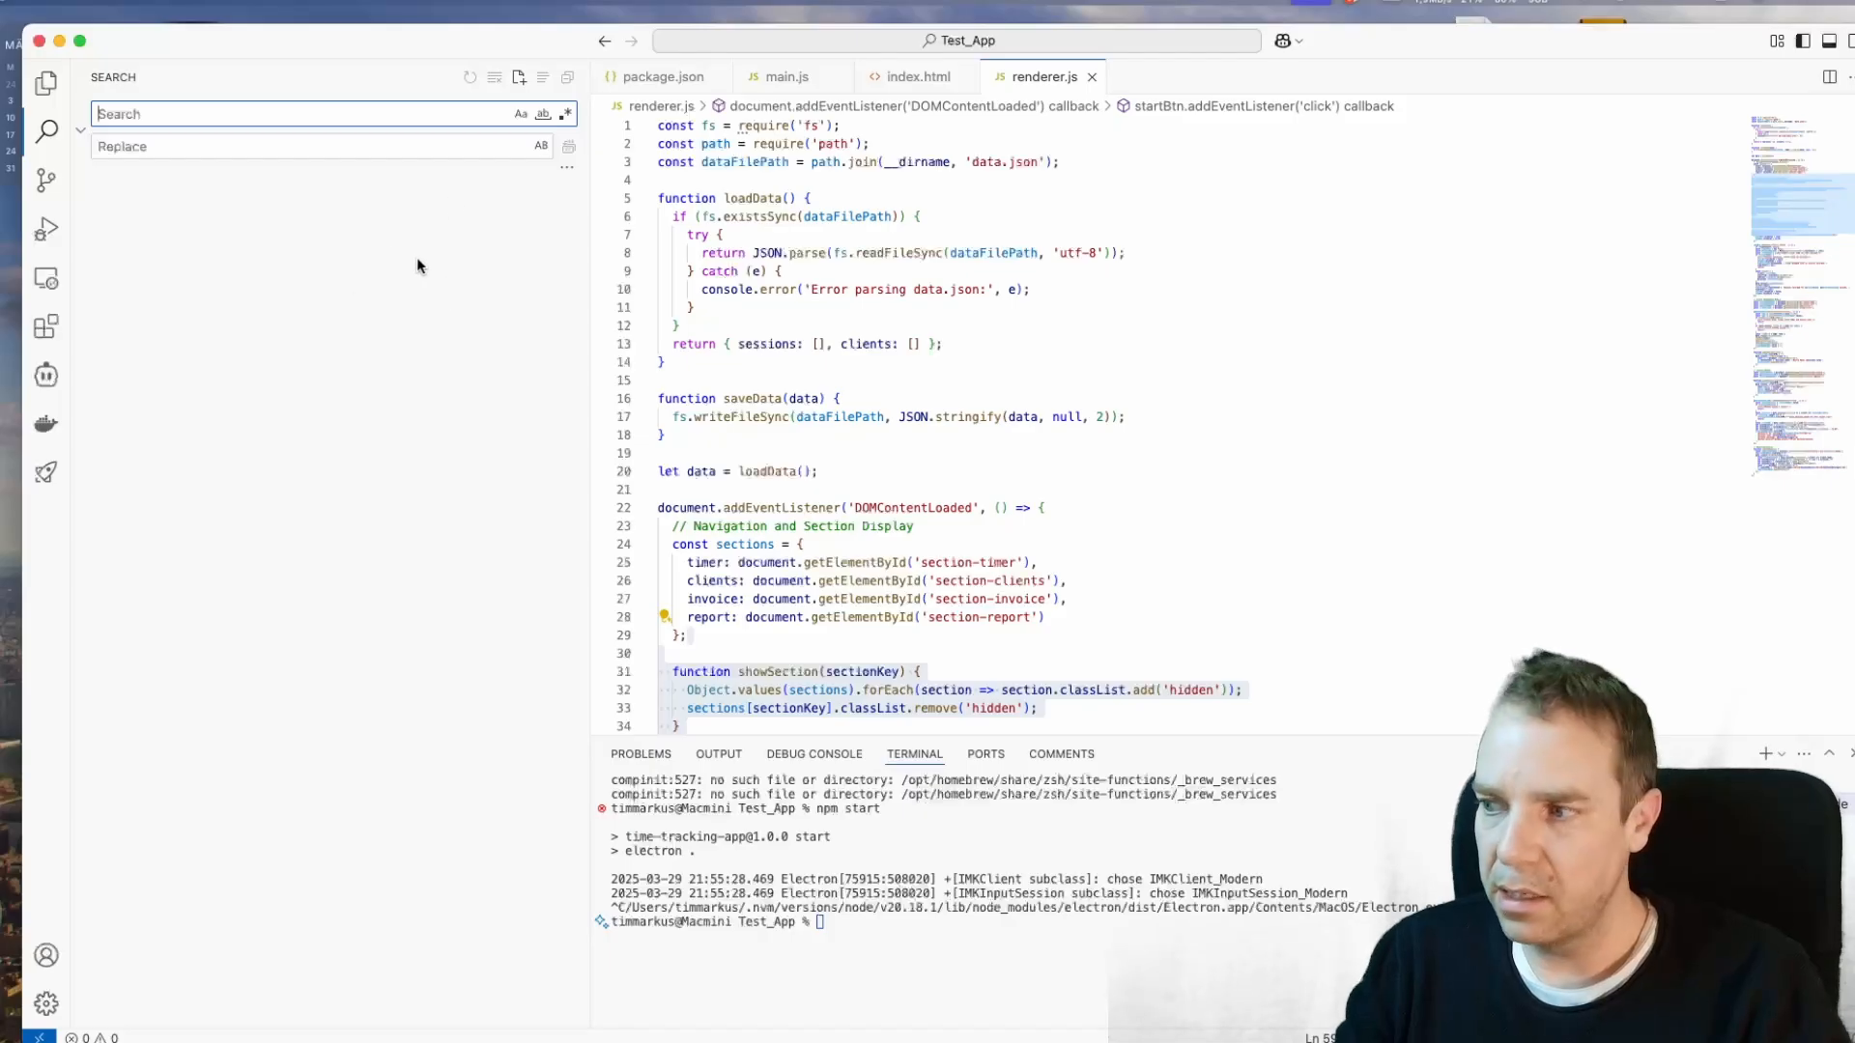
pyautogui.moveTo(46, 485)
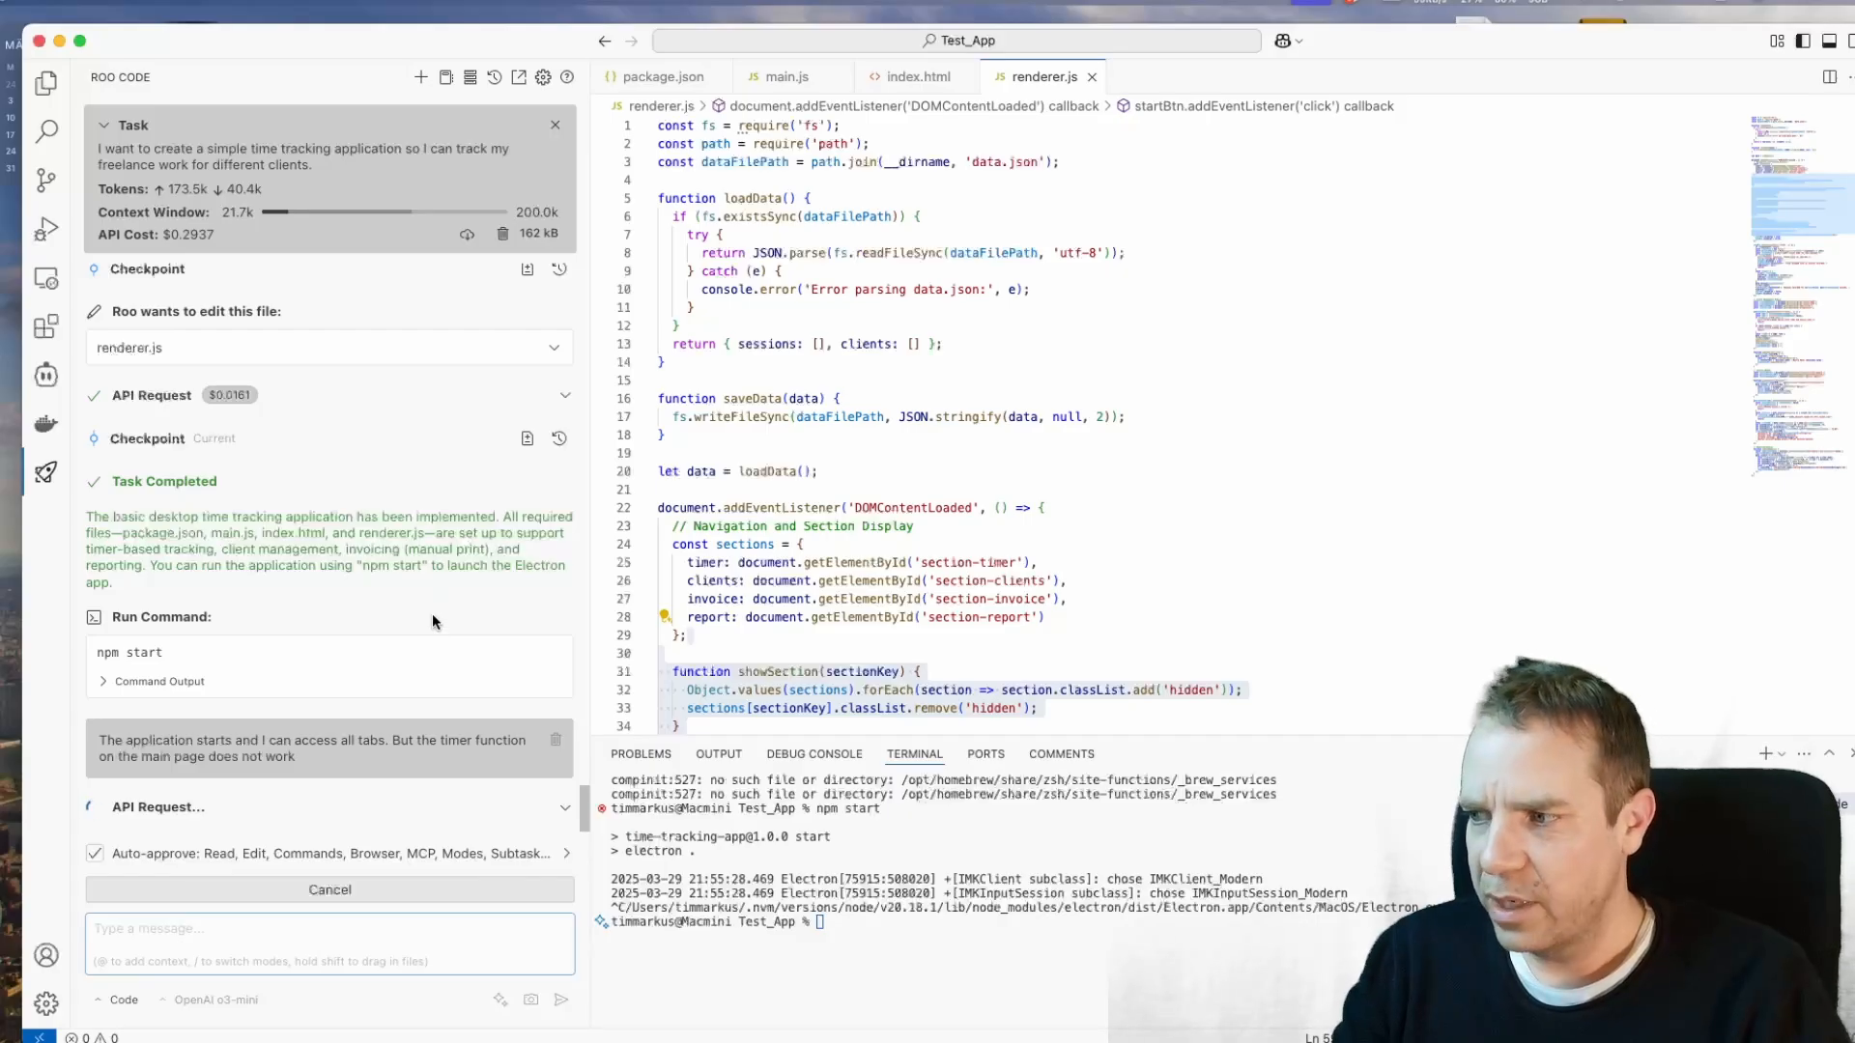
pyautogui.moveTo(409, 614)
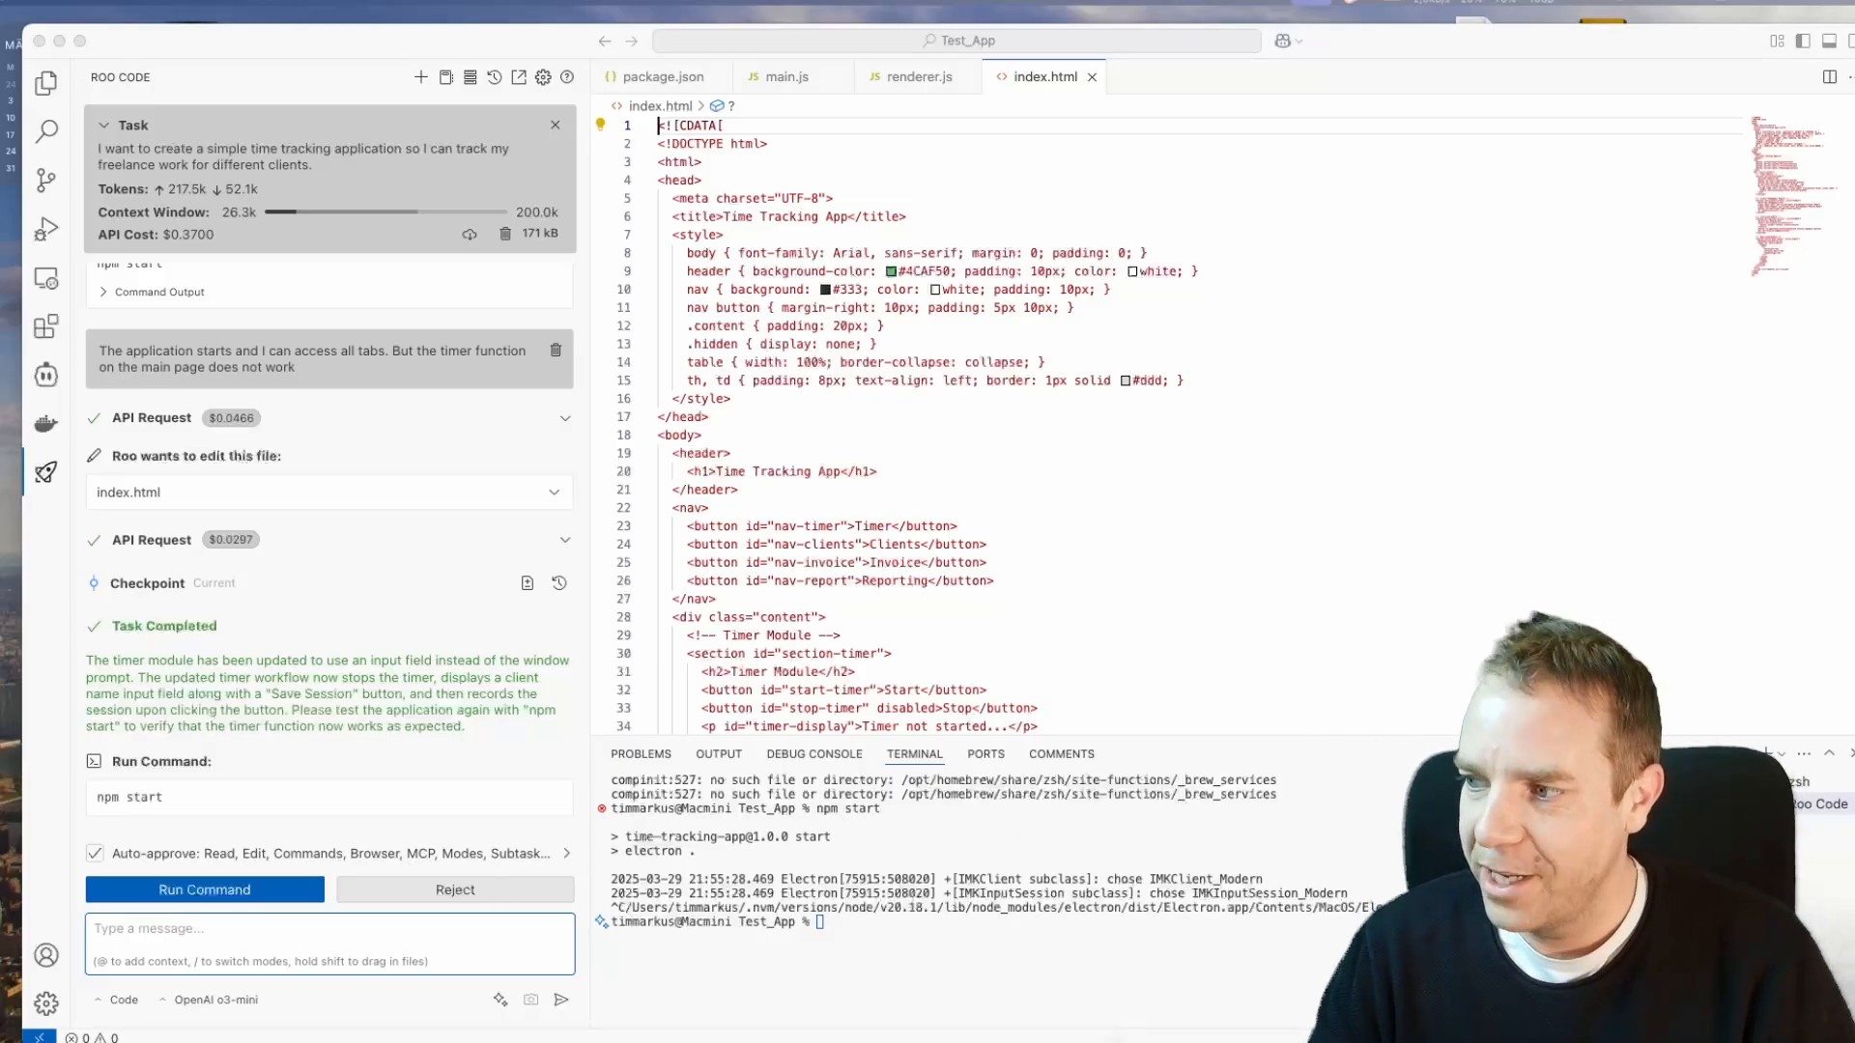
# Step: Approve npm start to relaunch the app and start its timer
pyautogui.click(203, 889)
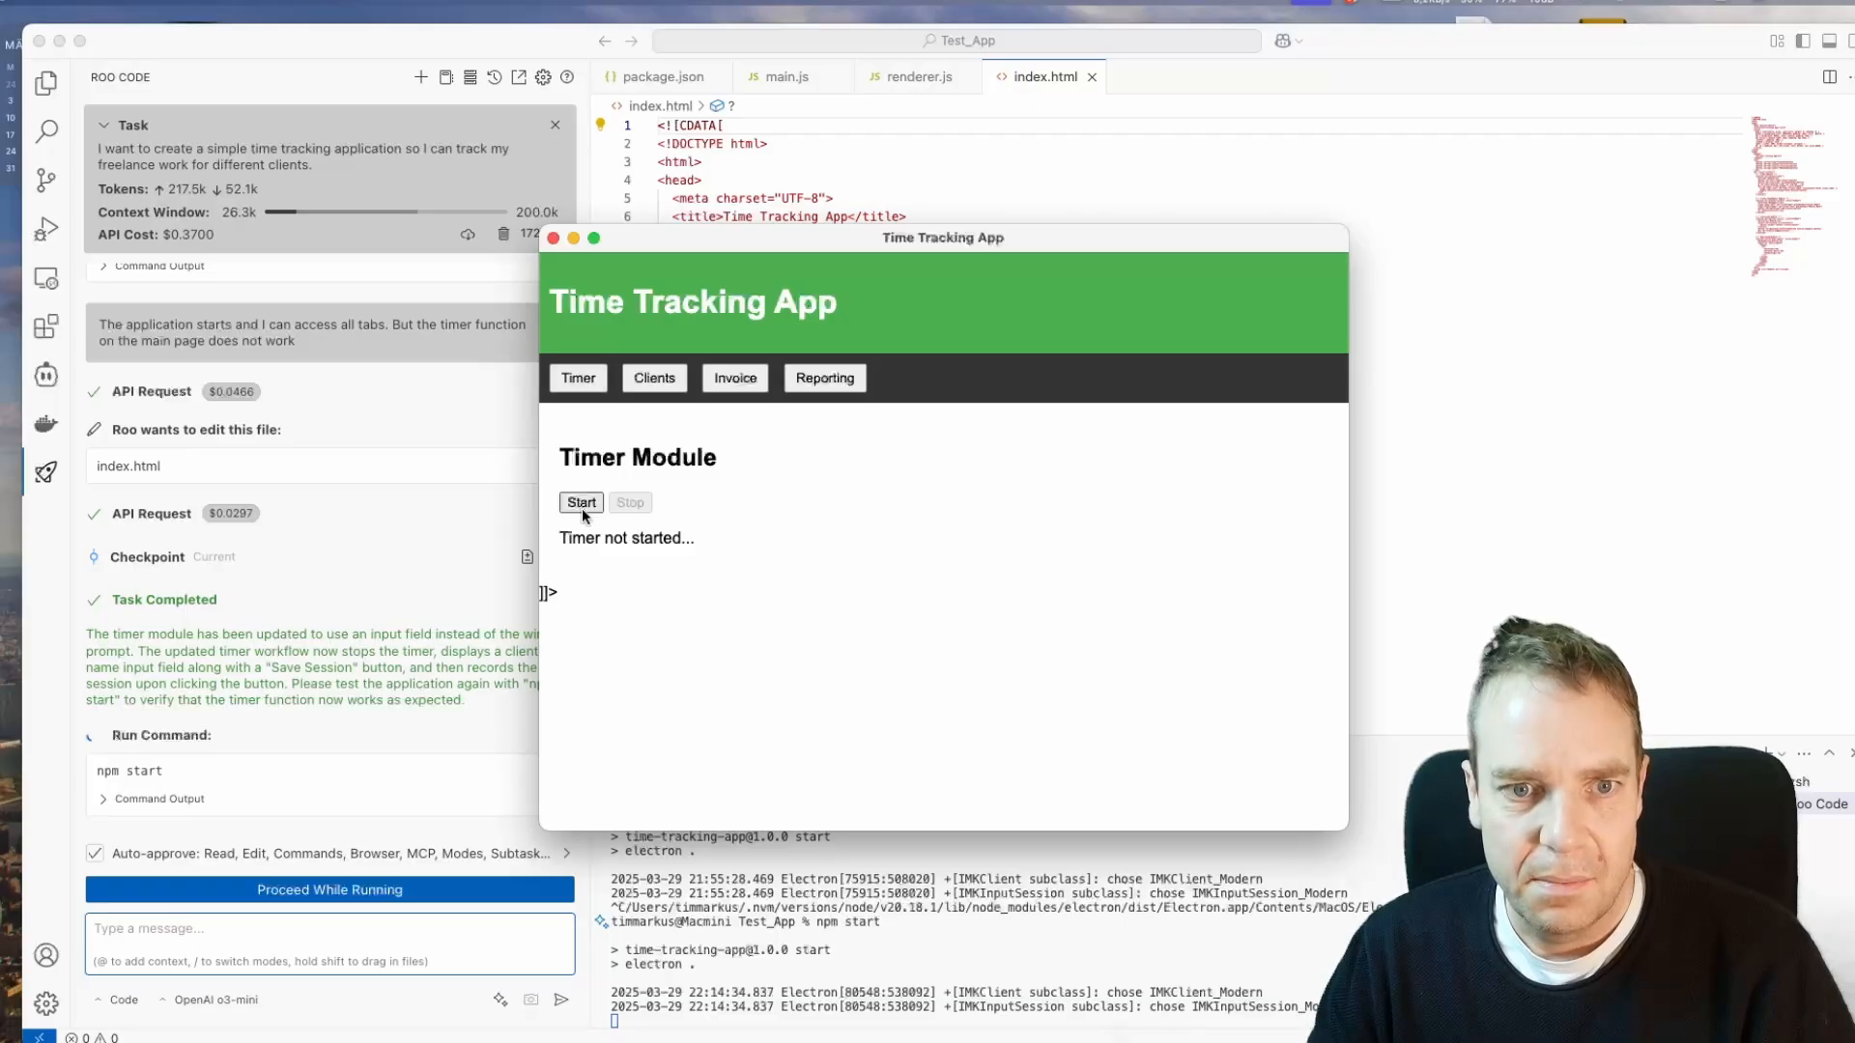
pyautogui.click(581, 503)
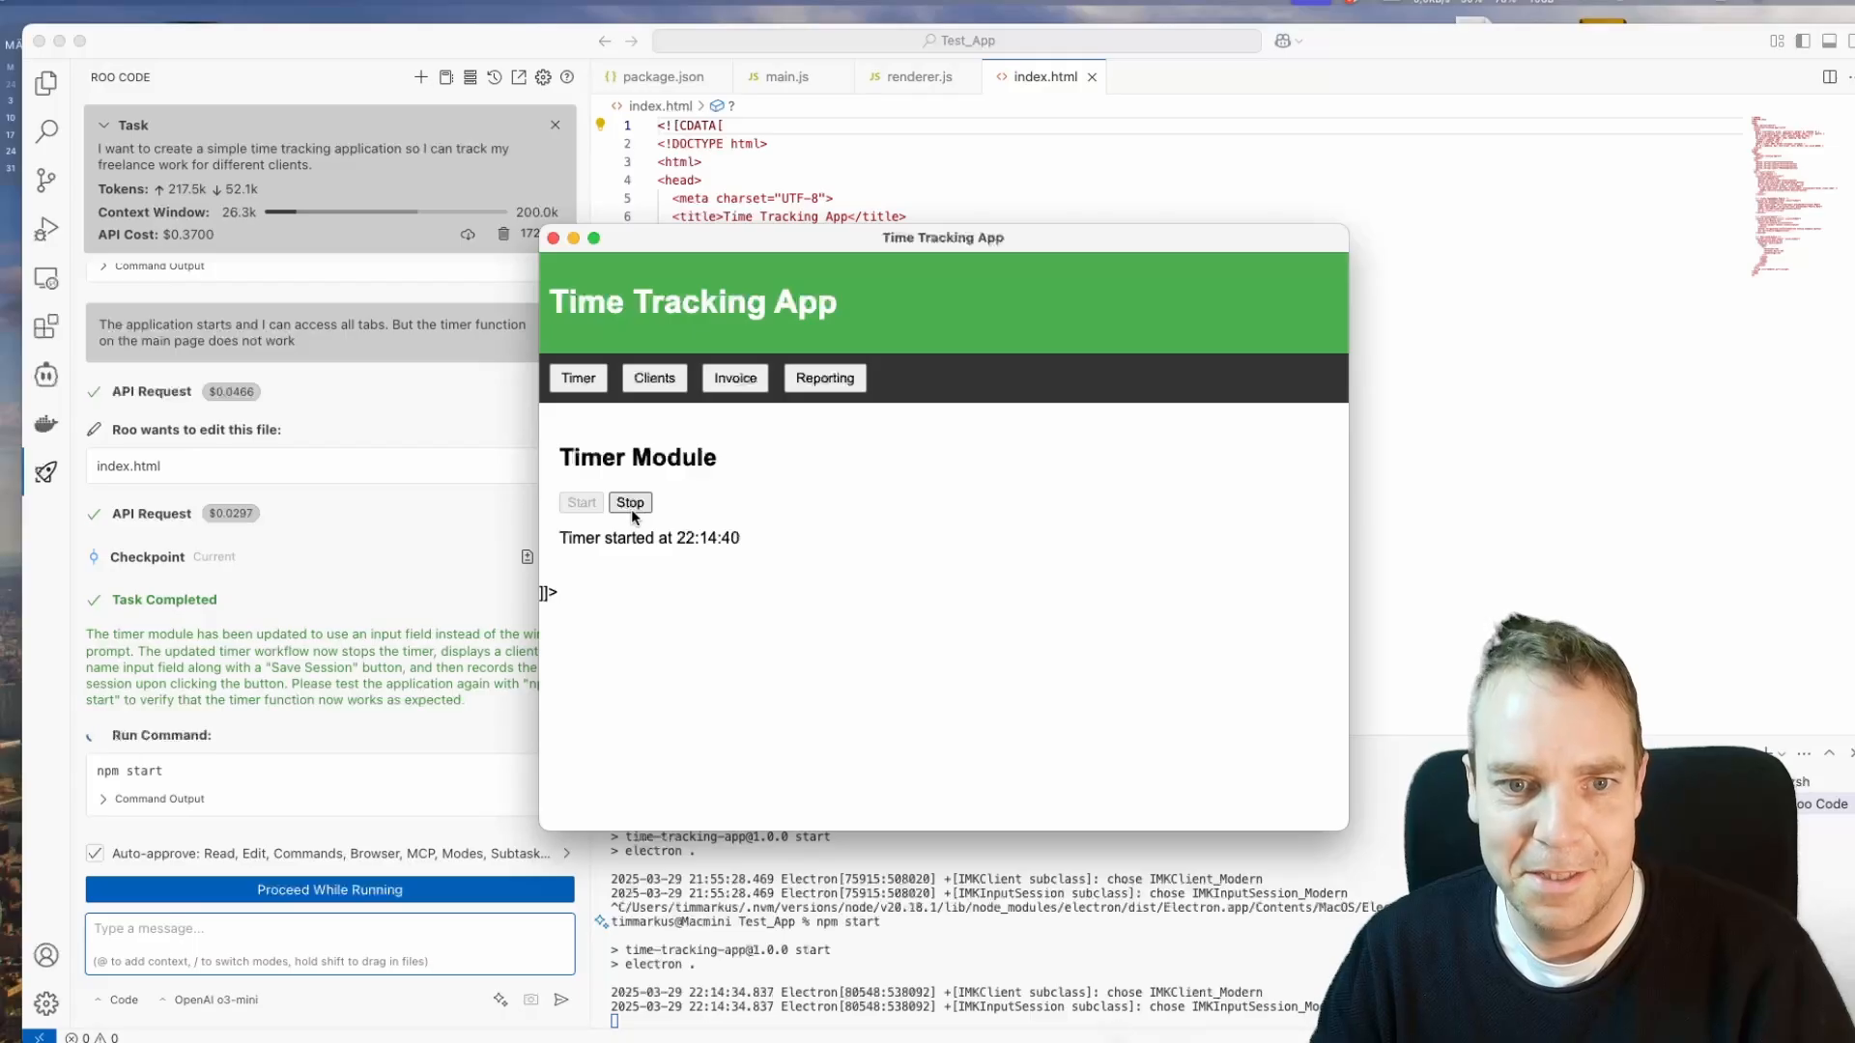
# Step: Review the Client Management, Reporting and Invoice views of the relaunched app
pyautogui.click(655, 377)
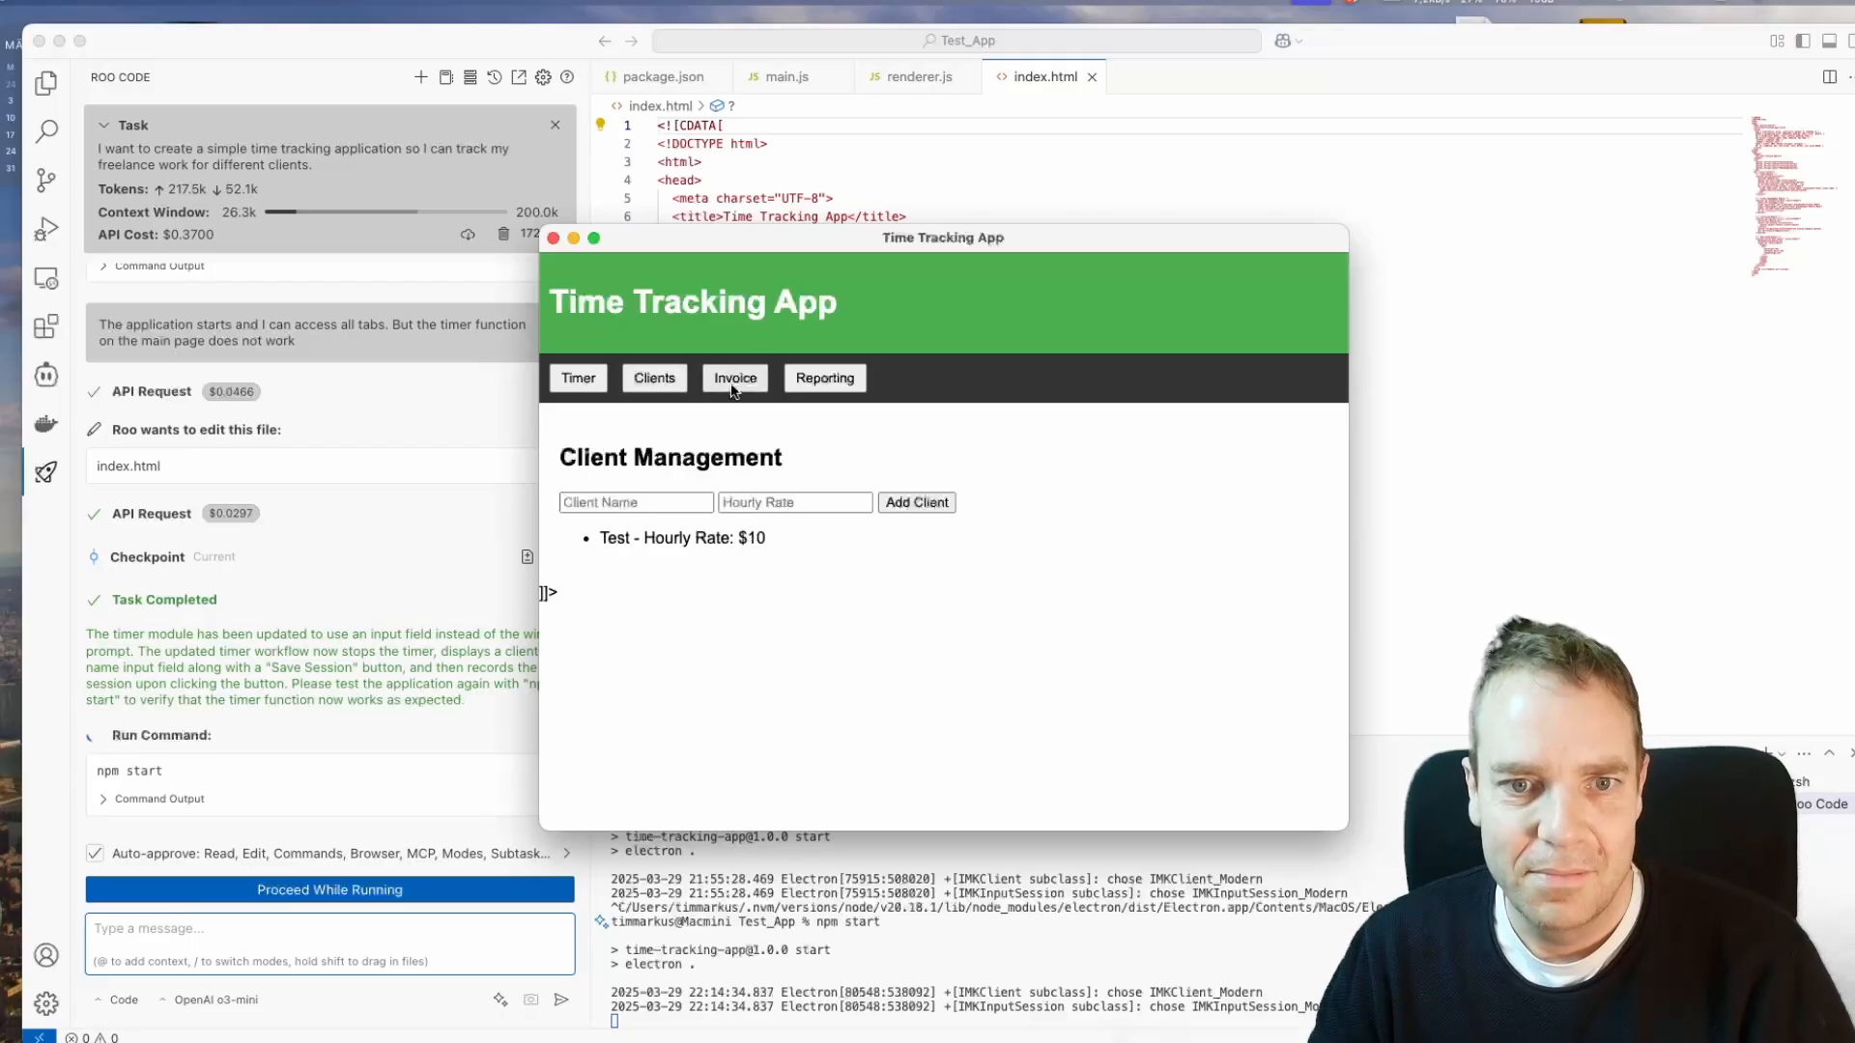
pyautogui.click(825, 376)
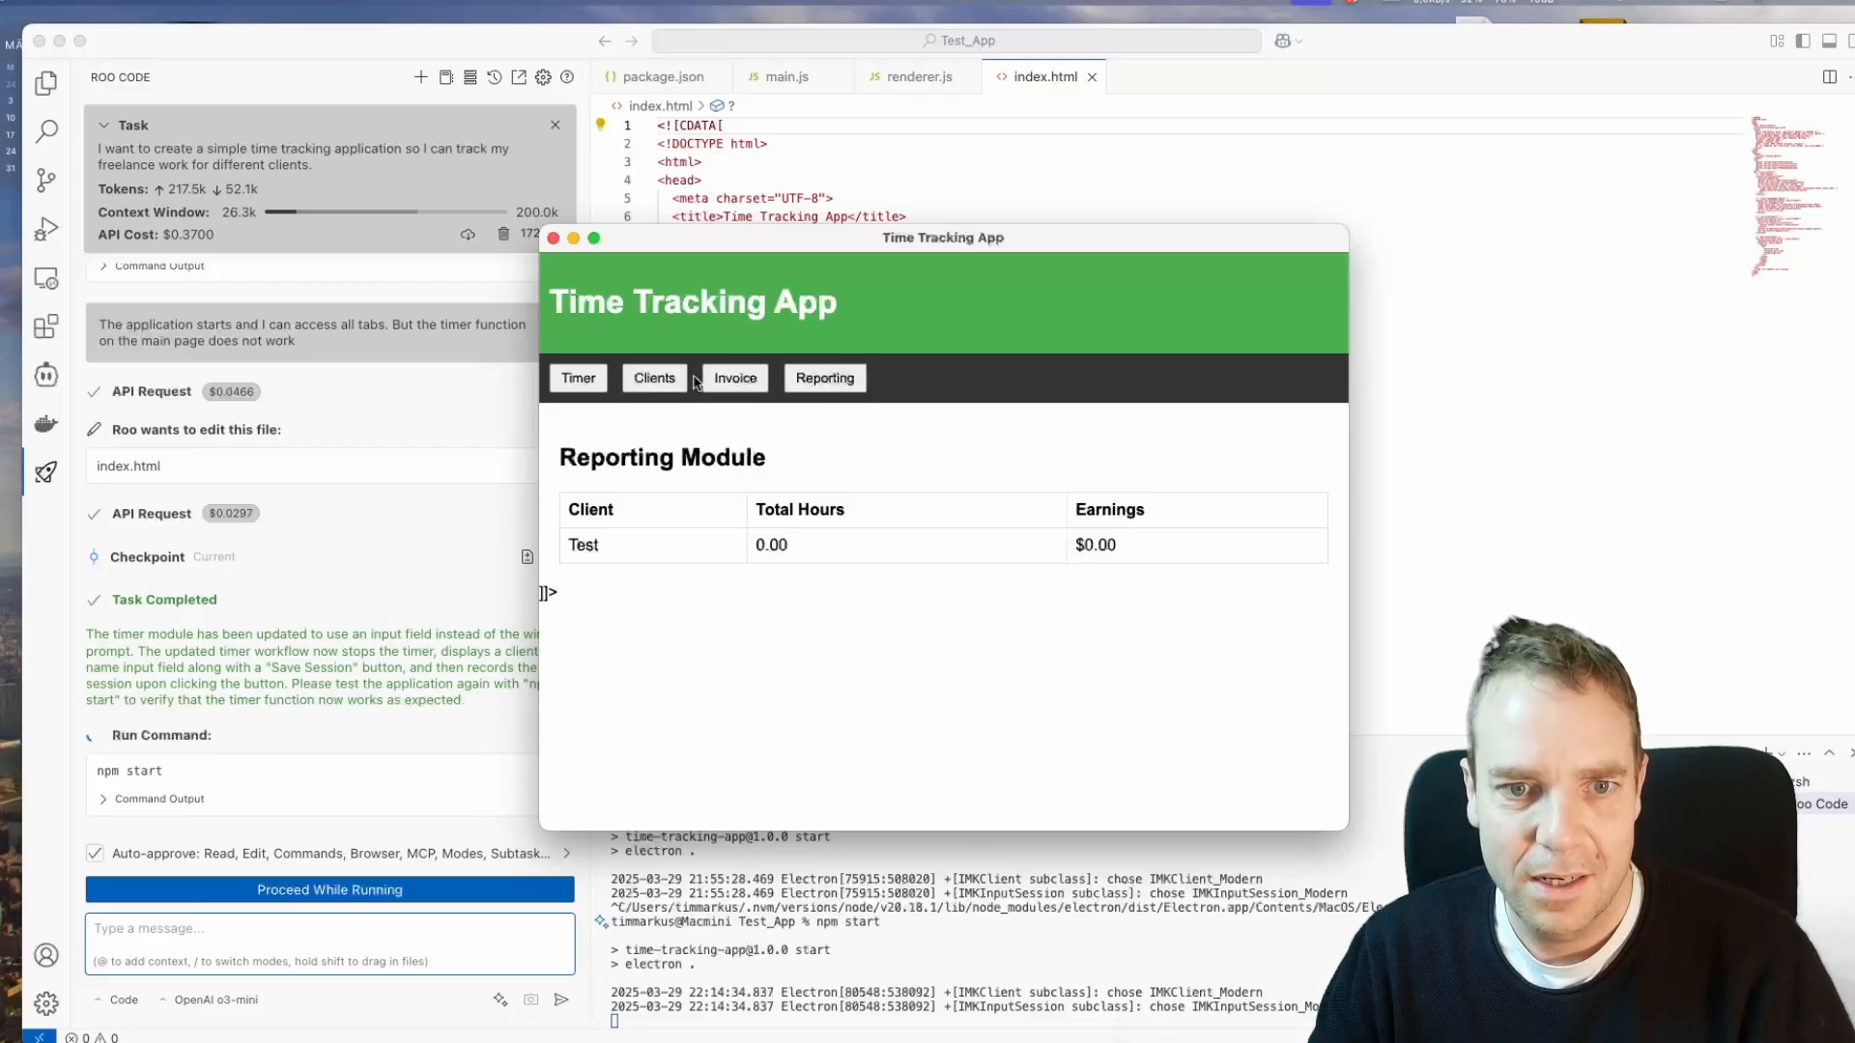
pyautogui.click(734, 377)
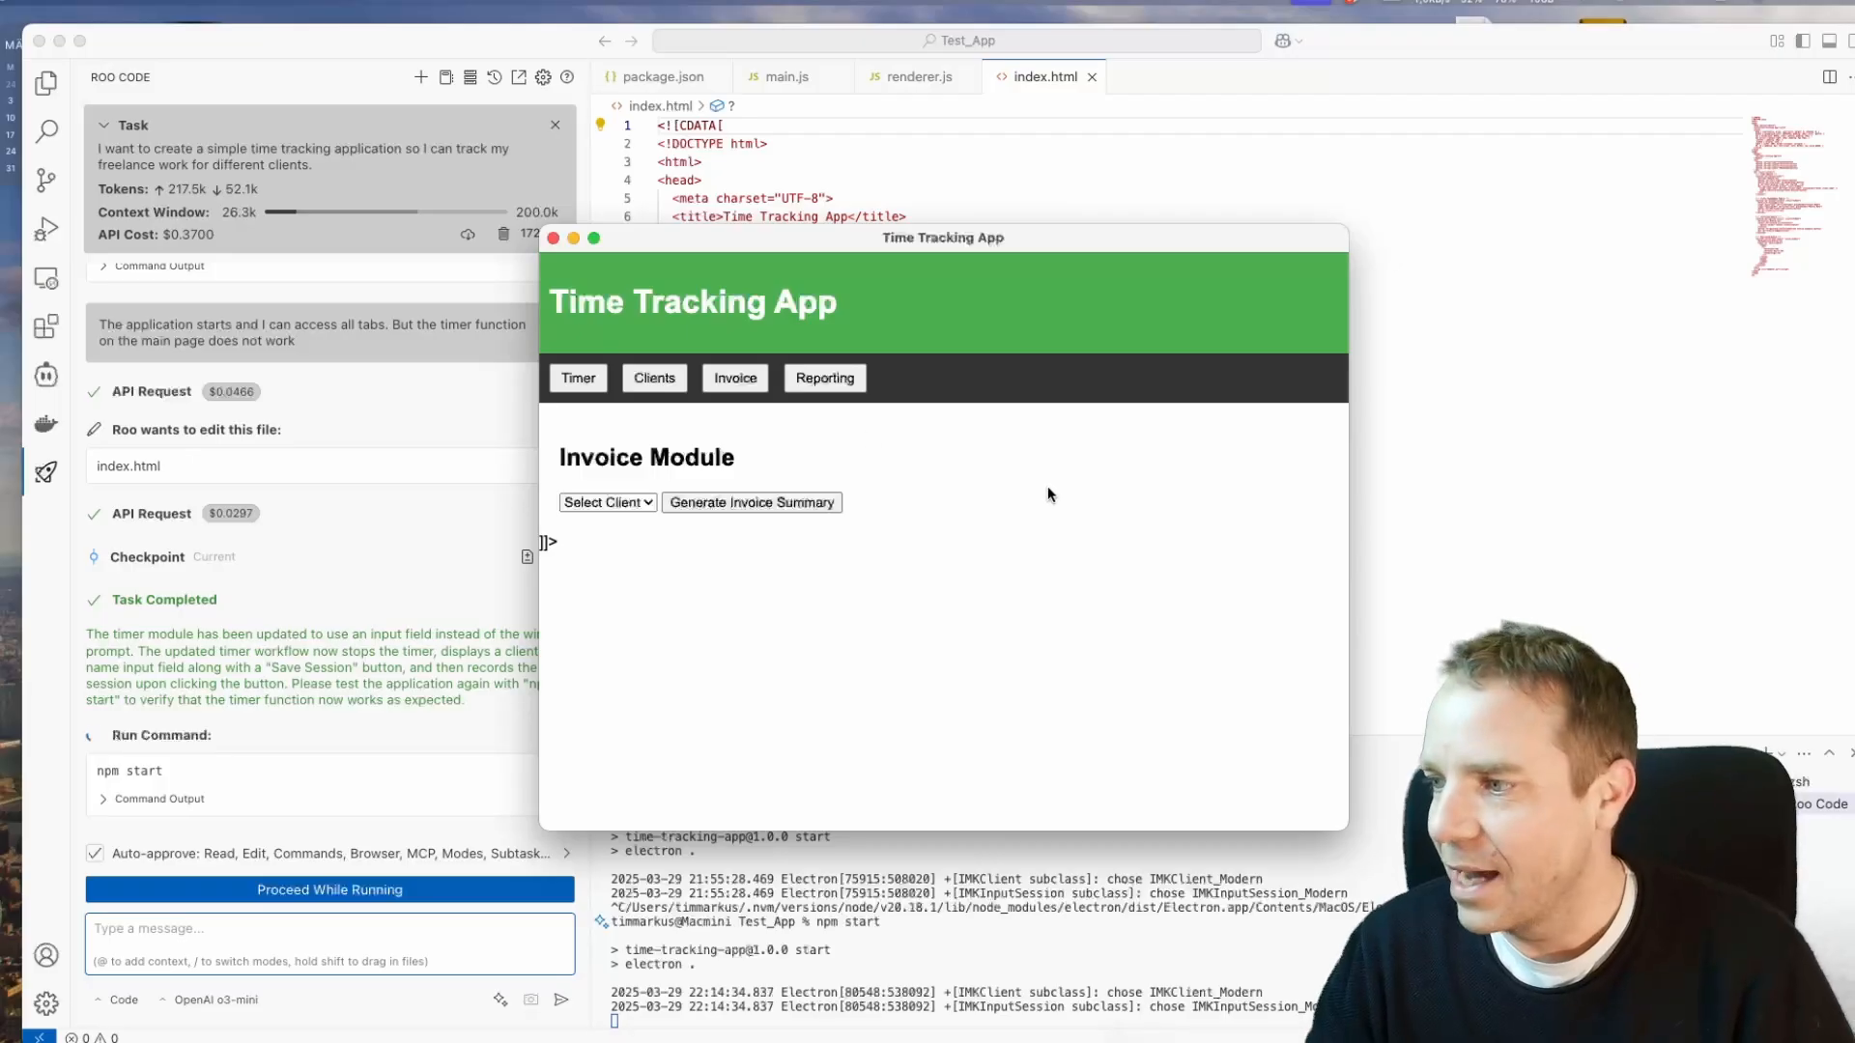
pyautogui.moveTo(957, 479)
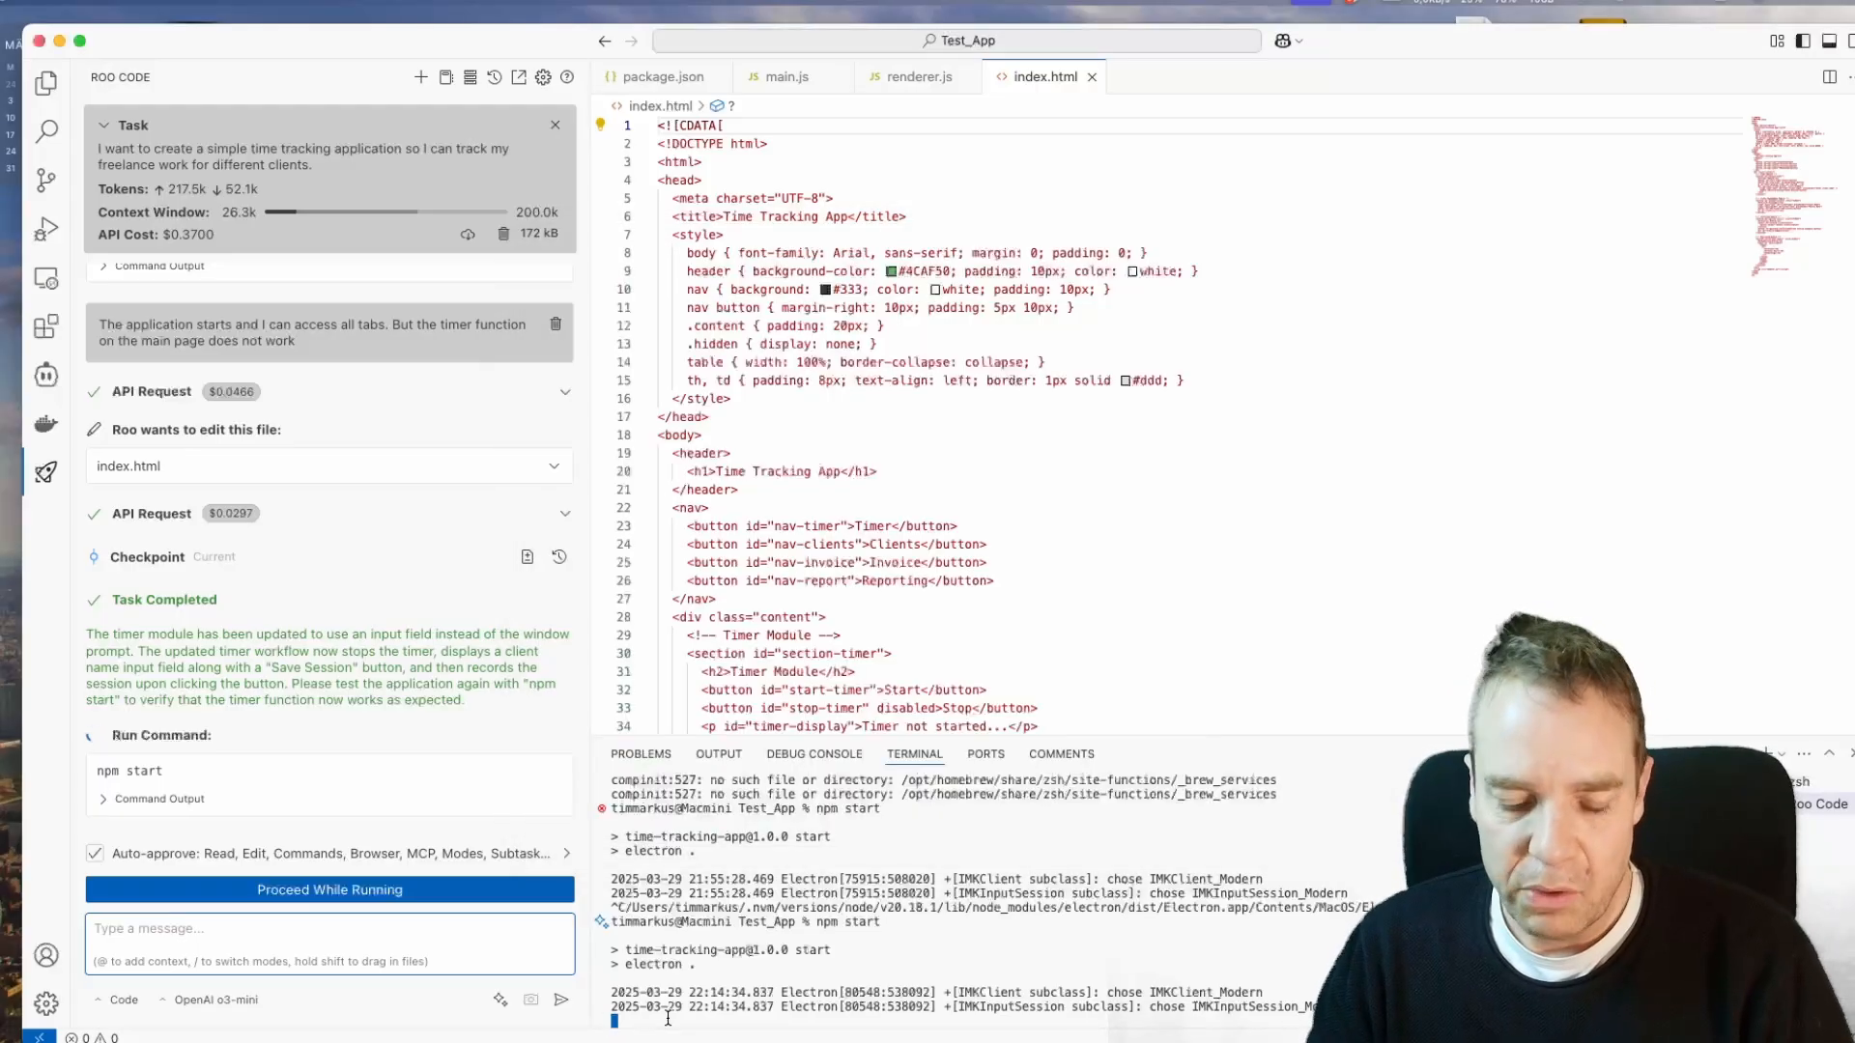
pyautogui.click(328, 889)
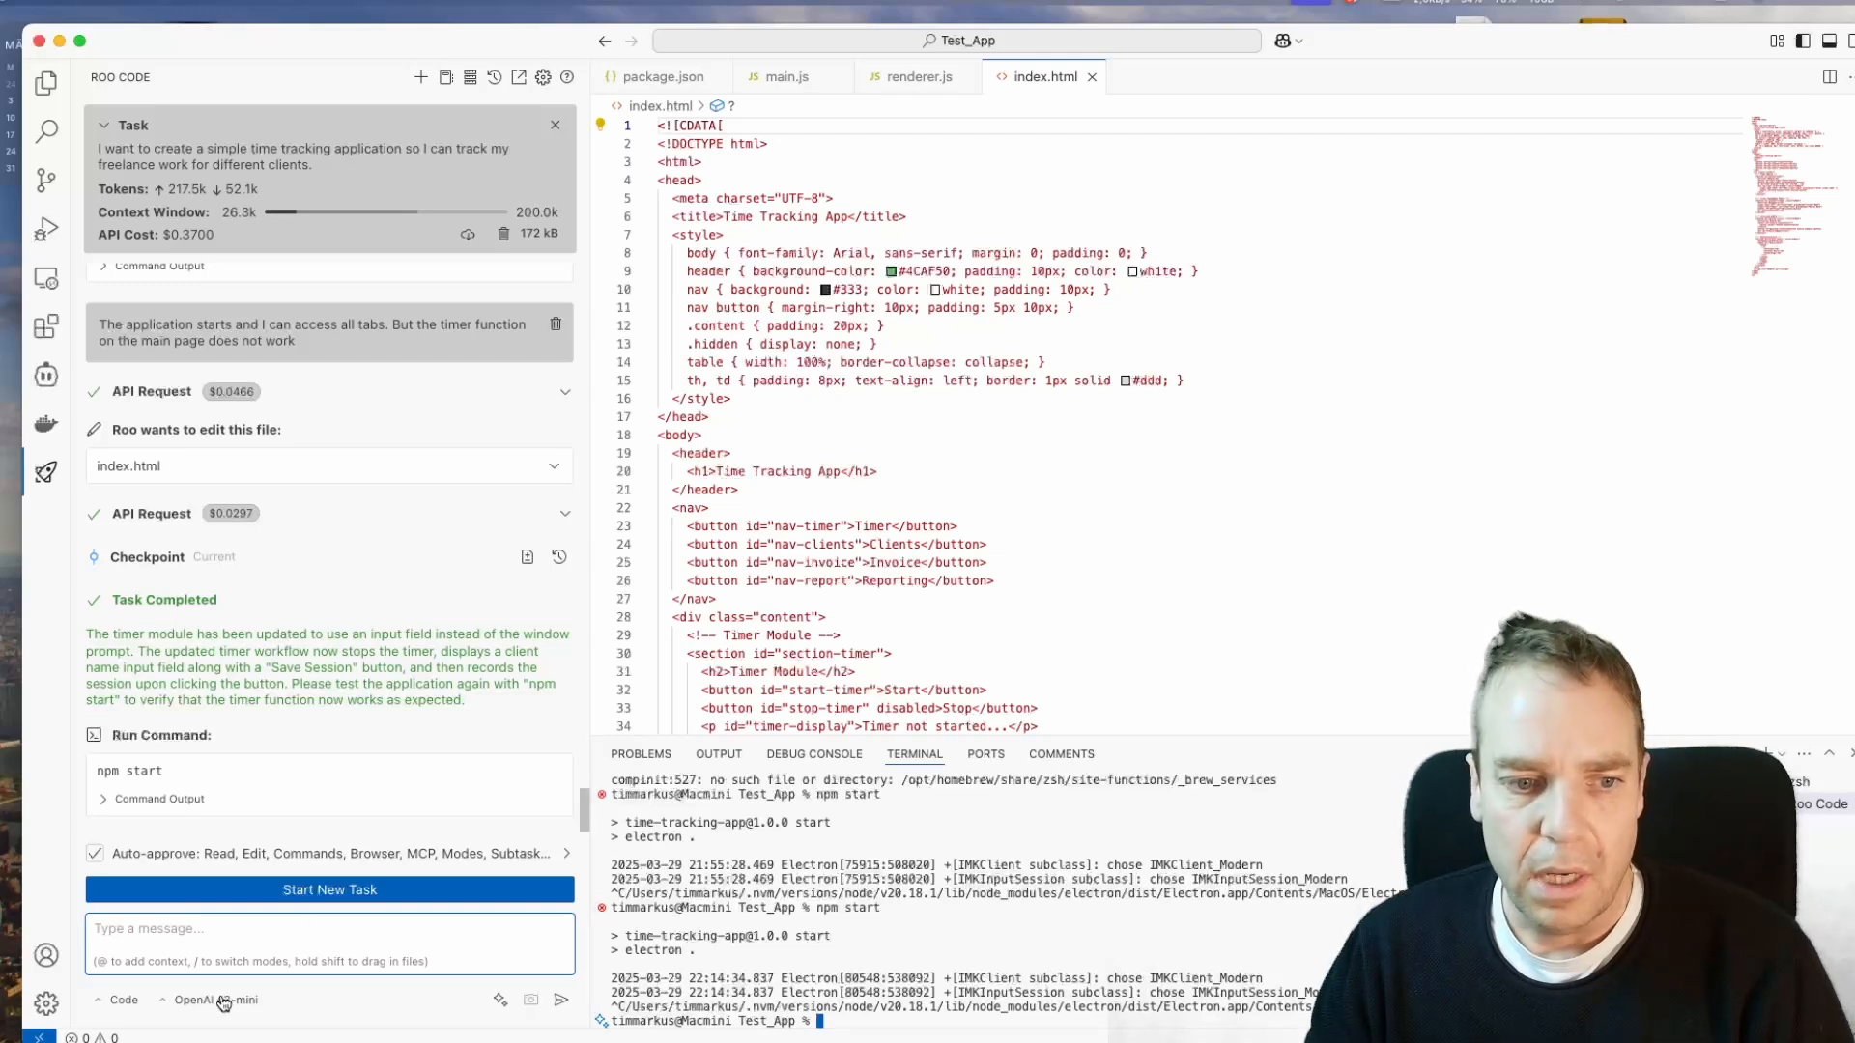
pyautogui.moveTo(217, 999)
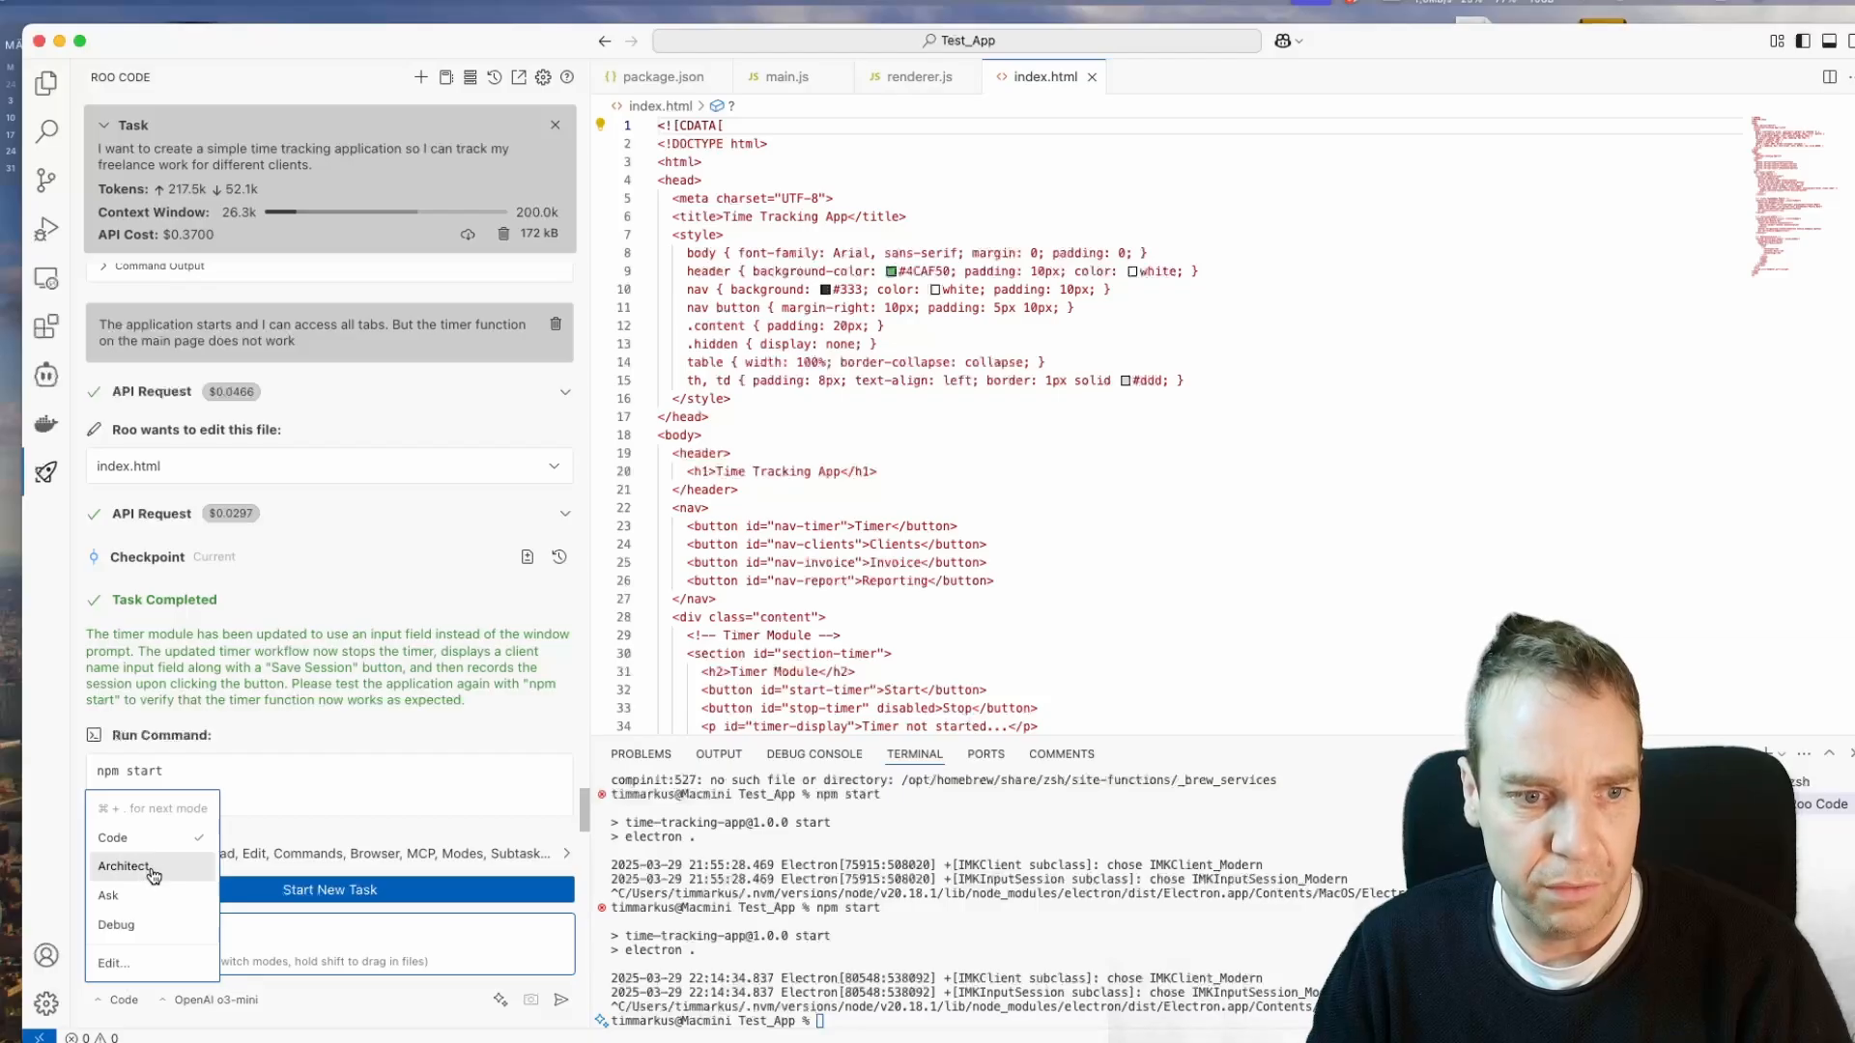
pyautogui.moveTo(109, 895)
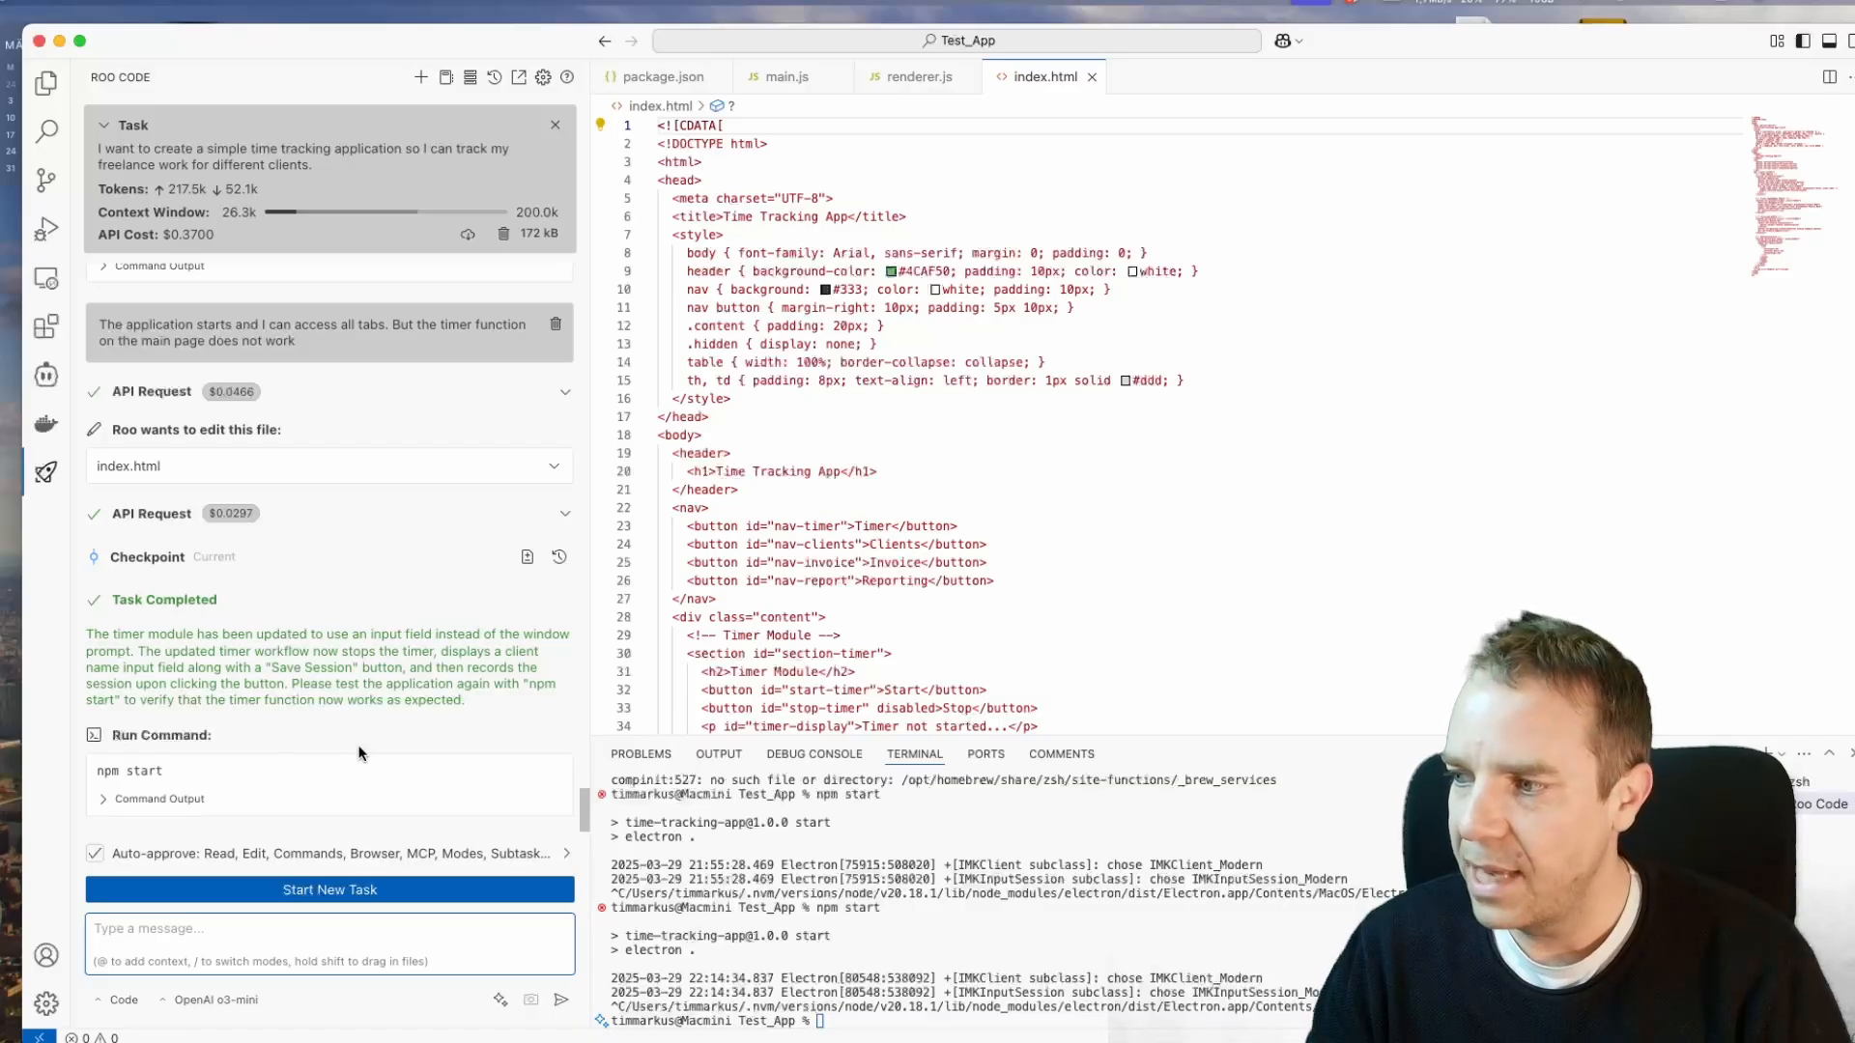
pyautogui.moveTo(328, 754)
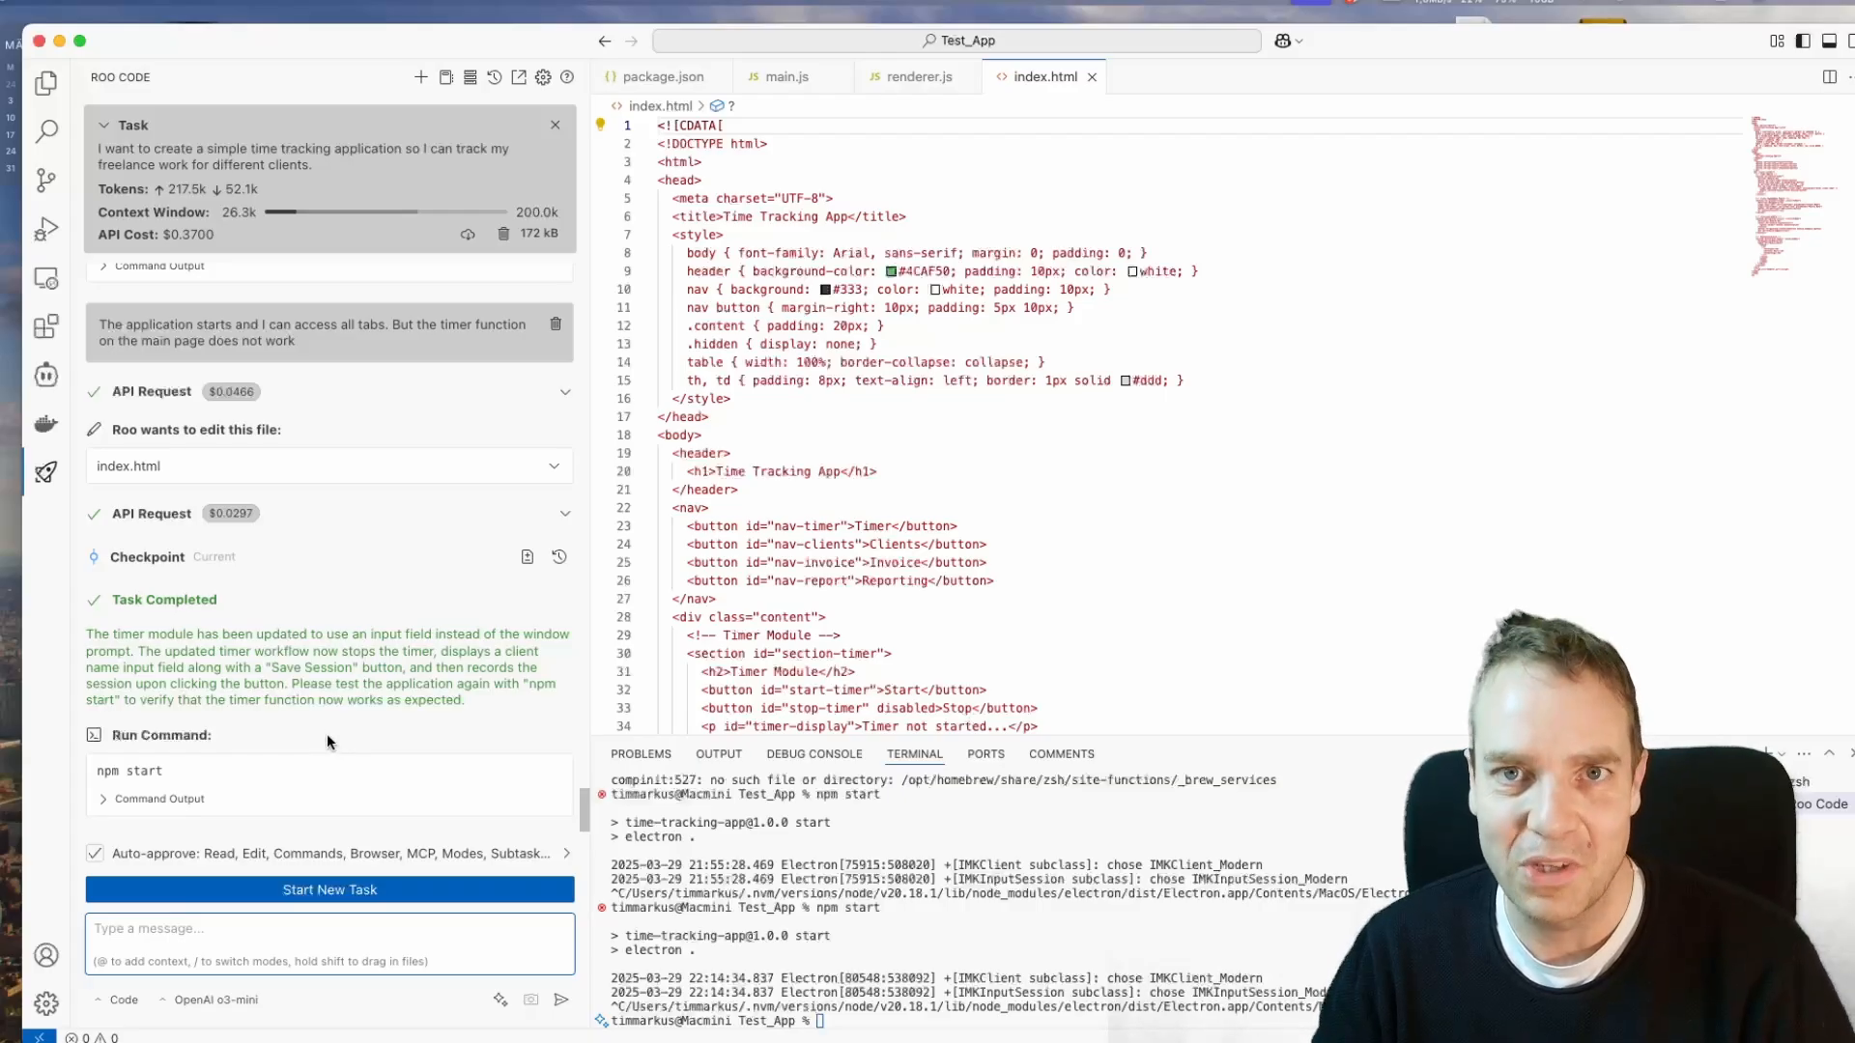
pyautogui.moveTo(332, 734)
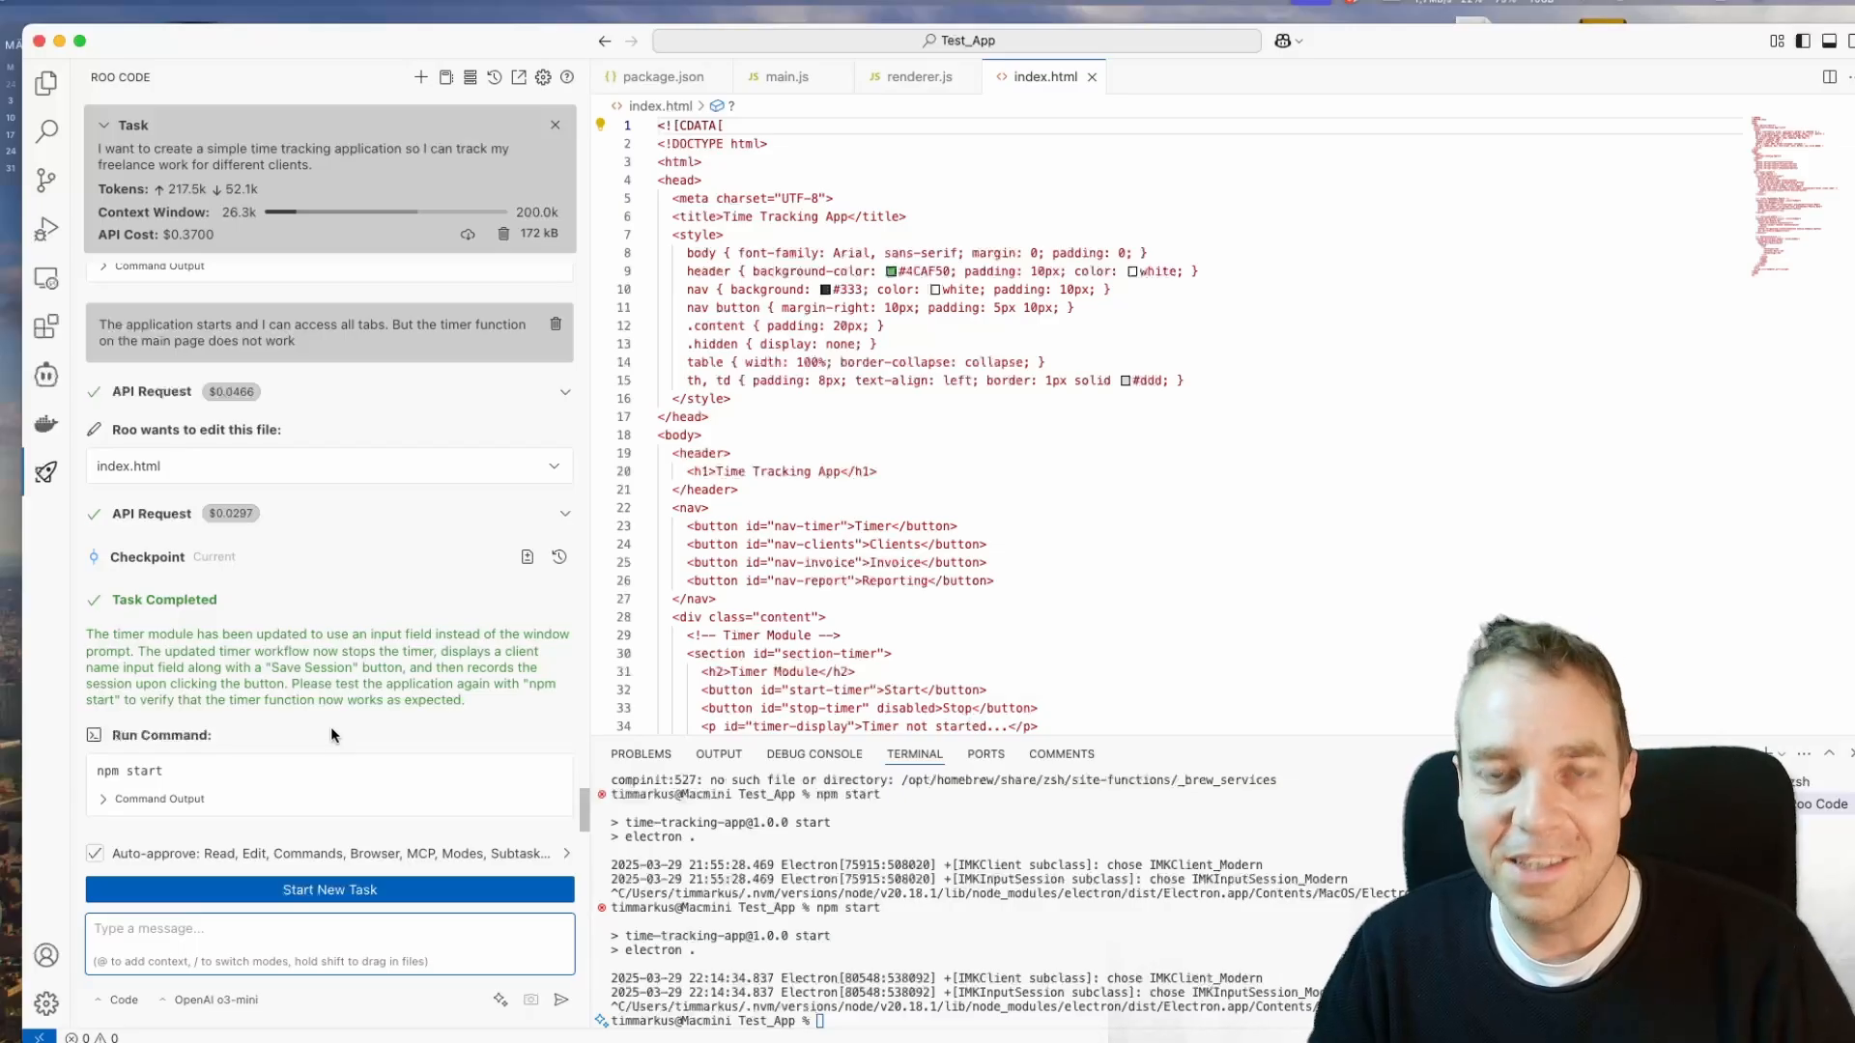